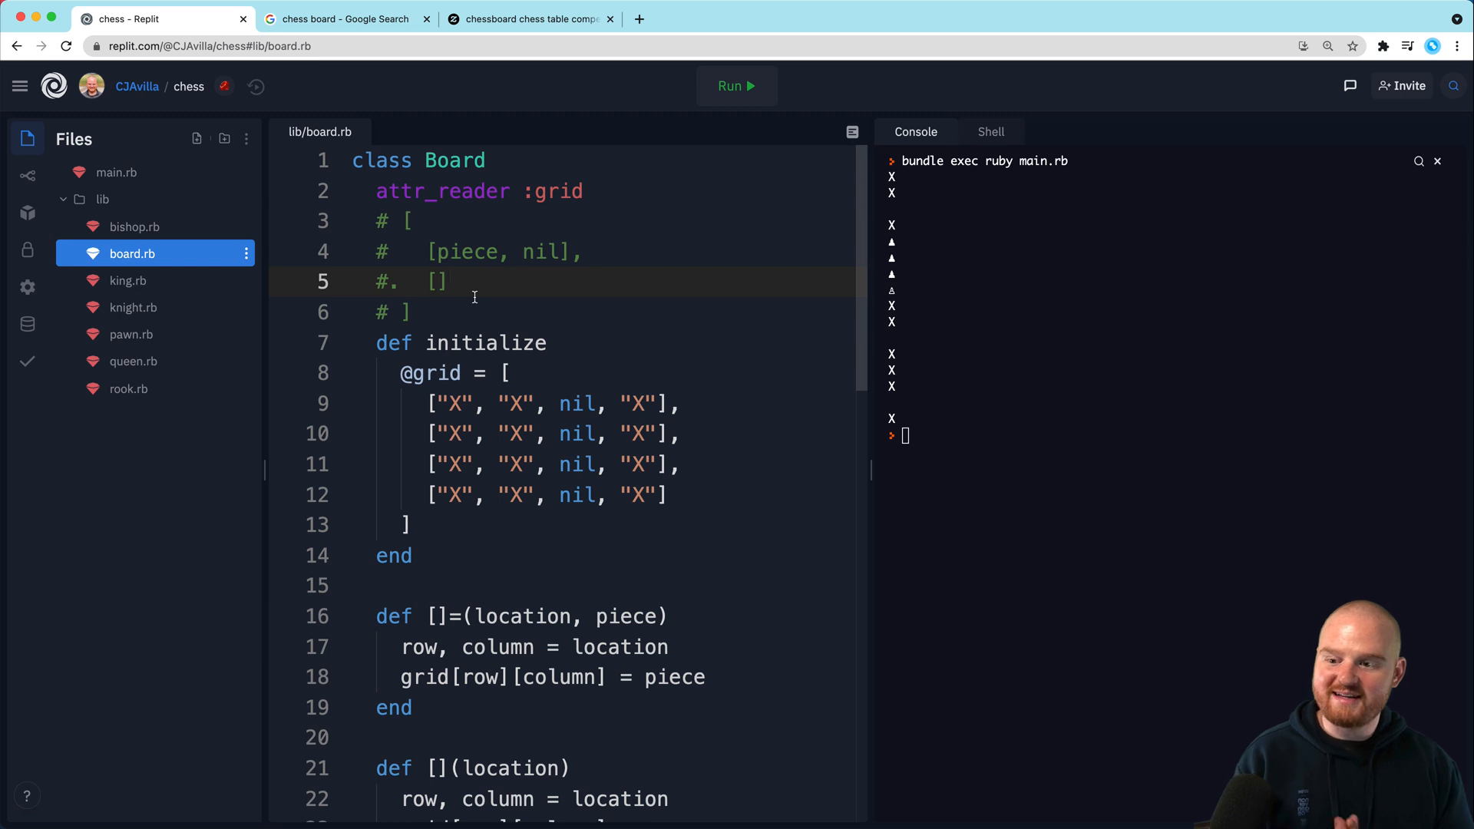
{"action": "mouse_move", "coordinate": [226, 199]}
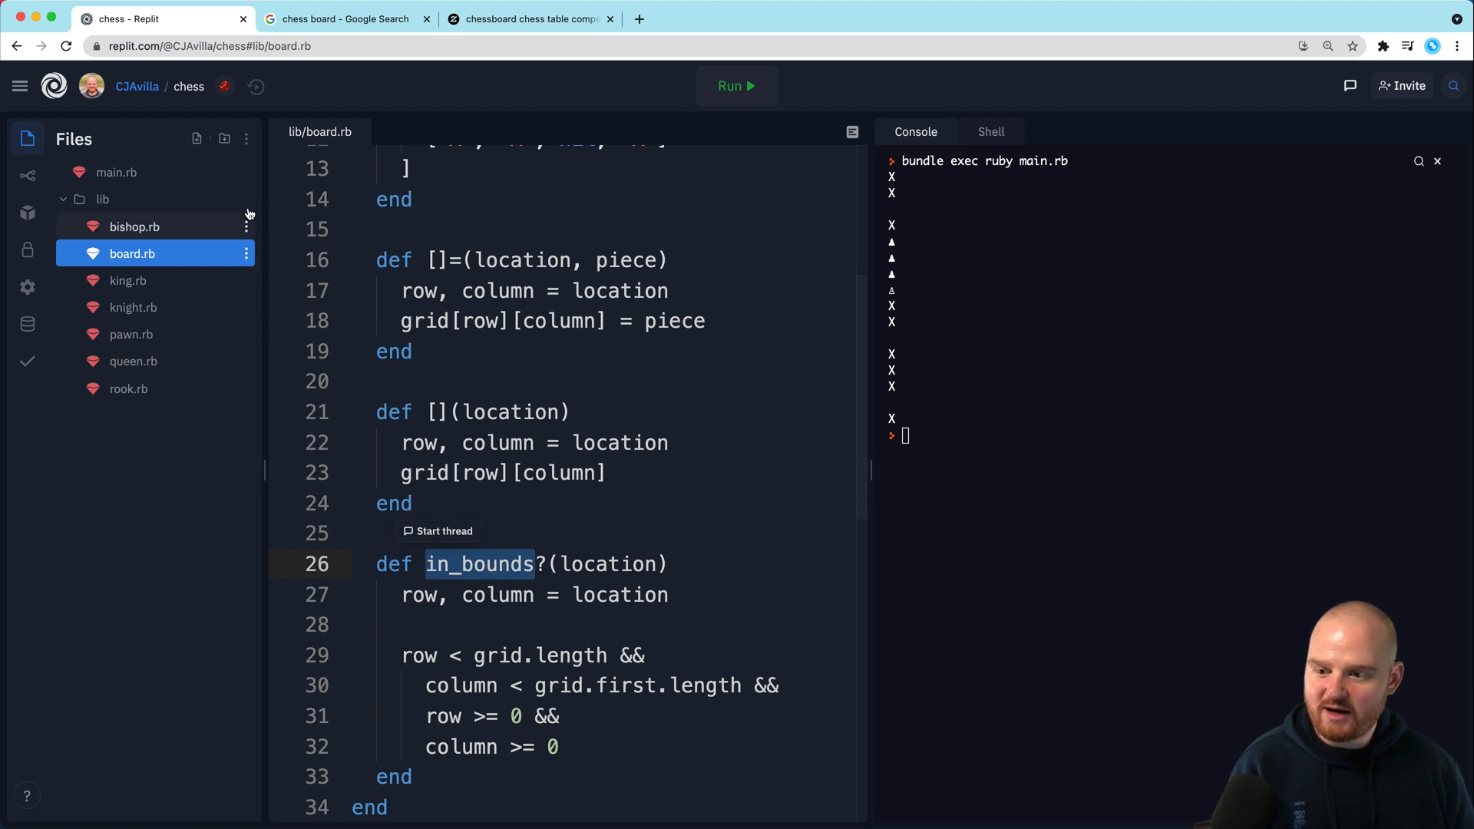
Create an empty board_render.rb file in the lib folder
{"action": "left_click", "coordinate": [196, 138]}
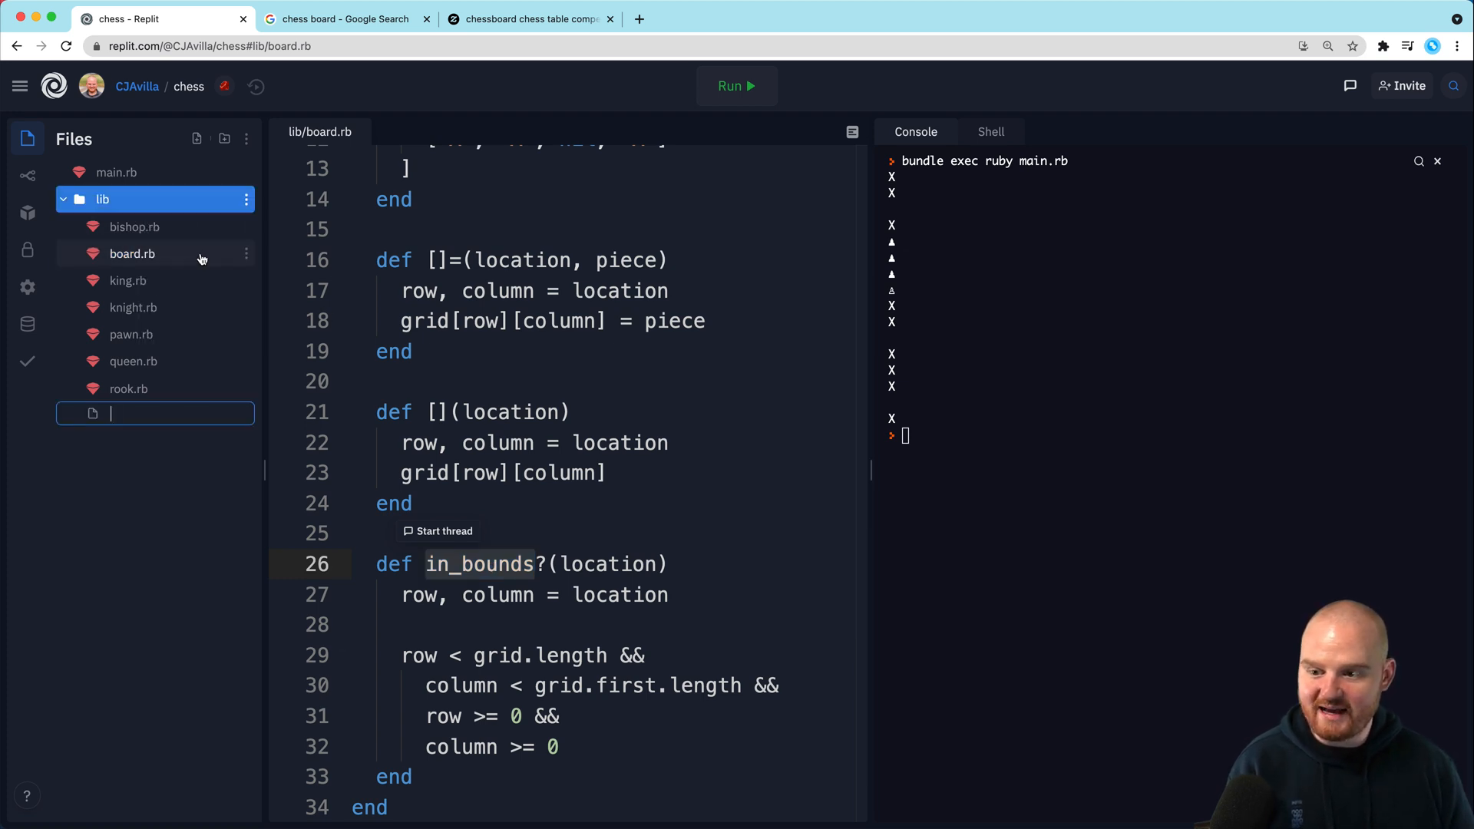
{"action": "type", "text": "board_"}
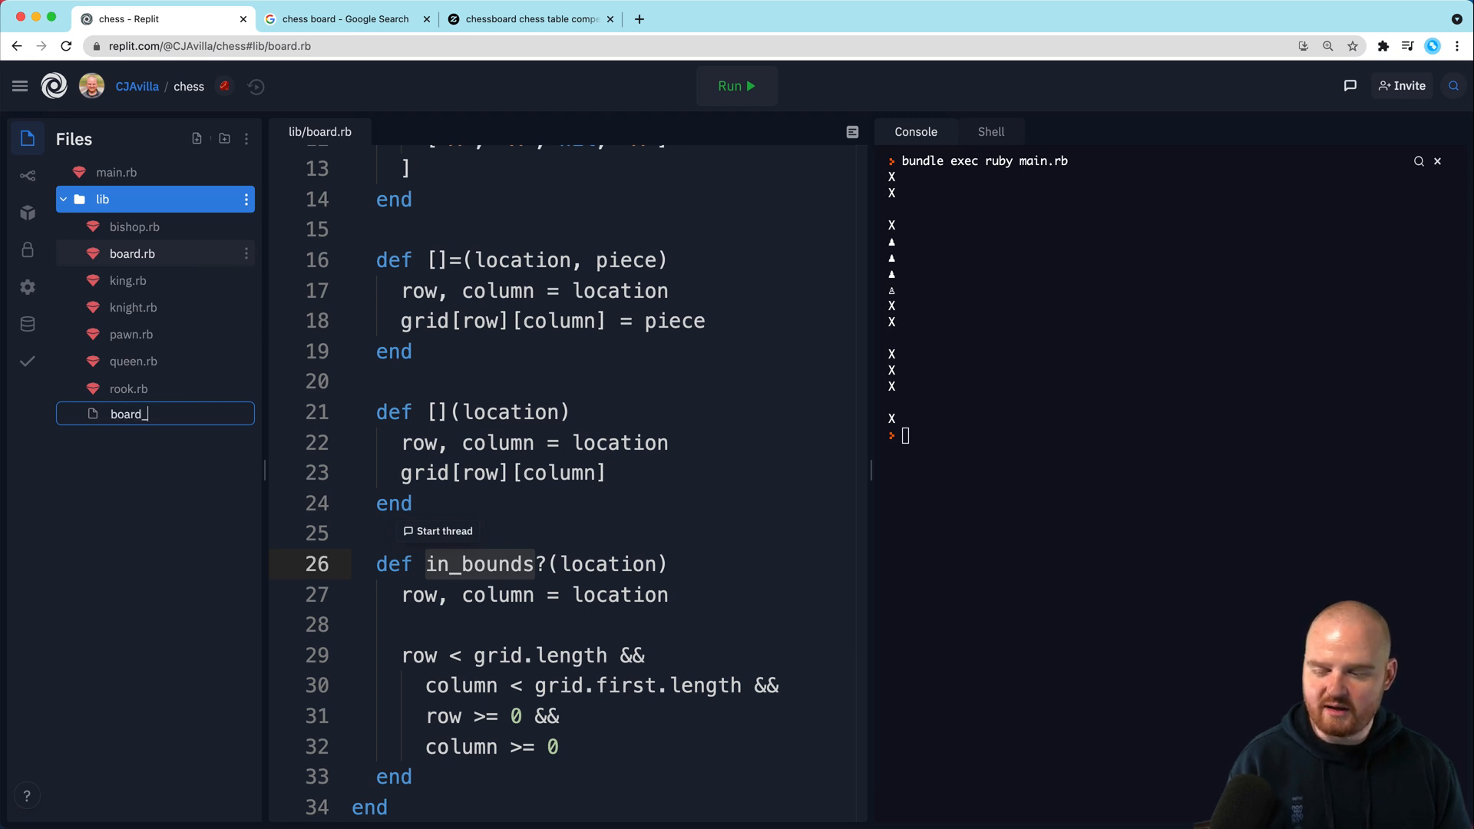
{"action": "type", "text": "terminal_re"}
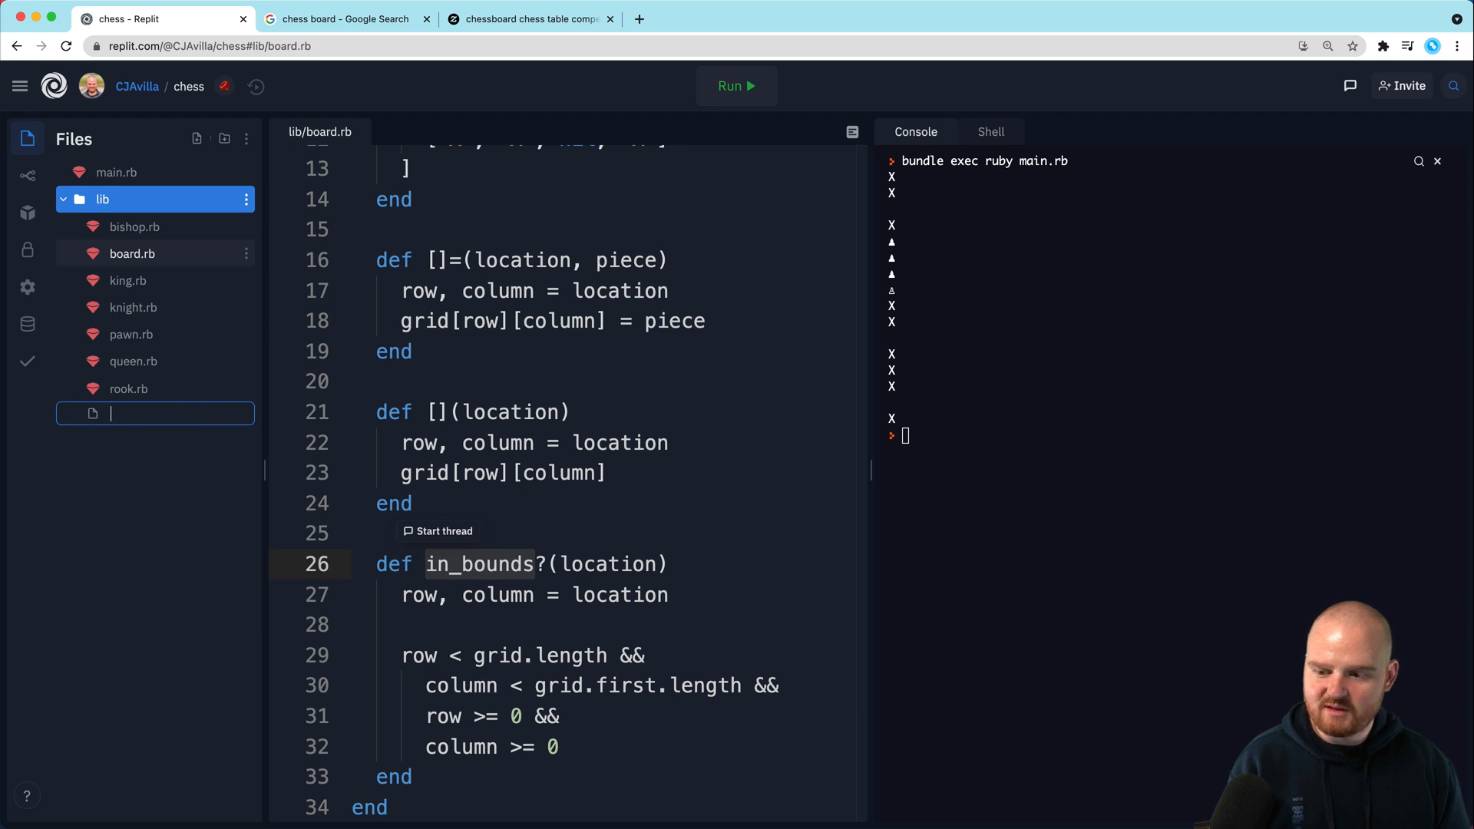
{"action": "type", "text": "cli_boar"}
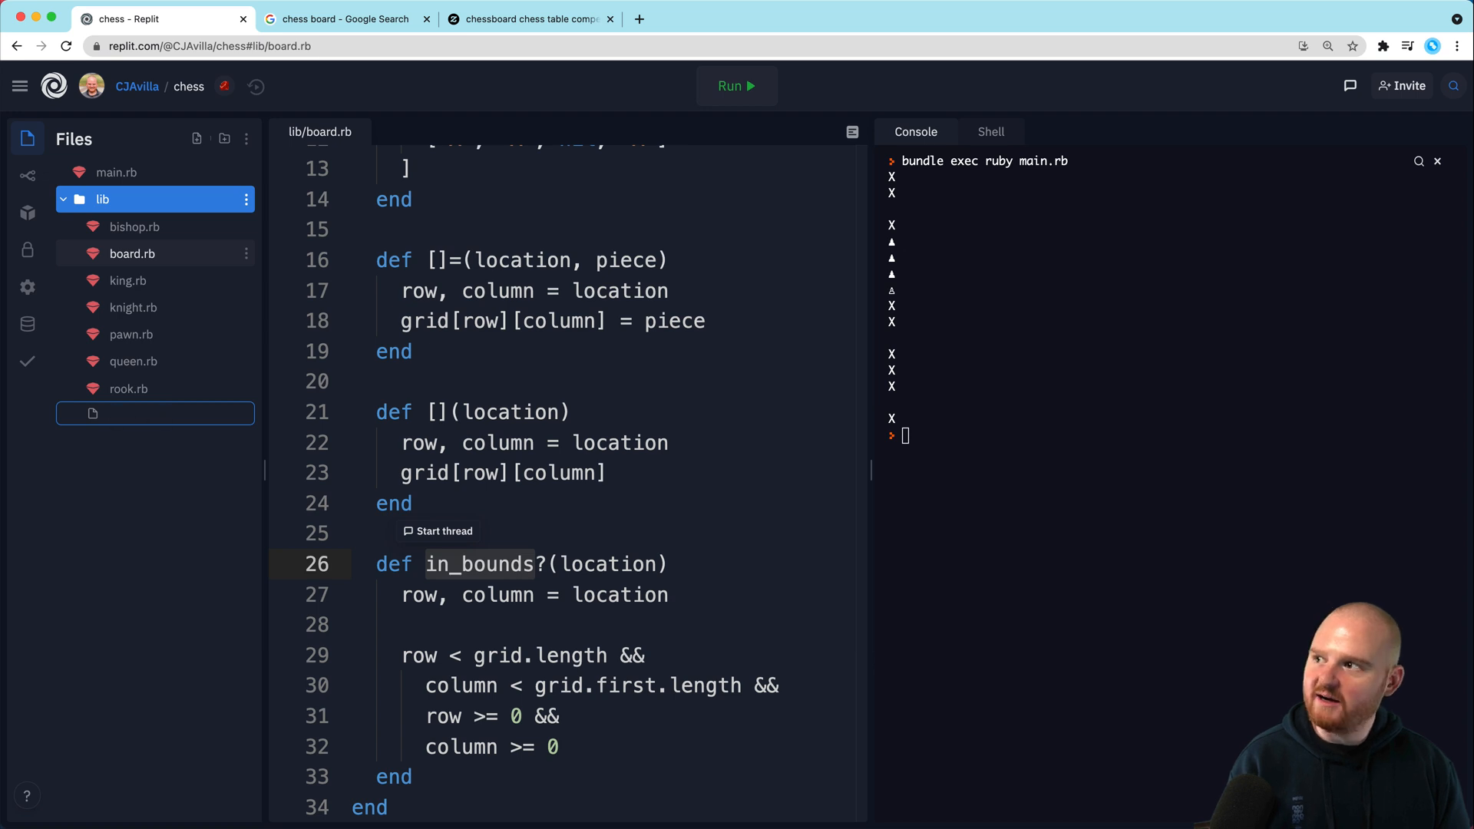
{"action": "type", "text": "board_render.rb"}
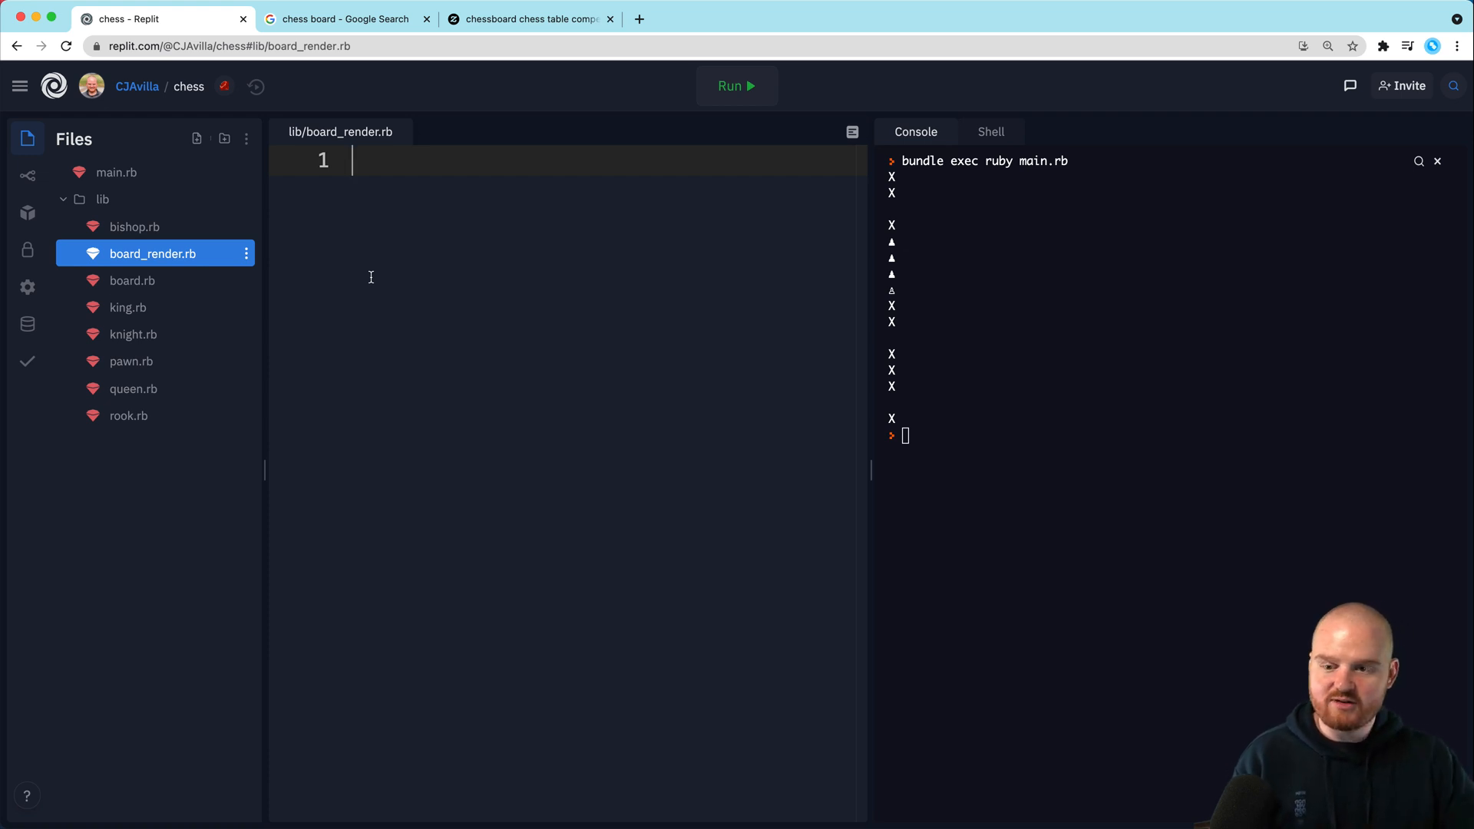
Rename board_render.rb to board_renderer_text.rb via the file's options menu
{"action": "left_click", "coordinate": [244, 253]}
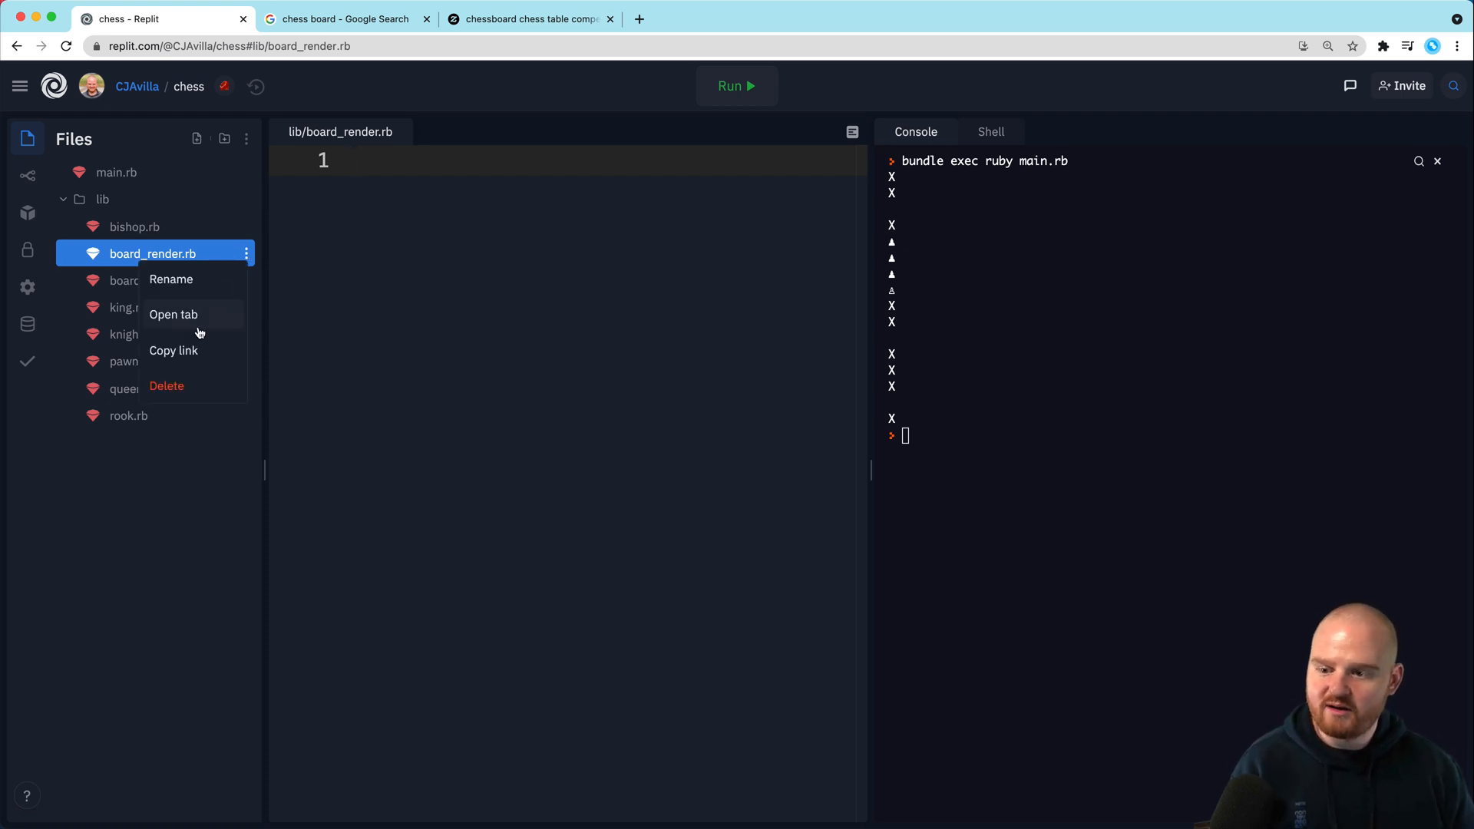
{"action": "left_click", "coordinate": [170, 279]}
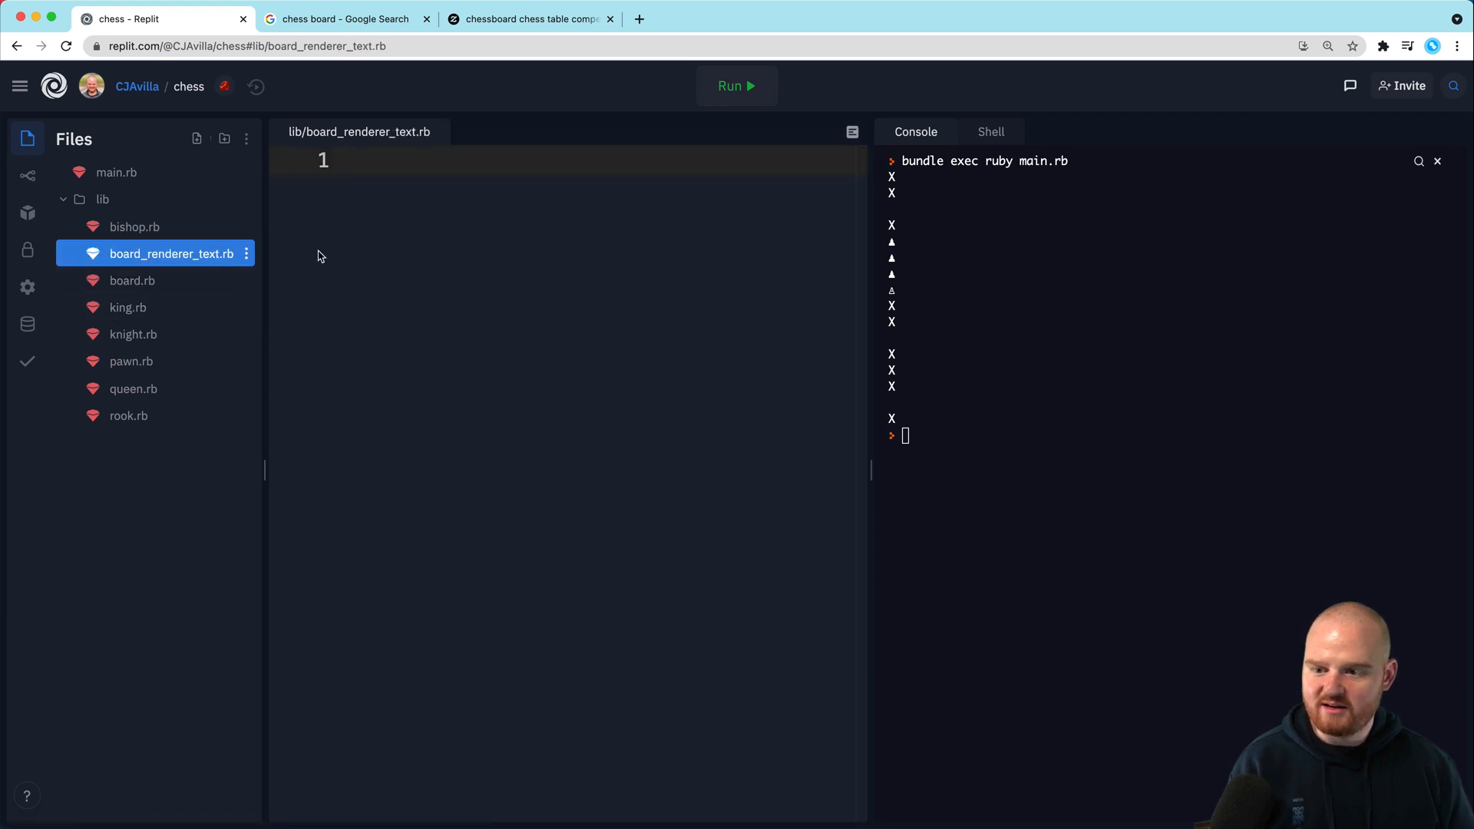
{"action": "type", "text": "class Board"}
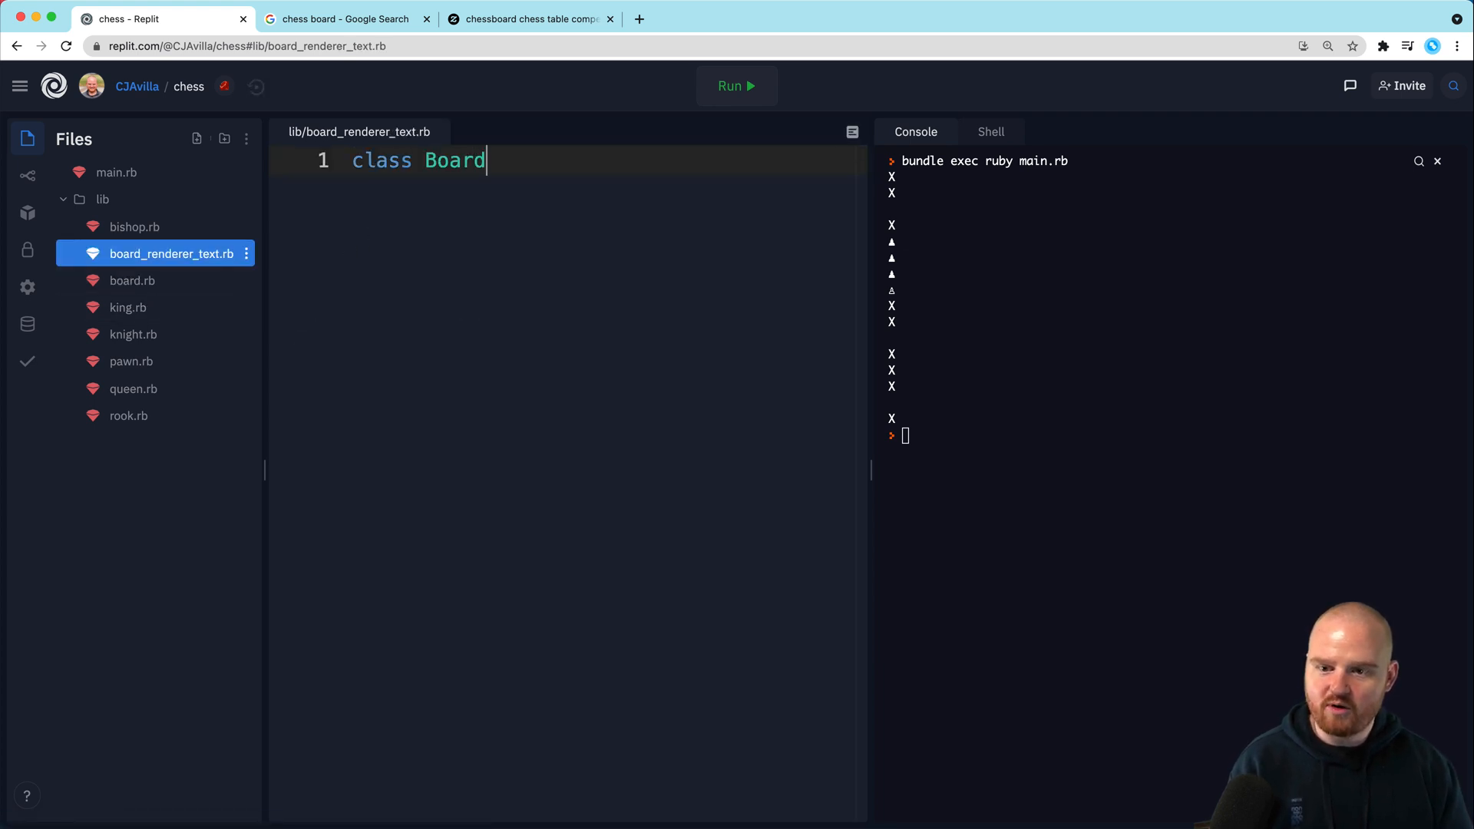
{"action": "type", "text": "Renderer"}
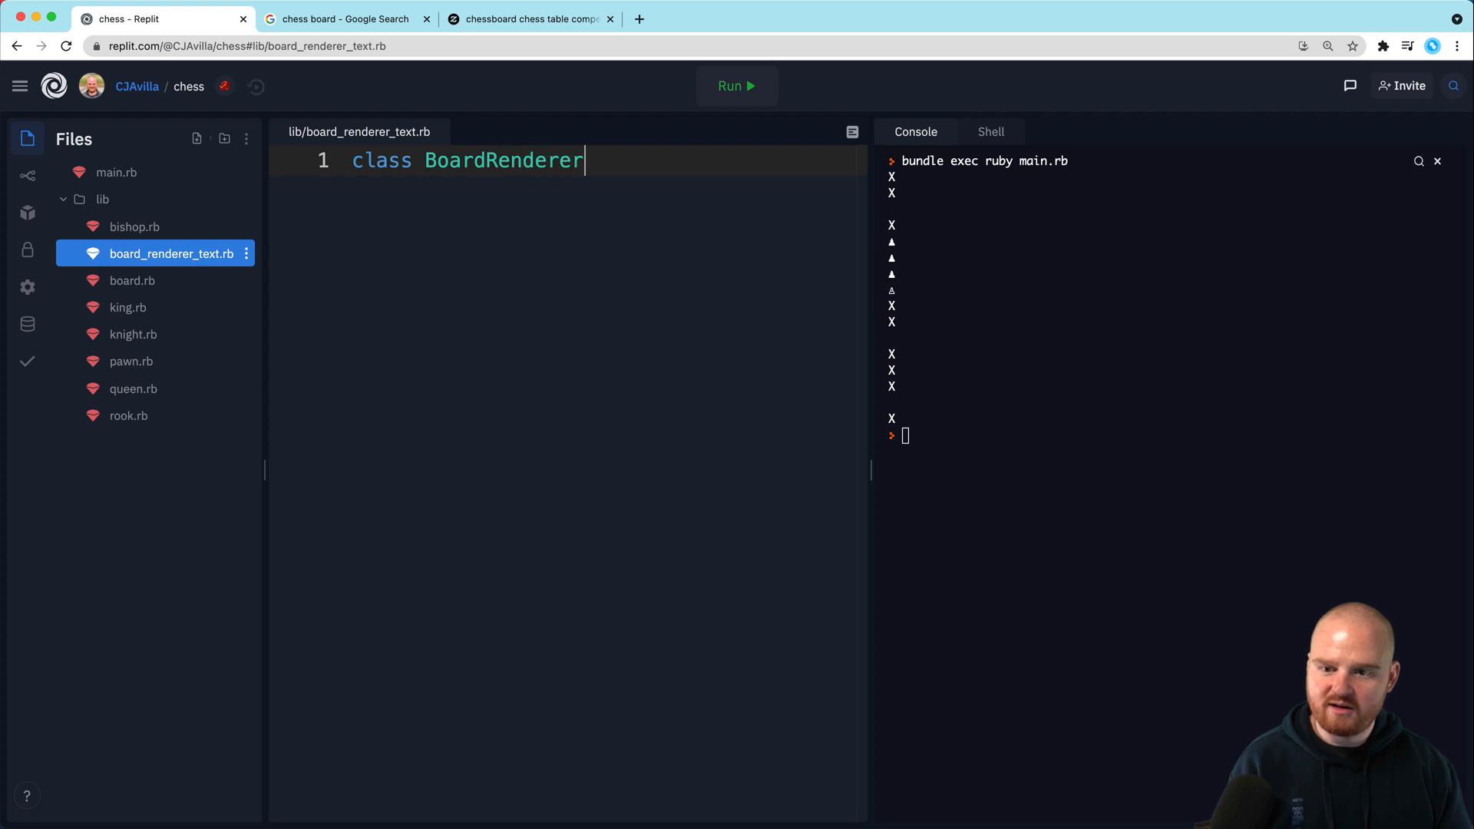
{"action": "type", "text": "Text"}
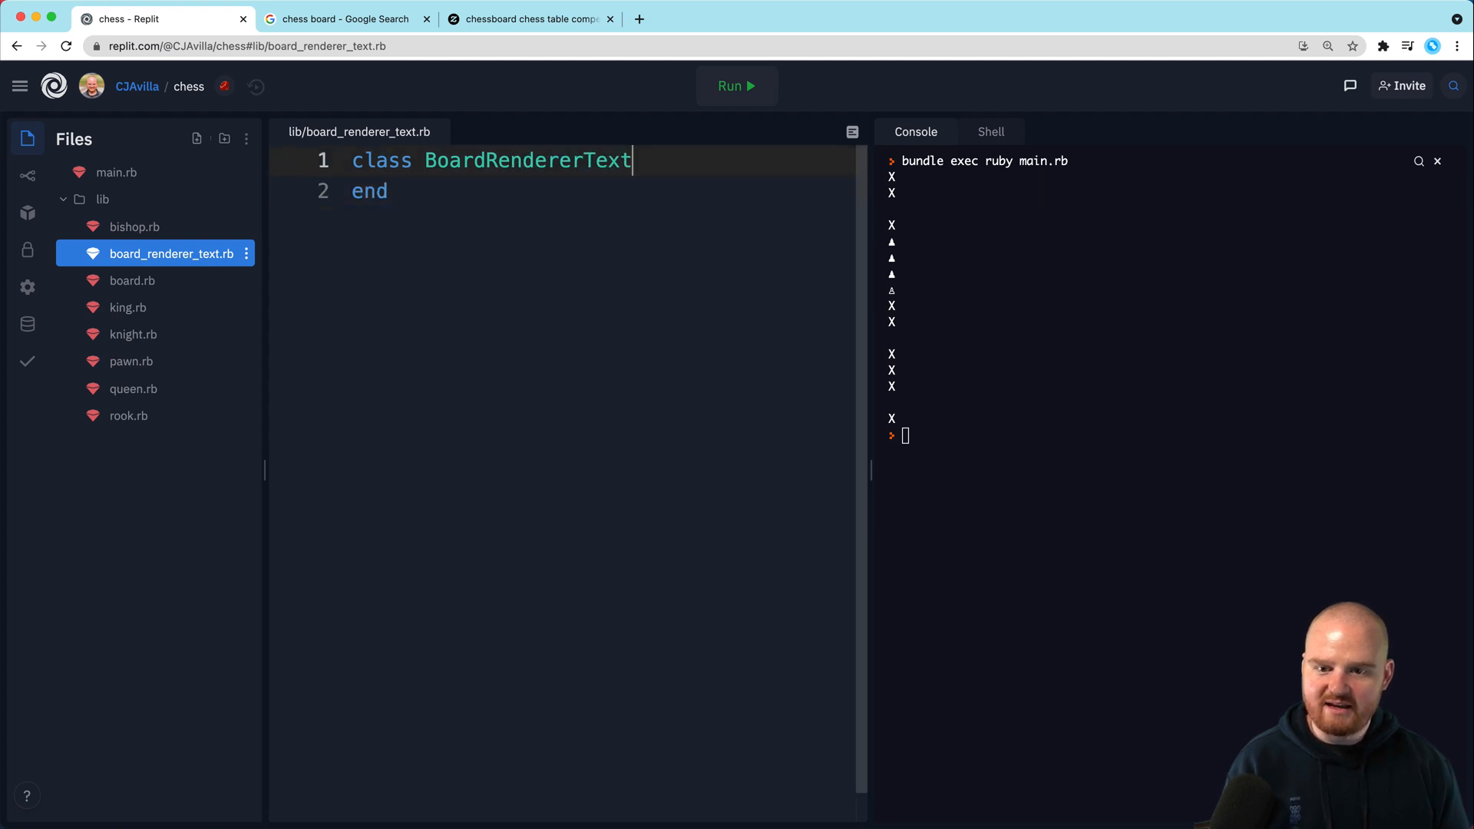
{"action": "key", "text": "Enter"}
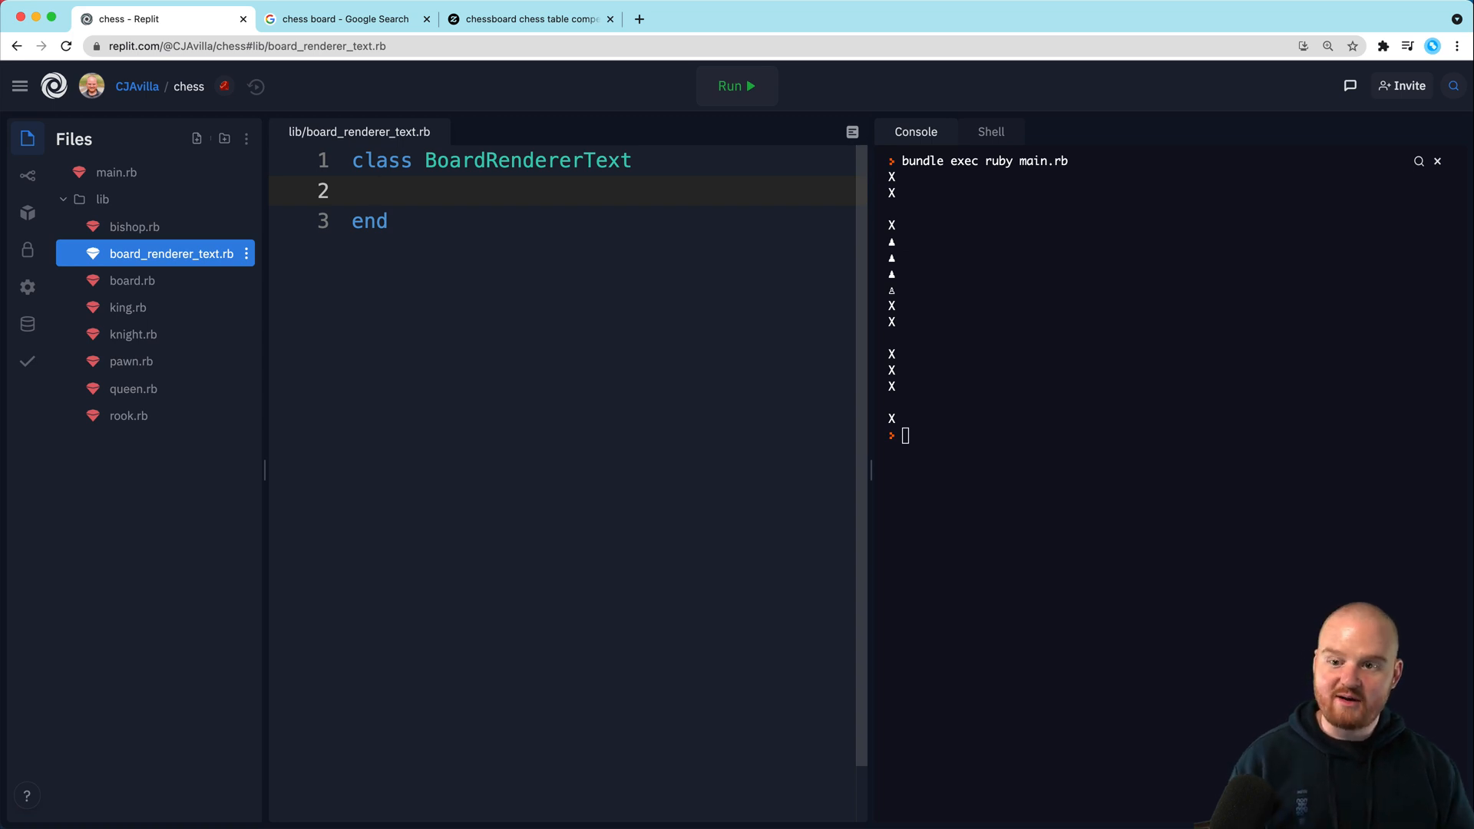
{"action": "type", "text": "def initialize("}
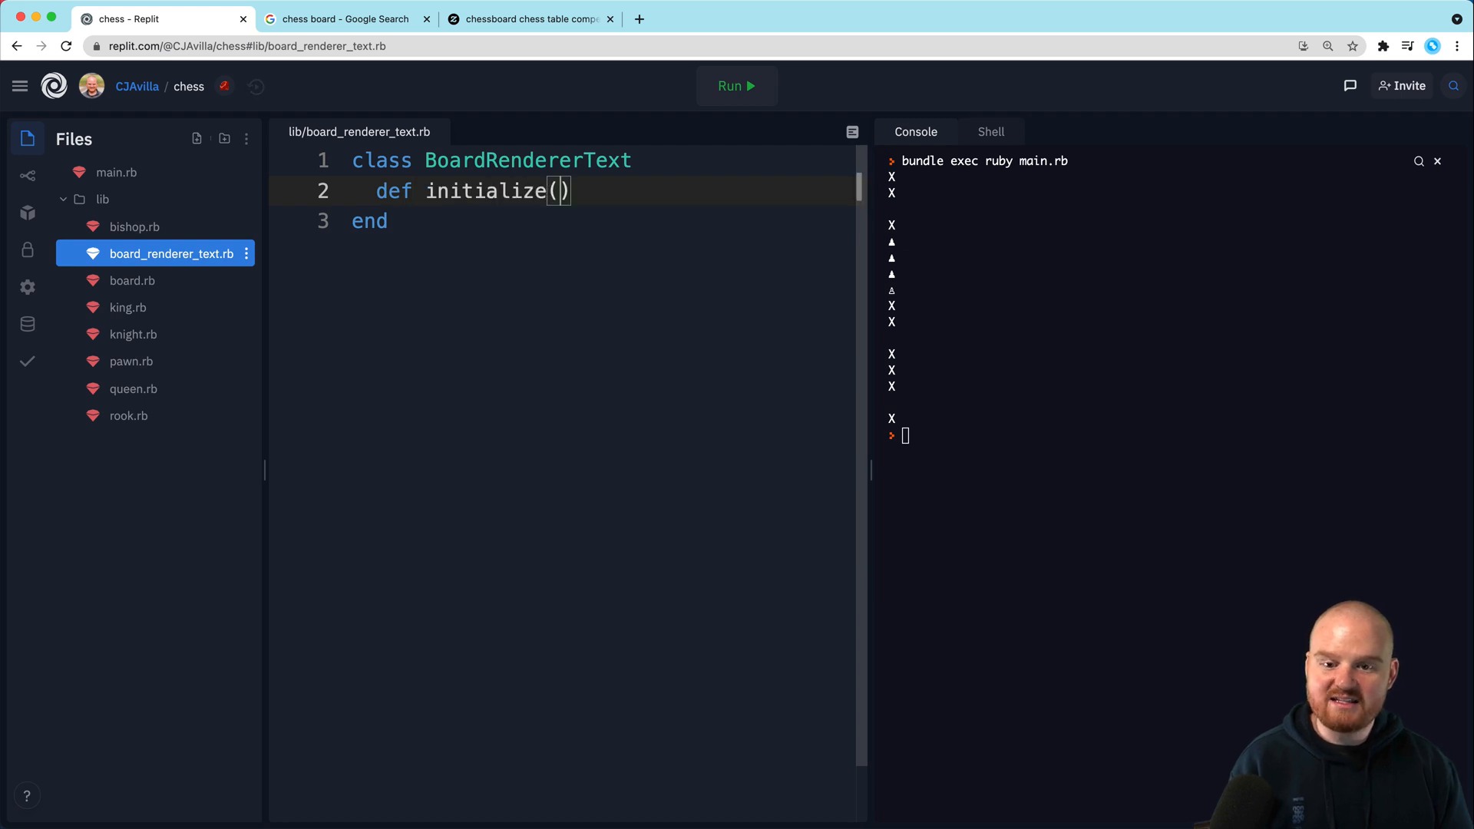
{"action": "type", "text": "board"}
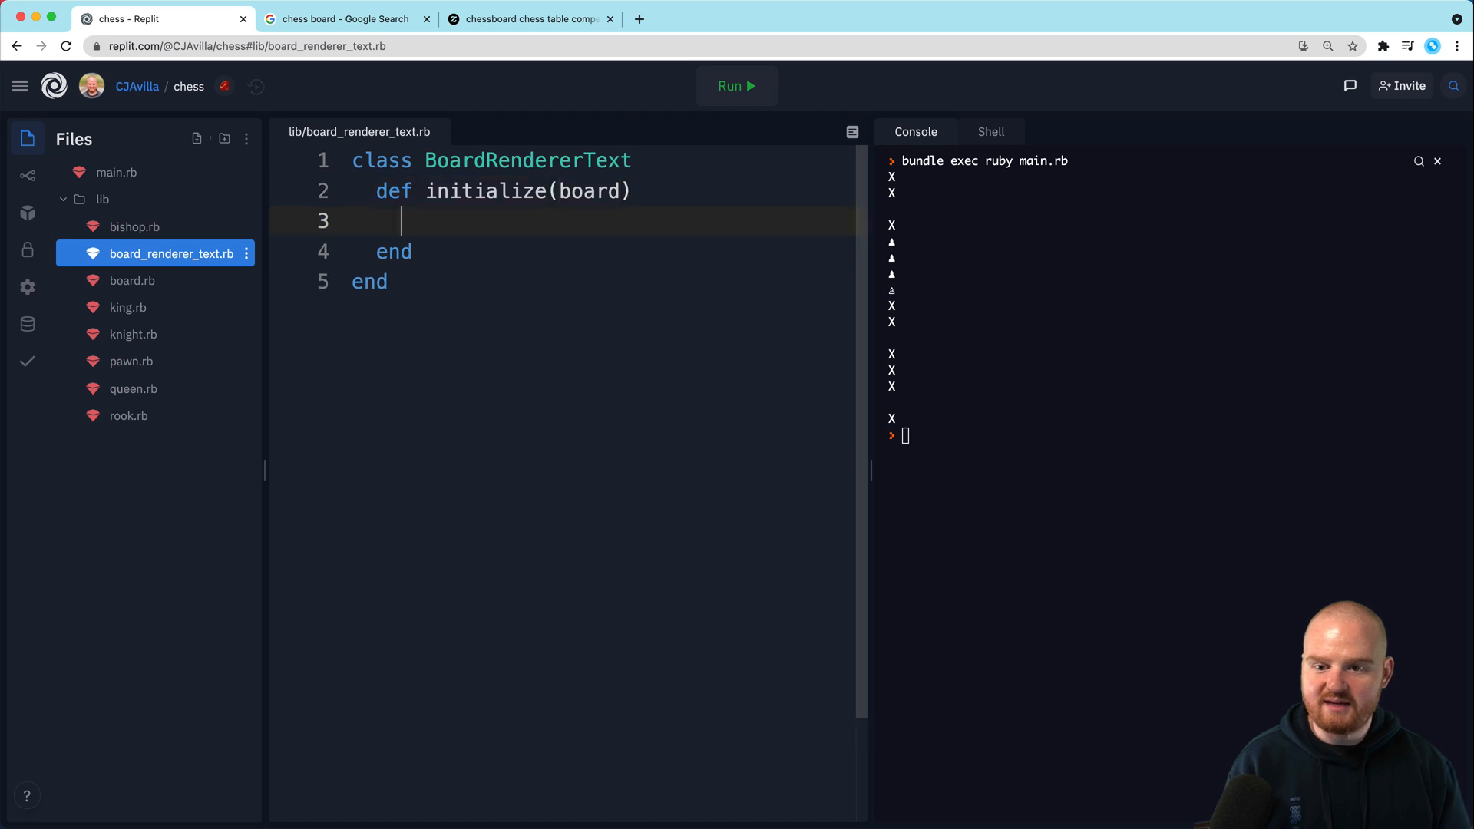
{"action": "type", "text": "@board = board"}
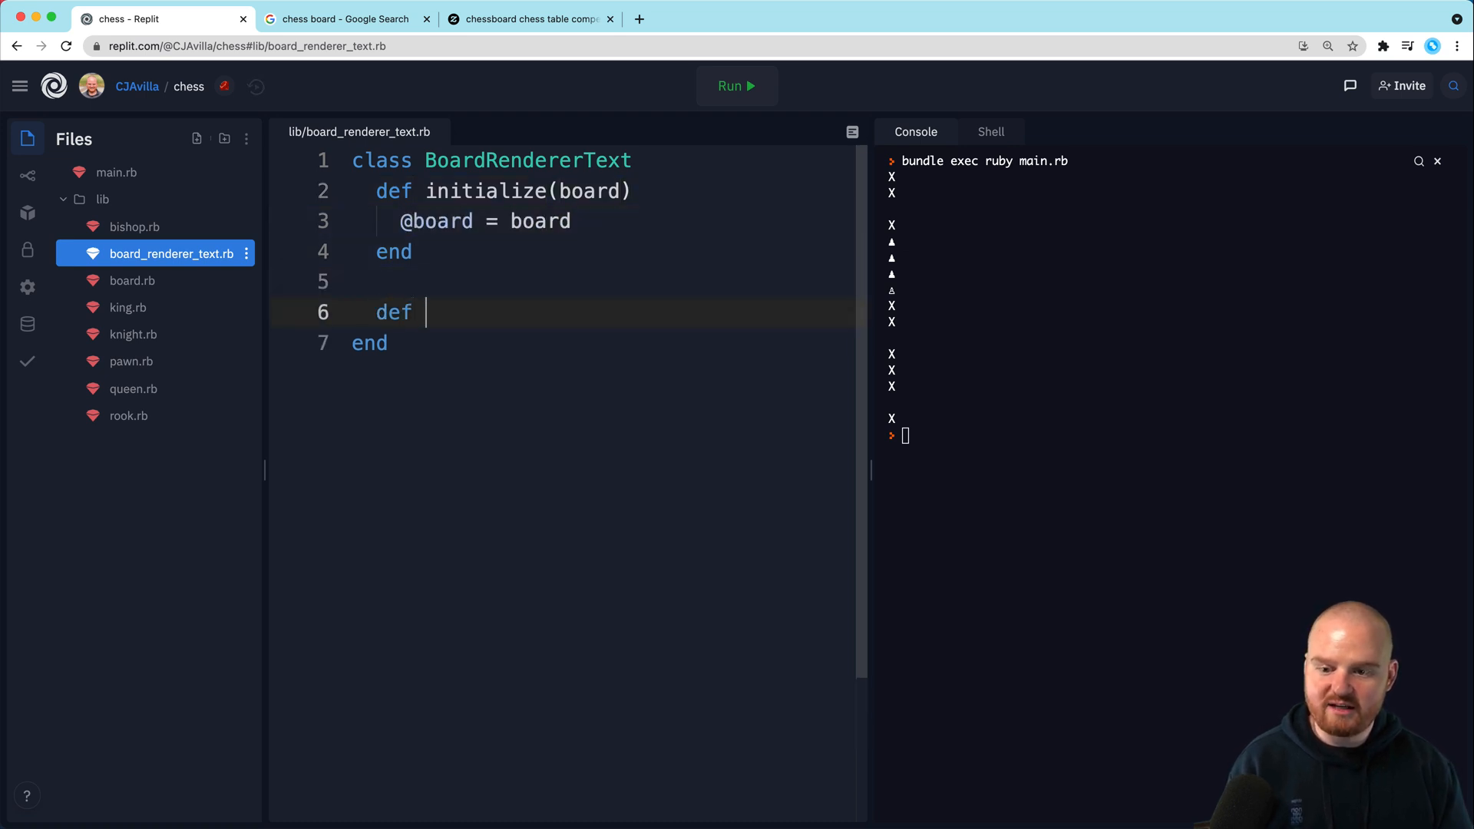
{"action": "type", "text": "render"}
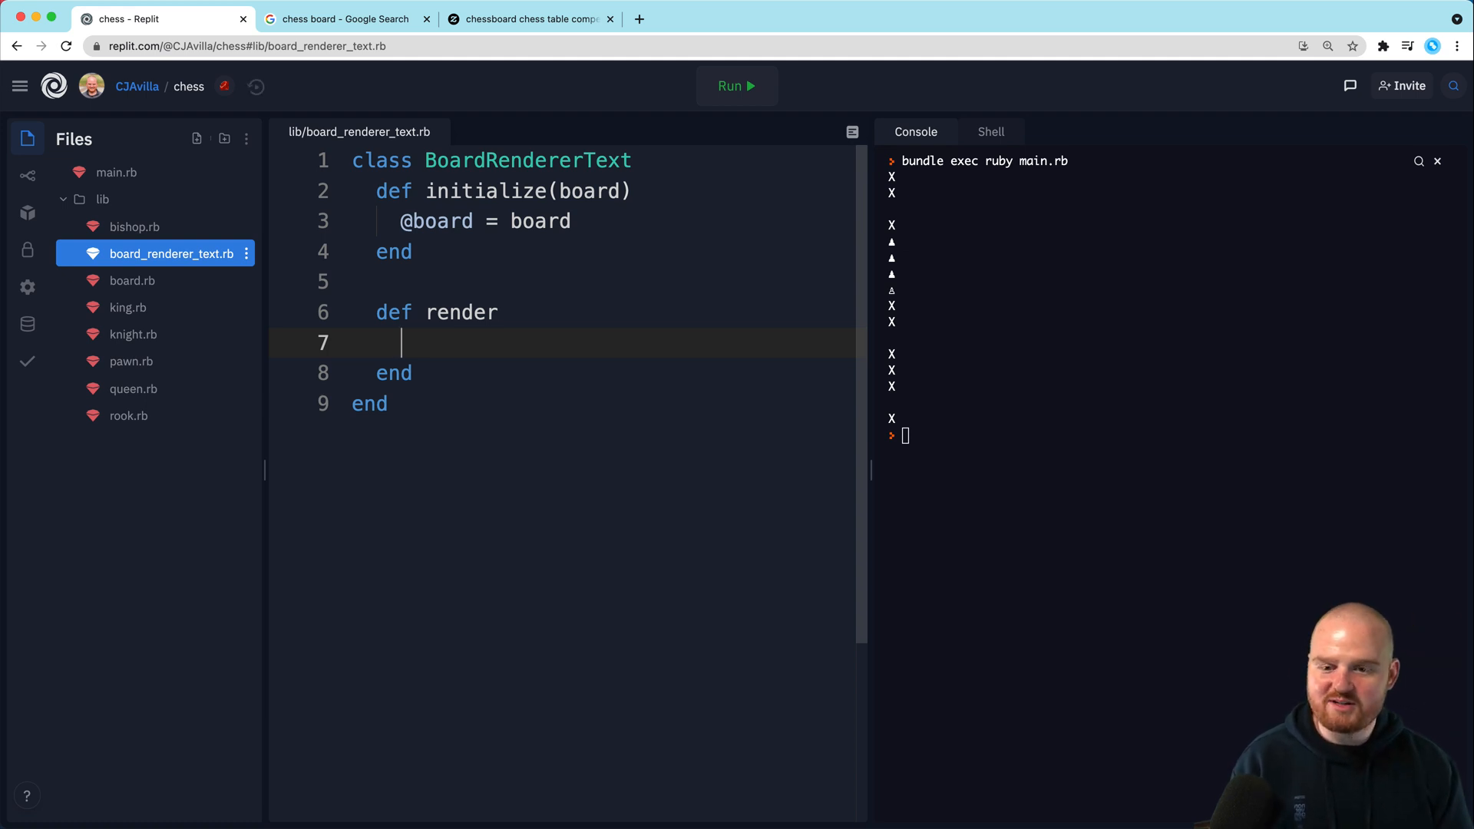
Add attr_reader :board to BoardRendererText
{"action": "type", "text": "board"}
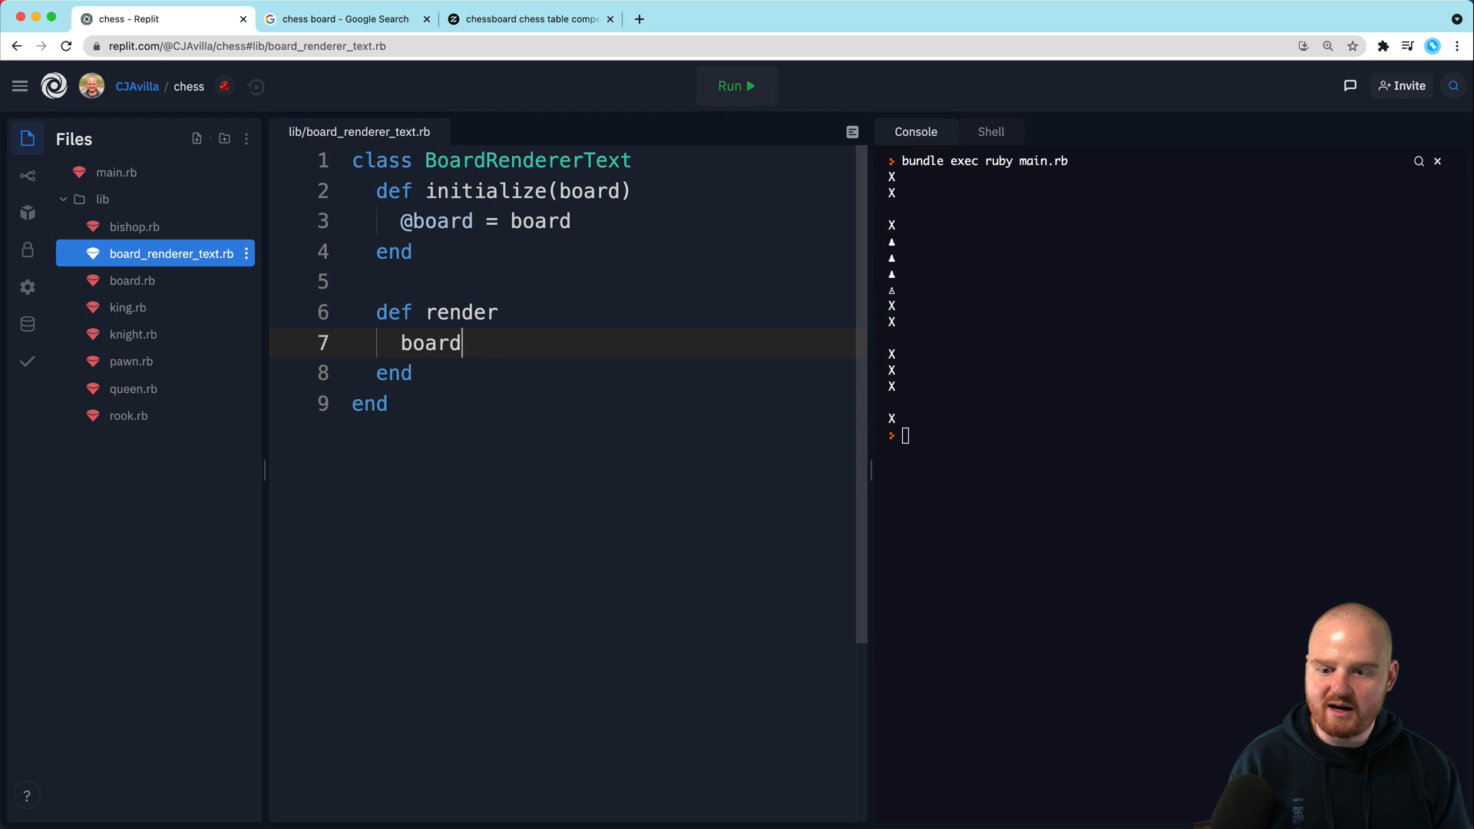
{"action": "type", "text": "at"}
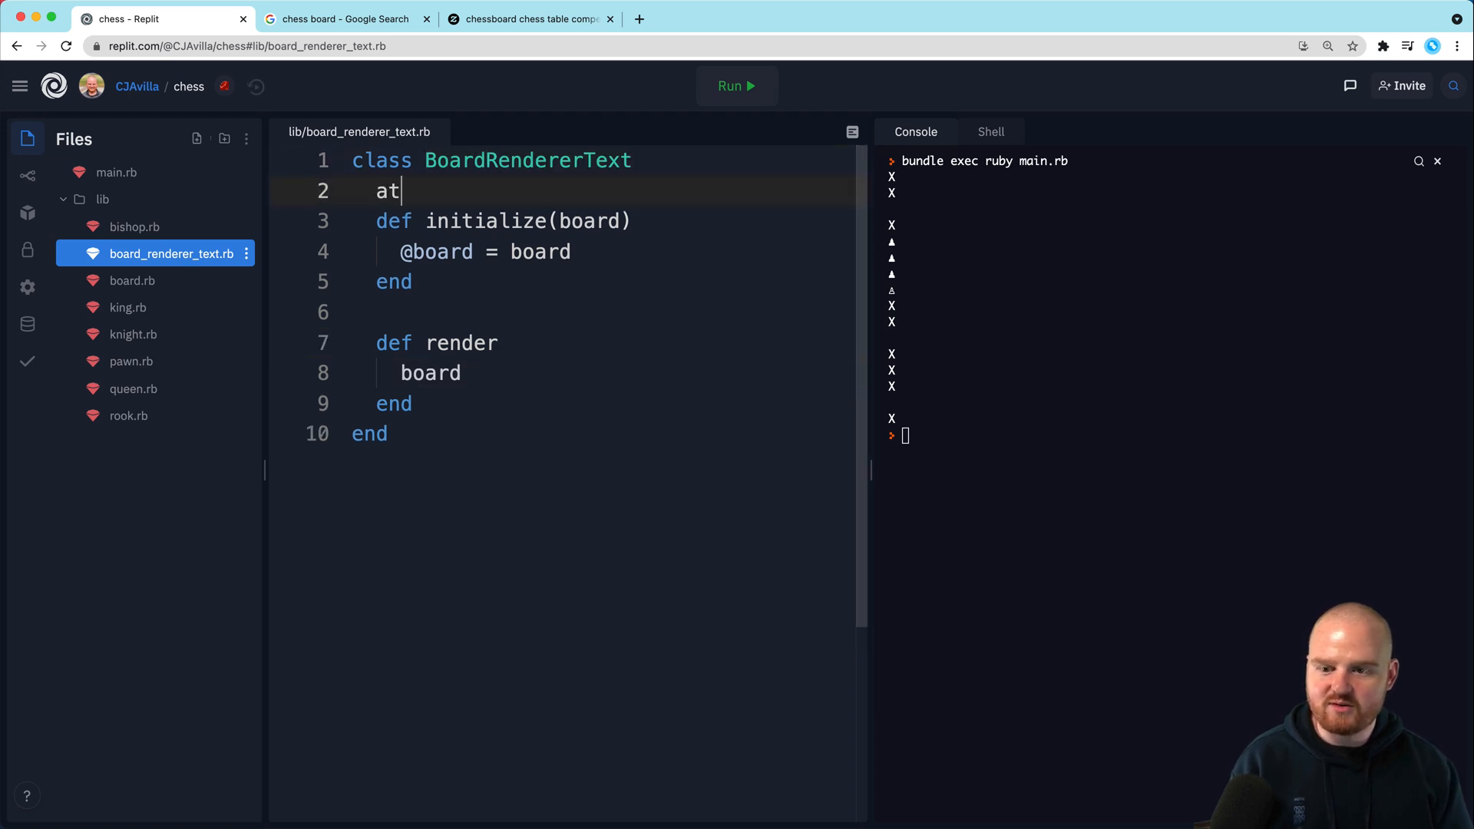
{"action": "type", "text": "tr_reader :board"}
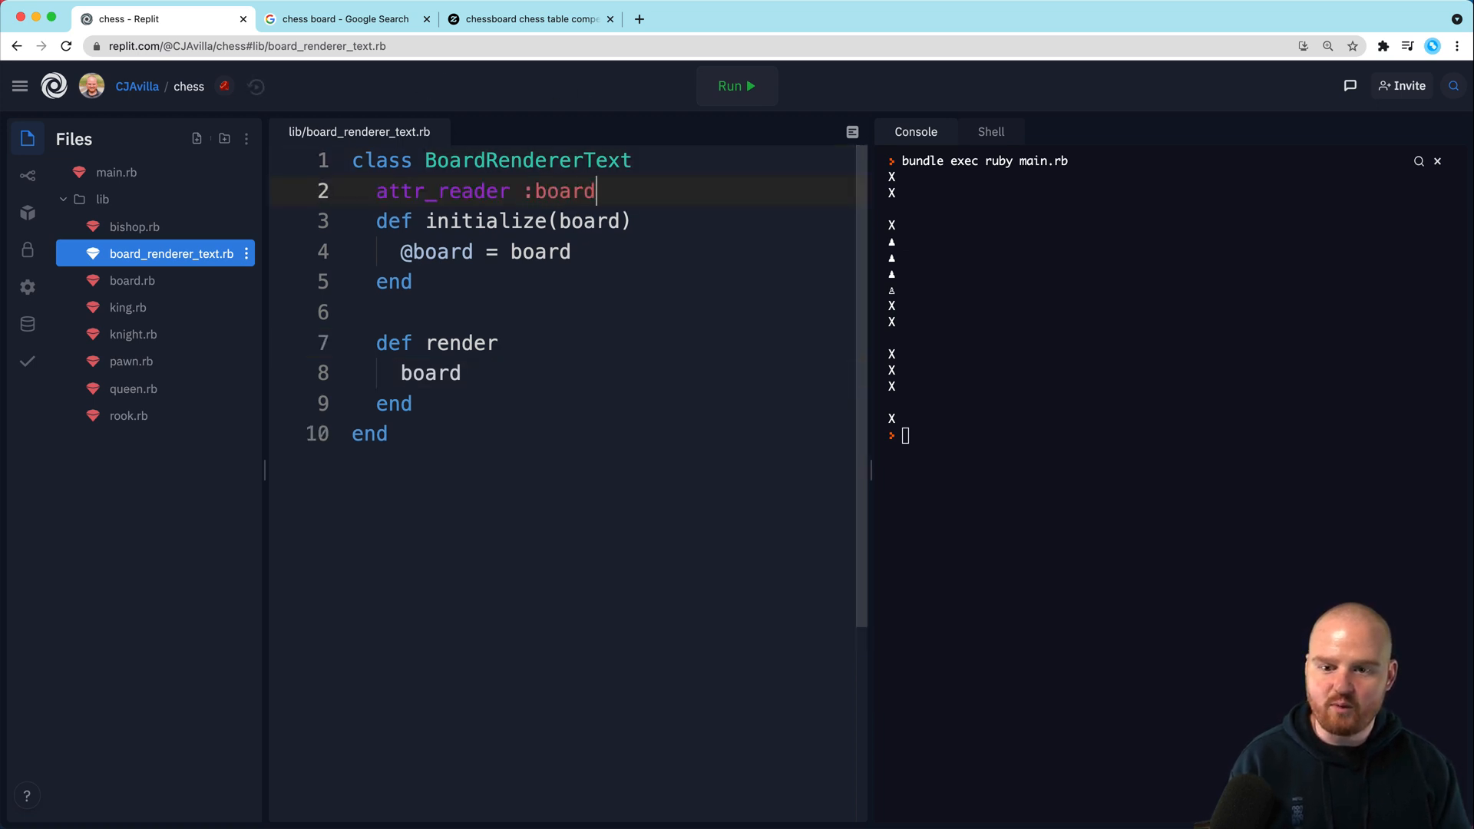
Fill render with nested 8.times loops over rows |r| and columns |c|
{"action": "type", "text": ".g"}
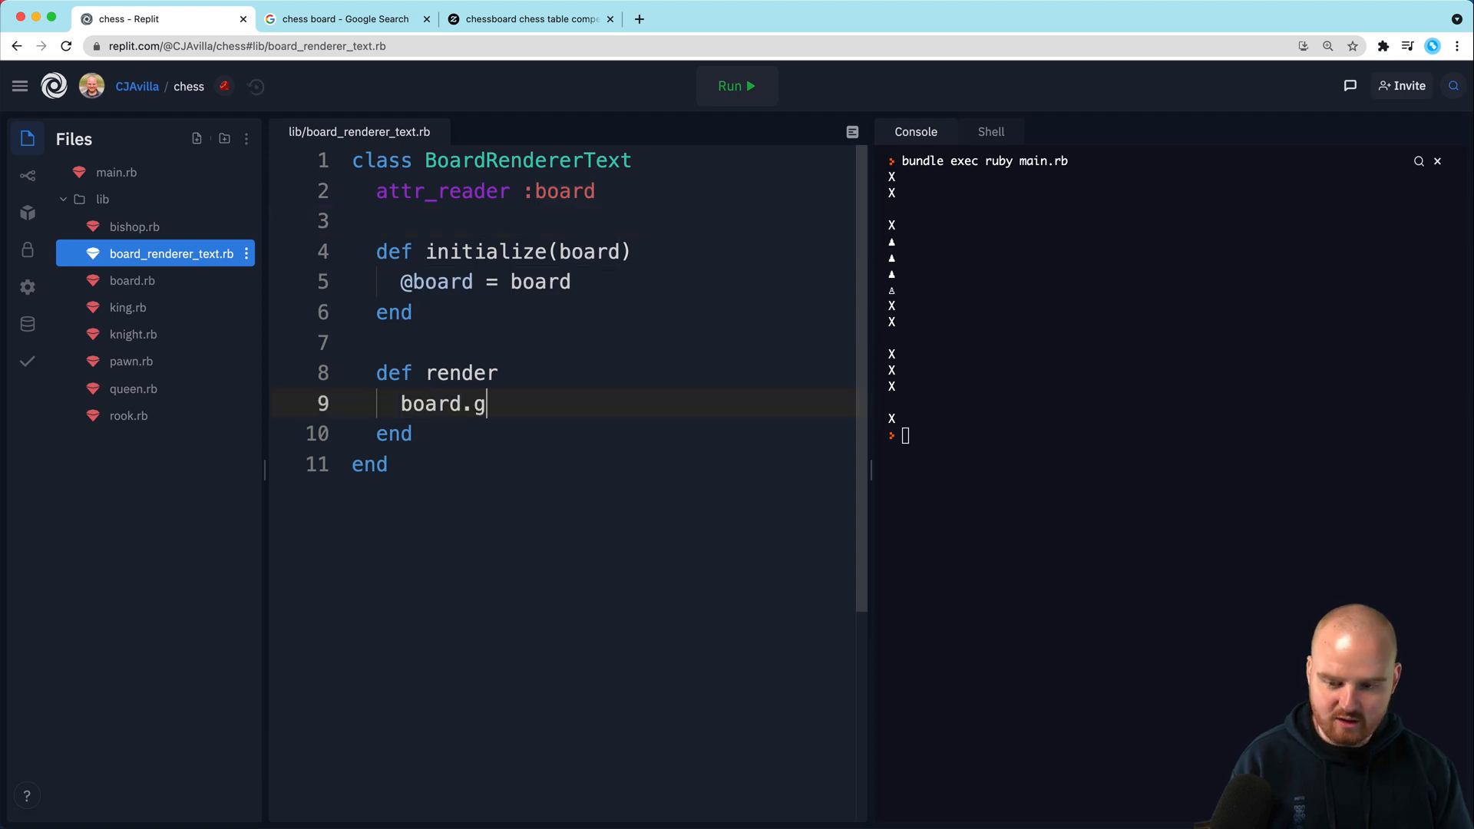
{"action": "type", "text": "rid."}
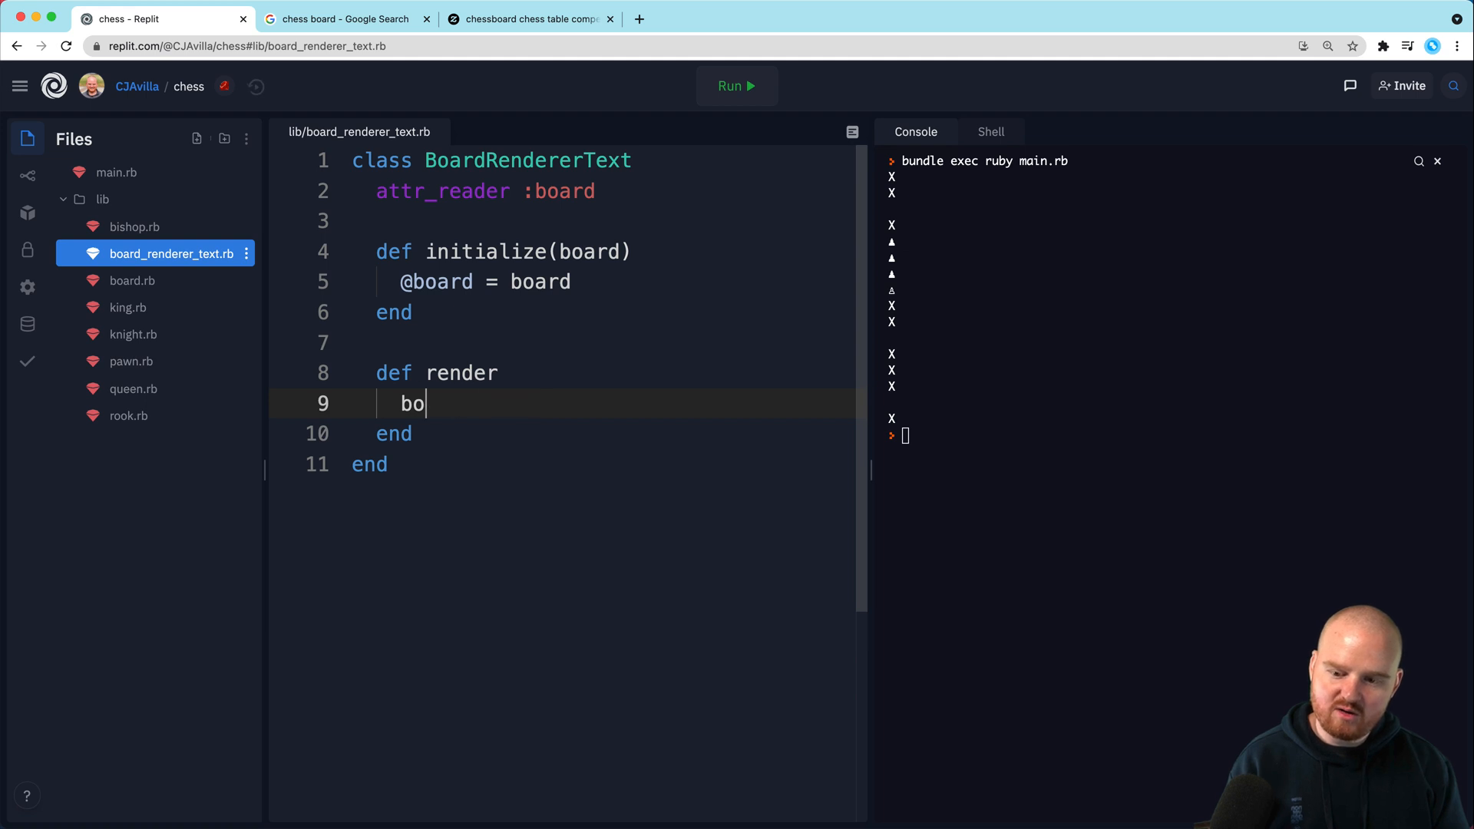
{"action": "key", "text": "Backspace"}
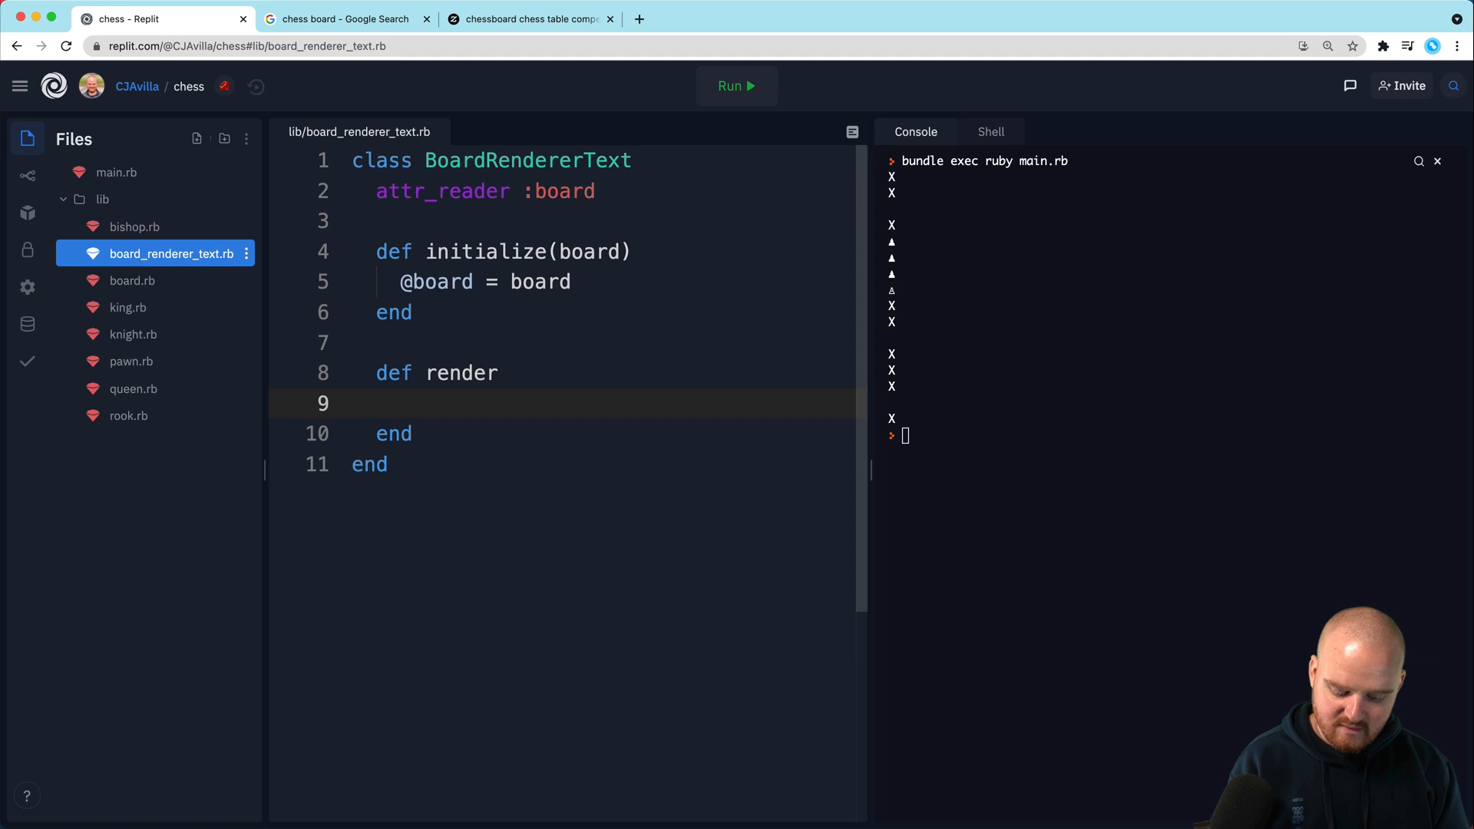
{"action": "type", "text": "8."}
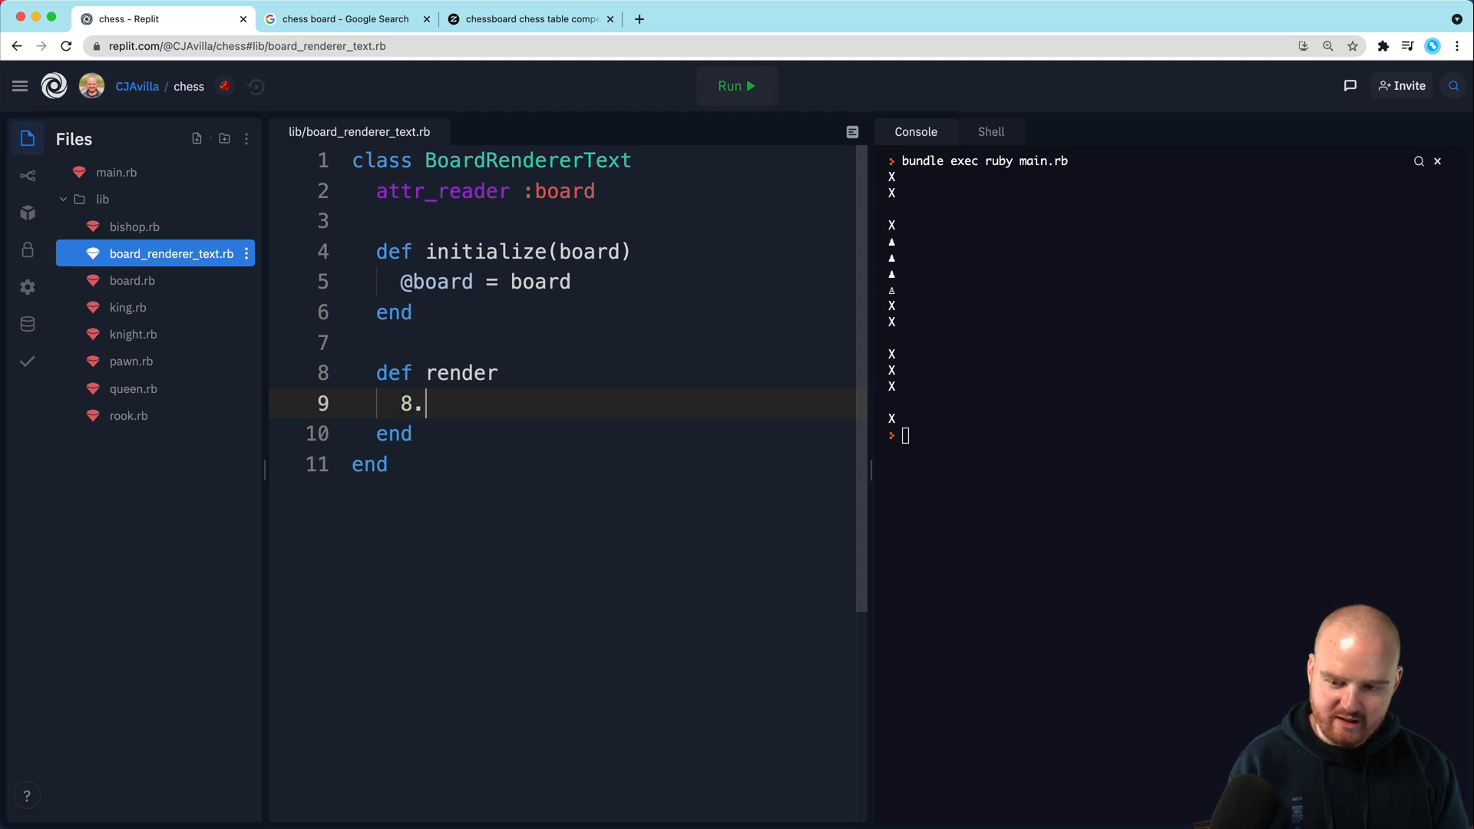
{"action": "type", "text": "times do"}
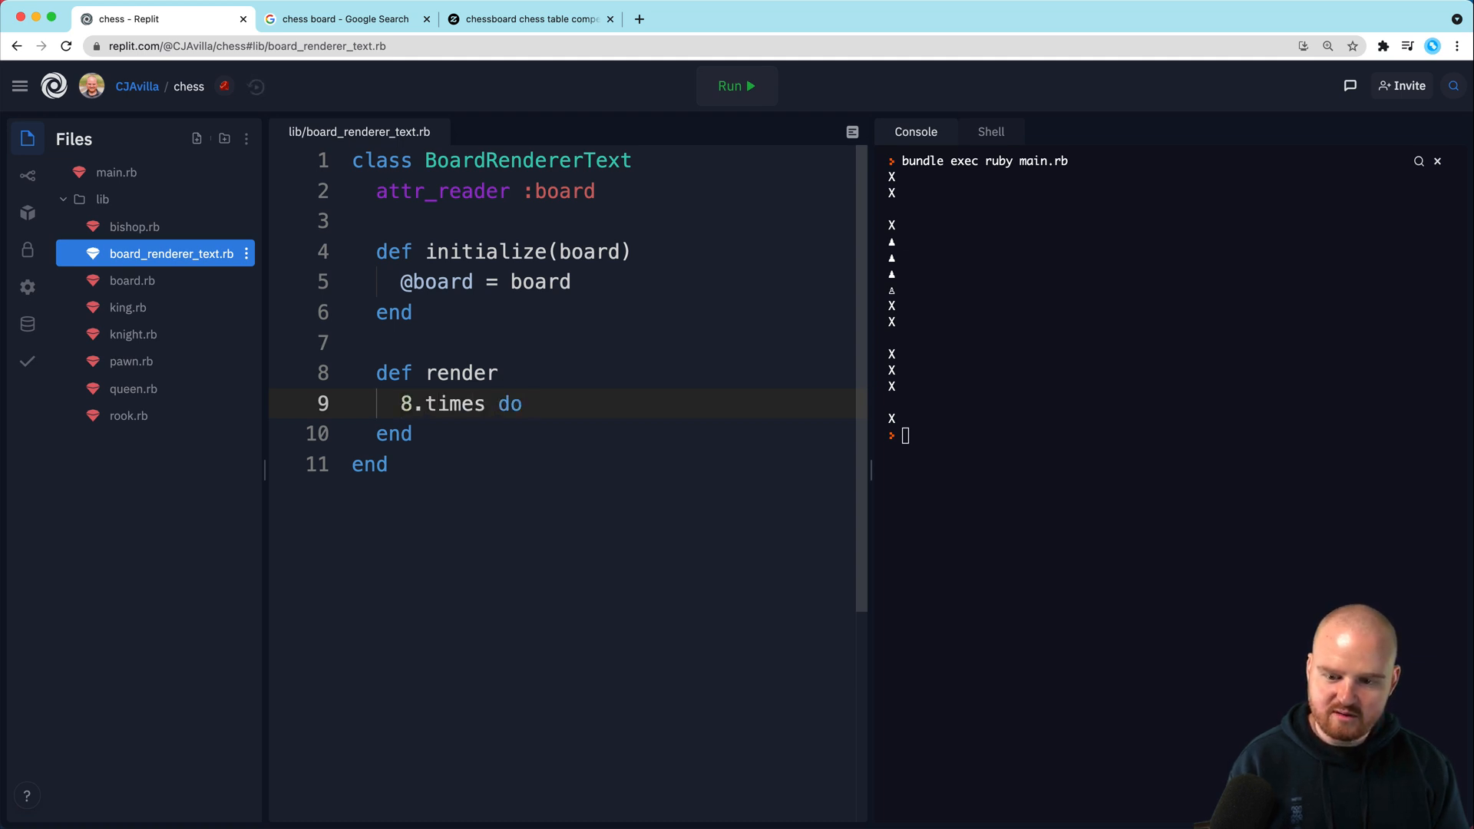
{"action": "type", "text": "|r|"}
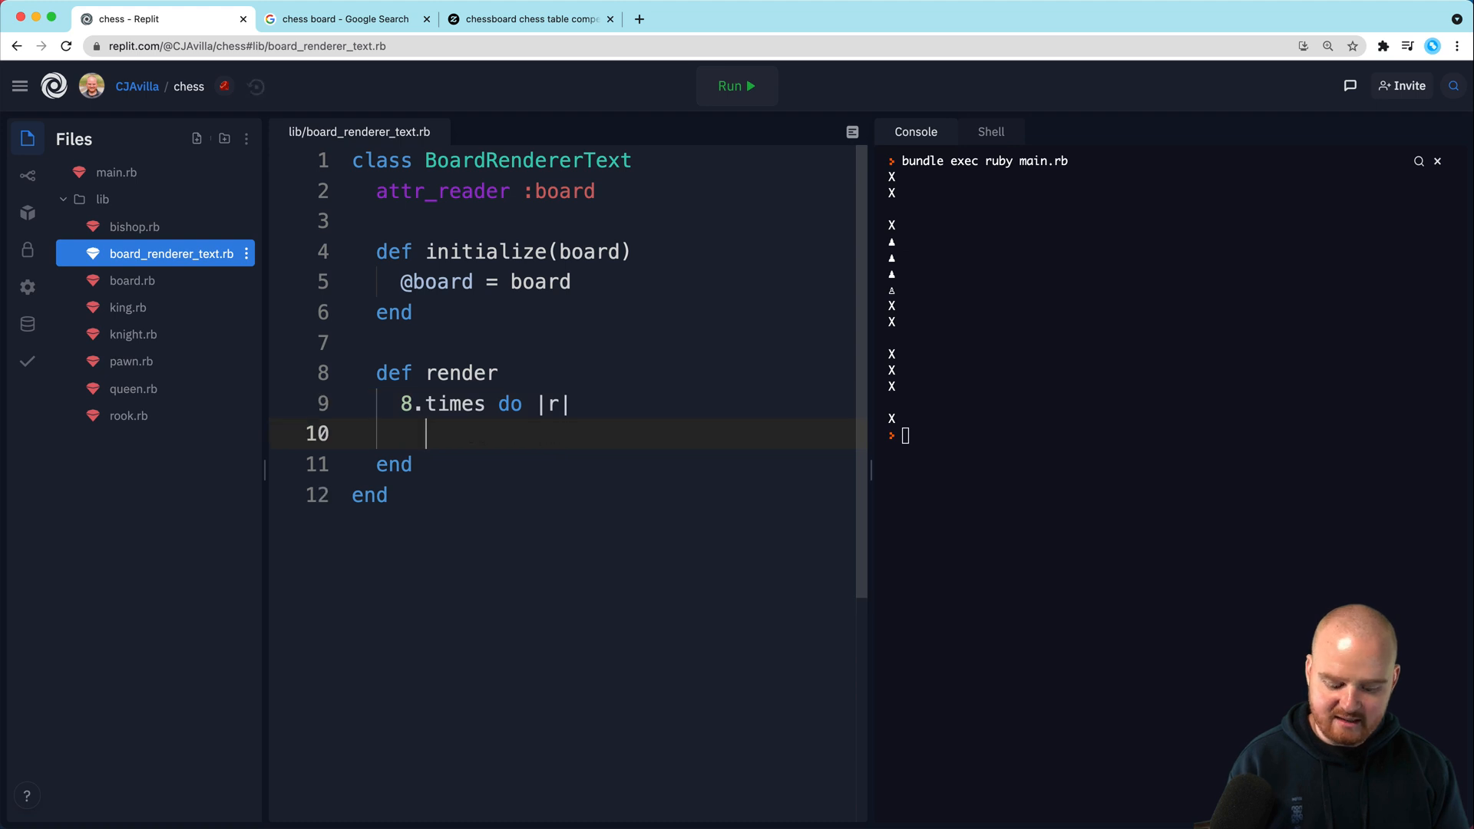
{"action": "type", "text": "8.times do |"}
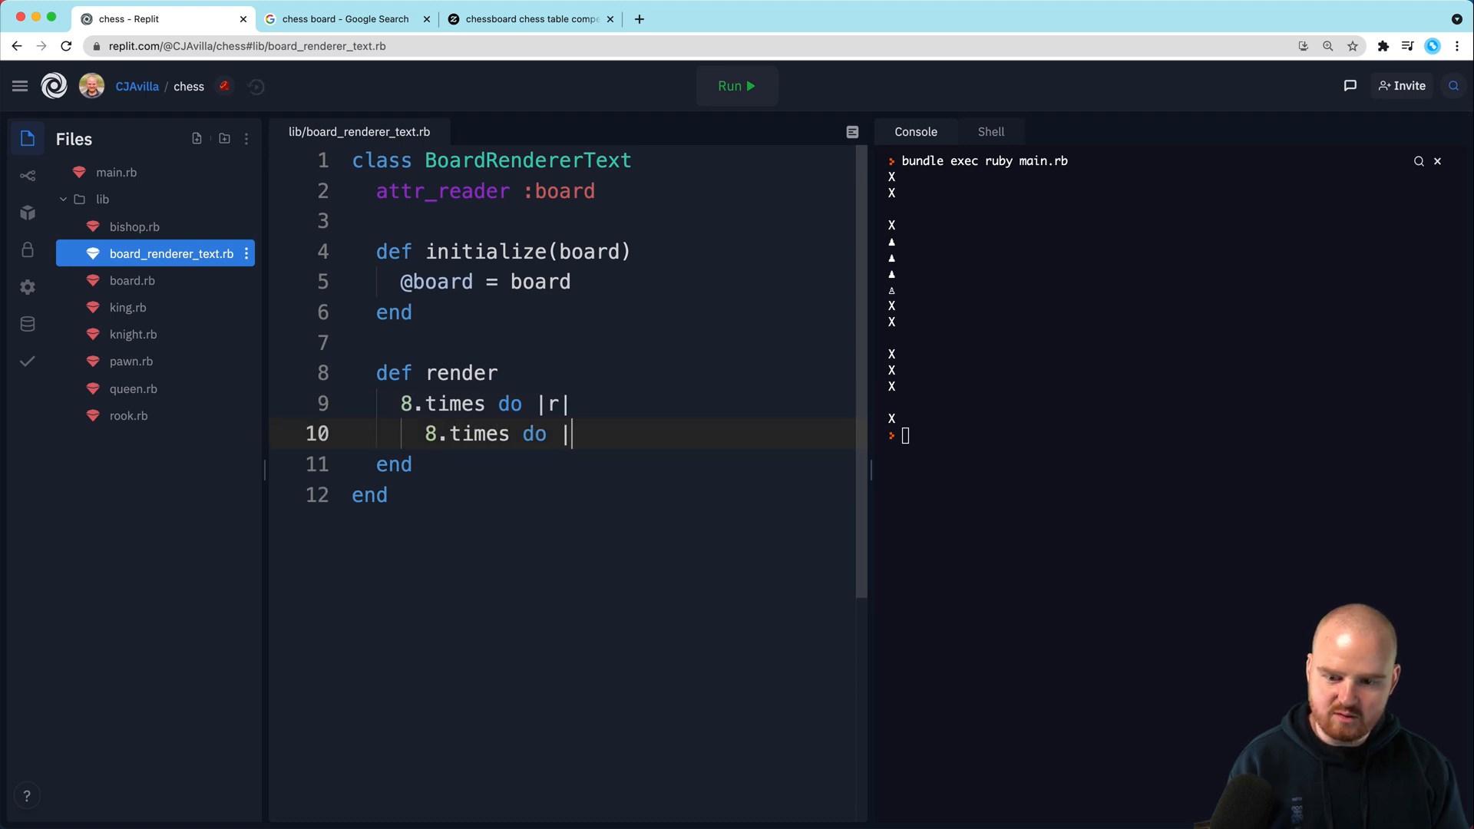
{"action": "type", "text": "c|"}
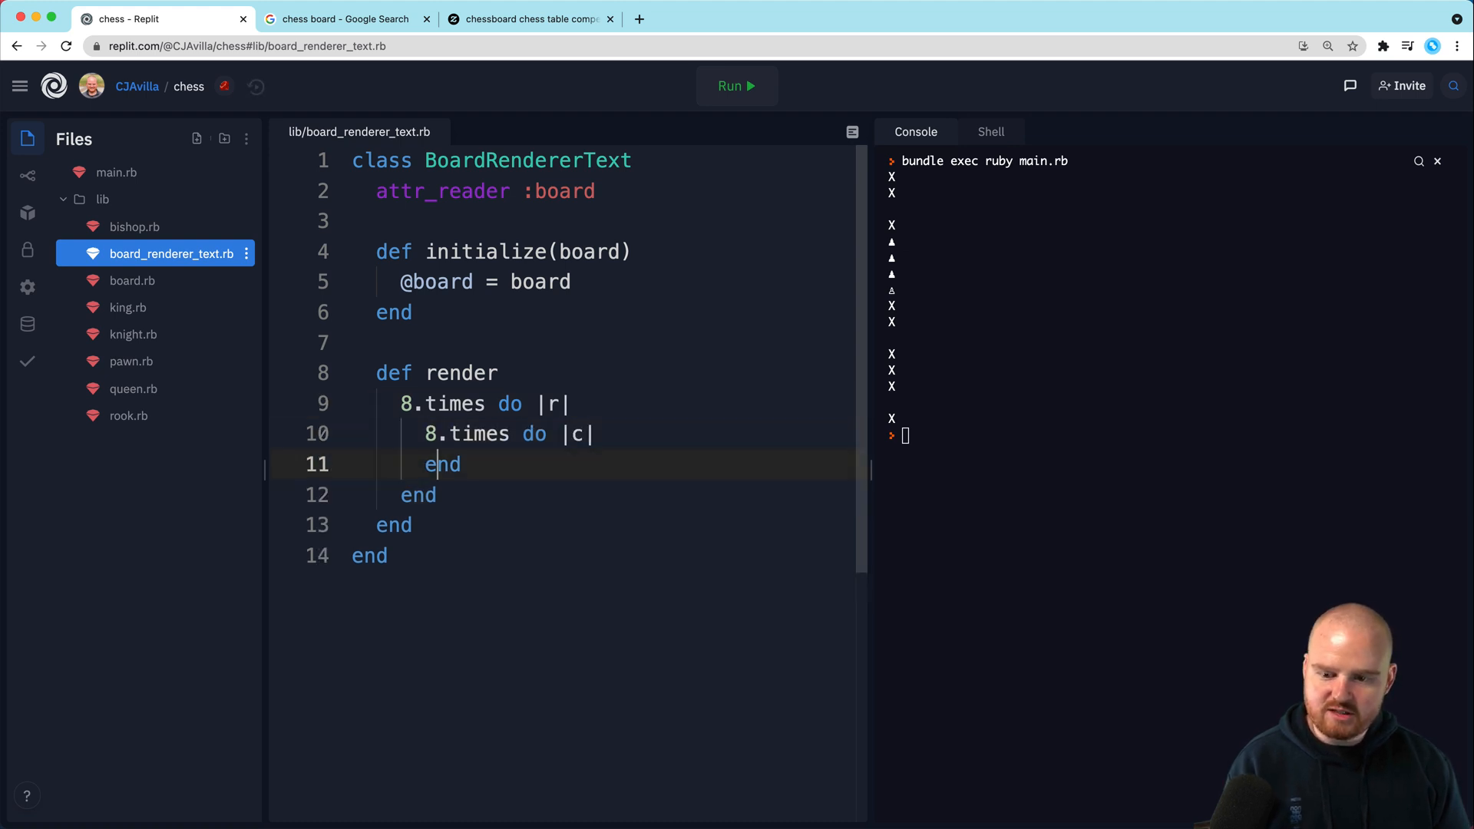
{"action": "key", "text": "Enter"}
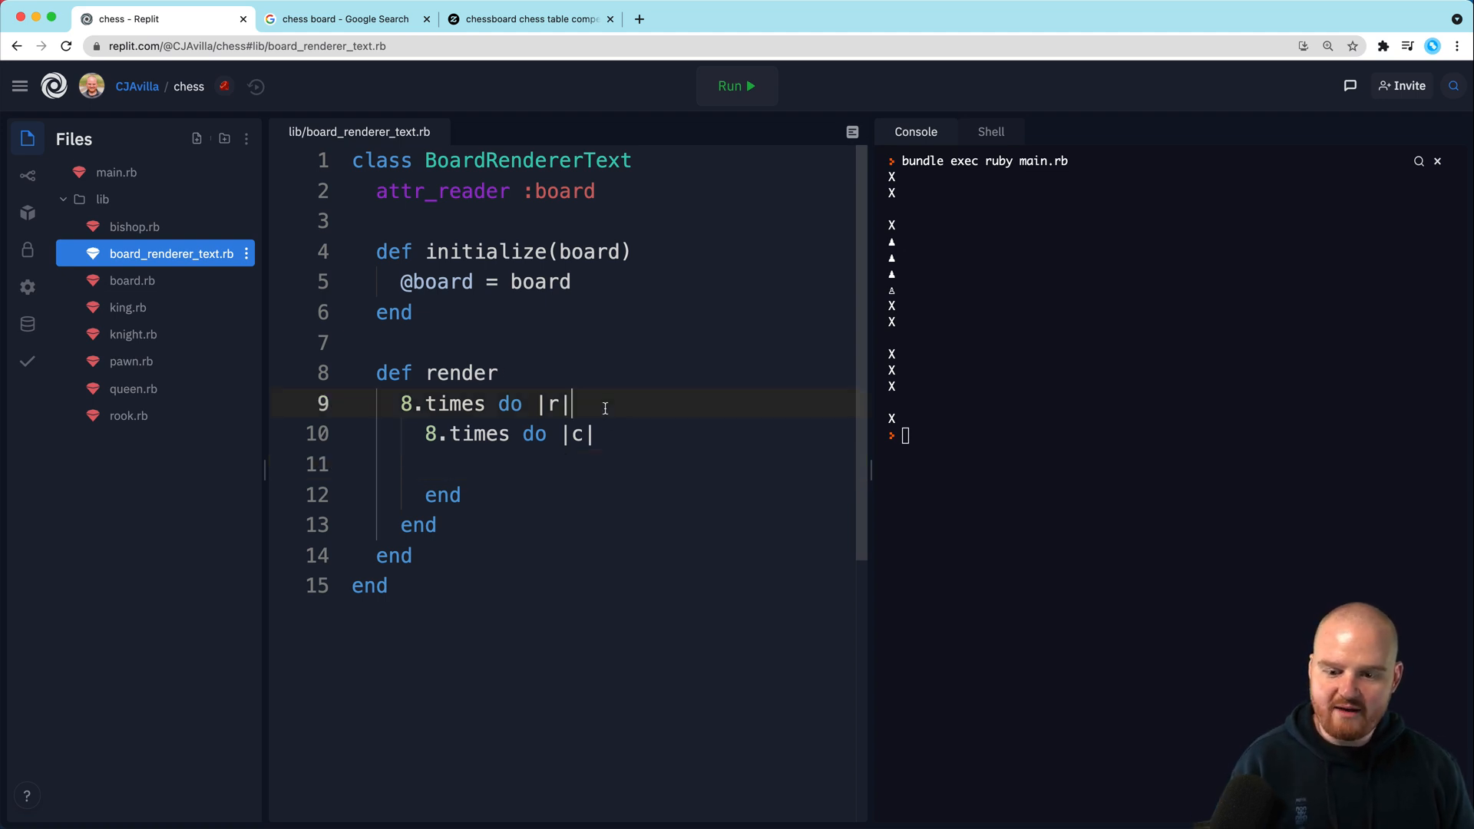
In render, puts a dashed divider per row, print board[[r, c]] per square, then puts ""
{"action": "key", "text": "Enter"}
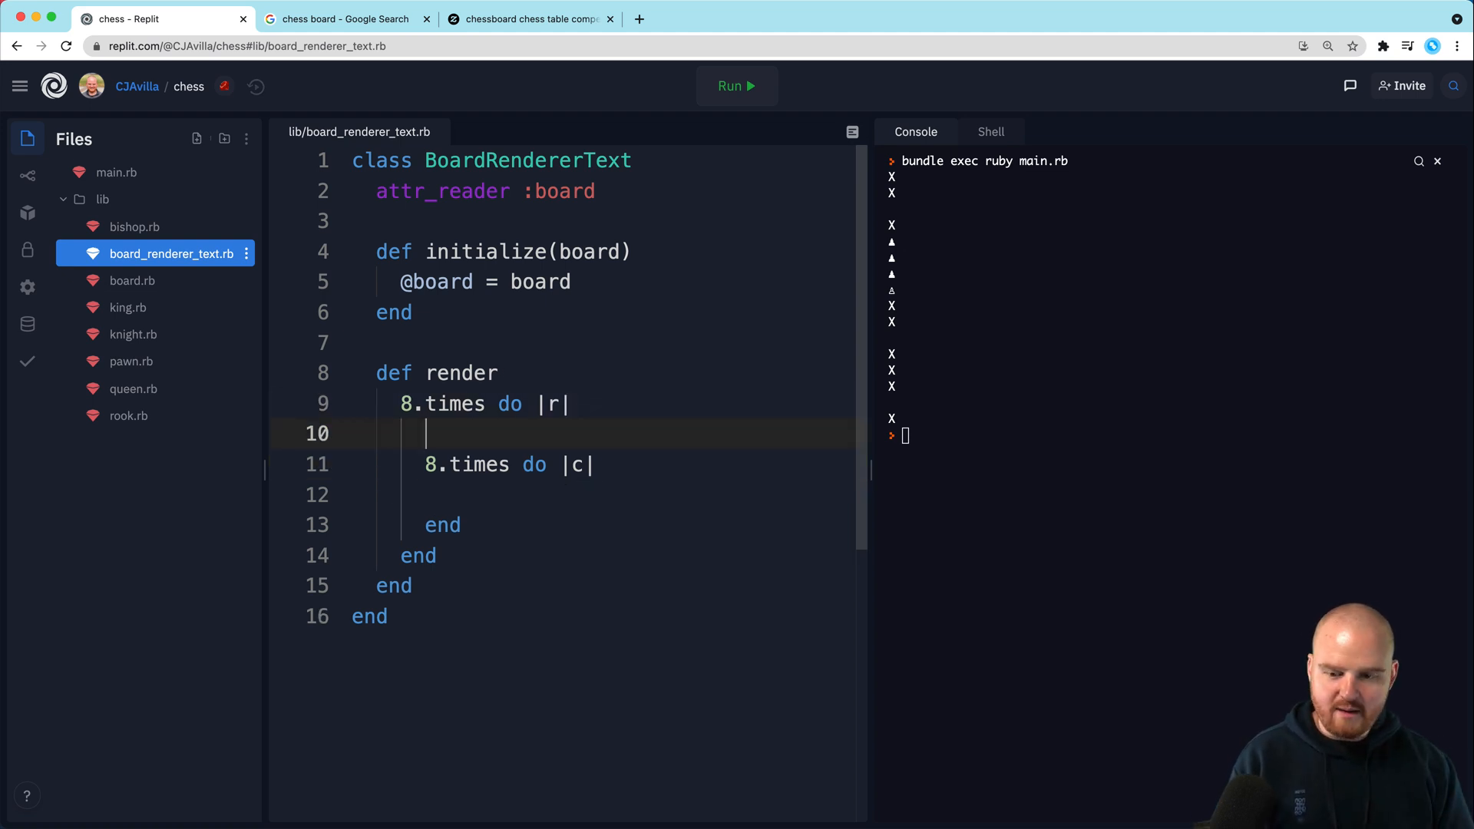
{"action": "type", "text": "puts \"-=-\""}
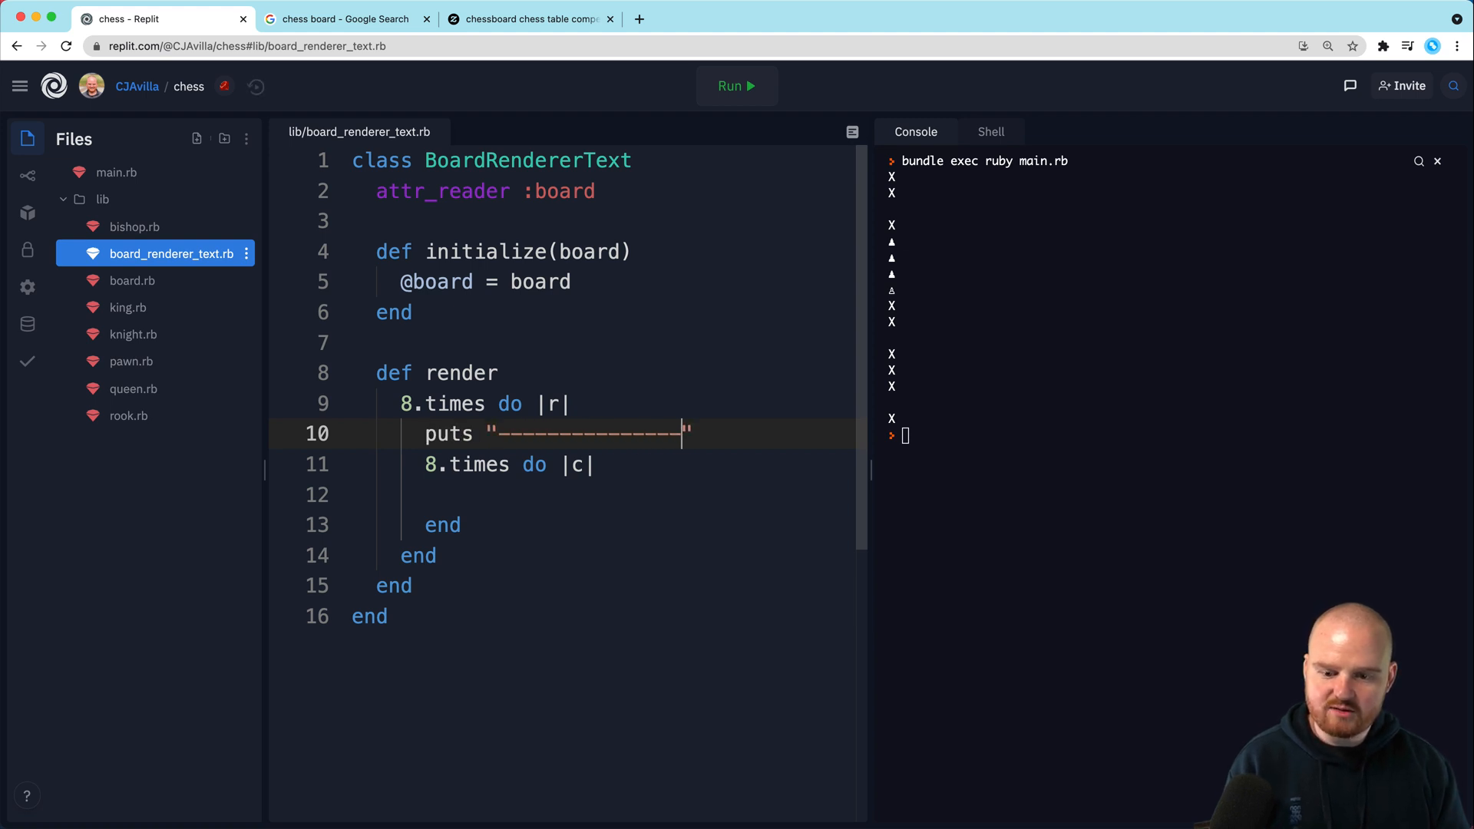
{"action": "left_click", "coordinate": [474, 495]}
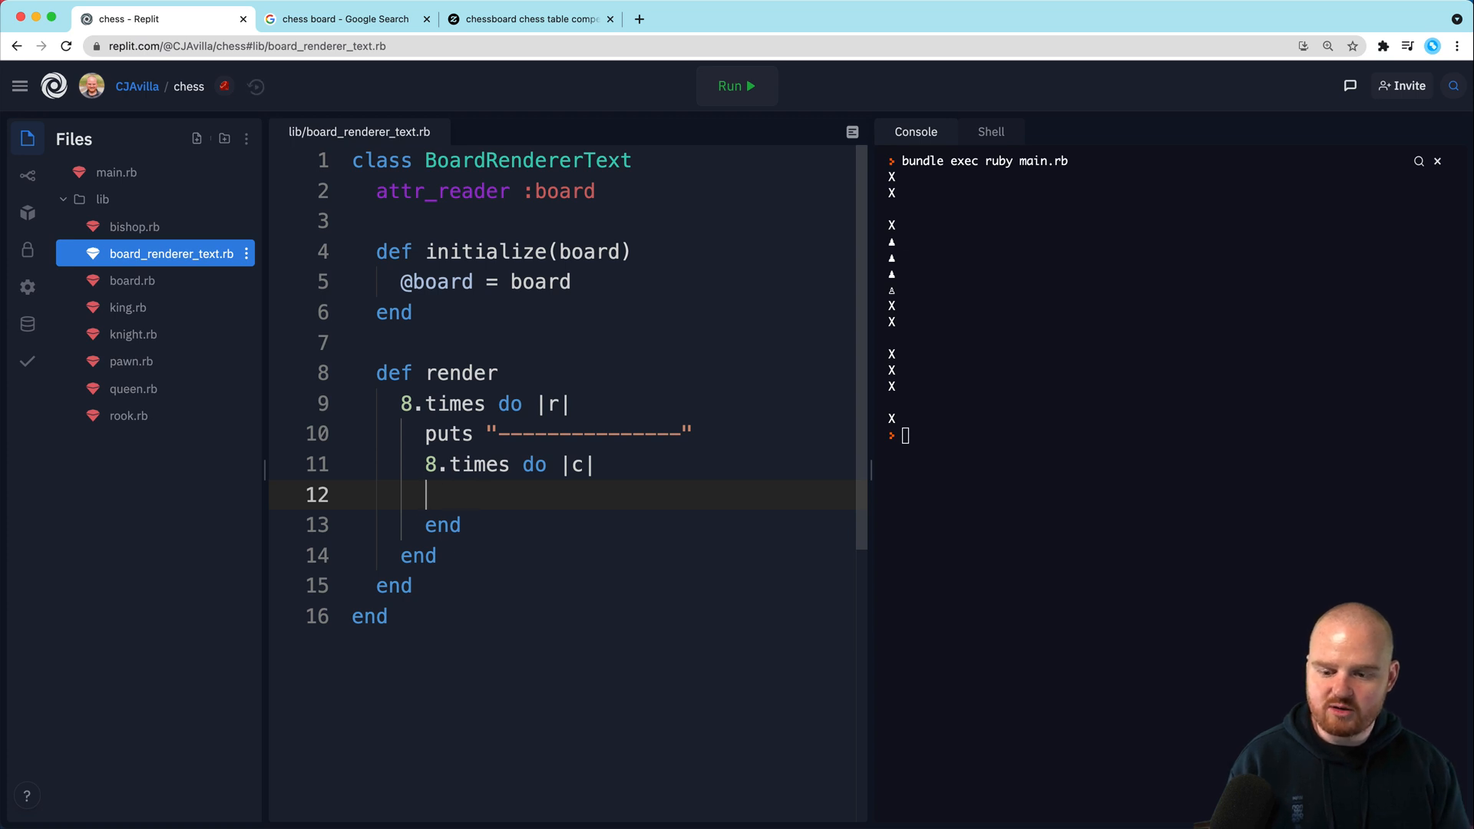
{"action": "type", "text": "print"}
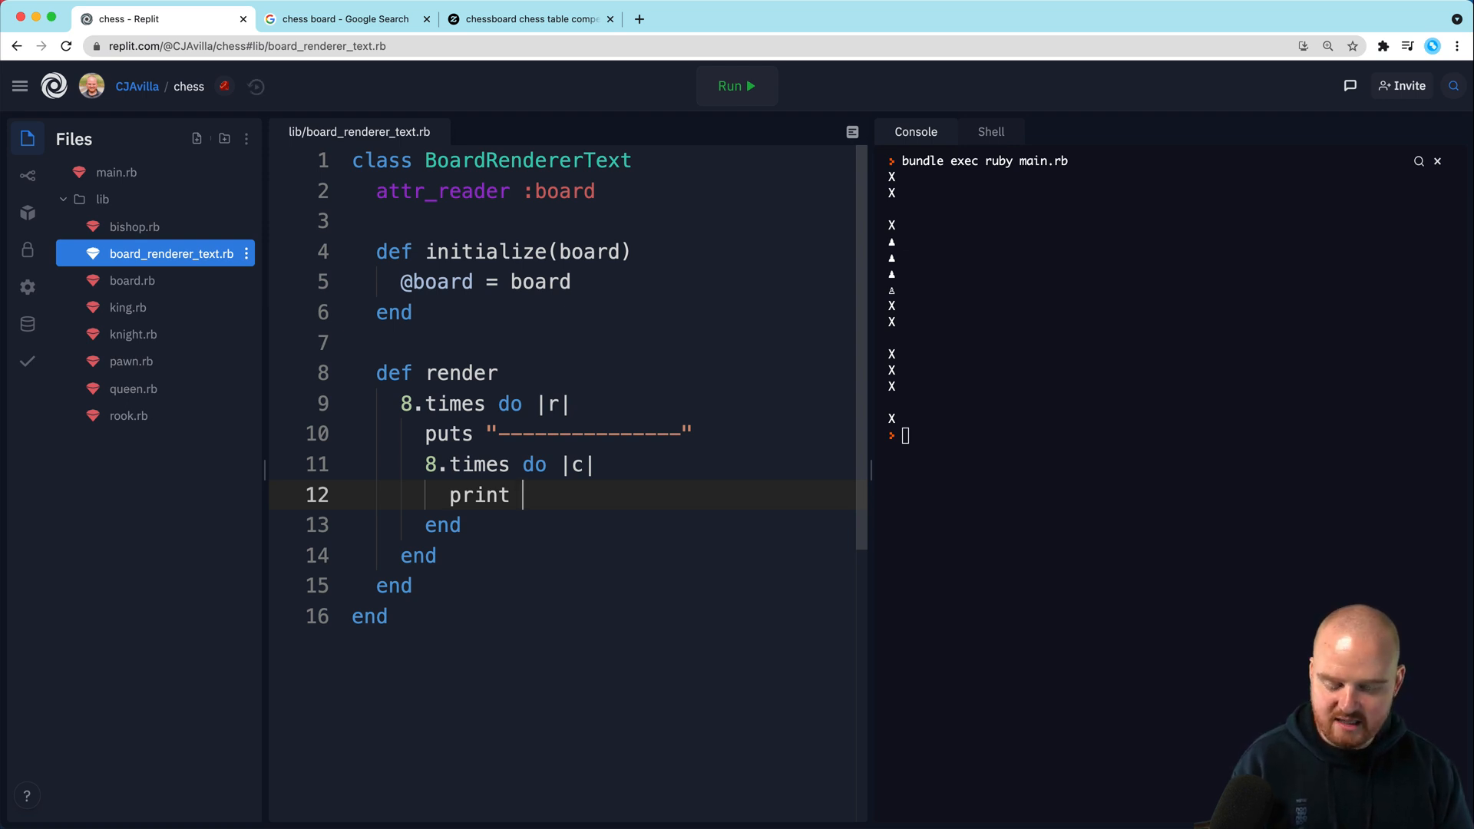
{"action": "type", "text": "board[[r]]"}
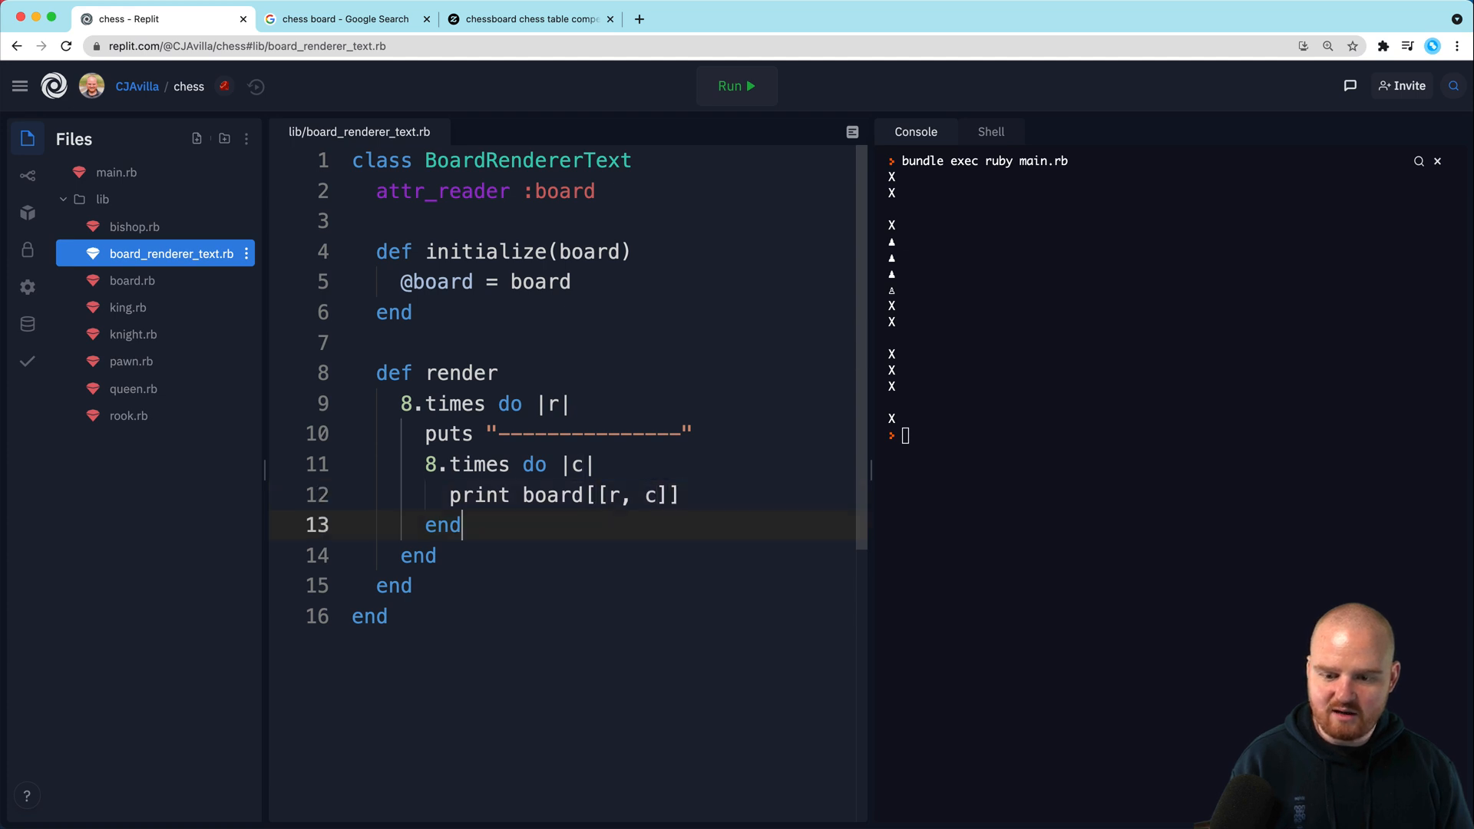
{"action": "left_click", "coordinate": [702, 496]}
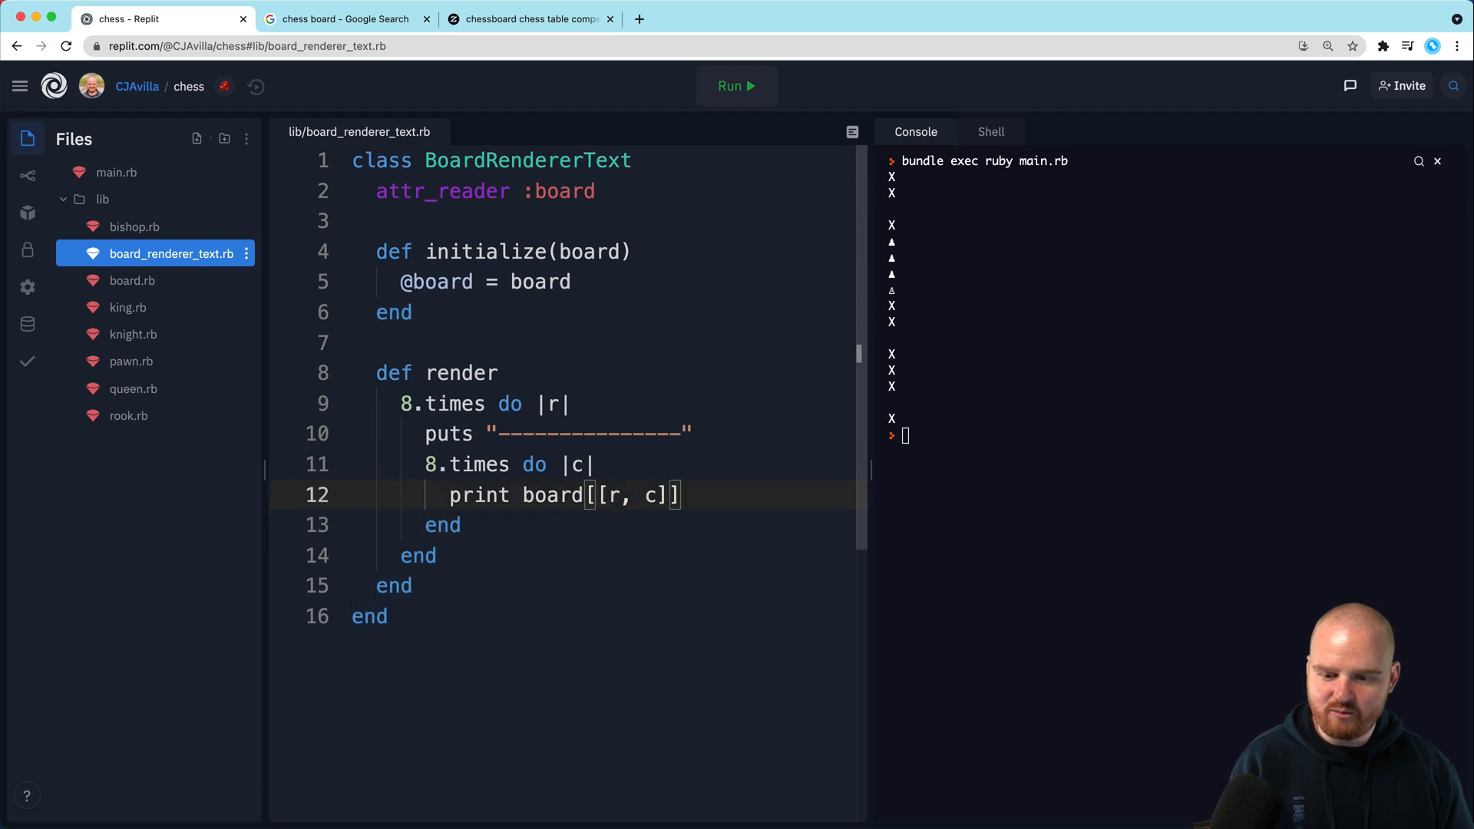
{"action": "key", "text": "Enter"}
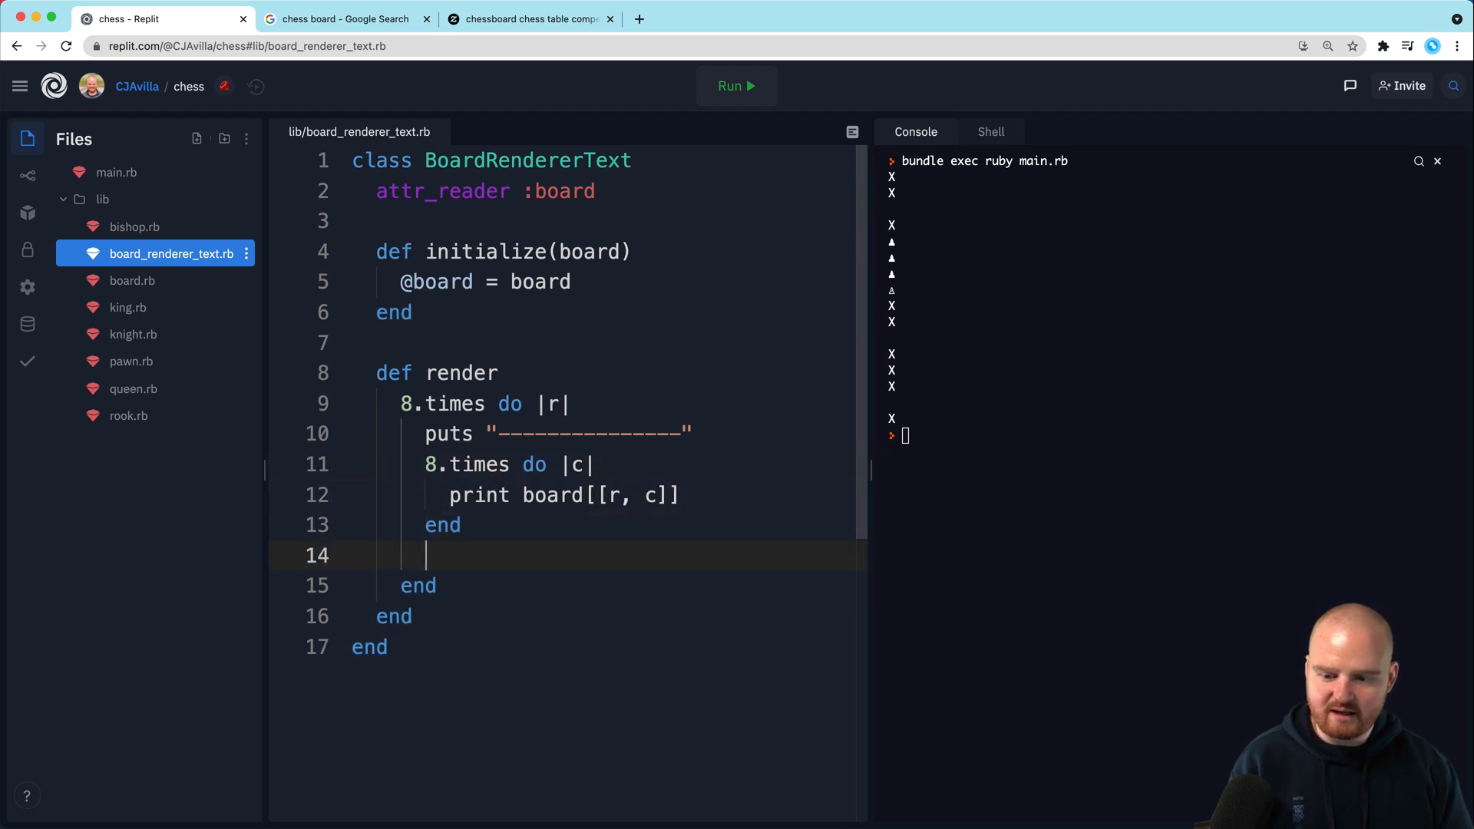
{"action": "type", "text": "puts \""}
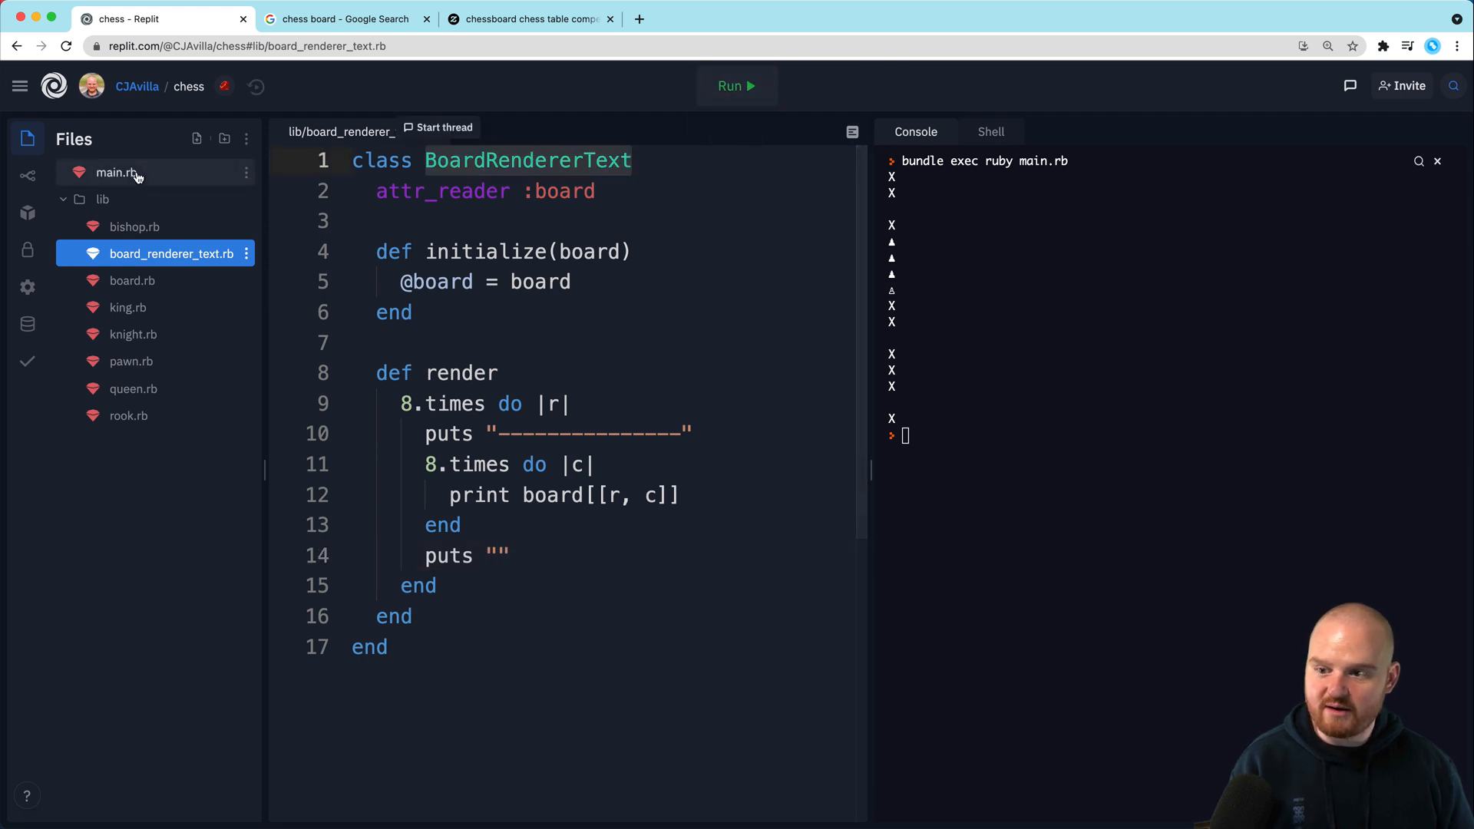
In main.rb, create text_board = BoardRendererText.new(b) and call puts text_board.render
{"action": "left_click", "coordinate": [116, 172]}
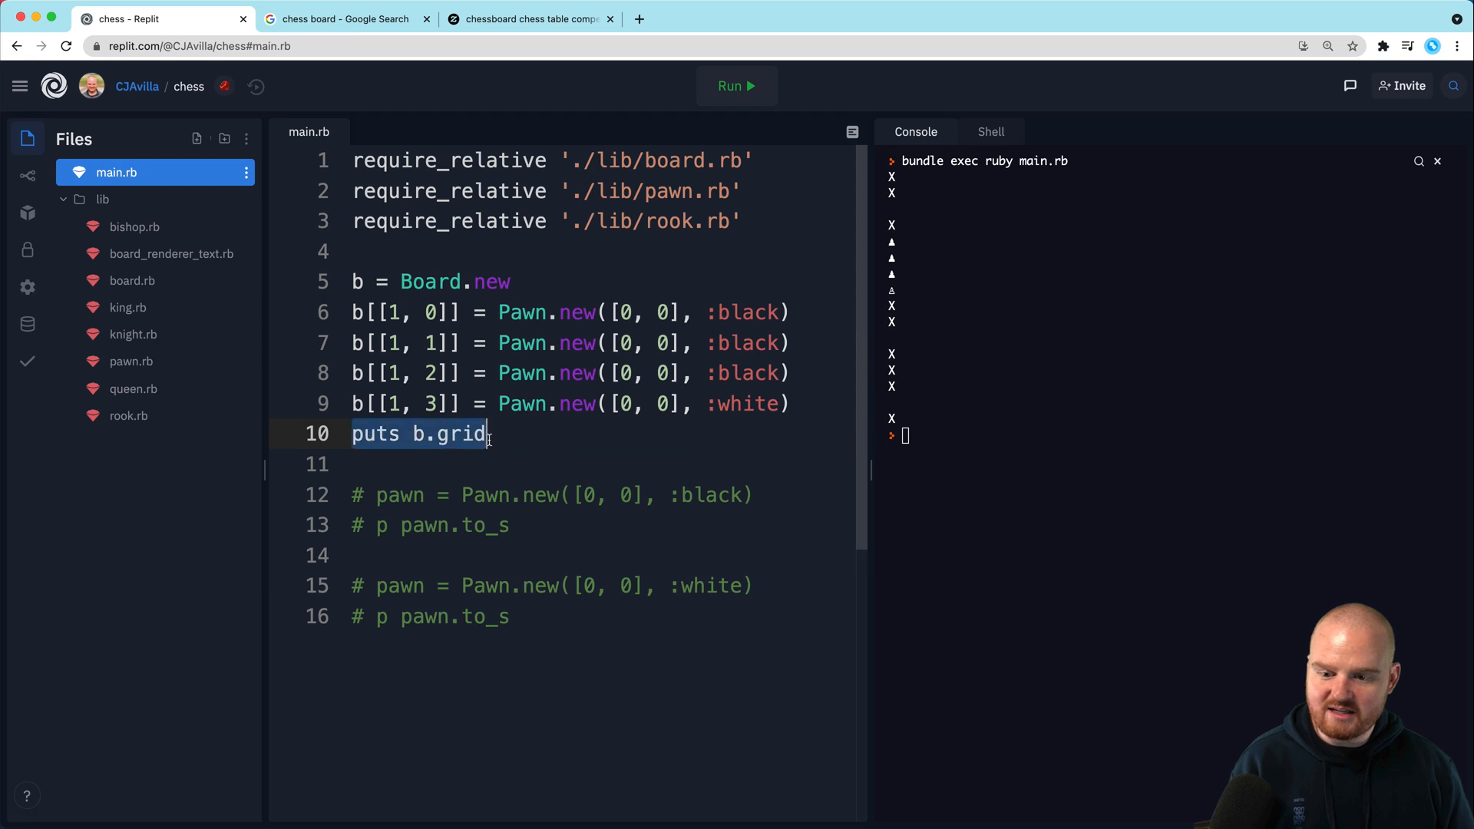
{"action": "type", "text": "BoardRendererText"}
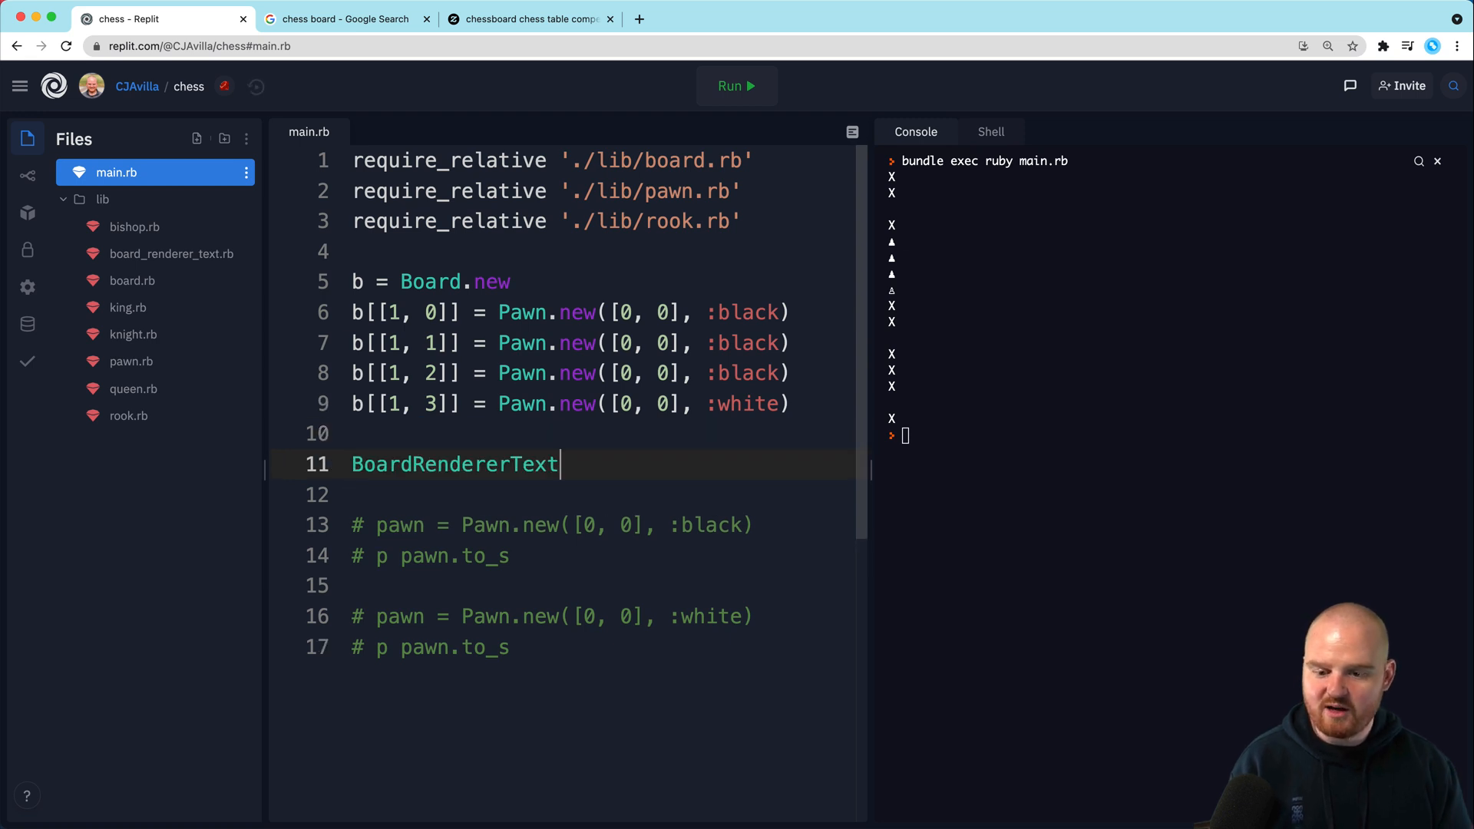
{"action": "type", "text": ".new(b)"}
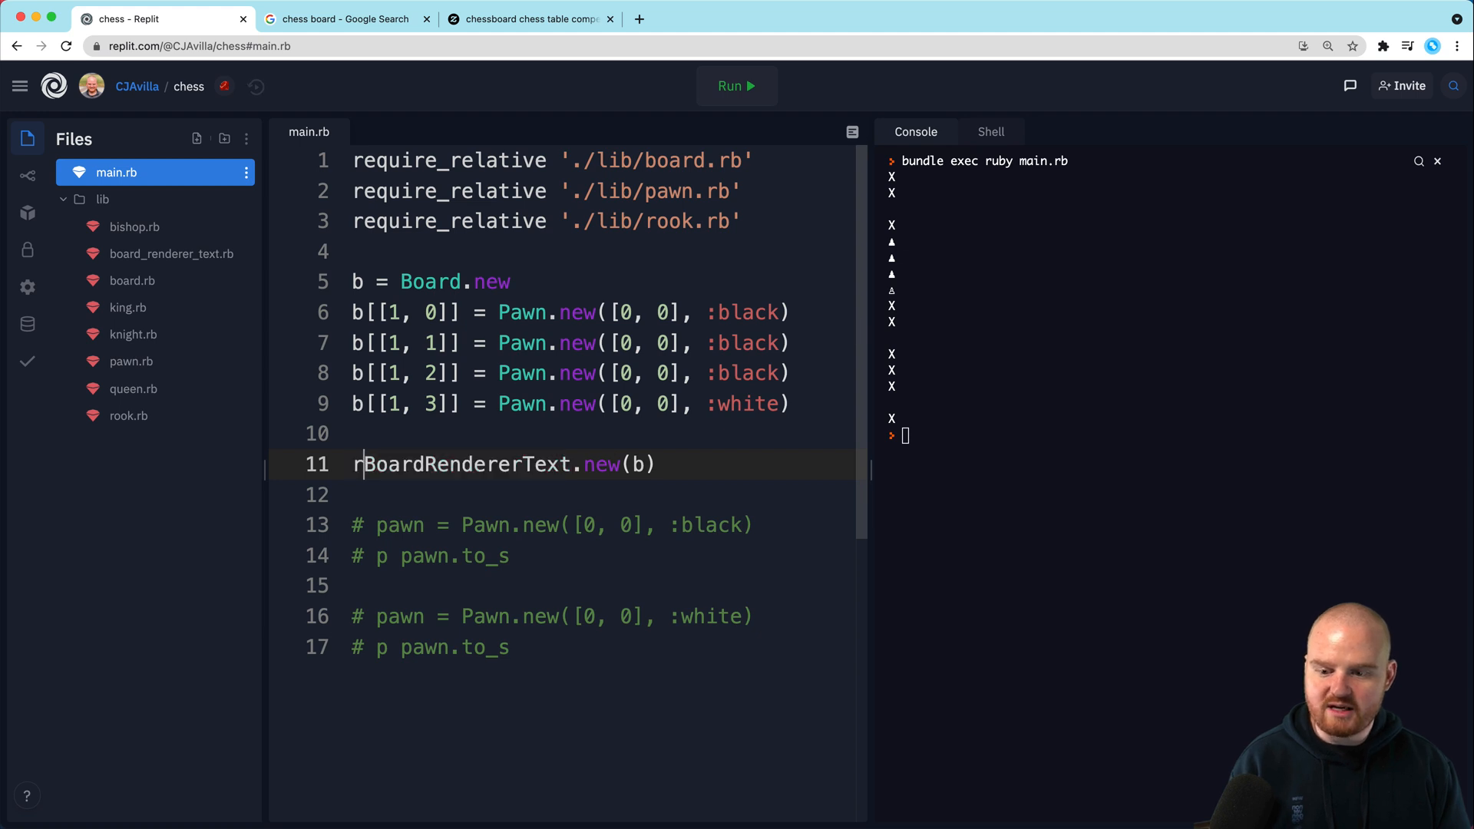
{"action": "type", "text": "enderer ="}
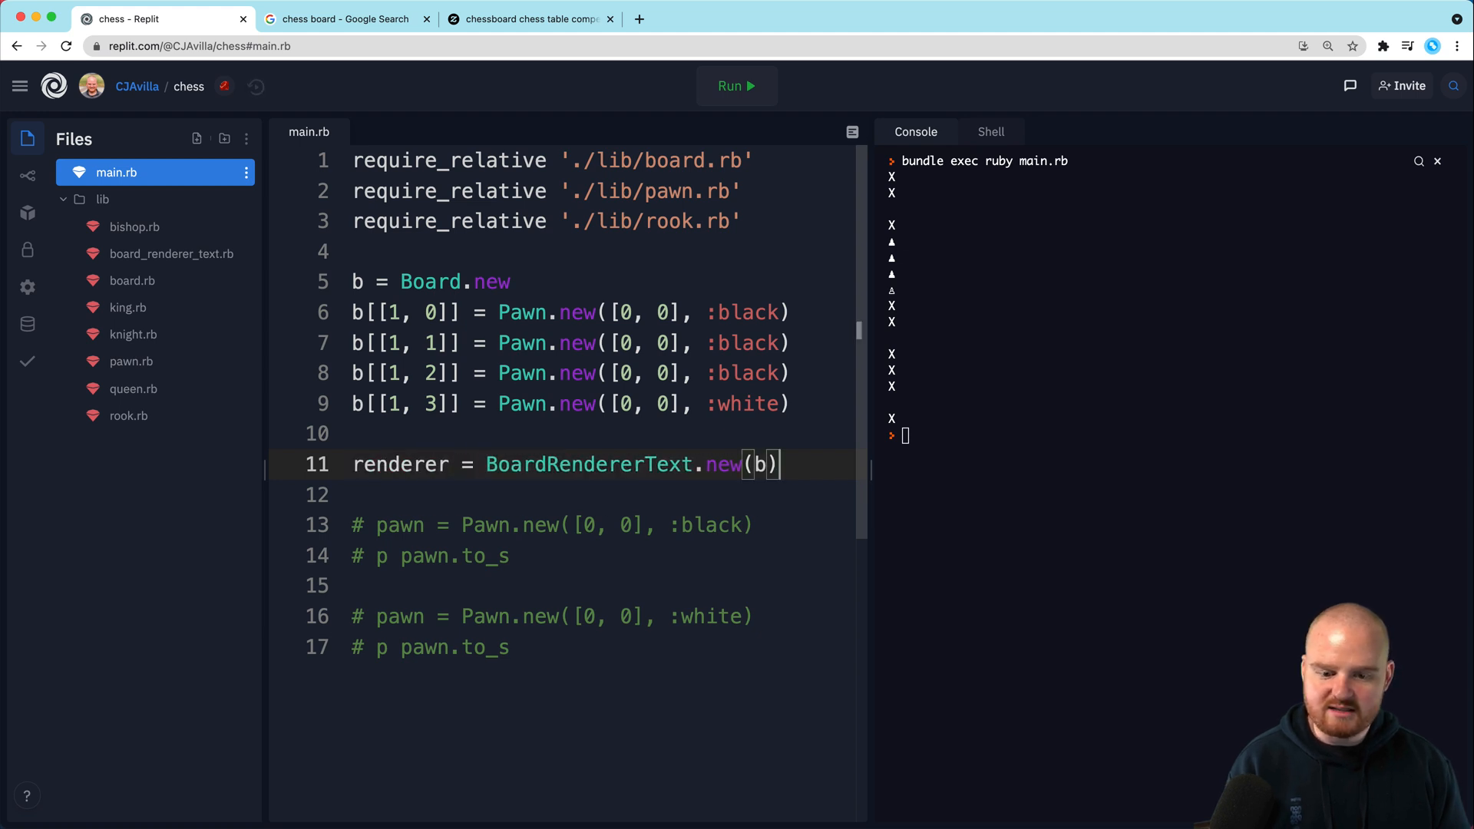
{"action": "type", "text": "rendere"}
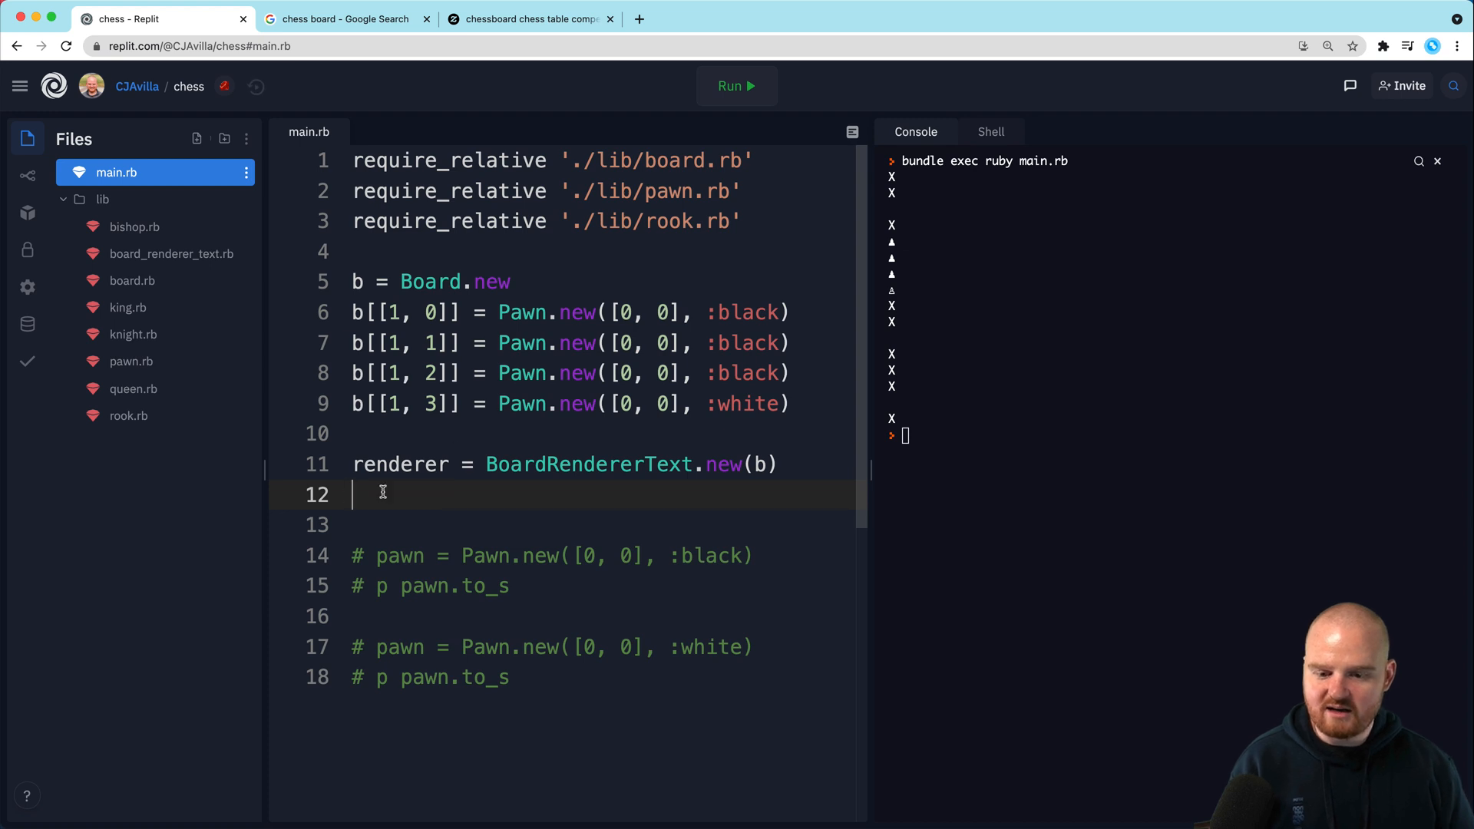
{"action": "double_click", "coordinate": [399, 464]}
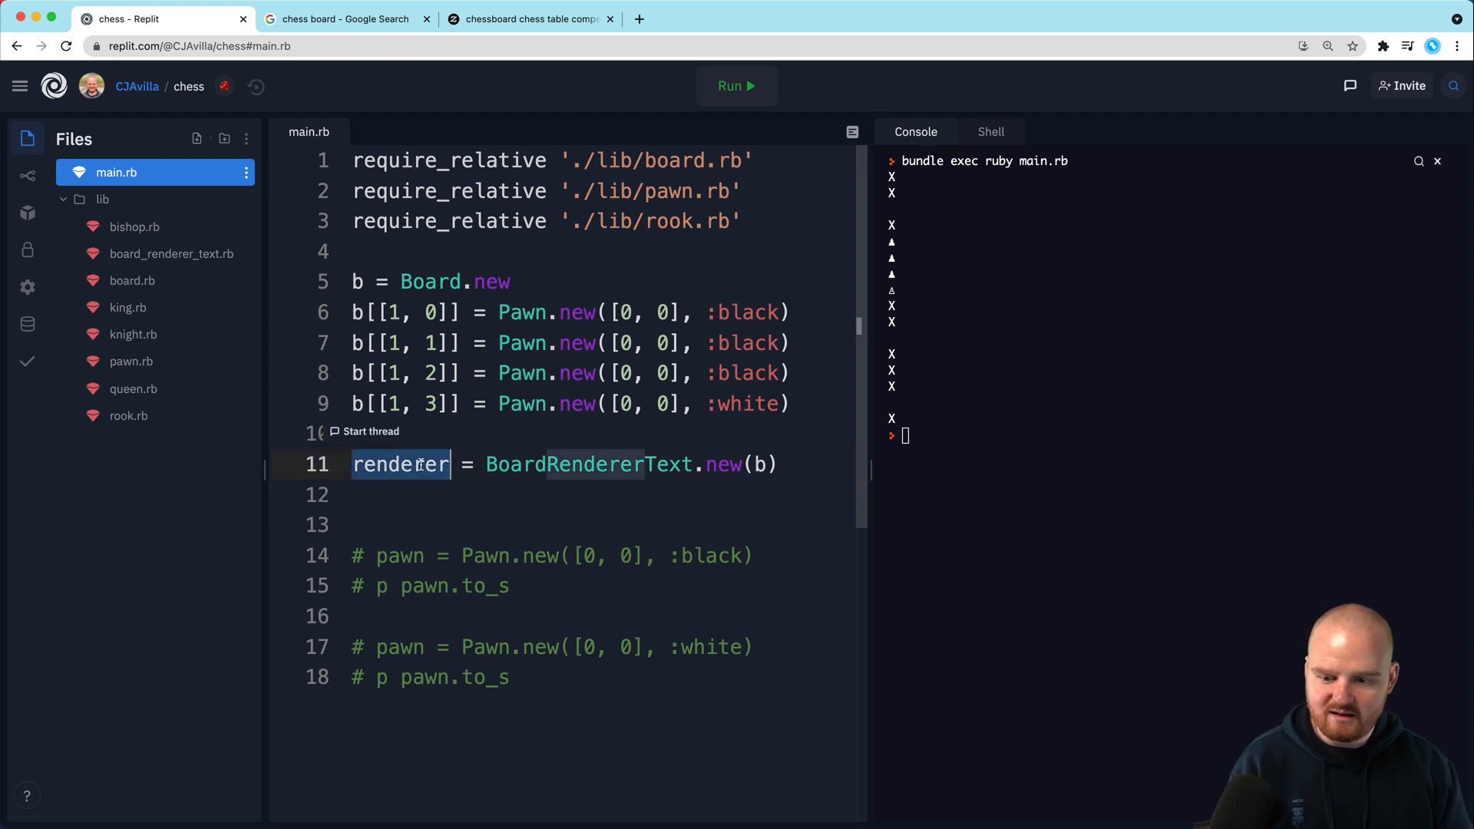
{"action": "type", "text": "text_"}
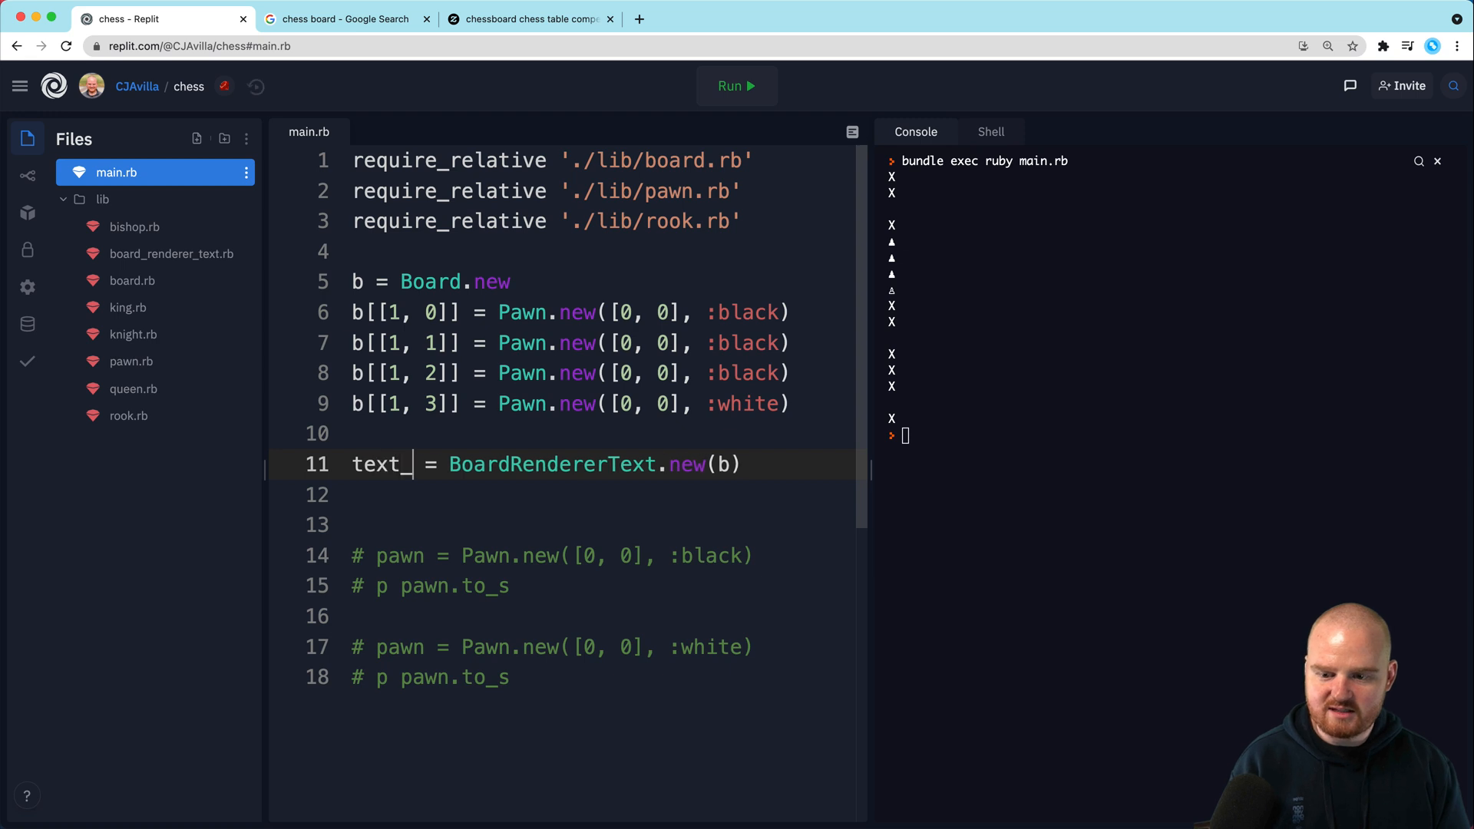
{"action": "type", "text": "board"}
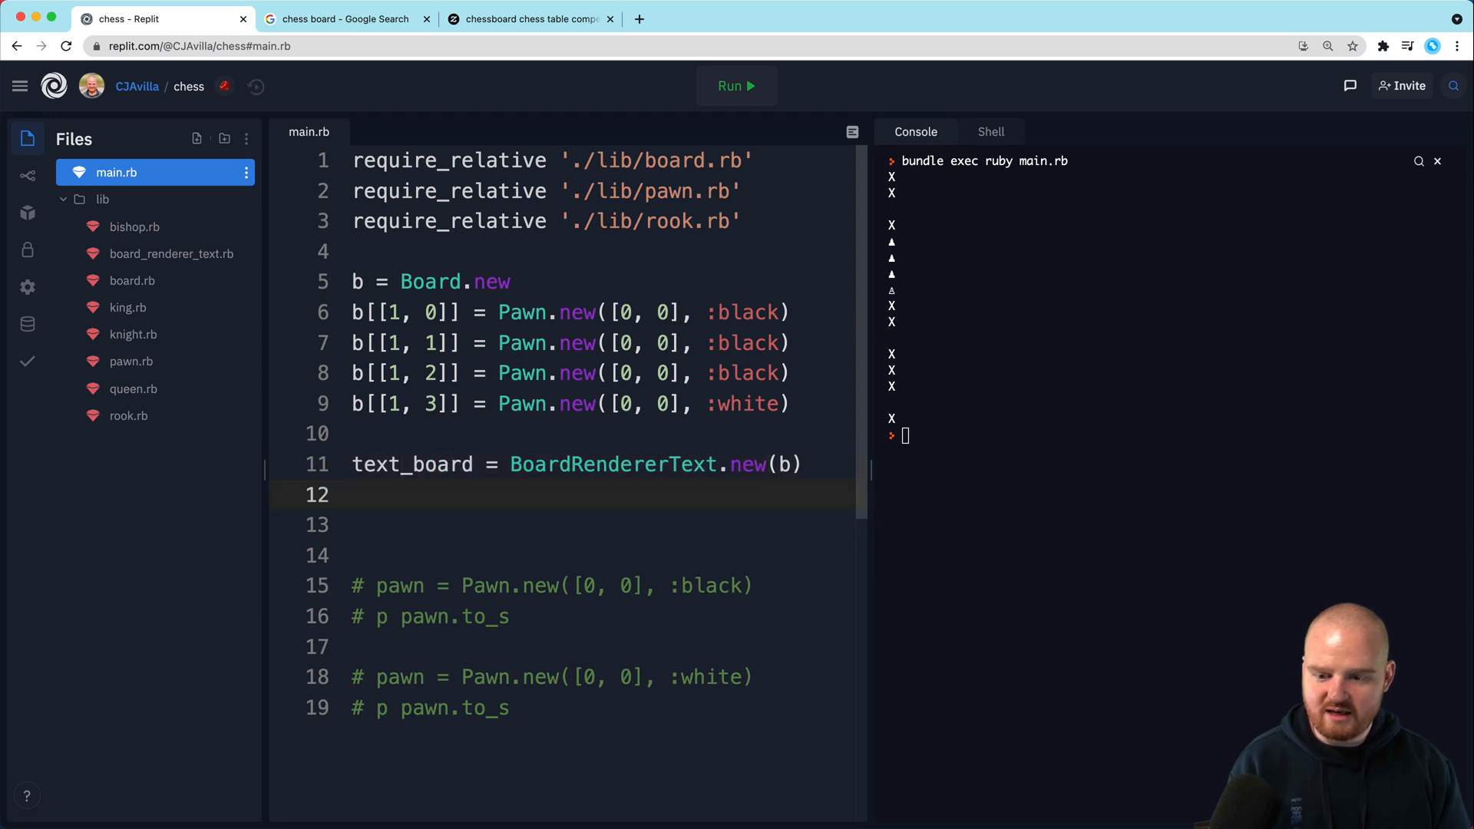
{"action": "type", "text": "text_board.render"}
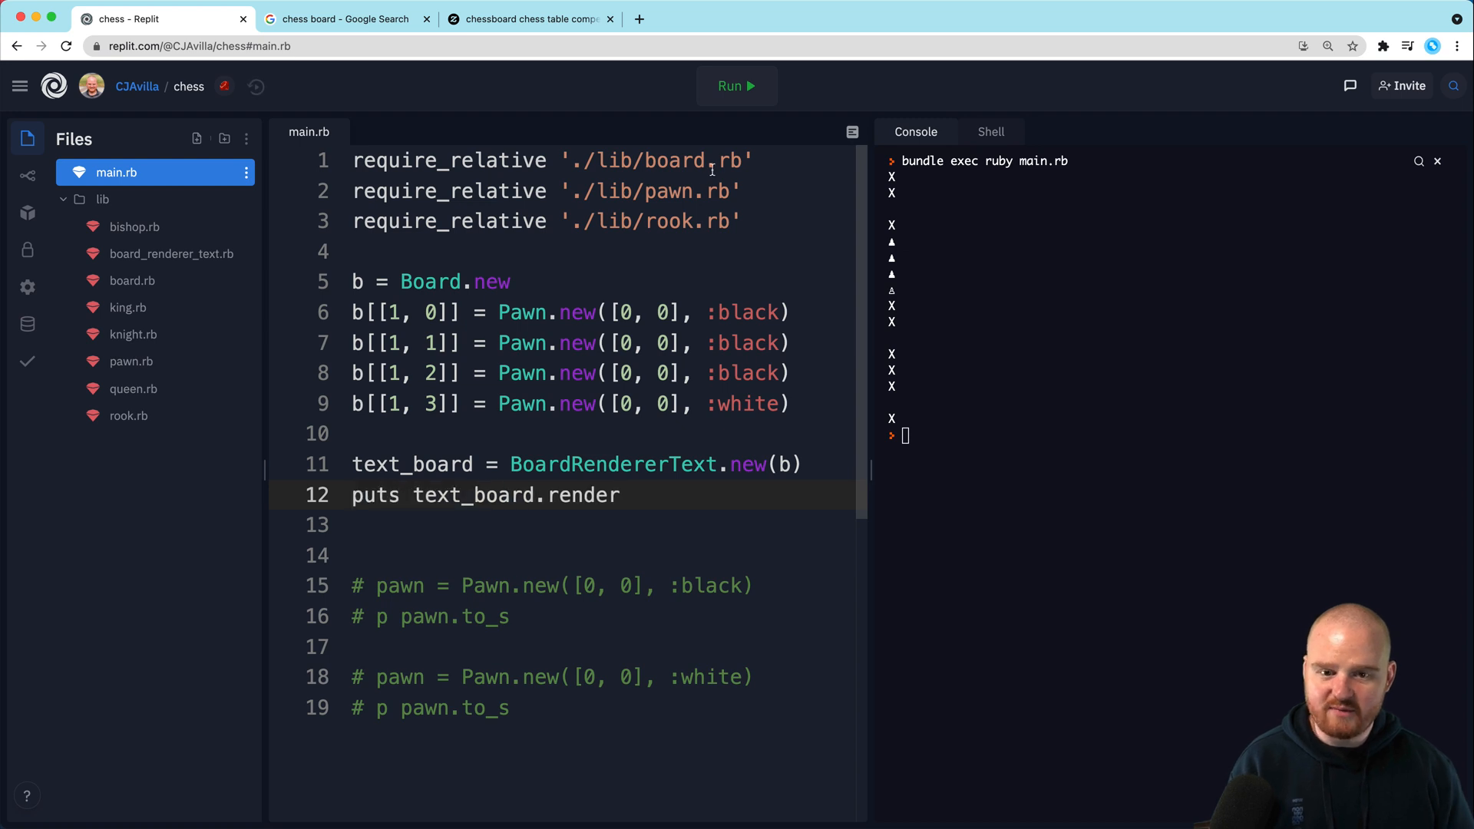
Run the program, then change Pawn.new calls to pass only the colour, e.g. (:white)
{"action": "left_click", "coordinate": [737, 86]}
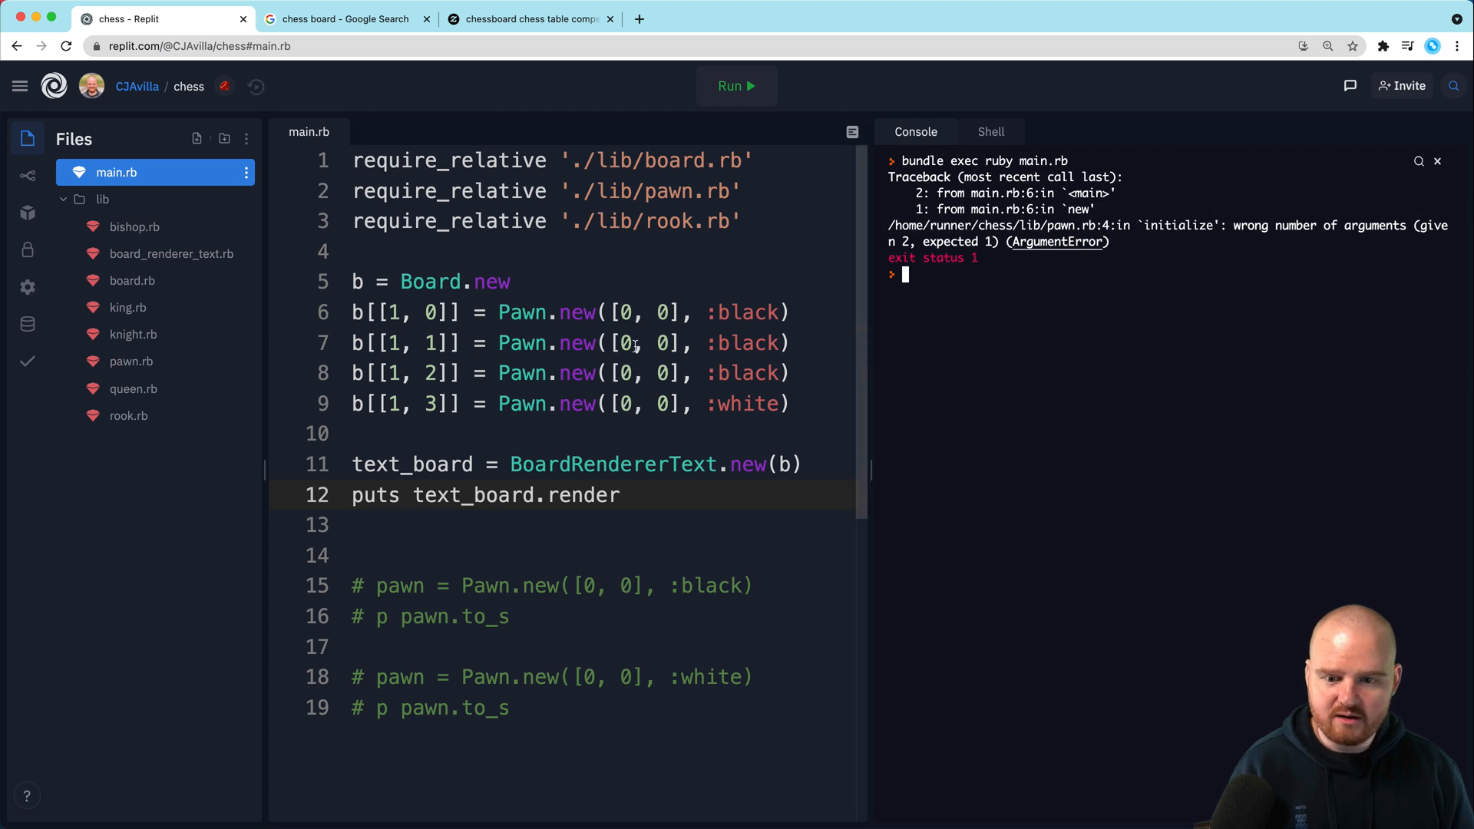
{"action": "double_click", "coordinate": [622, 312]}
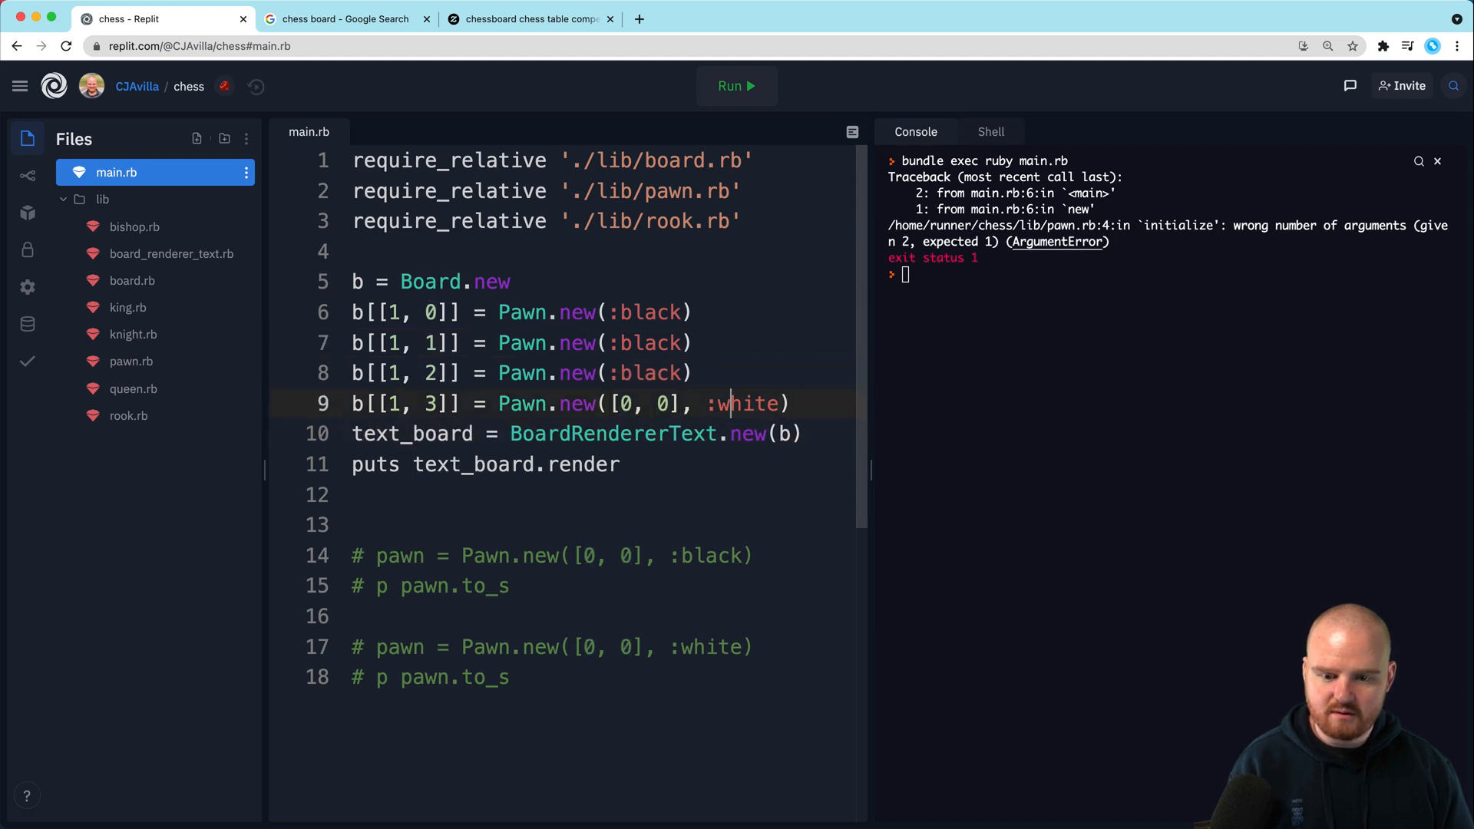
{"action": "type", "text": "(:white)"}
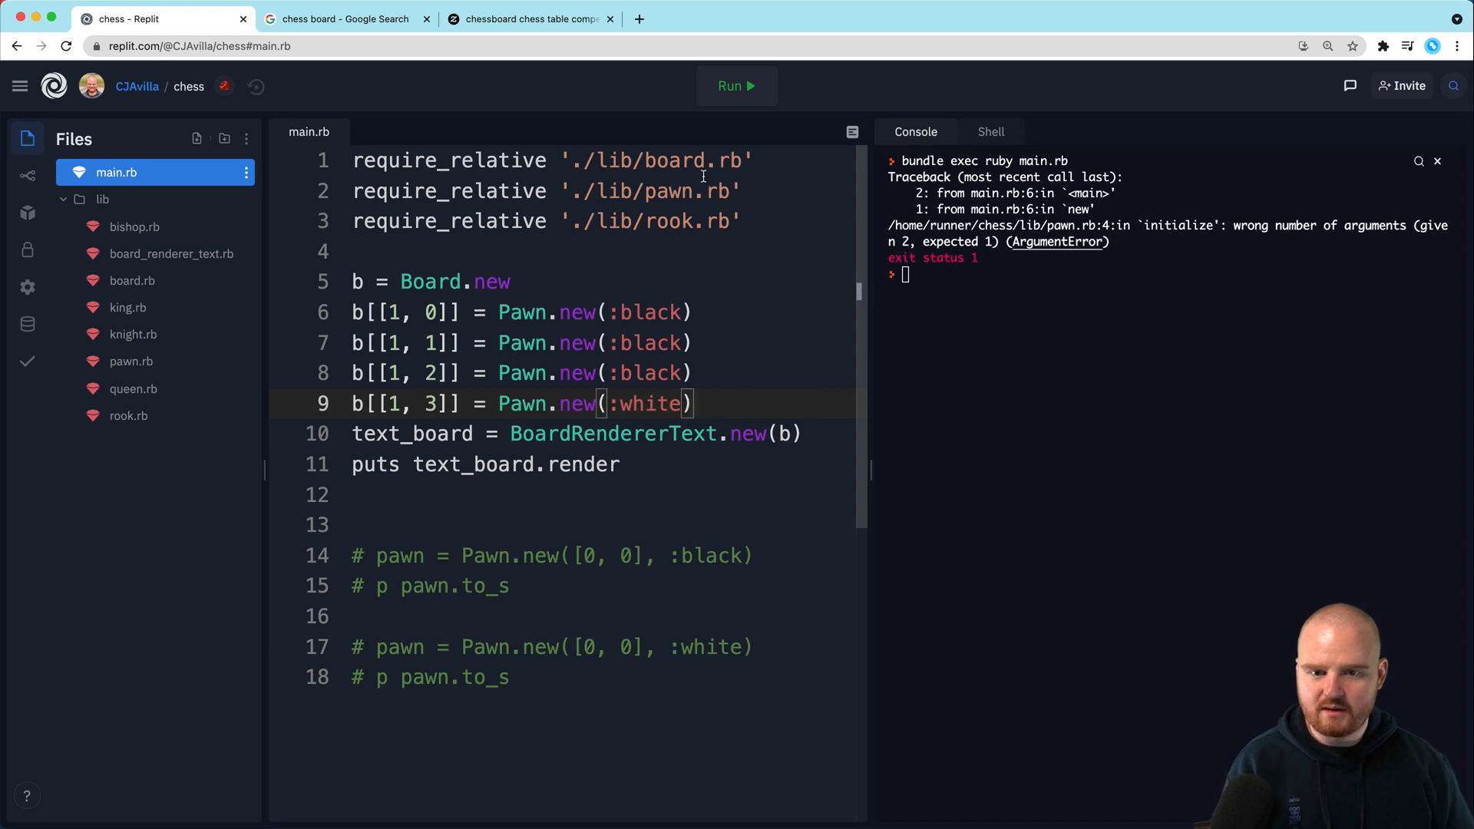
Add require_relative lines for board_renderer_text, knight, king, queen, bishop and sort them alphabetically
{"action": "left_click", "coordinate": [737, 86]}
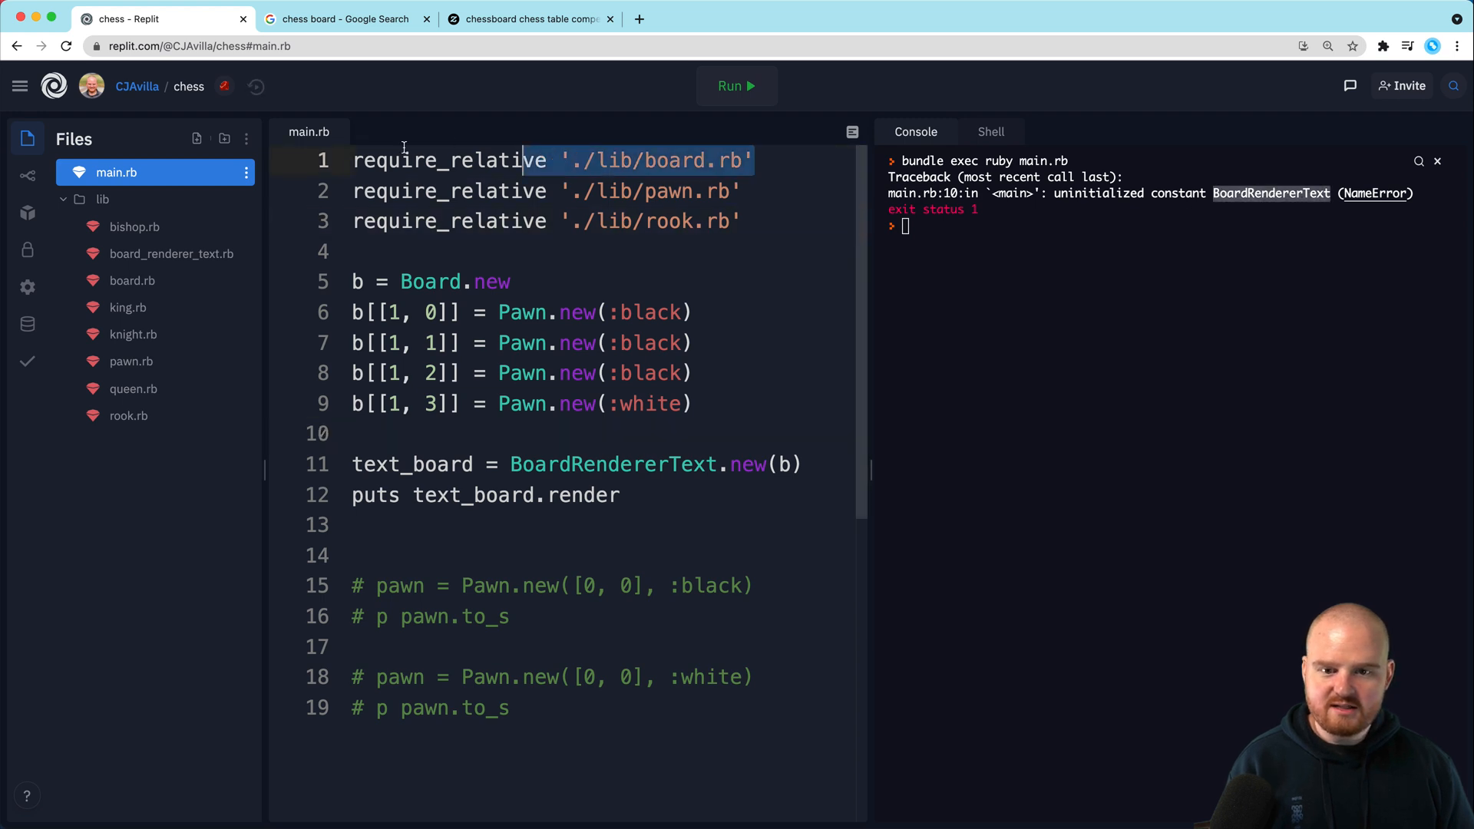
{"action": "left_click", "coordinate": [404, 161]}
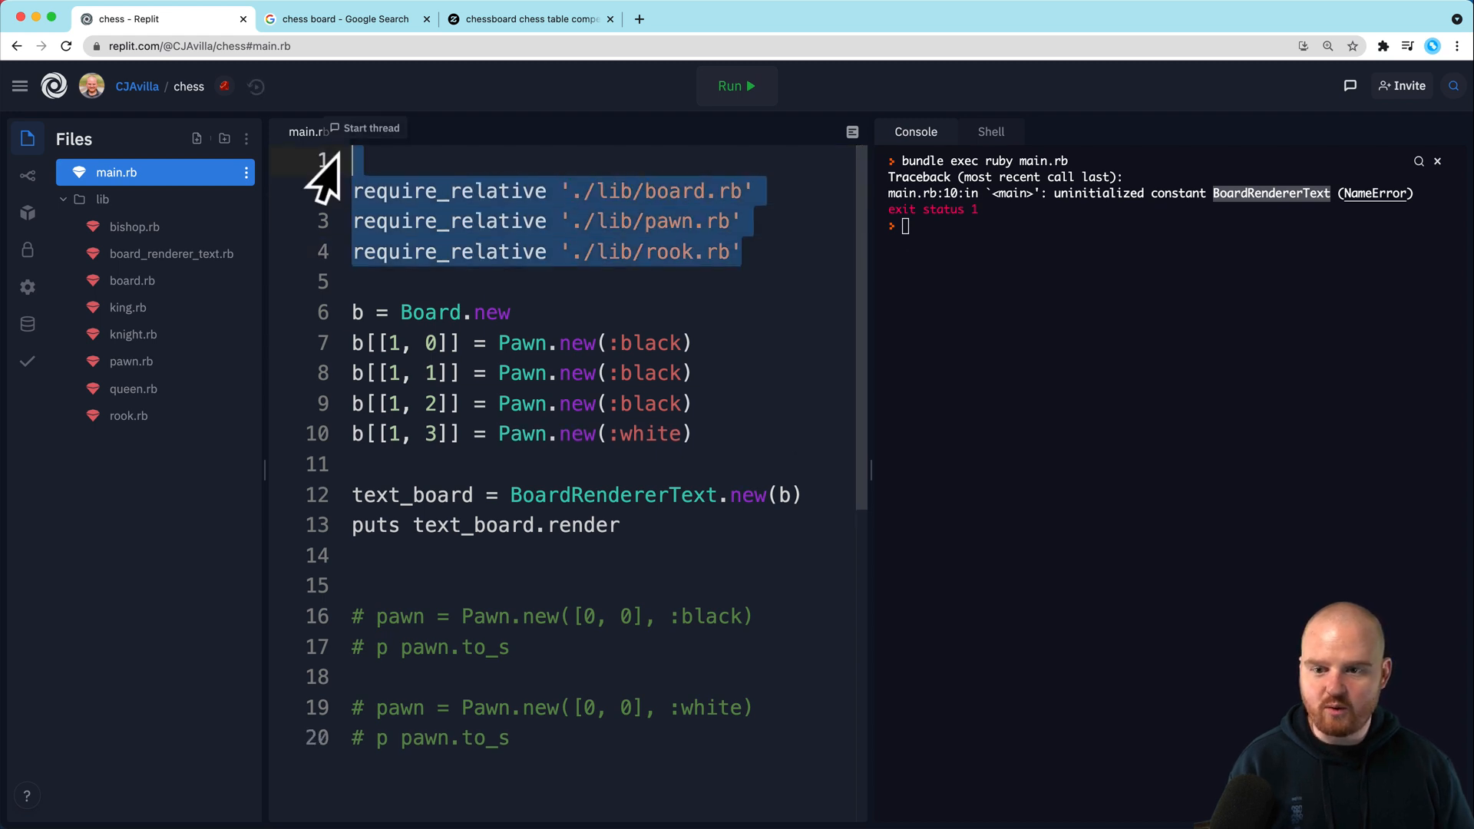
{"action": "left_click", "coordinate": [412, 162]}
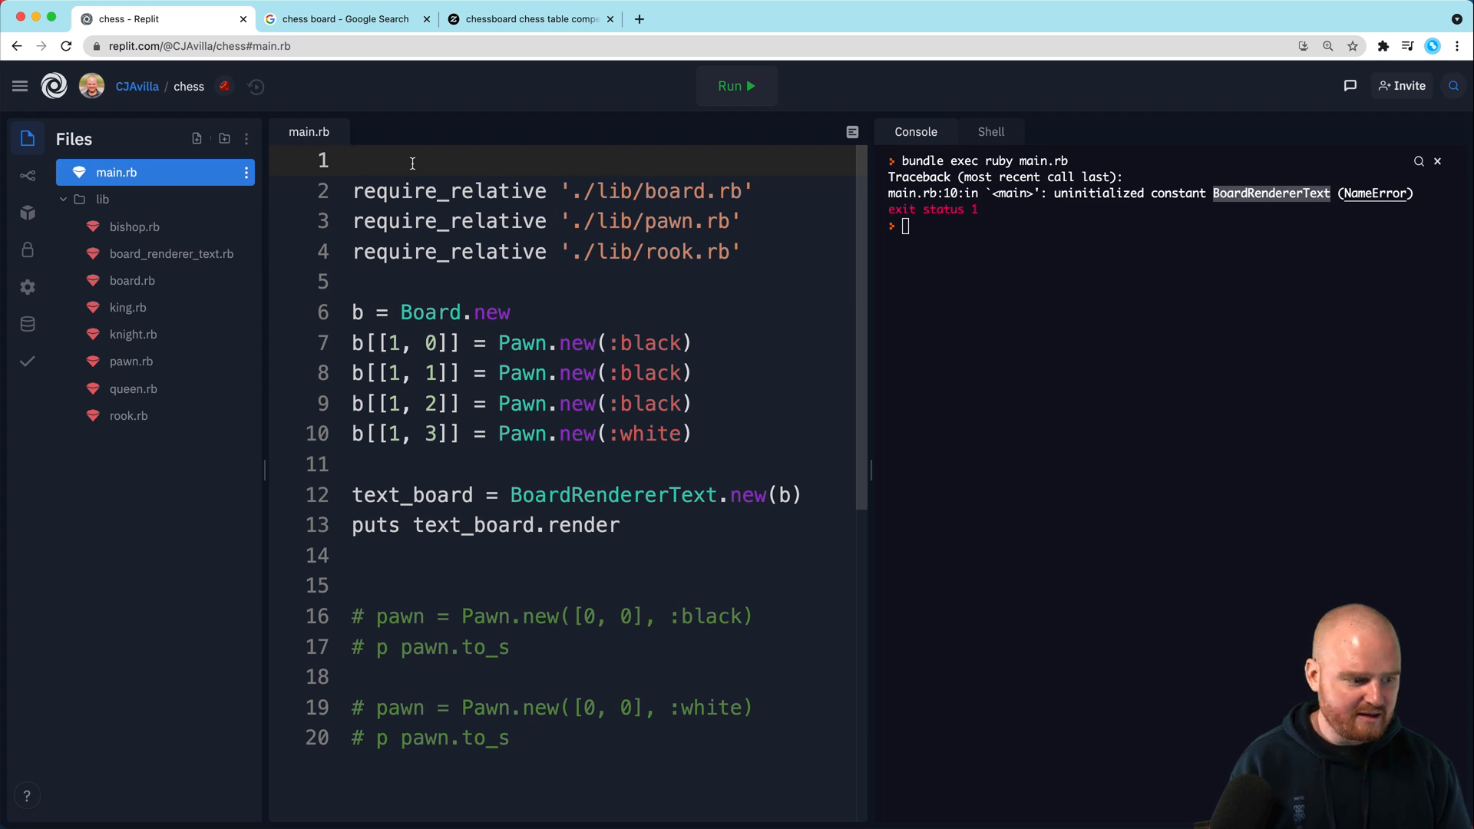
{"action": "type", "text": "Dir"}
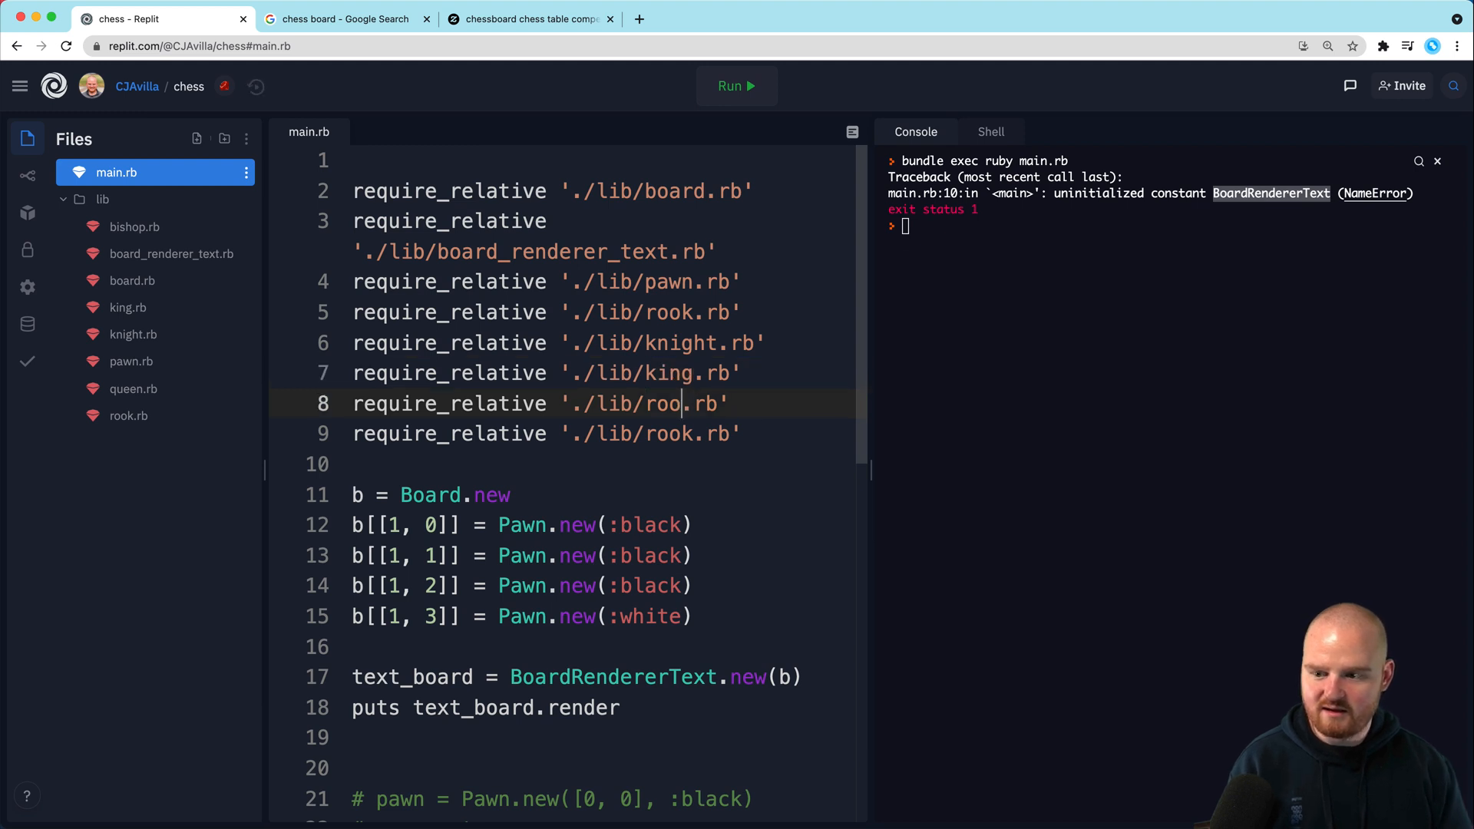
{"action": "type", "text": "queen"}
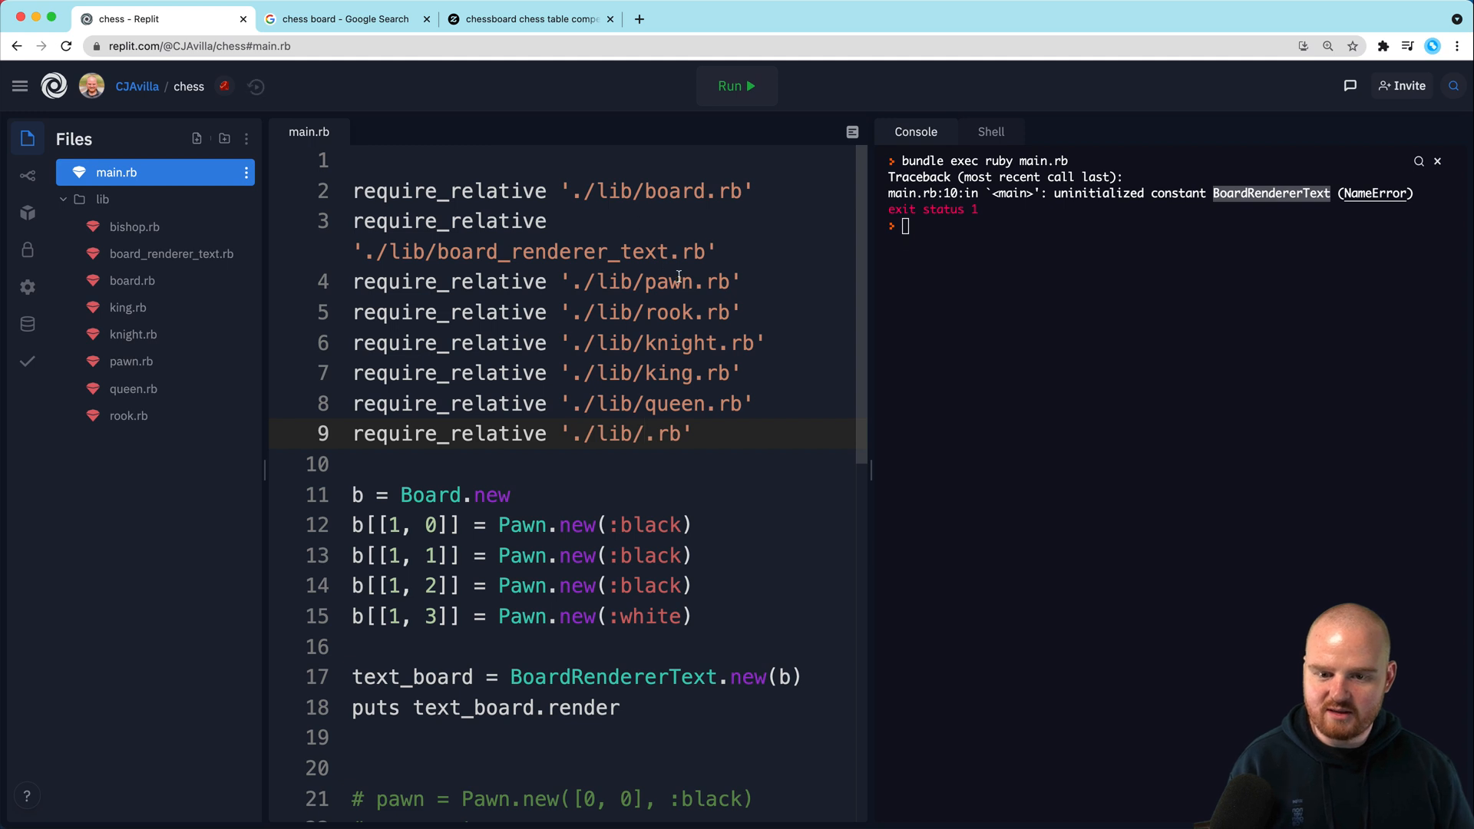
{"action": "type", "text": "bi"}
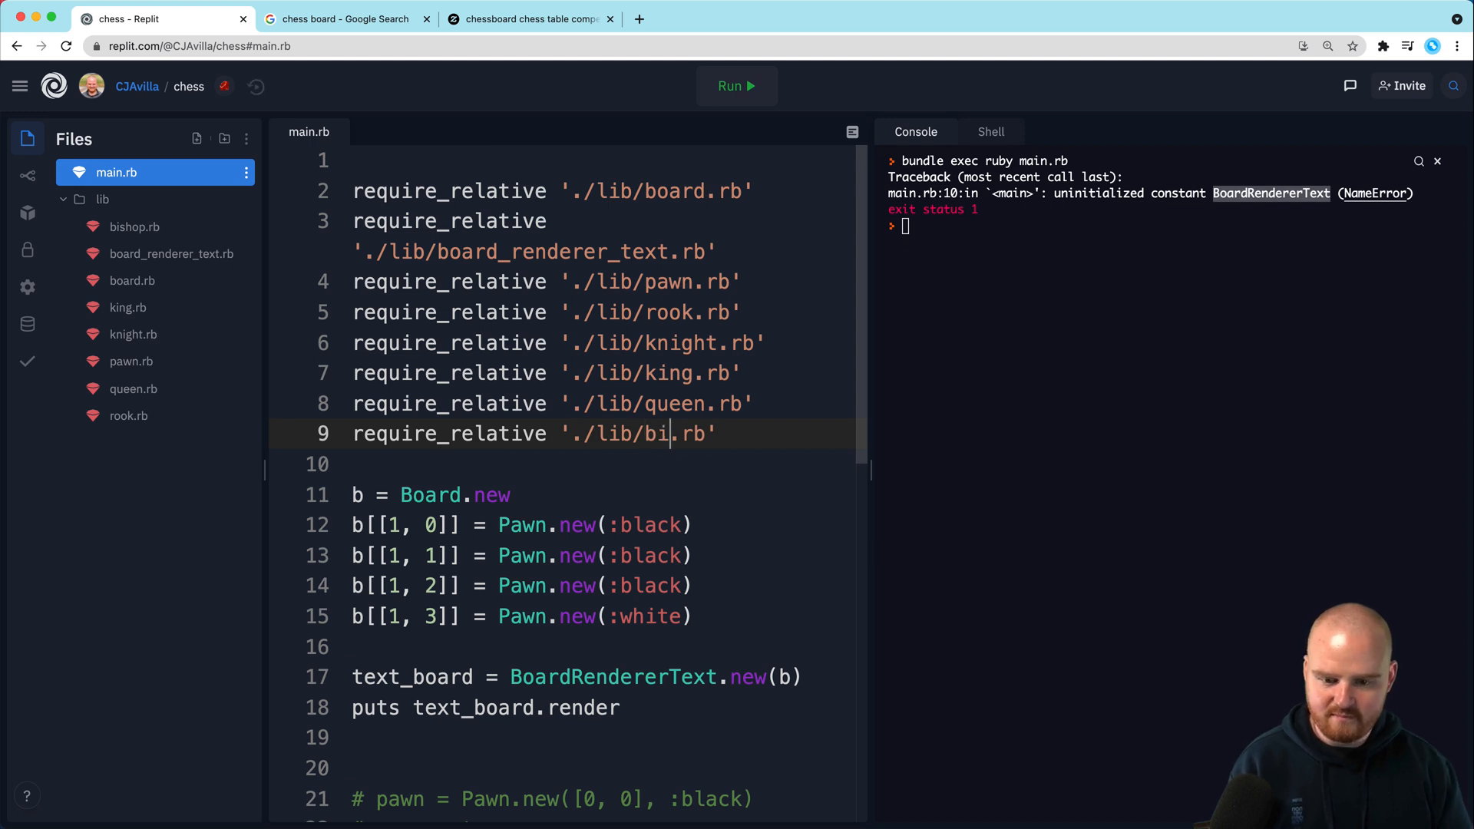
{"action": "type", "text": "shop"}
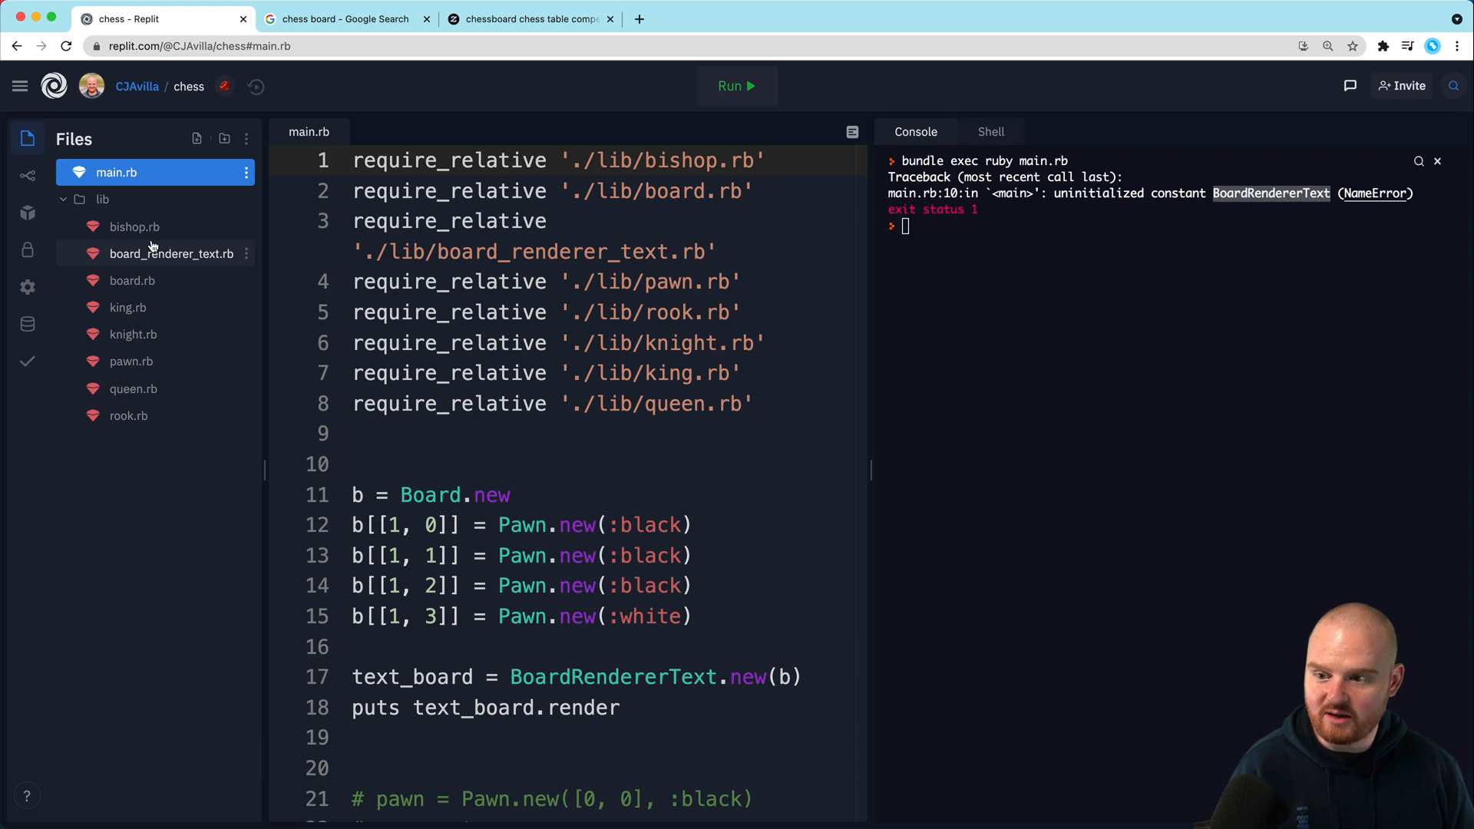
{"action": "triple_click", "coordinate": [550, 191]}
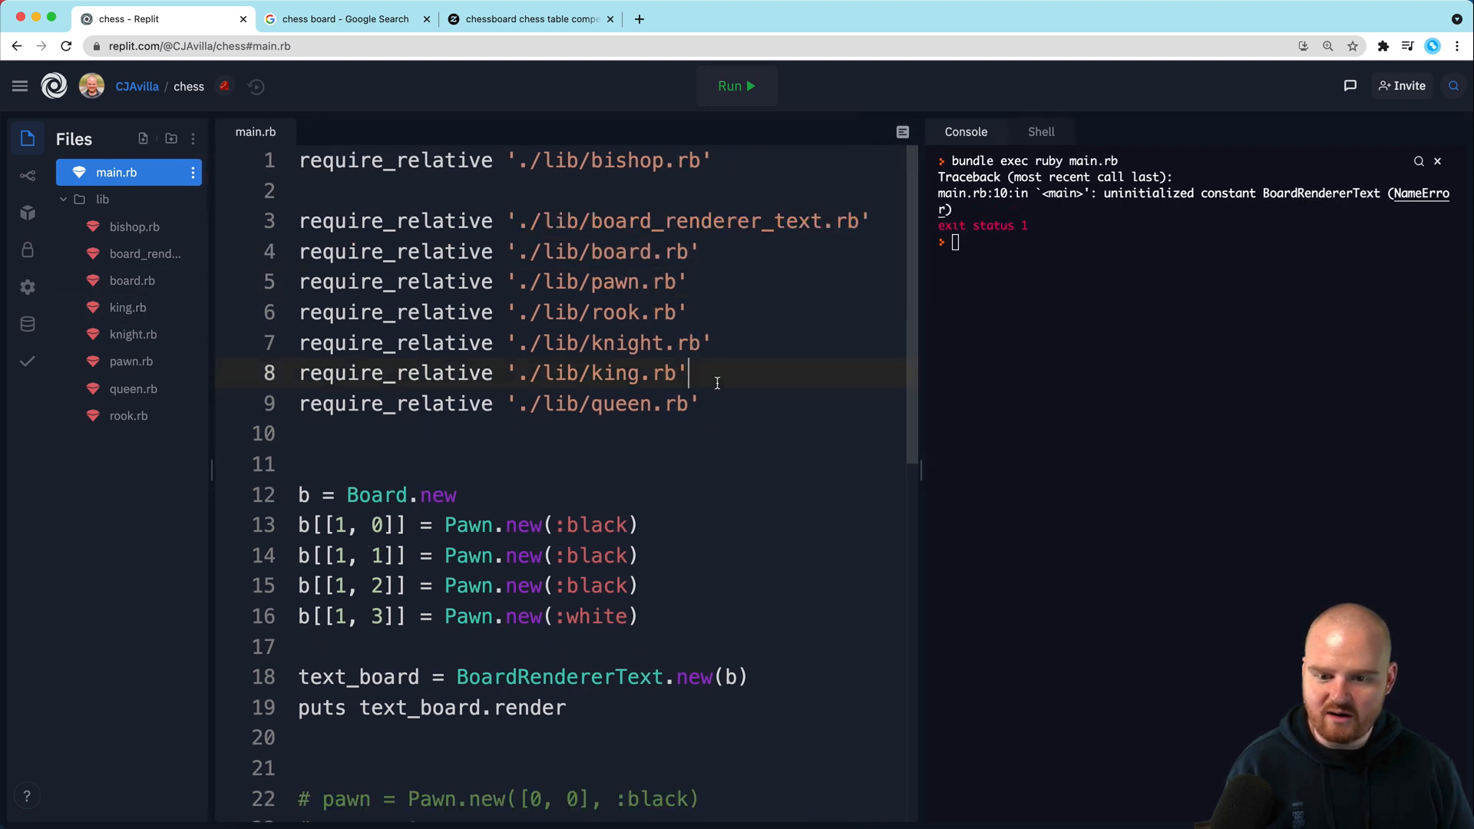
{"action": "key", "text": "Backspace"}
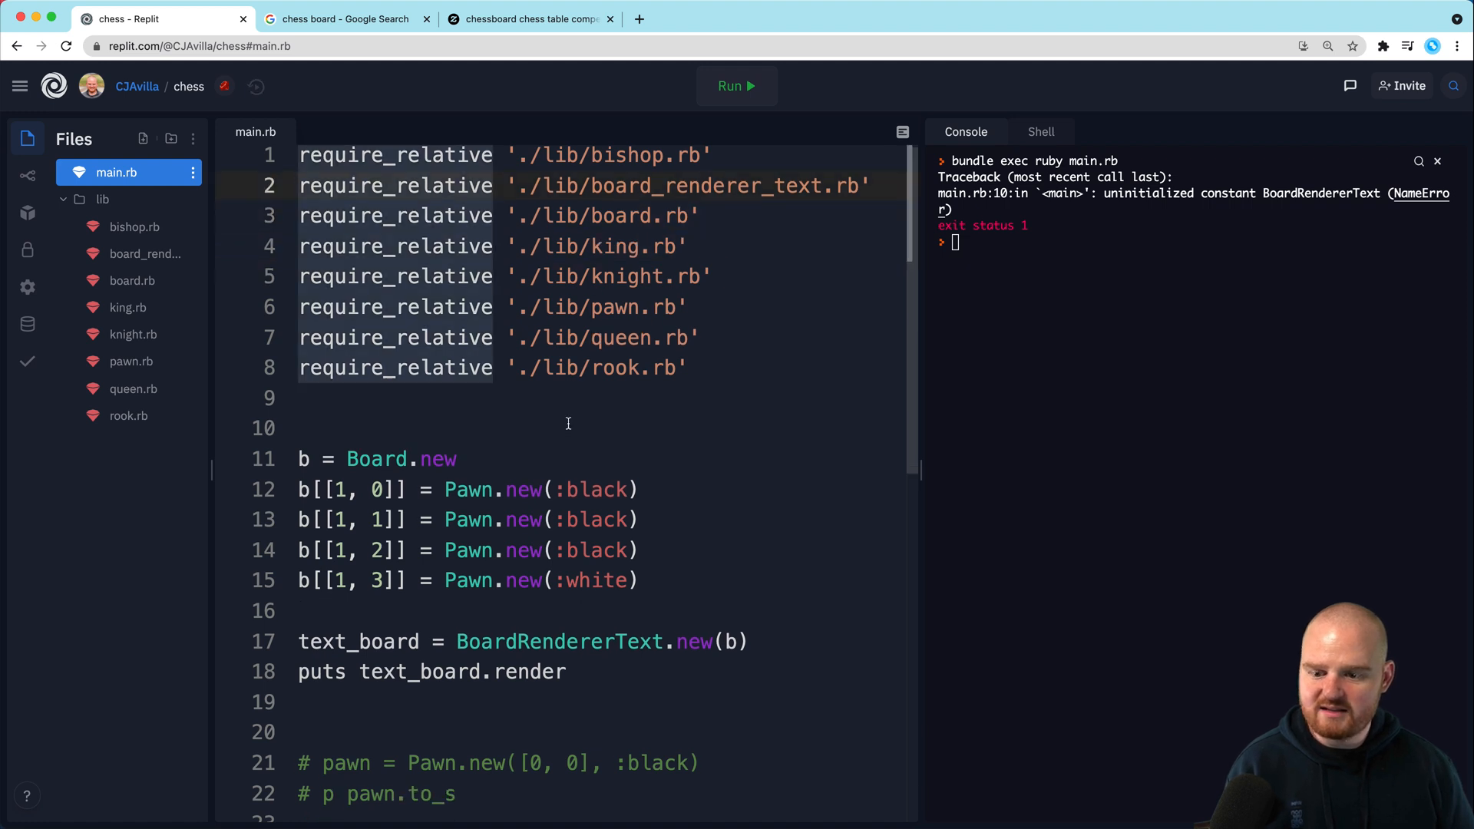
{"action": "left_click", "coordinate": [737, 86]}
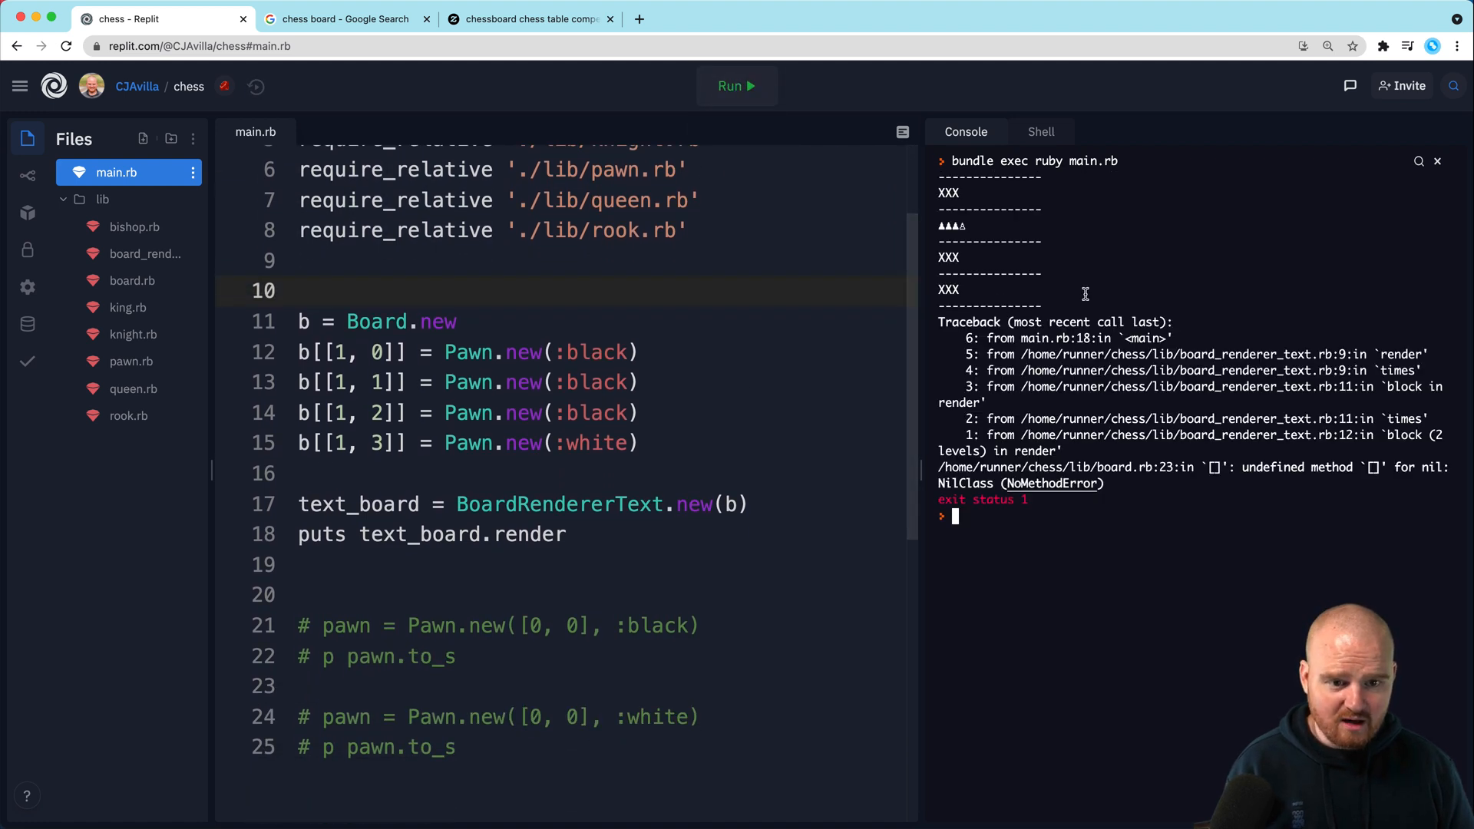
{"action": "mouse_move", "coordinate": [1059, 301]}
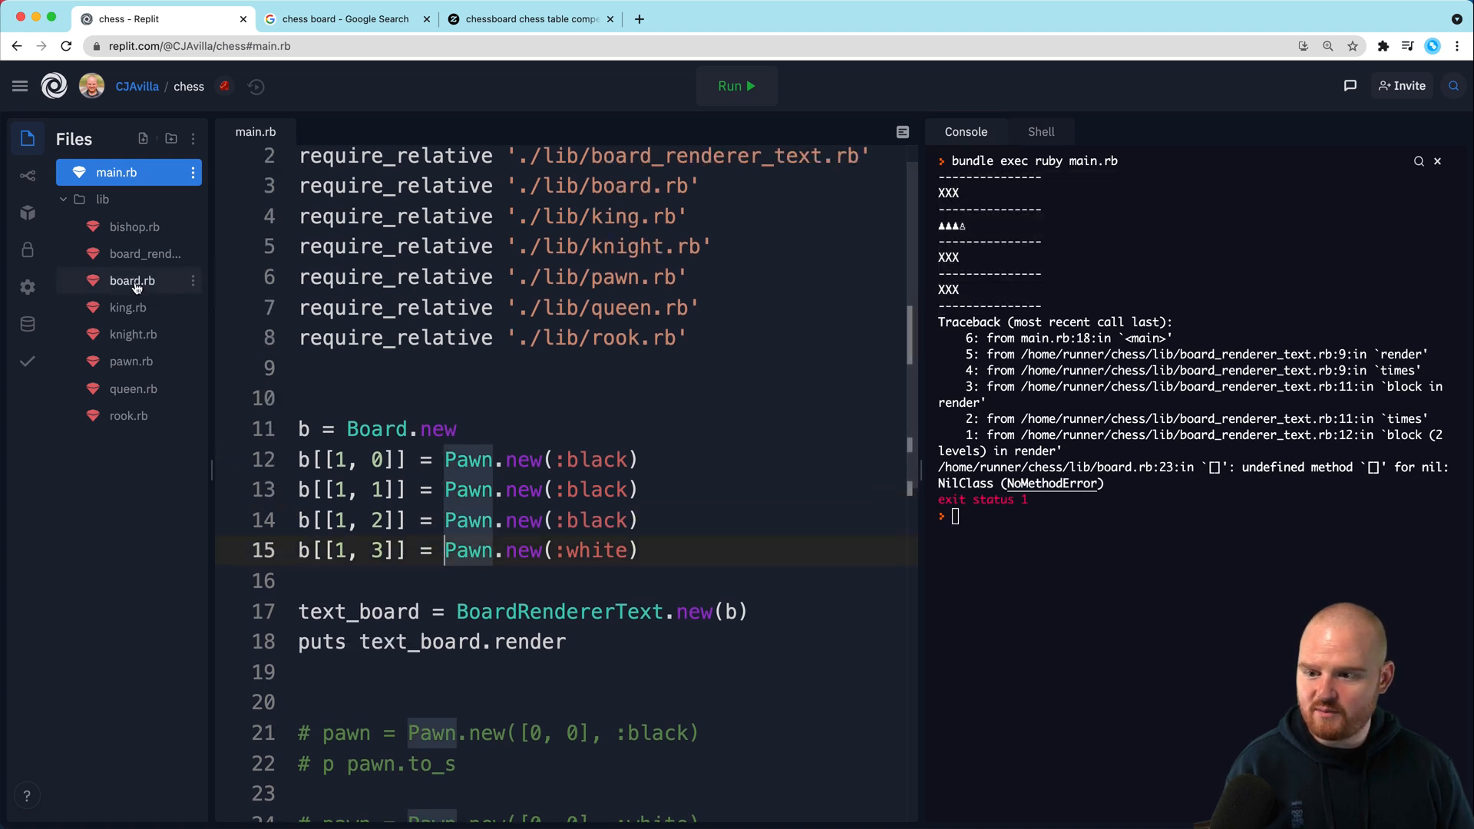
{"action": "left_click", "coordinate": [132, 280]}
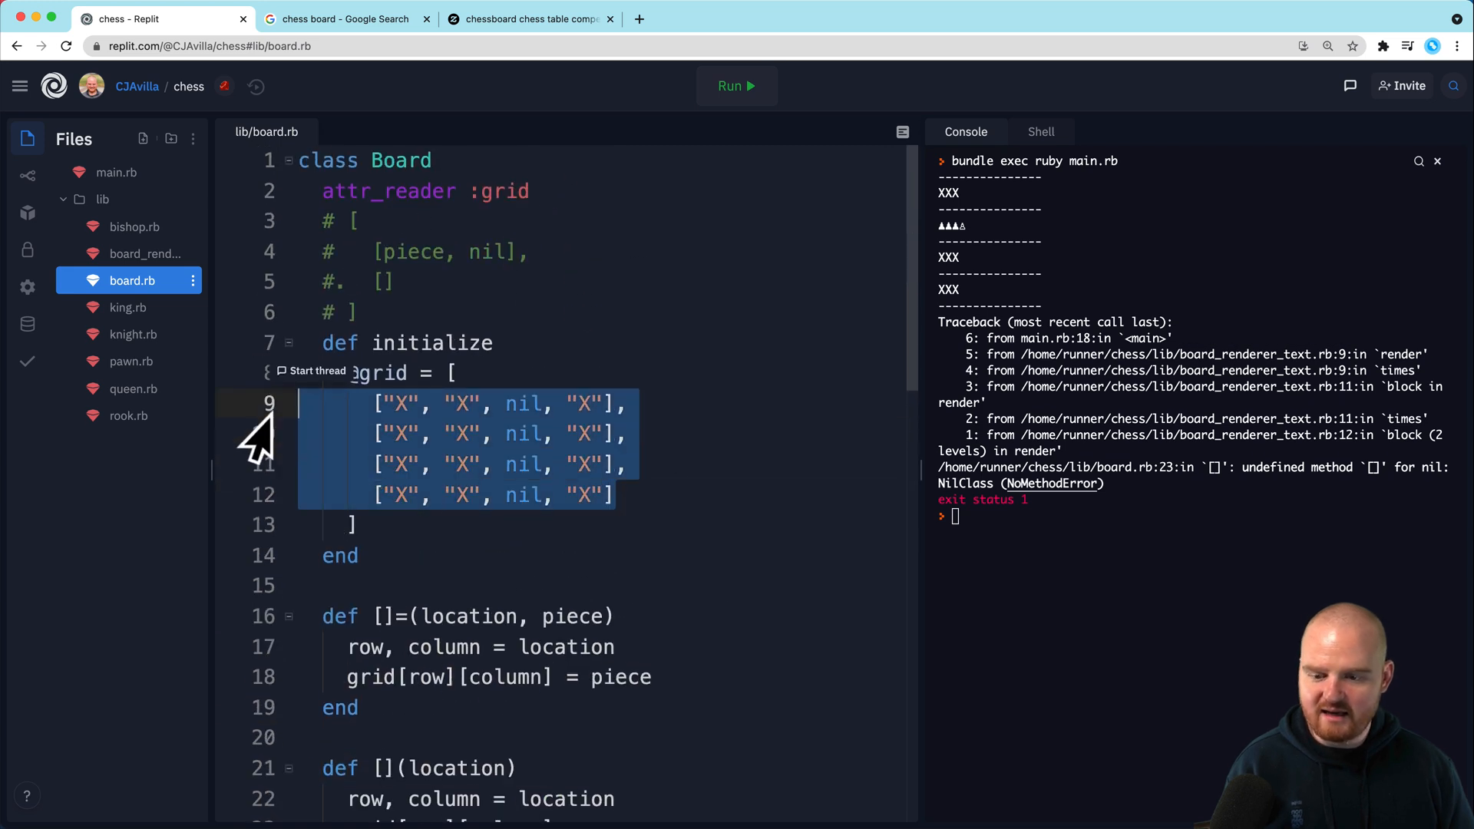
{"action": "key", "text": "Delete"}
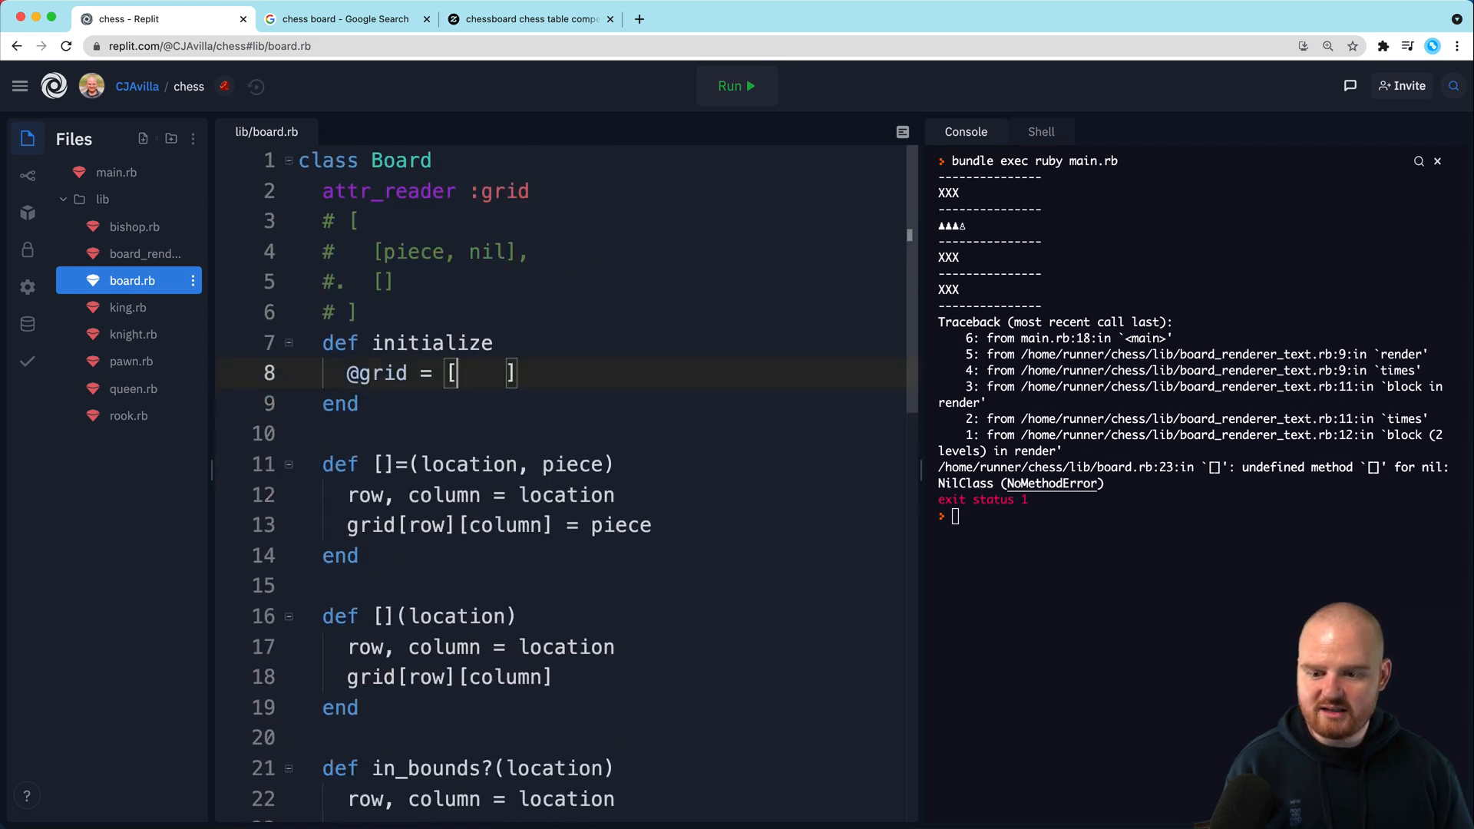
{"action": "key", "text": "Enter"}
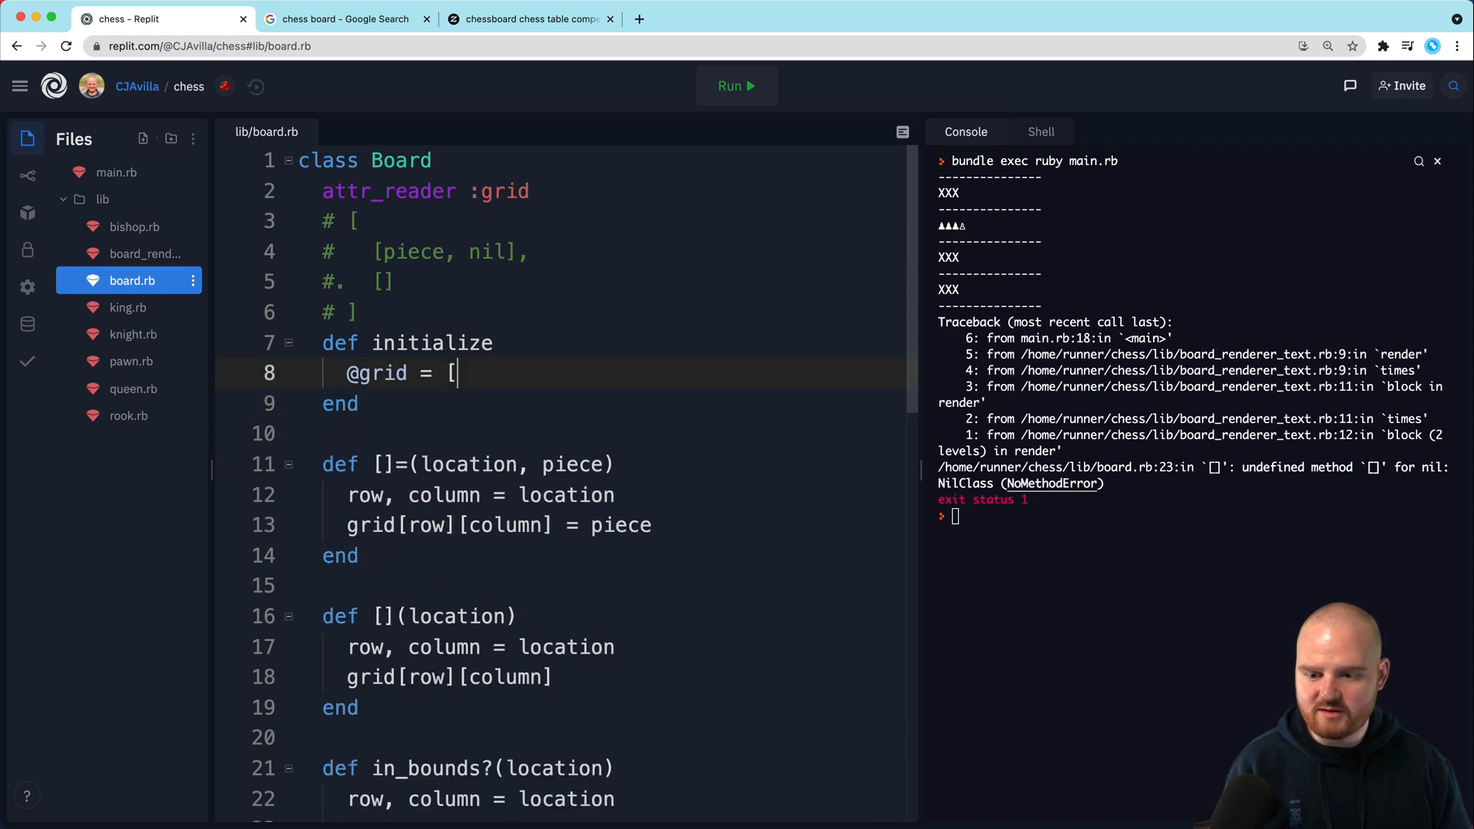
{"action": "type", "text": "Array.new"}
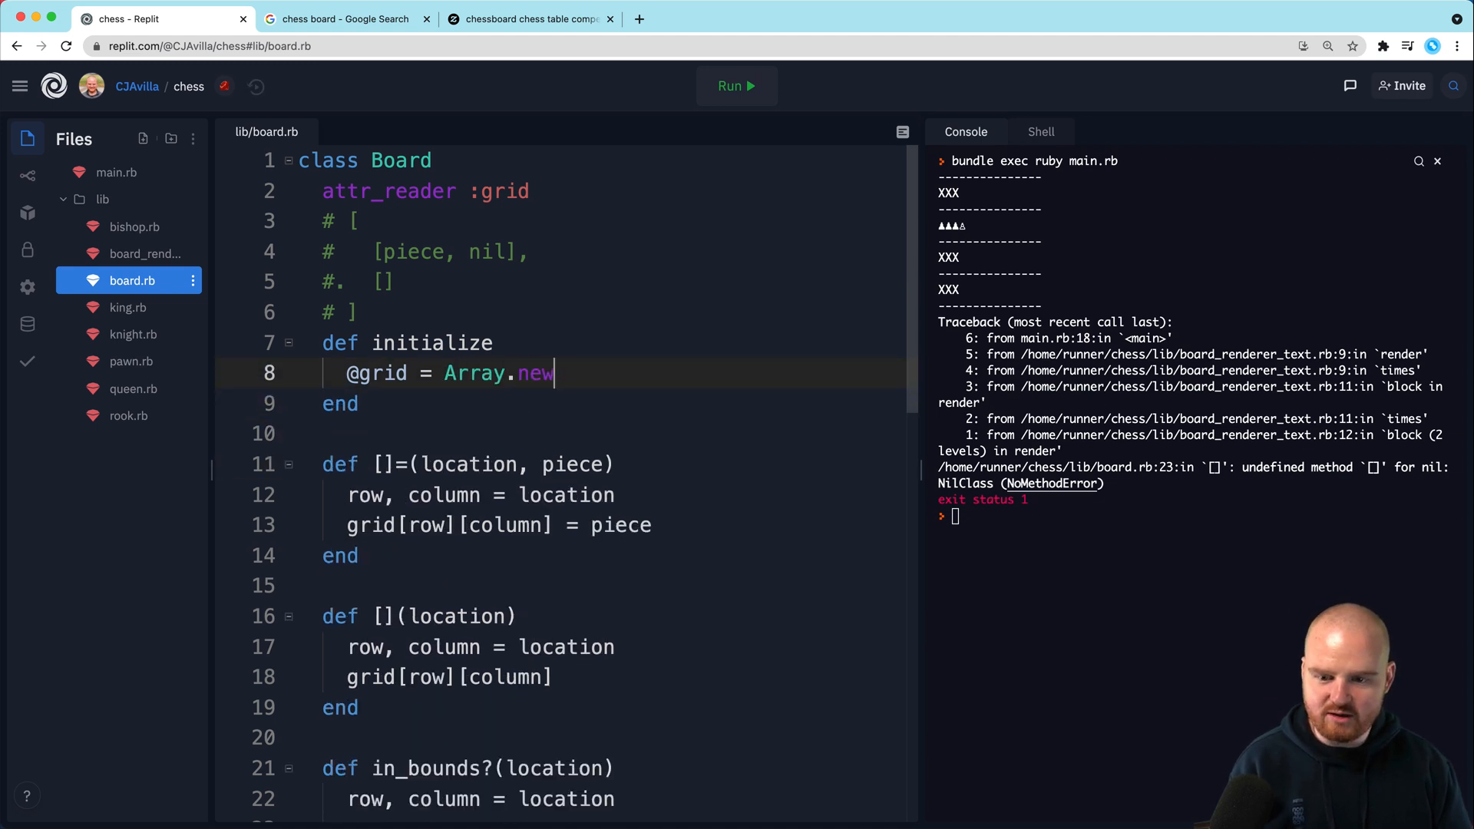
{"action": "type", "text": "(8)"}
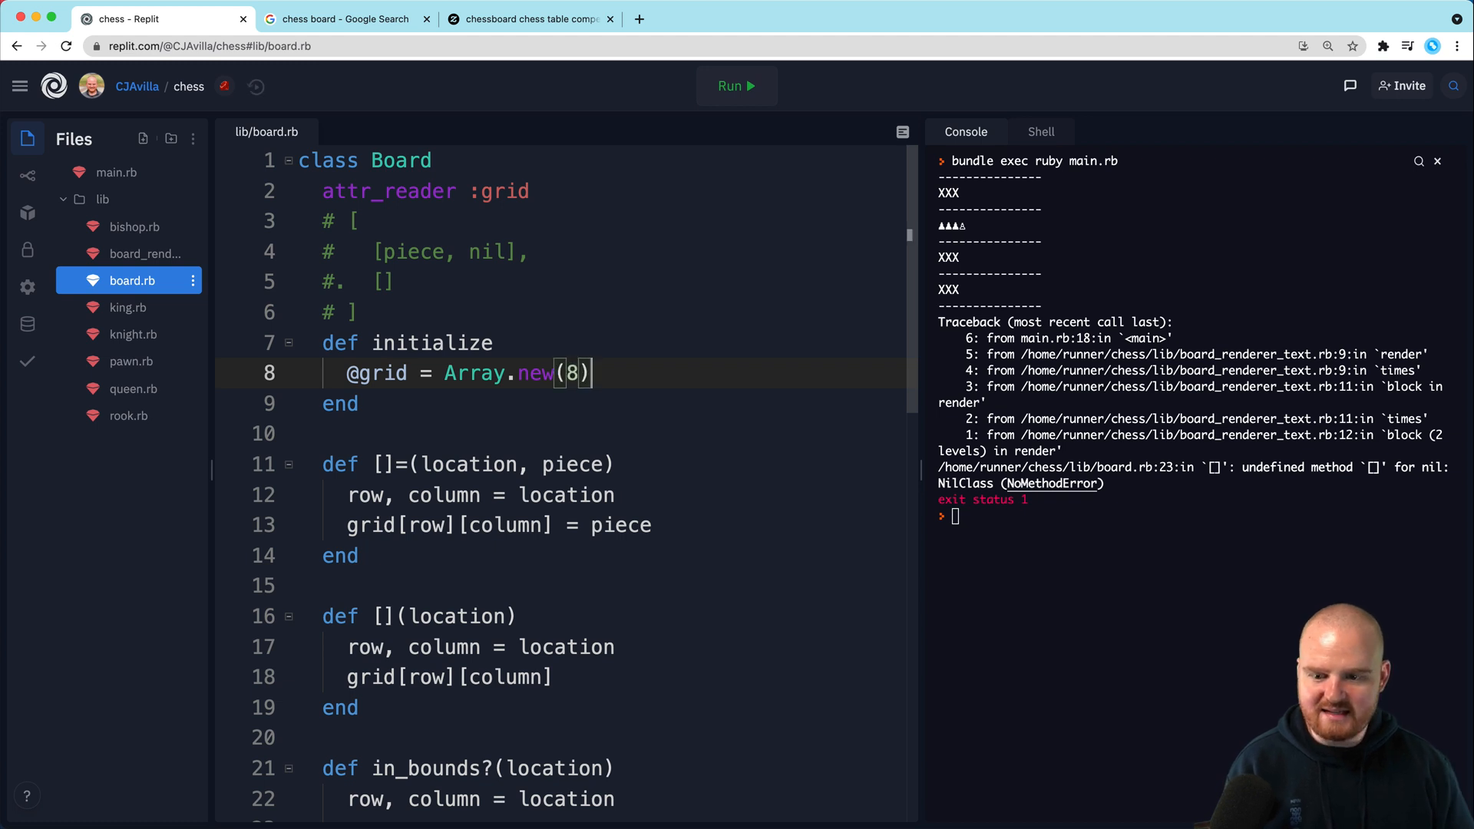
{"action": "left_click_drag", "start_coordinate": [418, 373], "coordinate": [591, 373]}
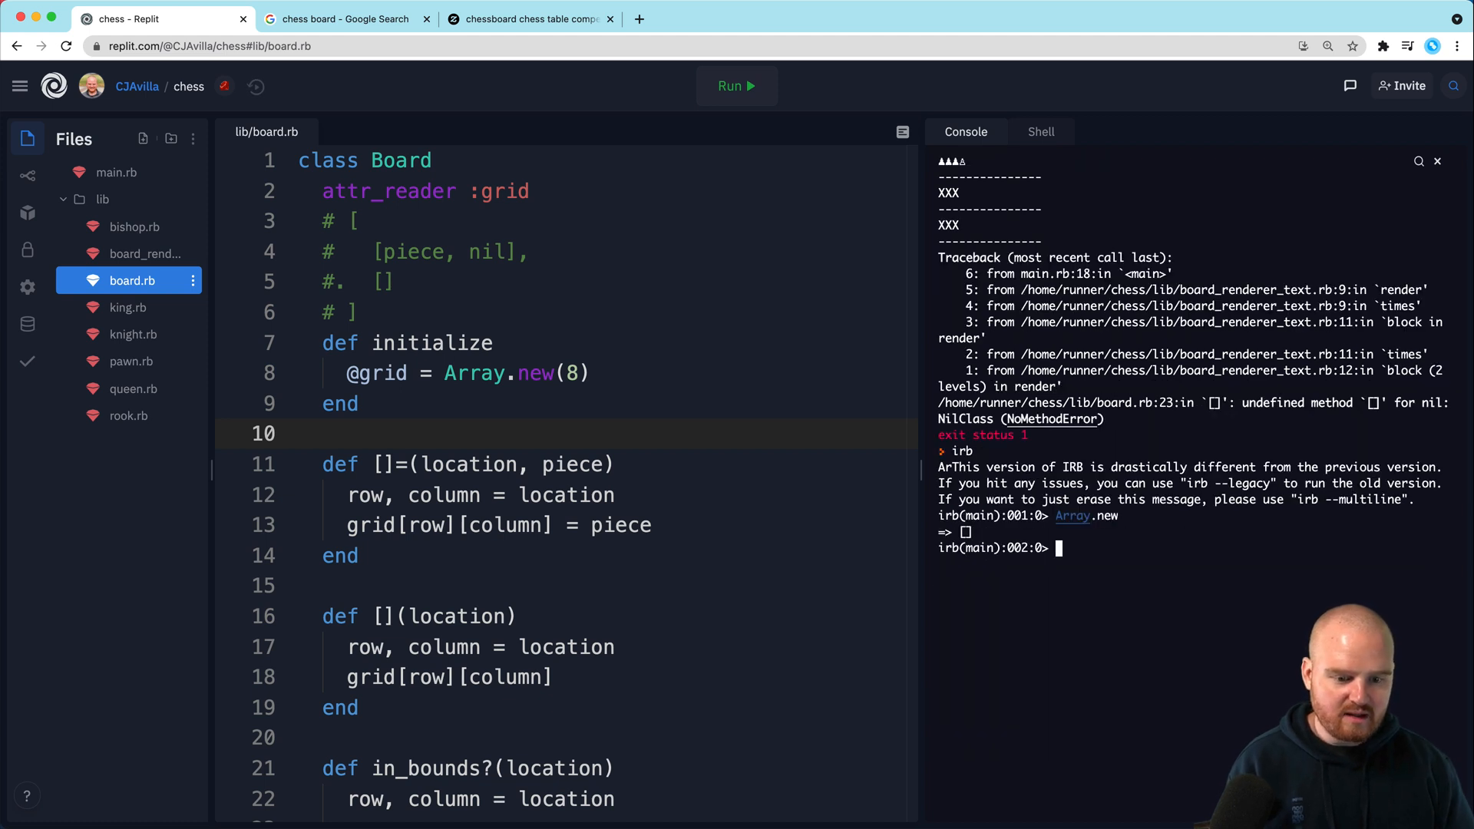
Try Array.new, Array.new(8) and Array.new(8) { Array.new } in irb, then apply the block form
{"action": "type", "text": "Array.new"}
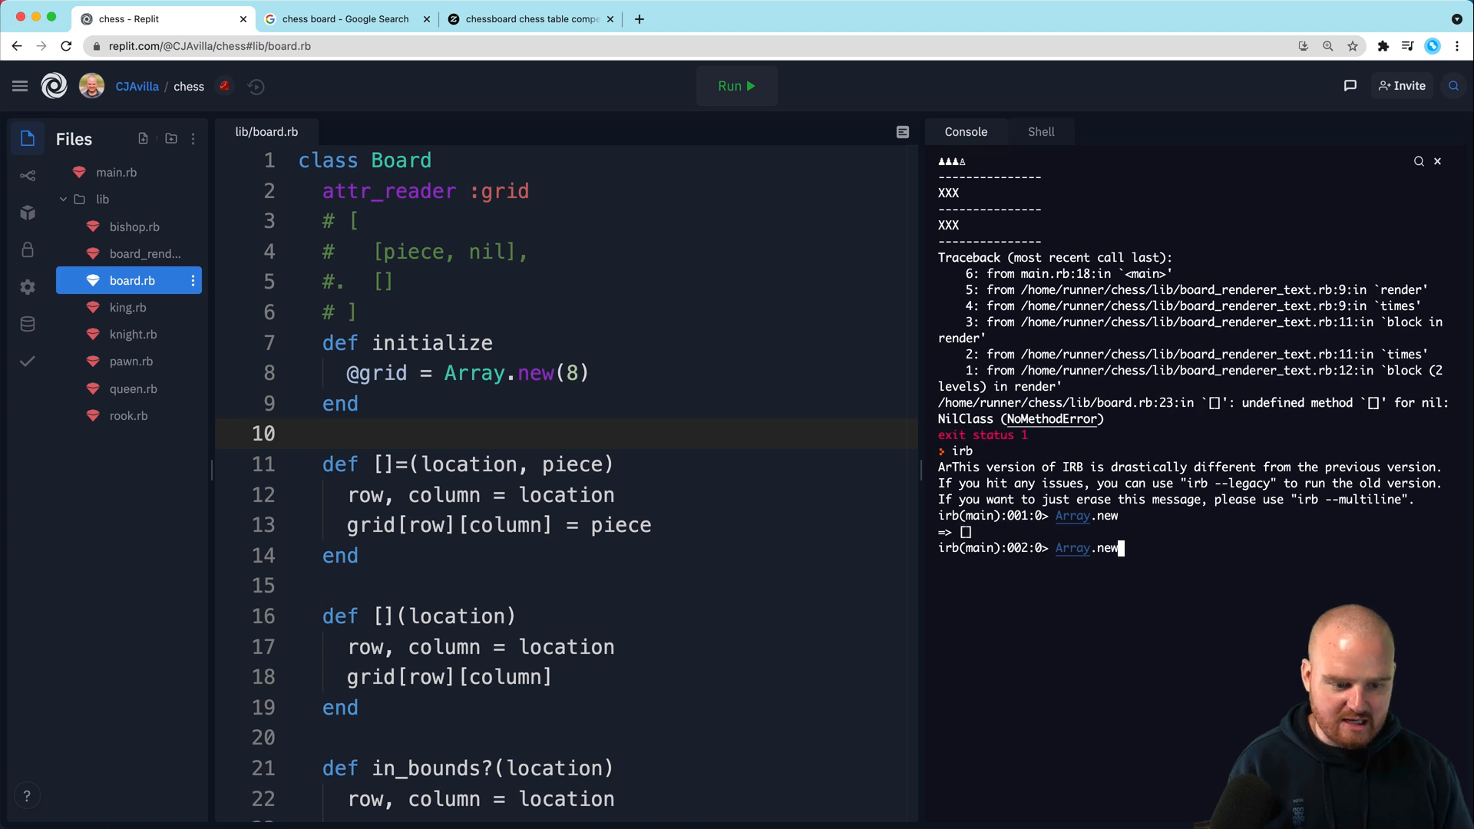
{"action": "key", "text": "Enter"}
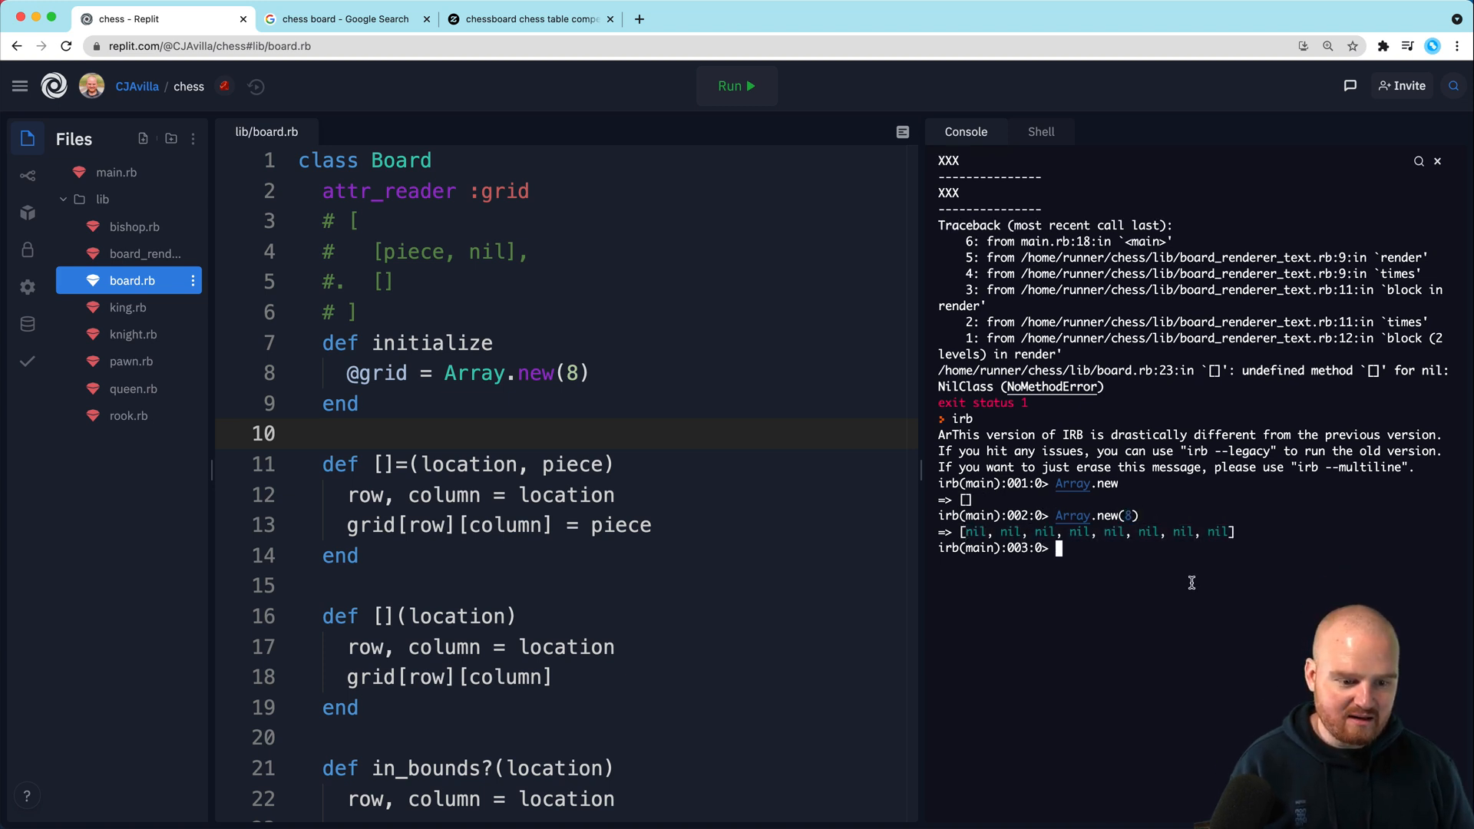
{"action": "type", "text": "Array.new(8) {"}
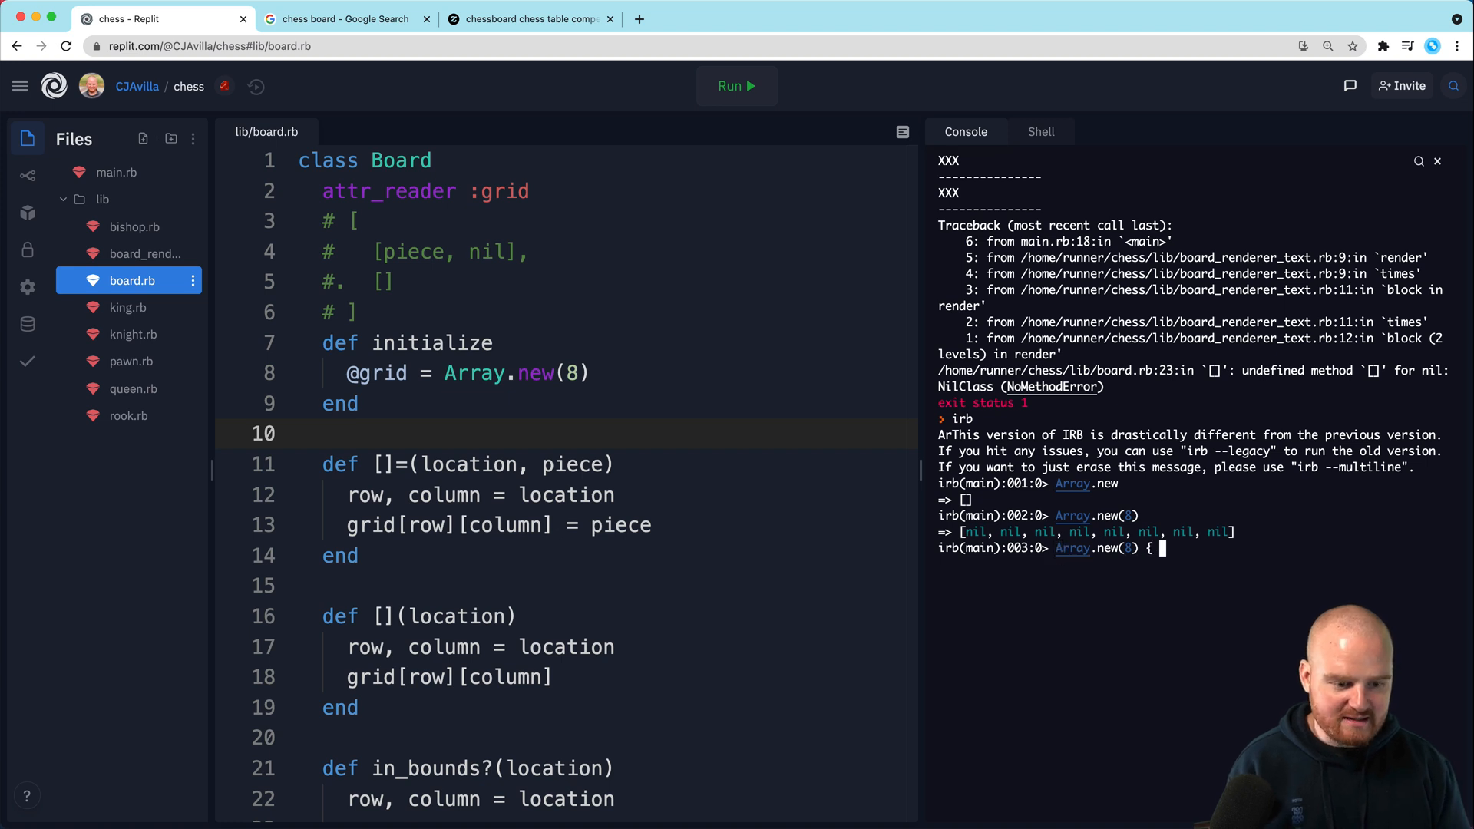
{"action": "key", "text": "Enter"}
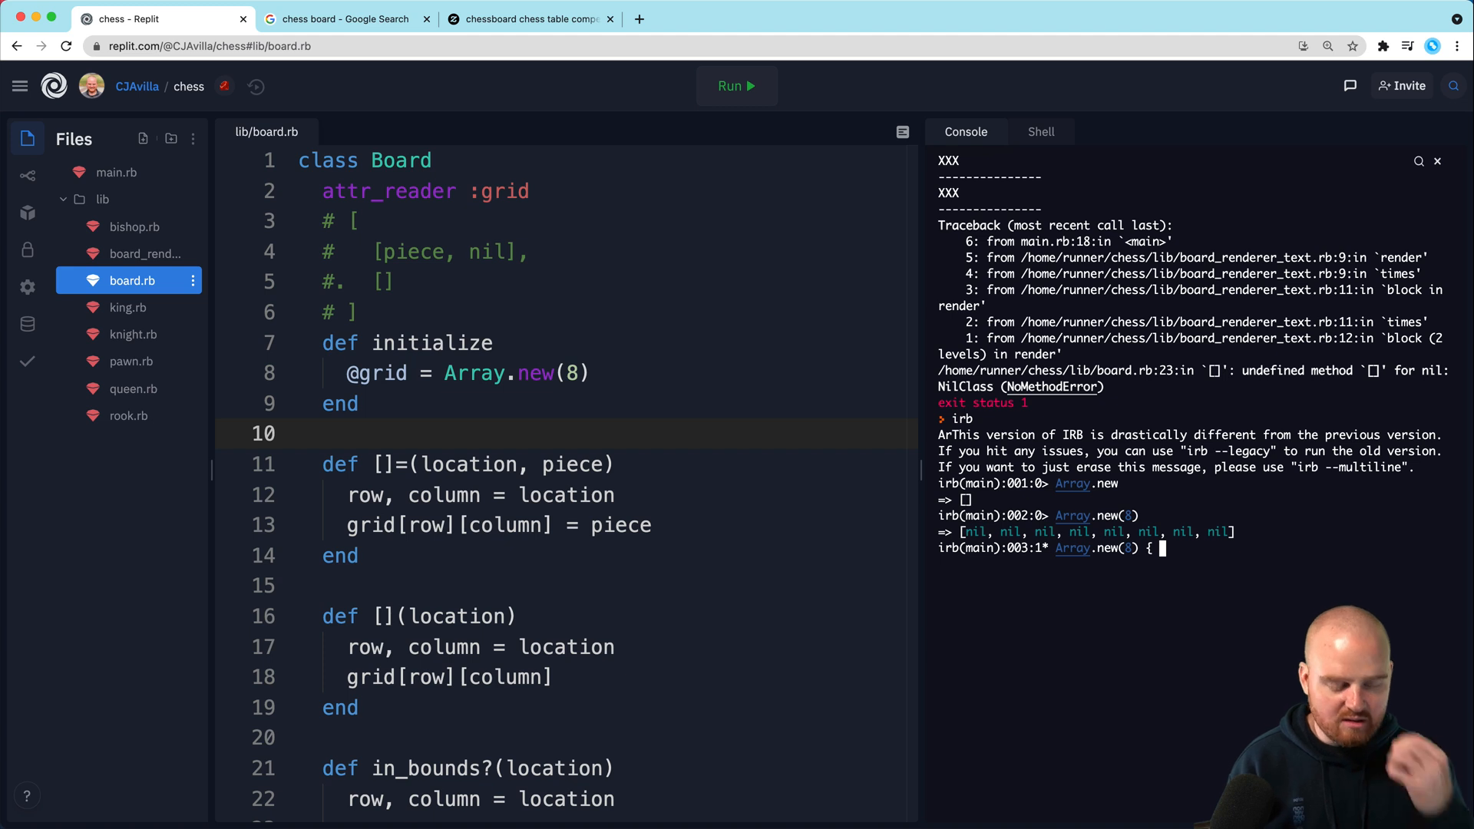
{"action": "type", "text": "Array.new }"}
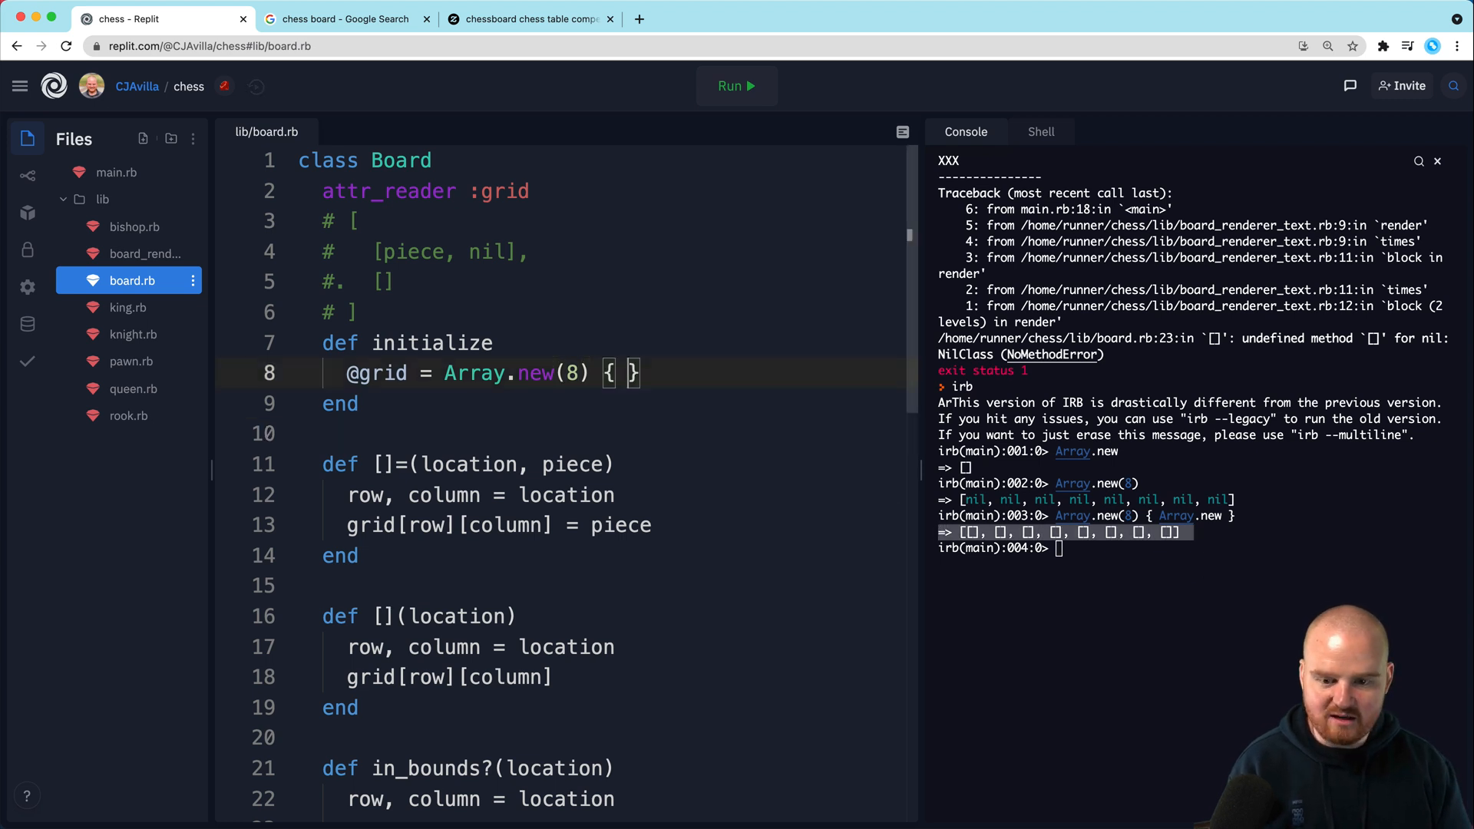
{"action": "type", "text": "Array.new"}
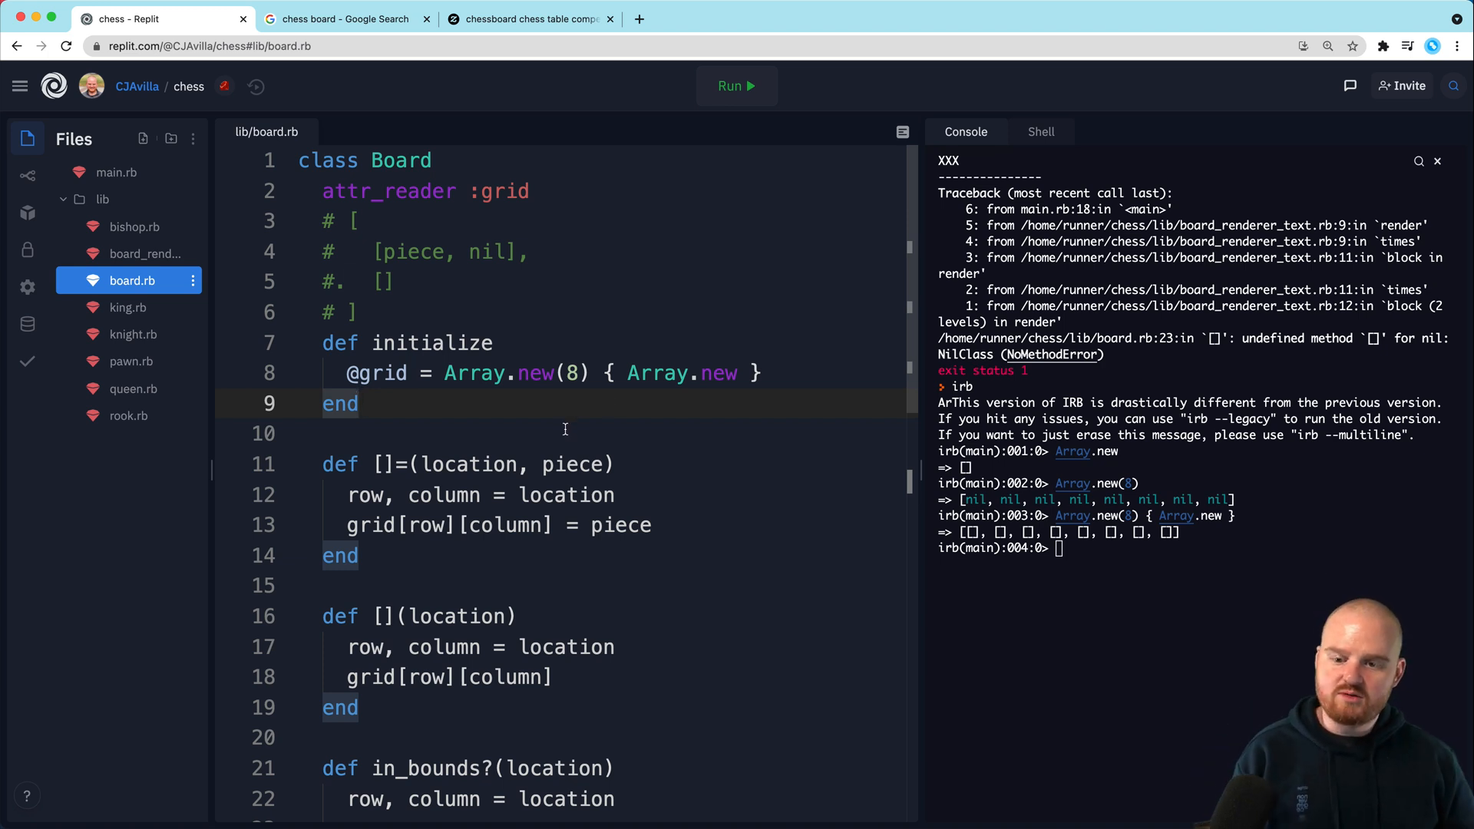
{"action": "double_click", "coordinate": [431, 342]}
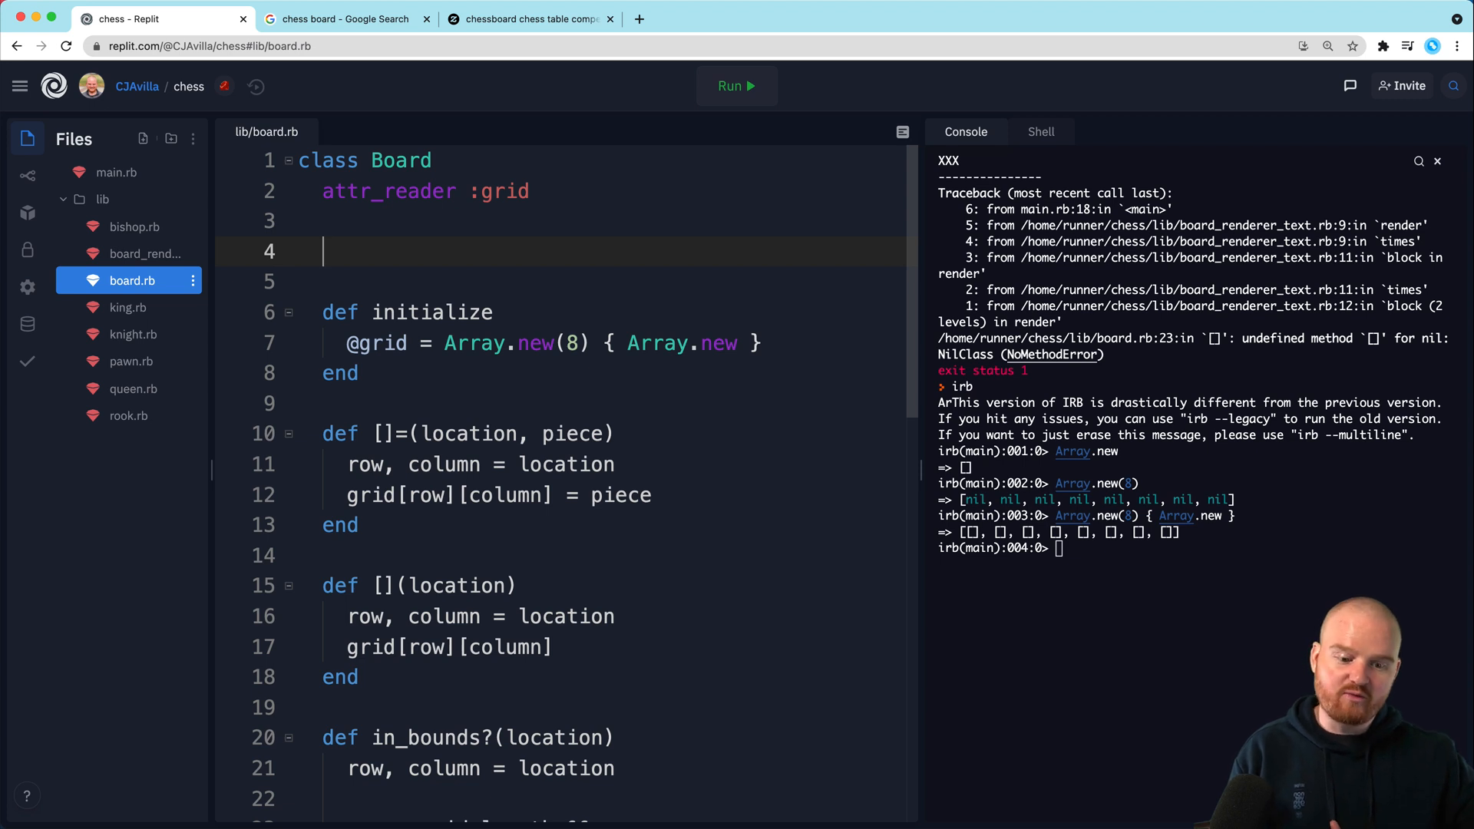
Draft a Board.start_chess placeholder line in board.rb
{"action": "type", "text": "Board.new"}
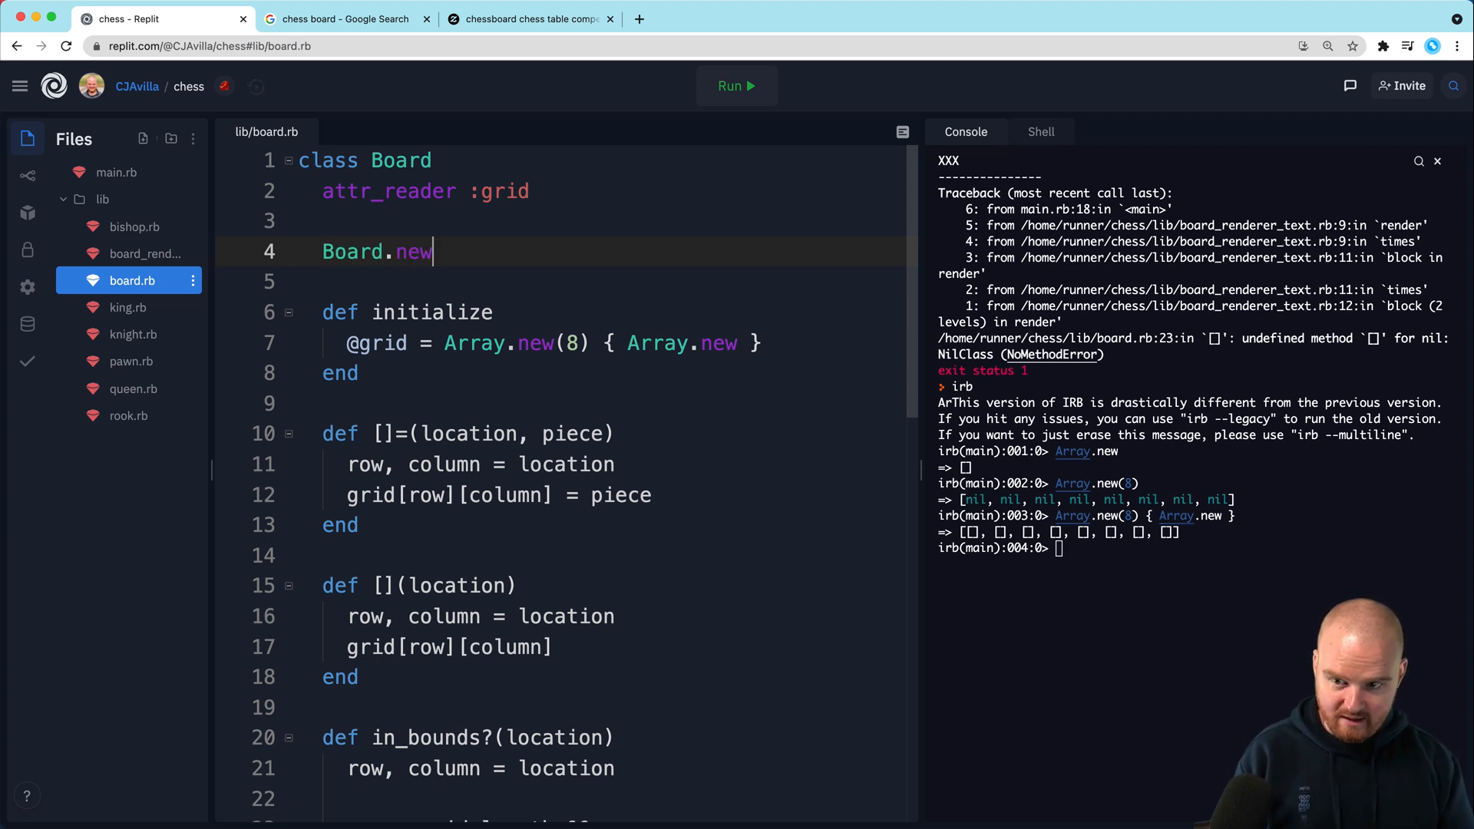
{"action": "key", "text": "Backspace"}
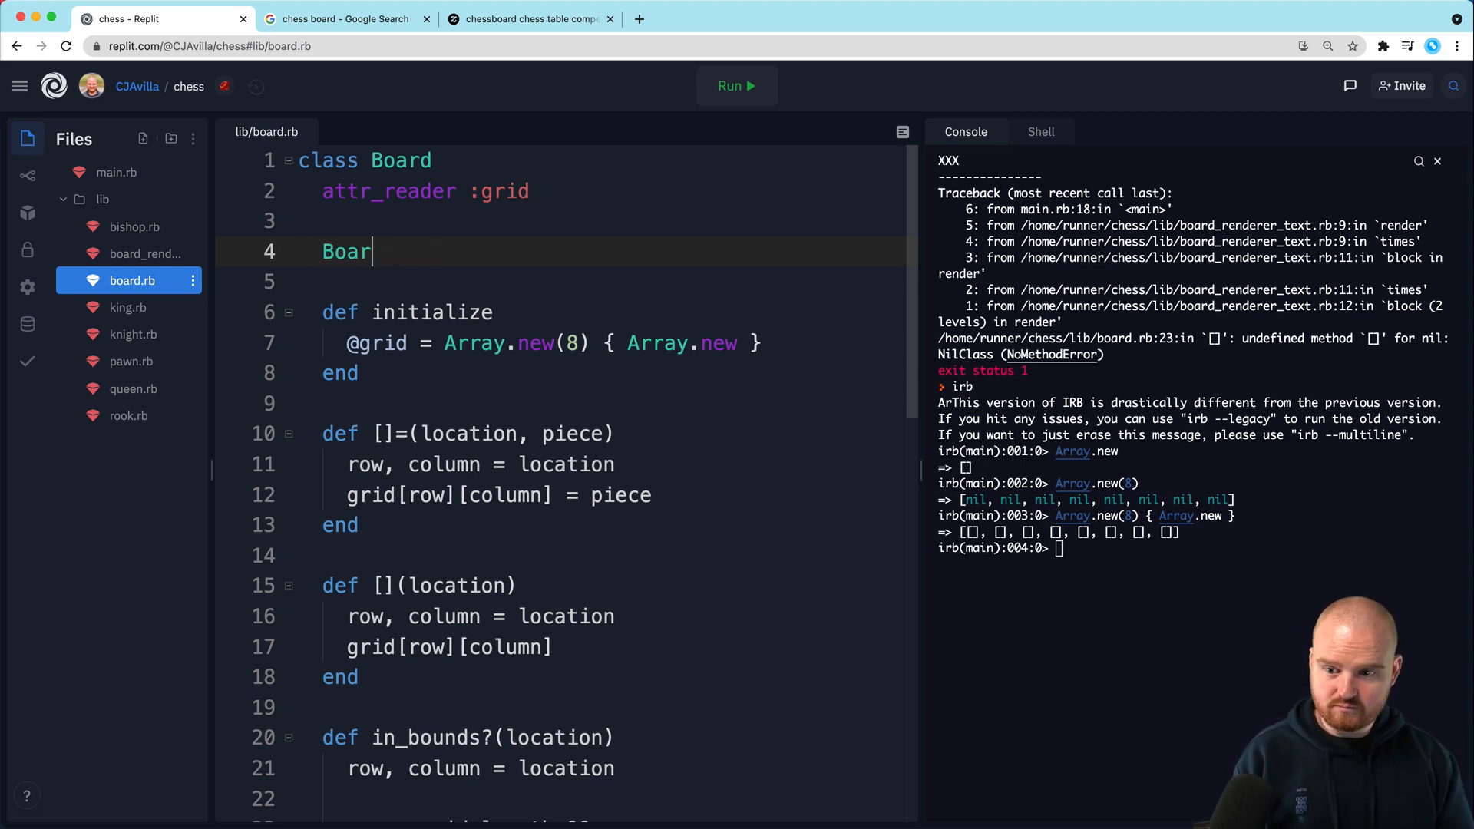
{"action": "type", "text": "d.setup_"}
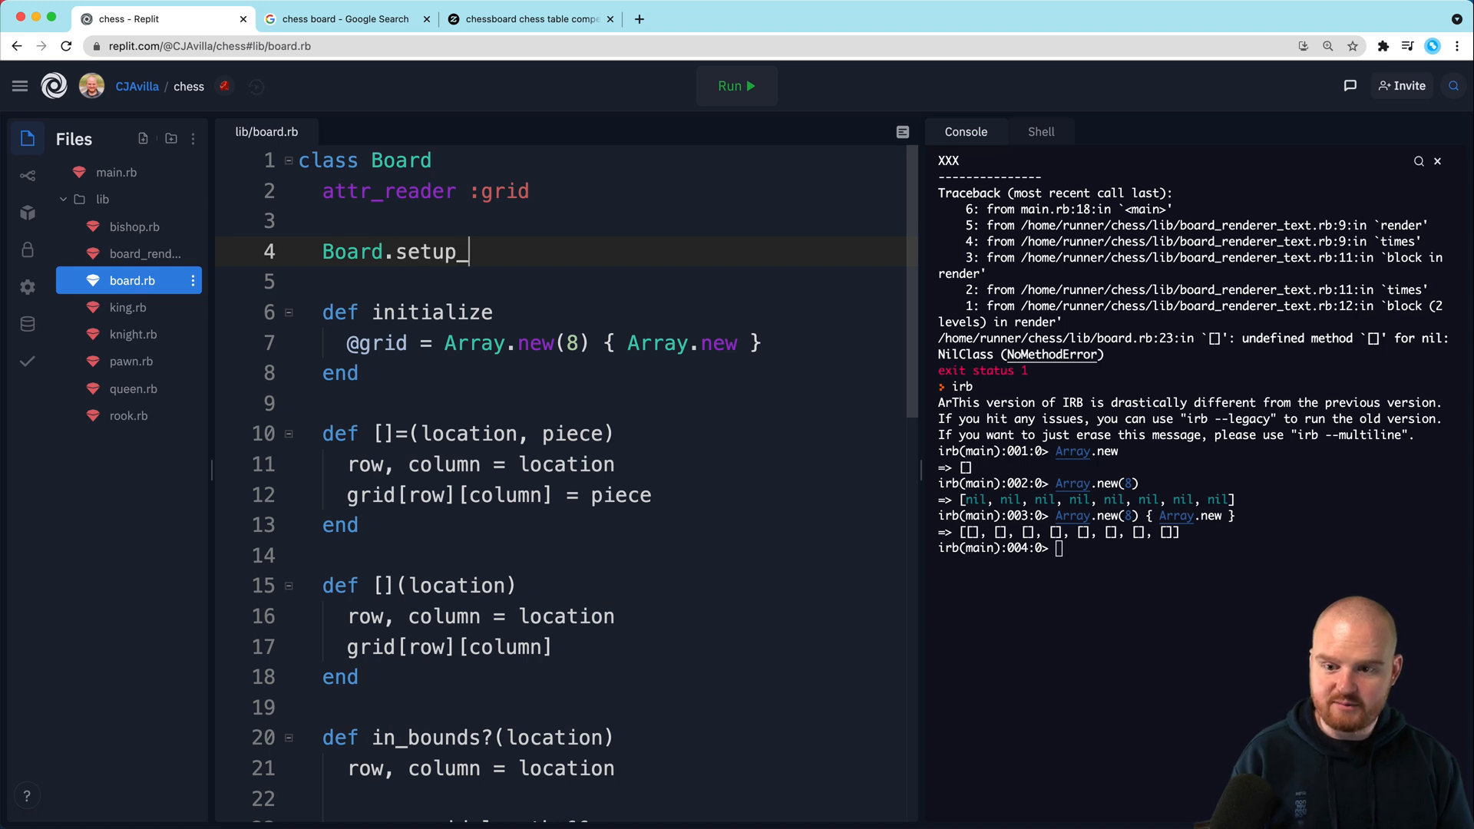
{"action": "key", "text": "Backspace"}
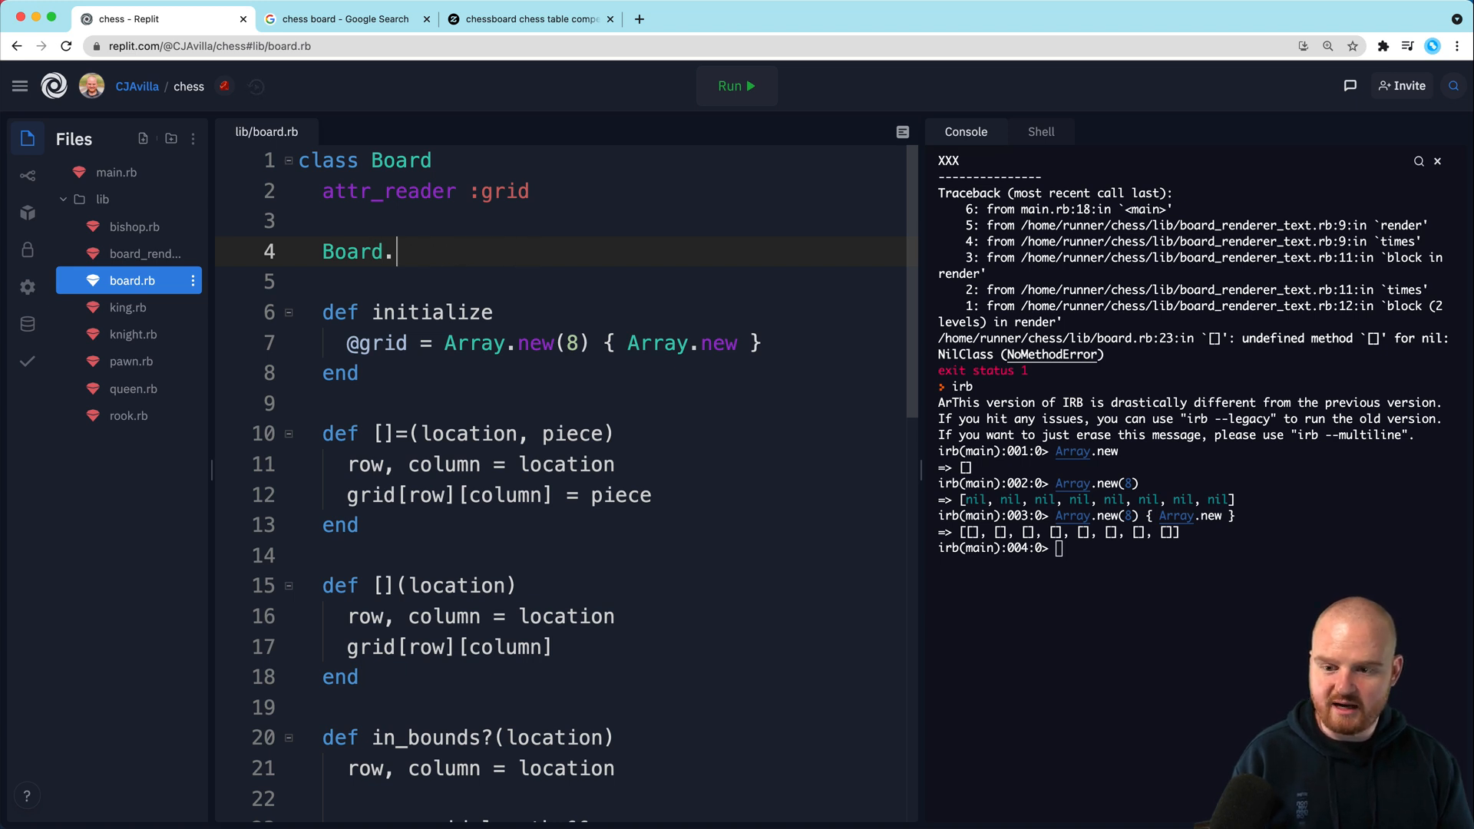
{"action": "type", "text": "s"}
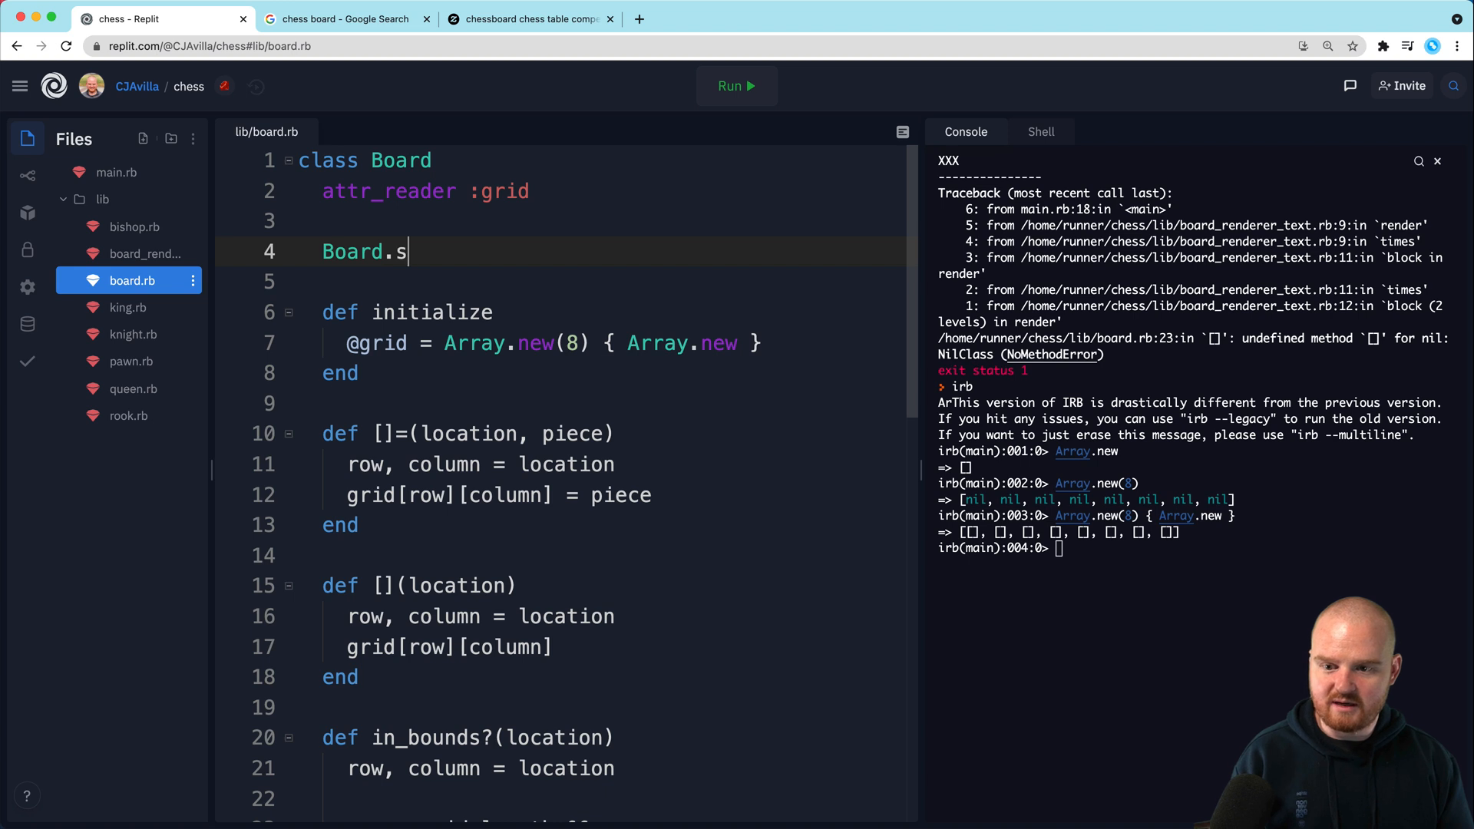
{"action": "type", "text": "tart_chess"}
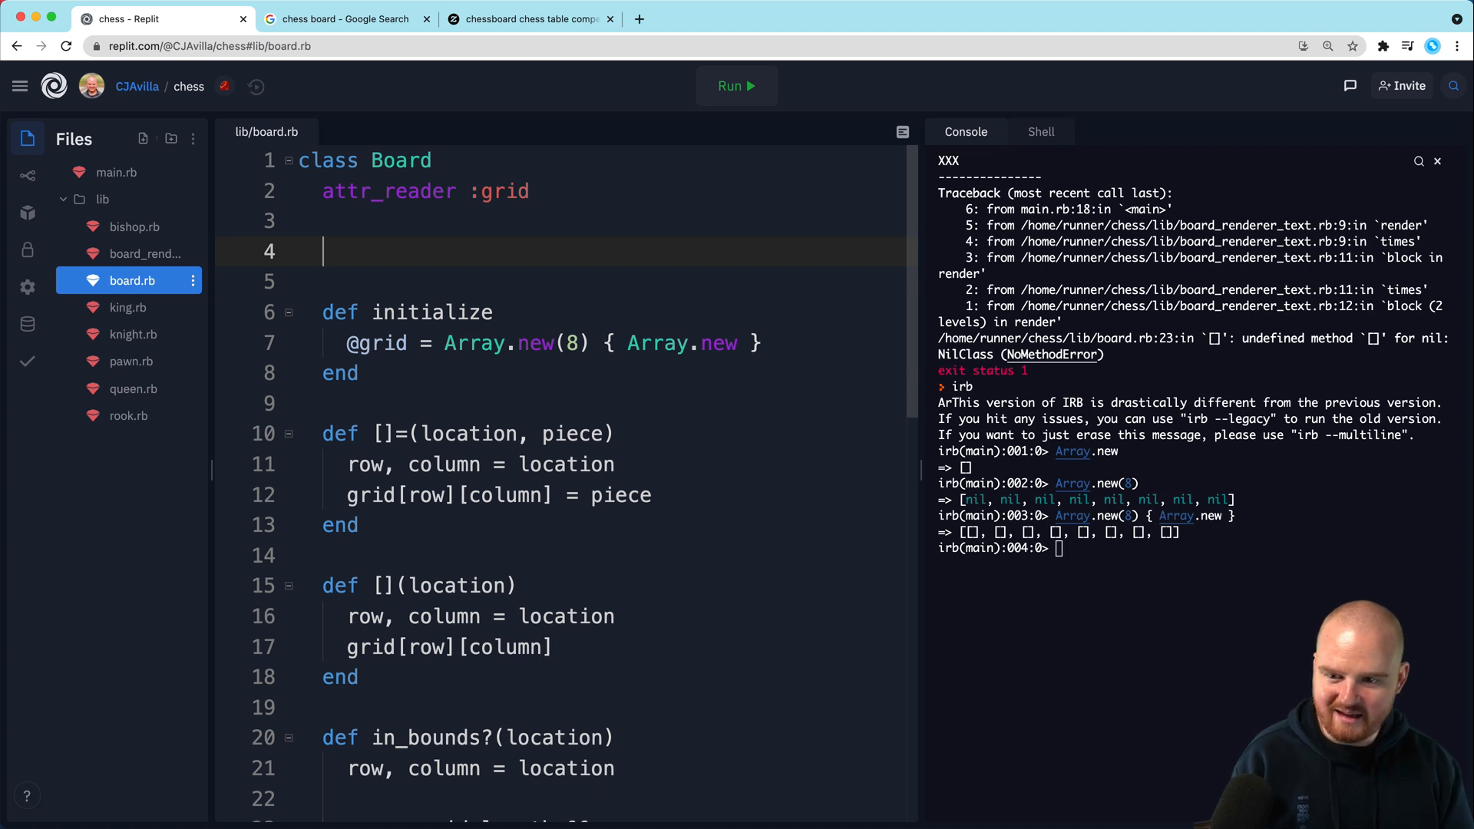
Define def self.start_chess that begins with board = self.new, then return to main.rb
{"action": "type", "text": "def self."}
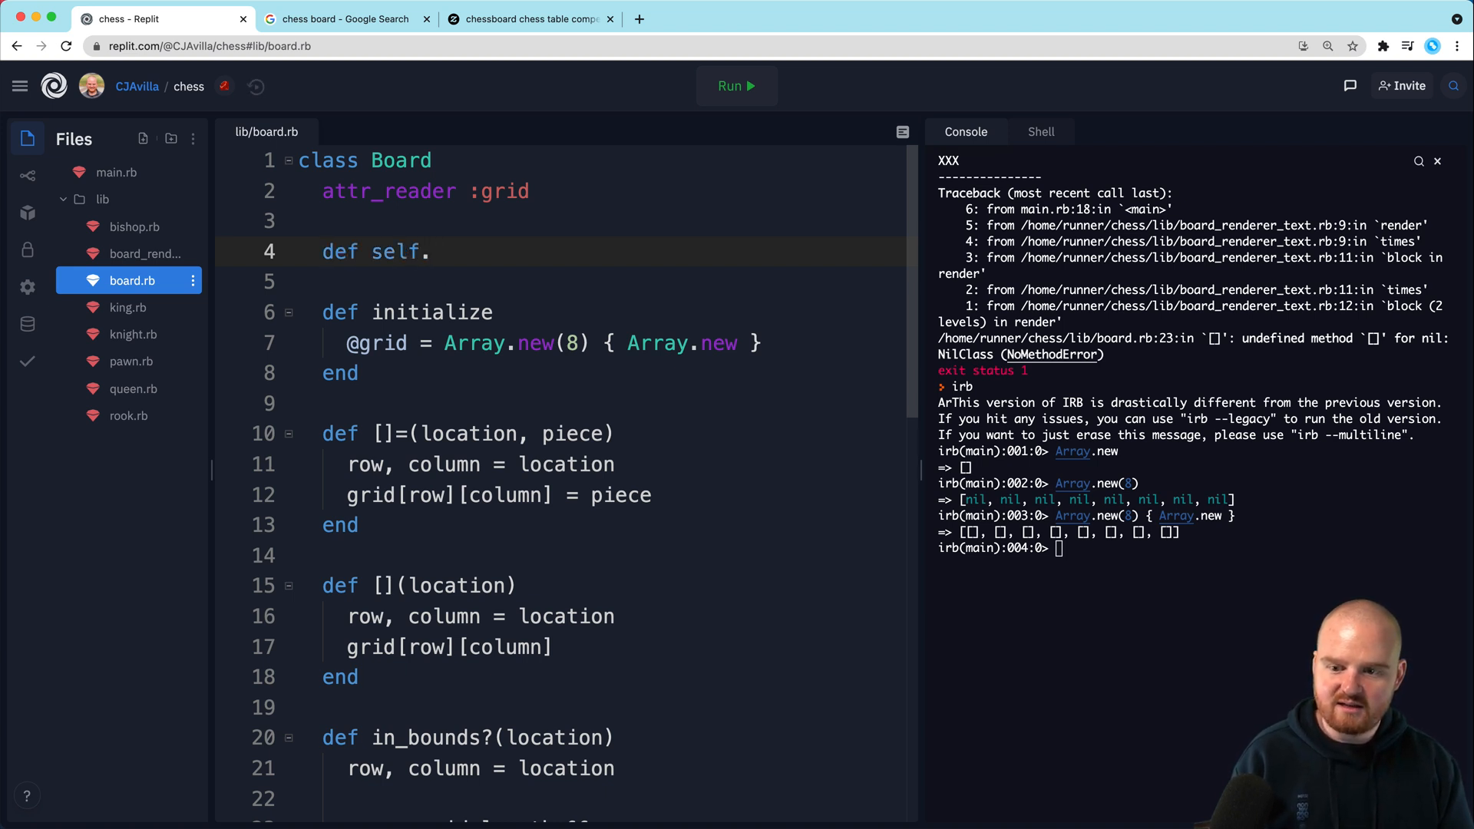
{"action": "type", "text": "start_chess"}
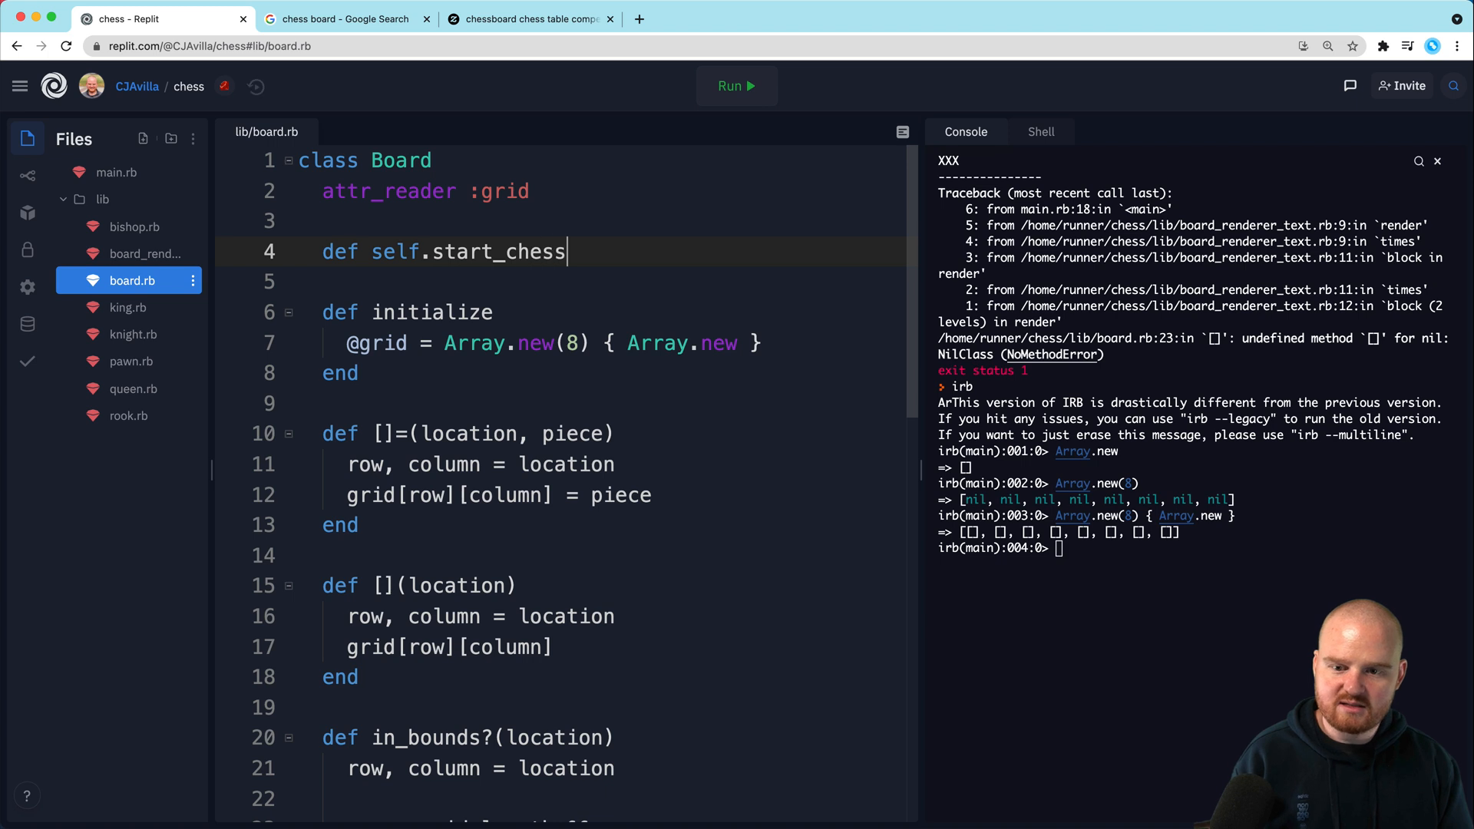
{"action": "key", "text": "Enter"}
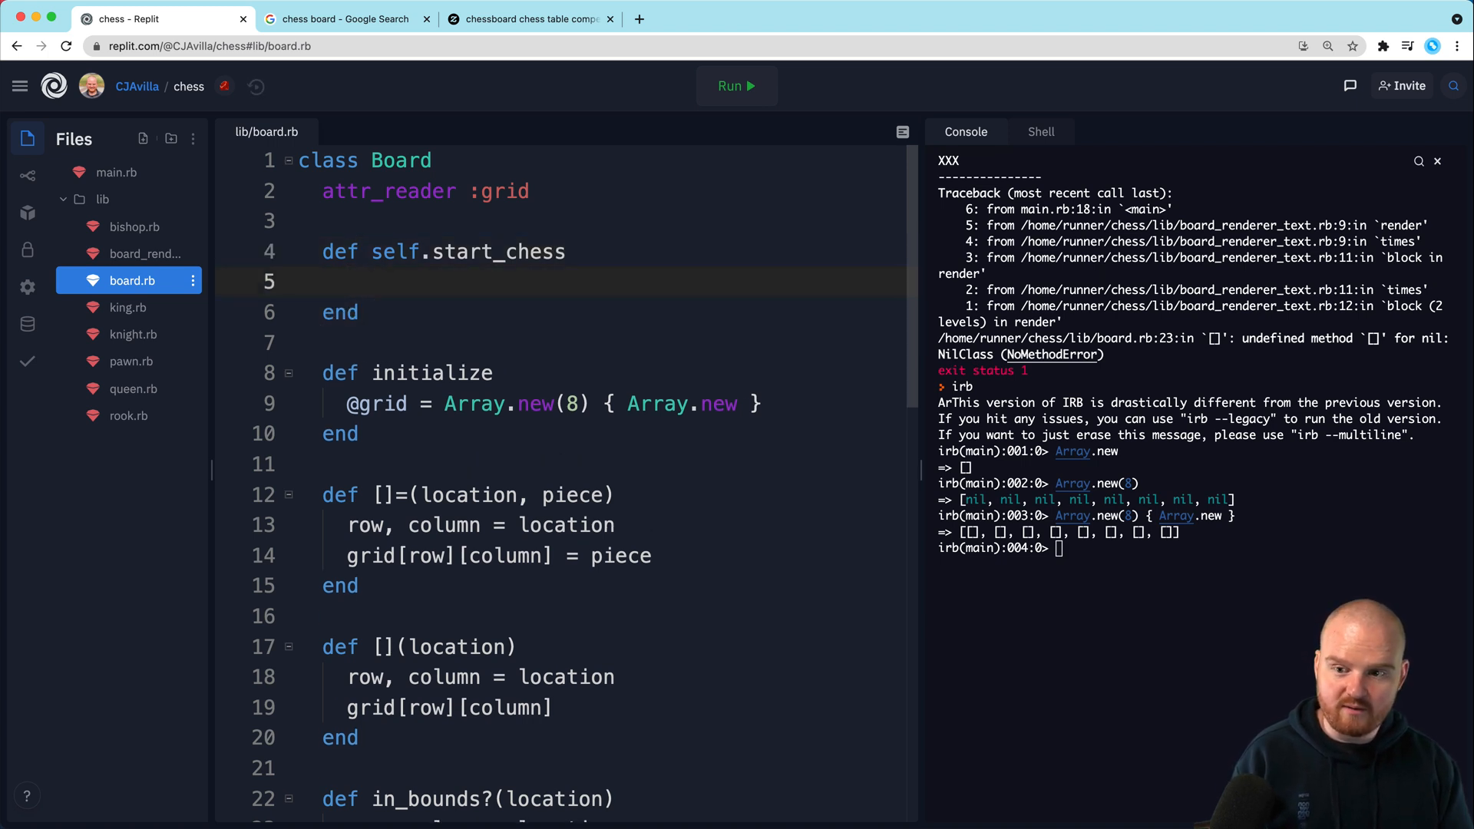
{"action": "type", "text": "self.new"}
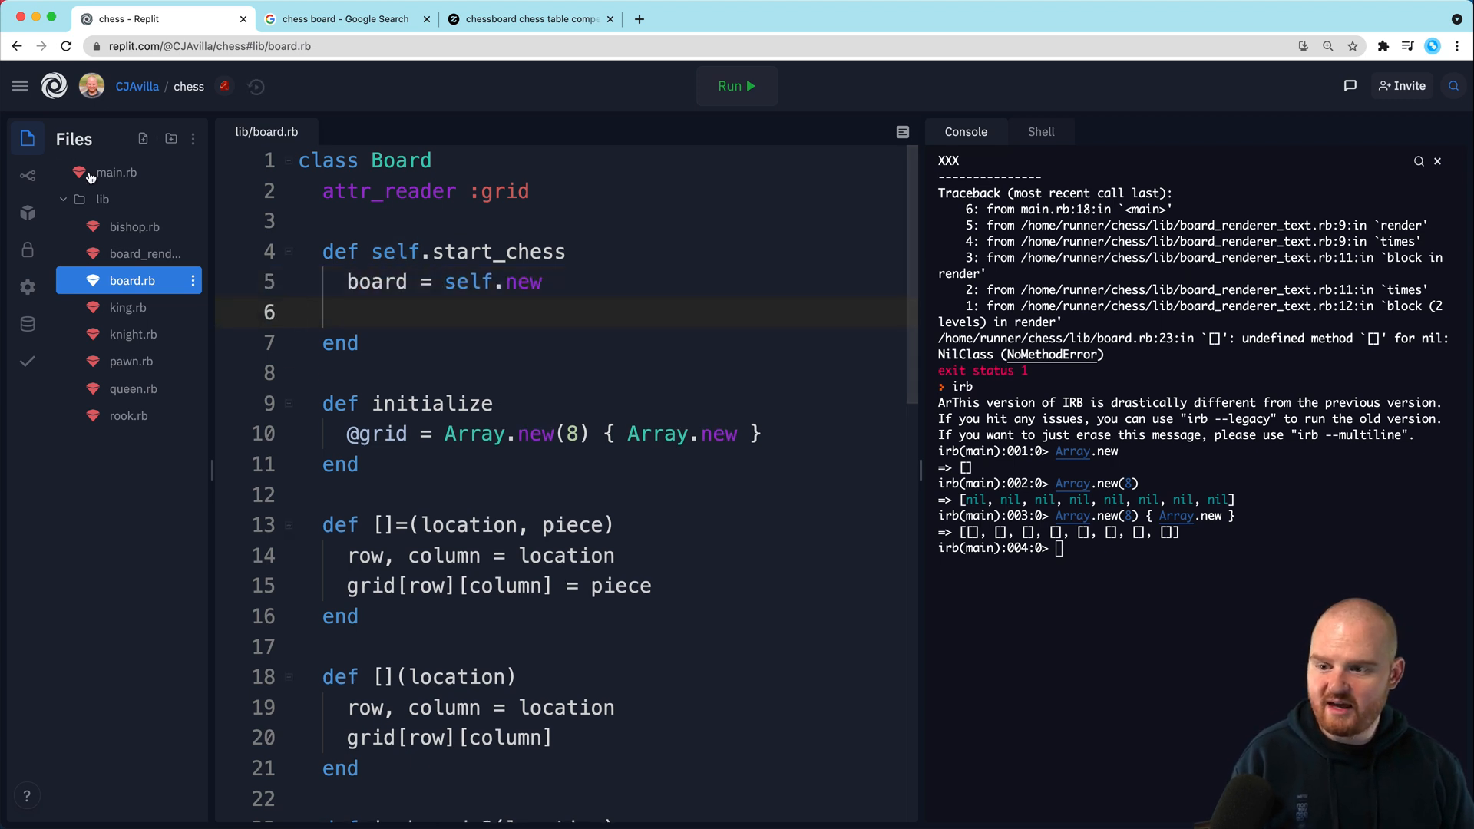
{"action": "left_click", "coordinate": [116, 172]}
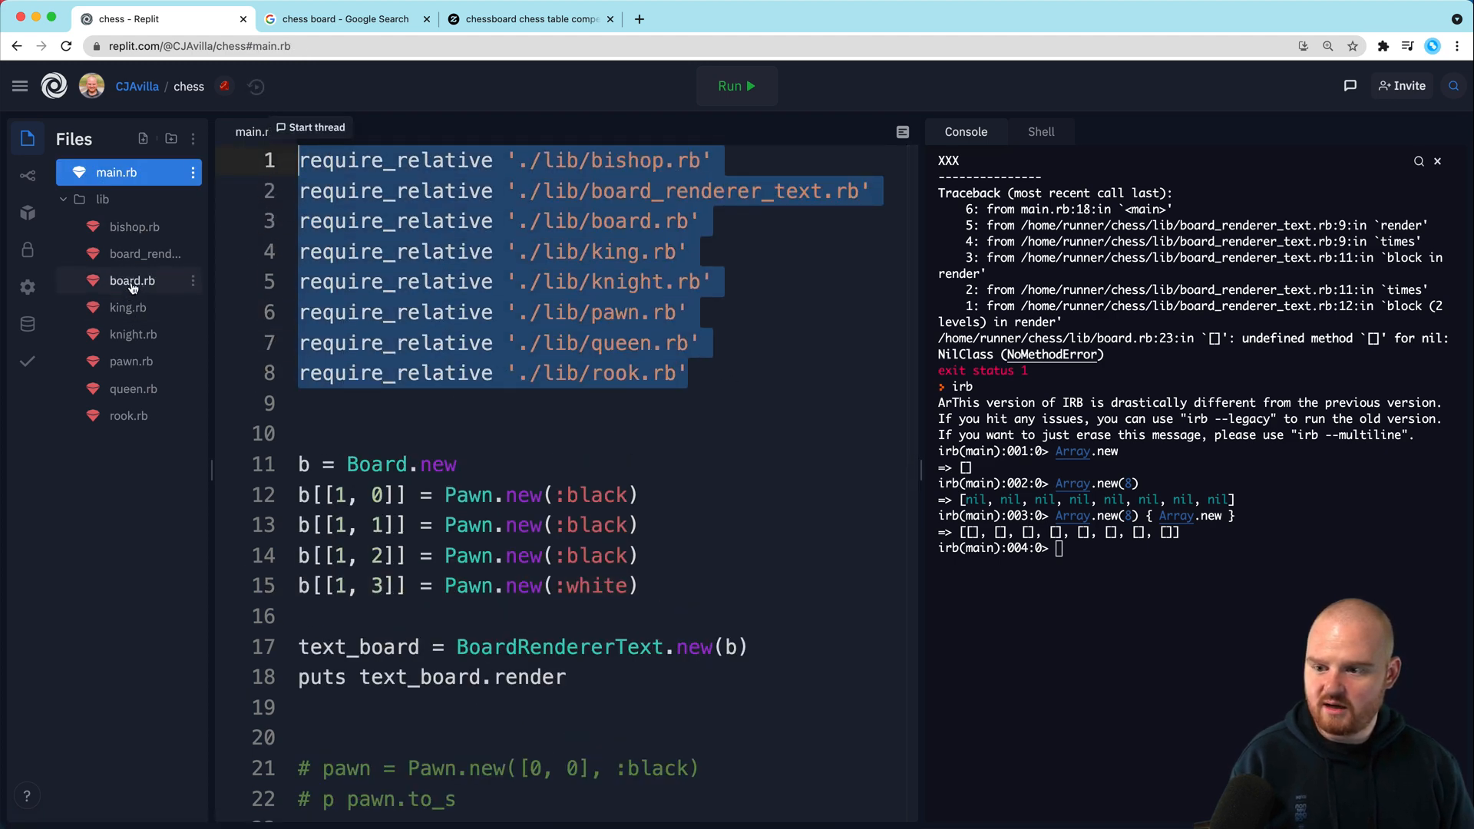
Replace board.rb's top requires with the six piece files using same-folder paths like './pawn.rb'
{"action": "left_click", "coordinate": [131, 281]}
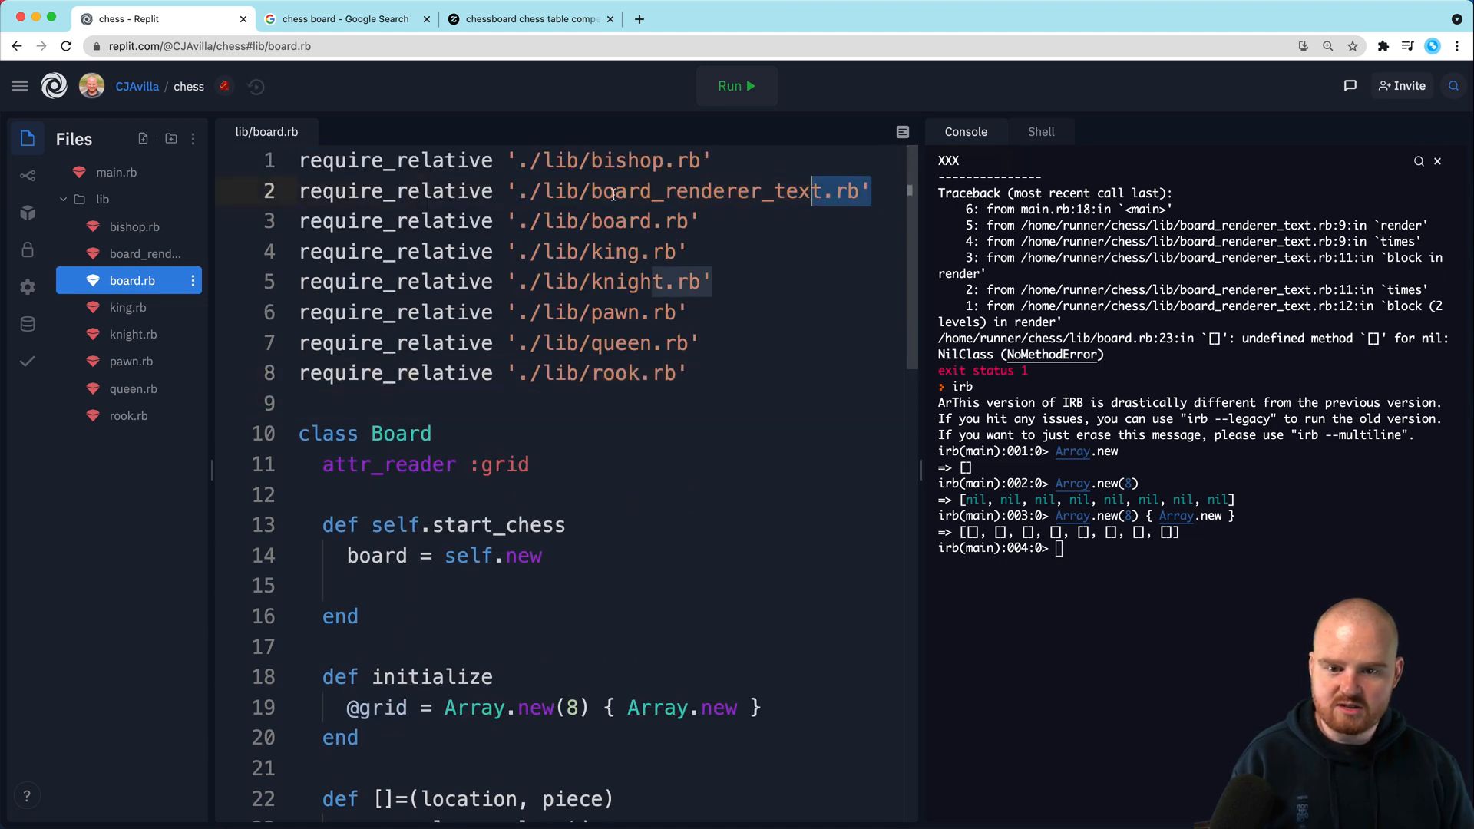
{"action": "left_click_drag", "start_coordinate": [808, 191], "coordinate": [280, 221]}
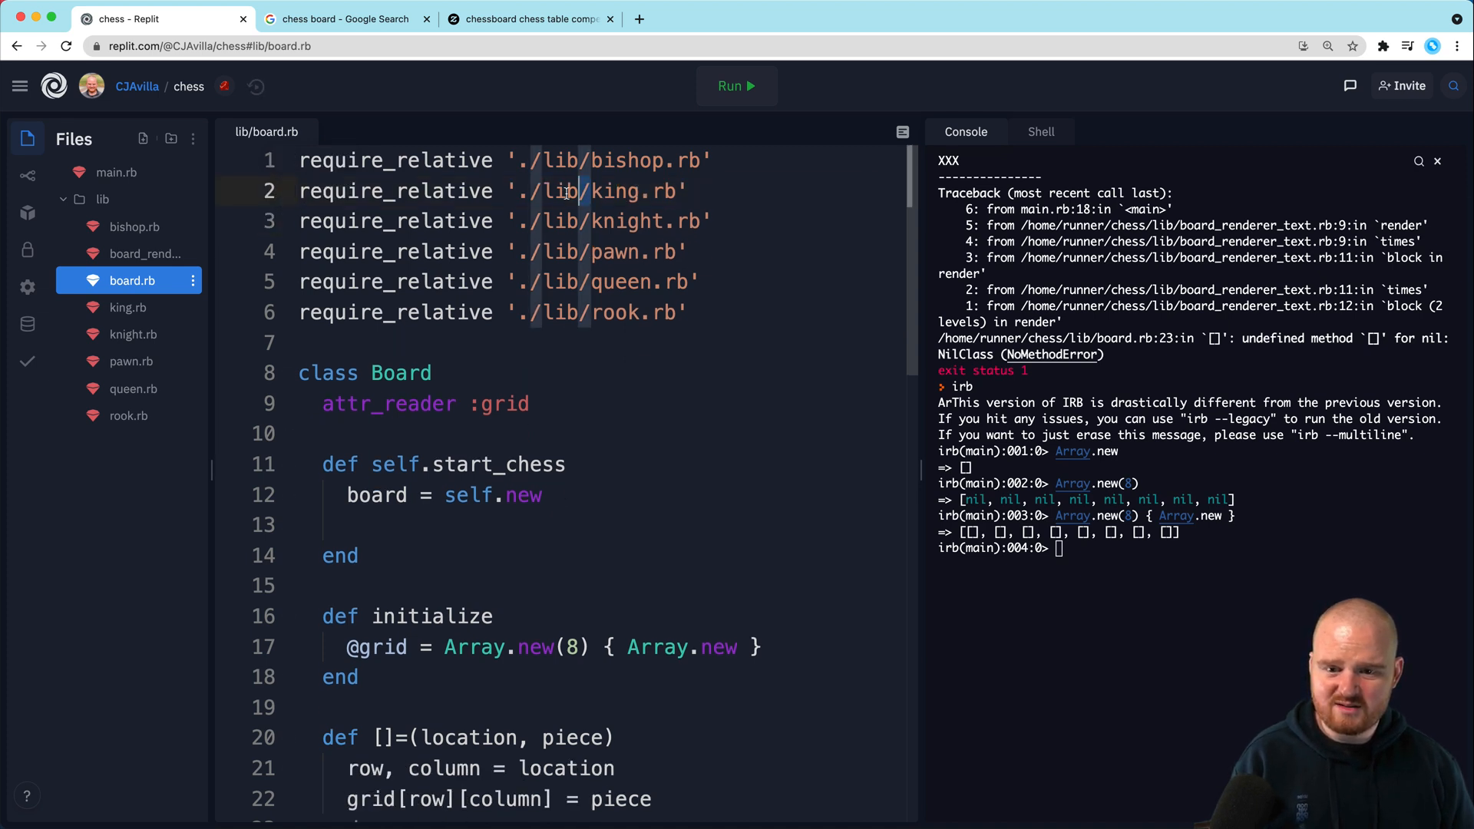
{"action": "left_click", "coordinate": [593, 312]}
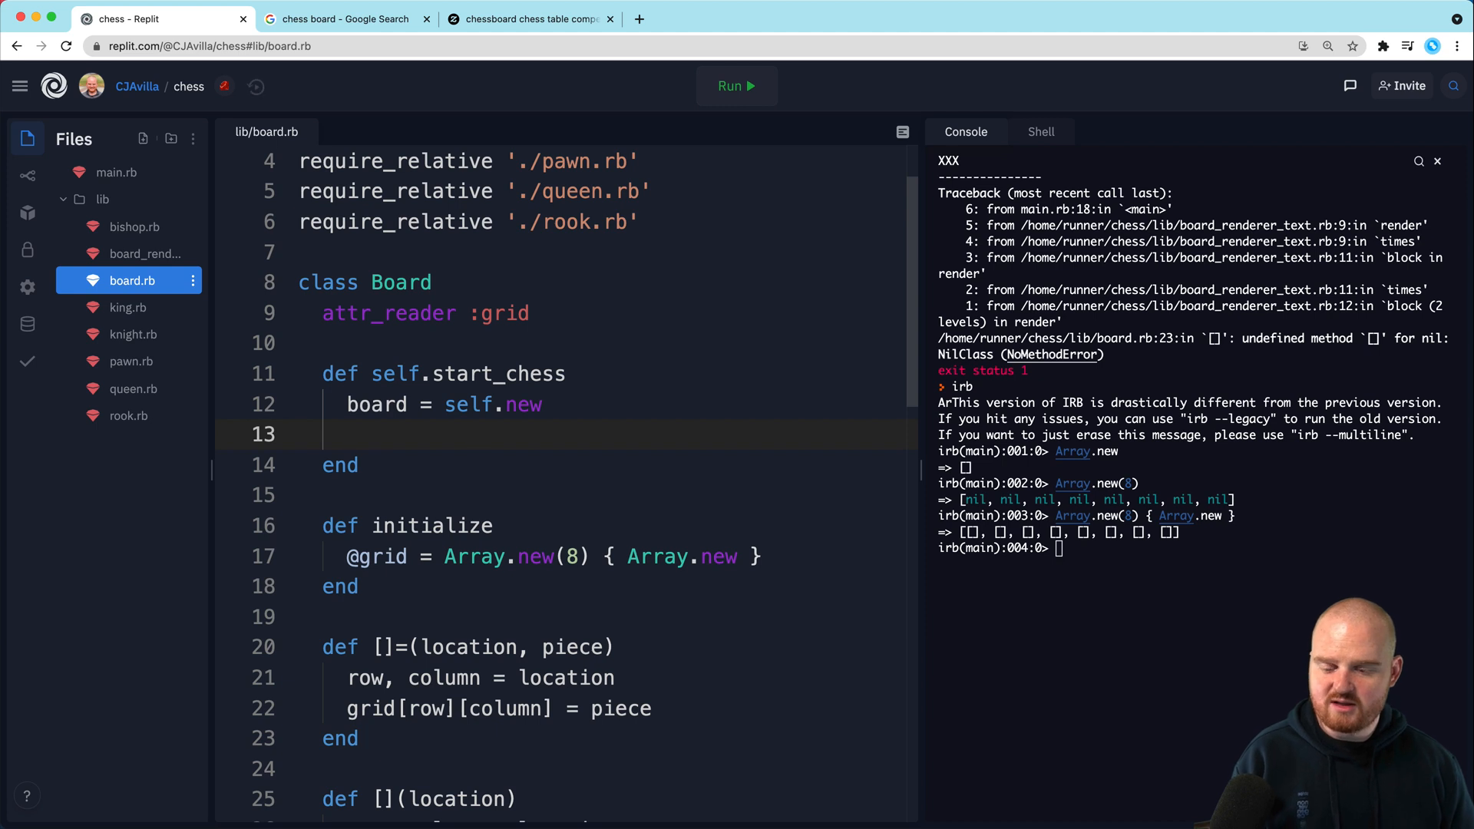
Write an 8.times do |c| loop in start_chess setting board[[1, c]] = Pawn.new(:black)
{"action": "type", "text": "board[]"}
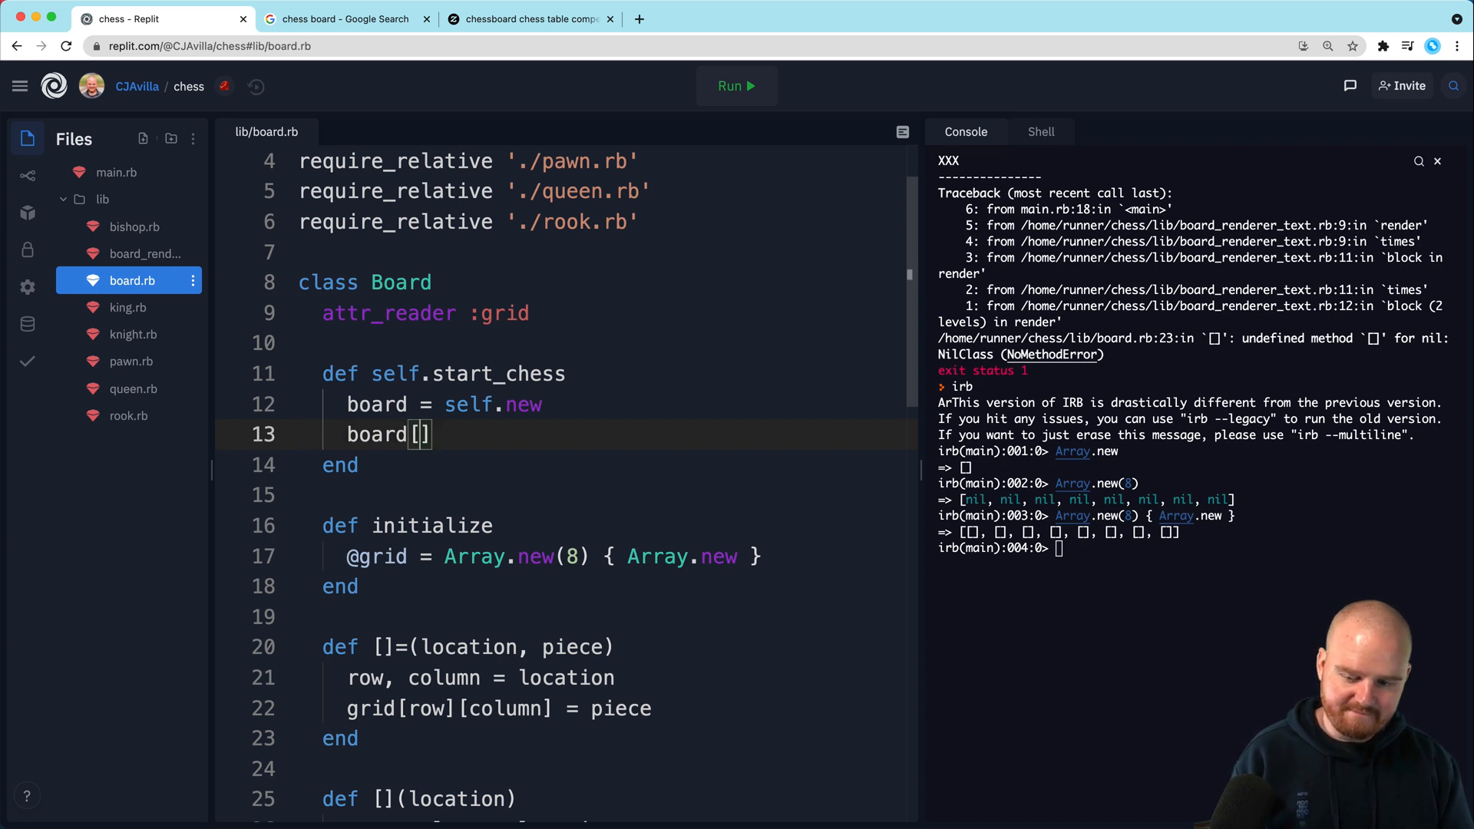
{"action": "key", "text": "Backspace"}
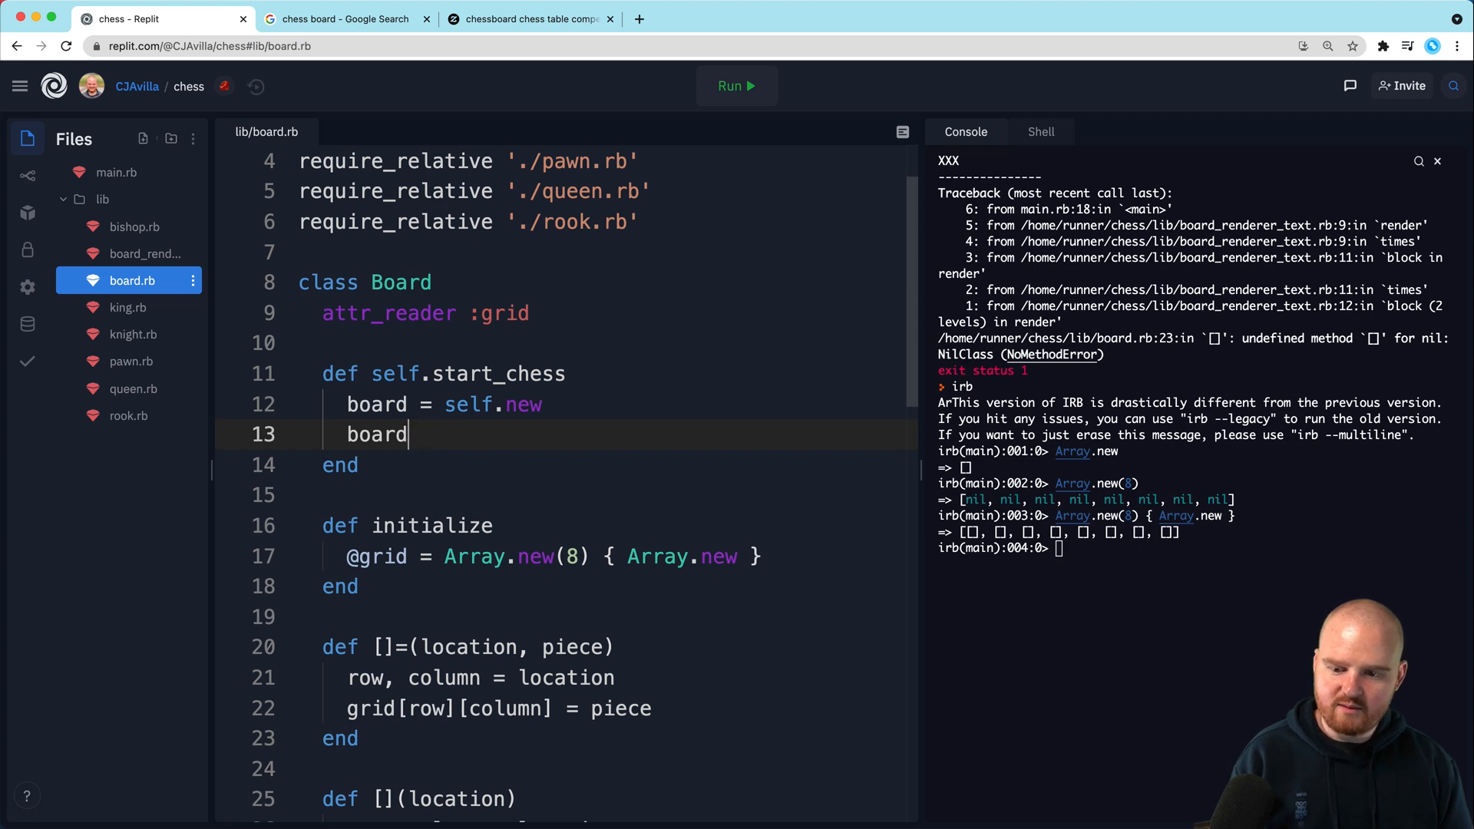
{"action": "key", "text": "Backspace"}
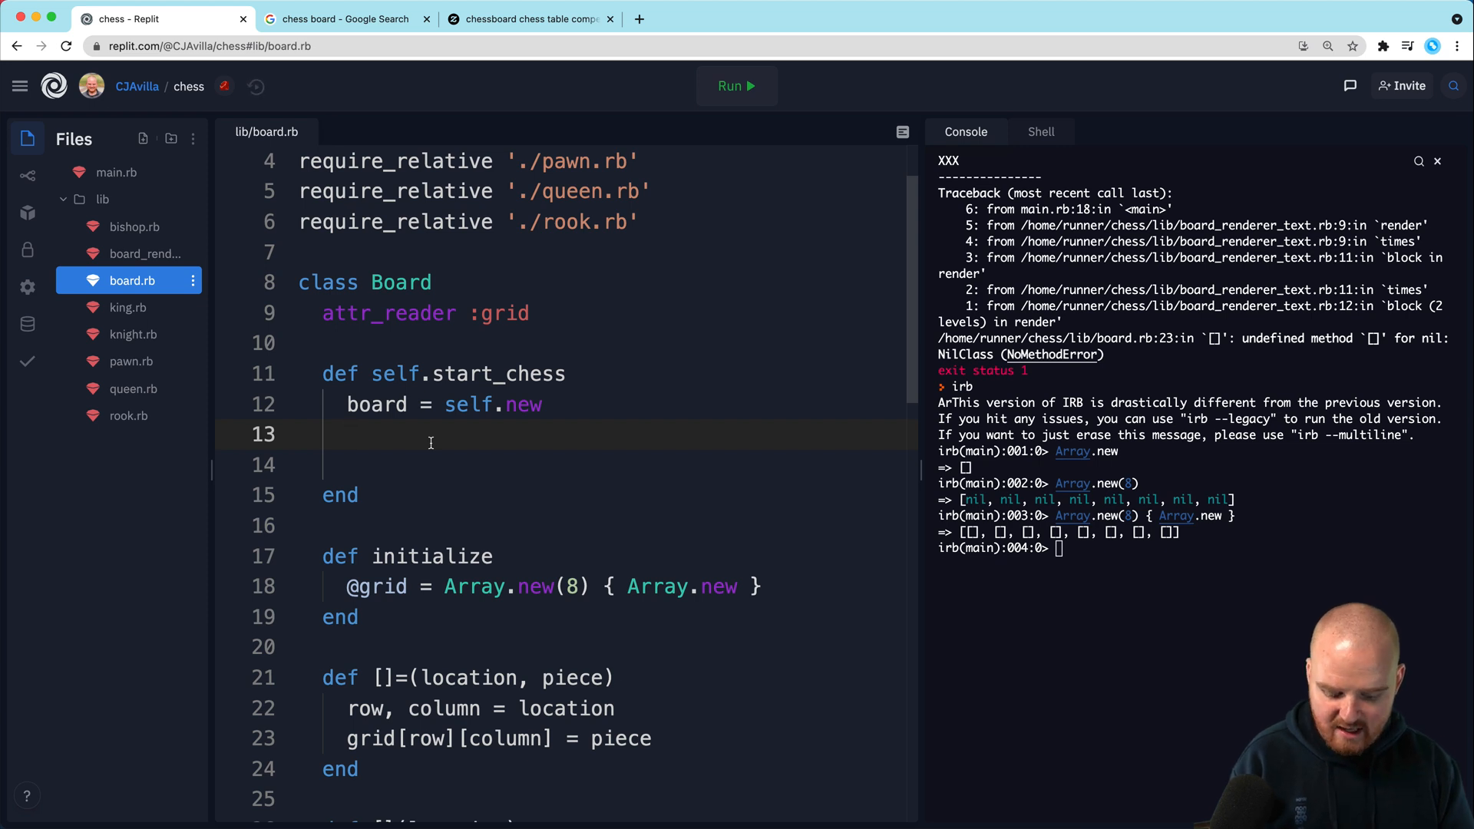
{"action": "type", "text": "8./t"}
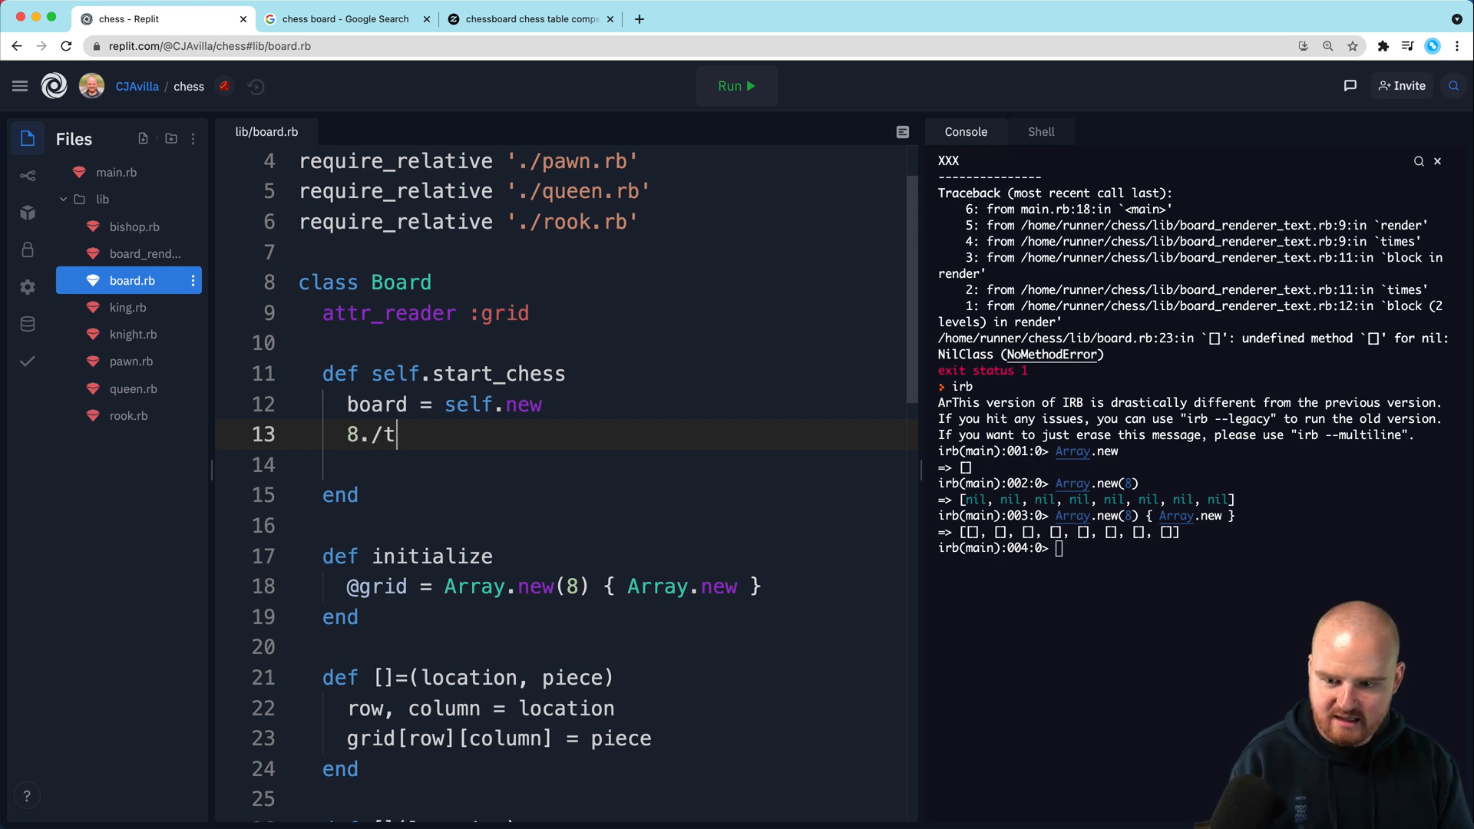
{"action": "type", "text": "imes do"}
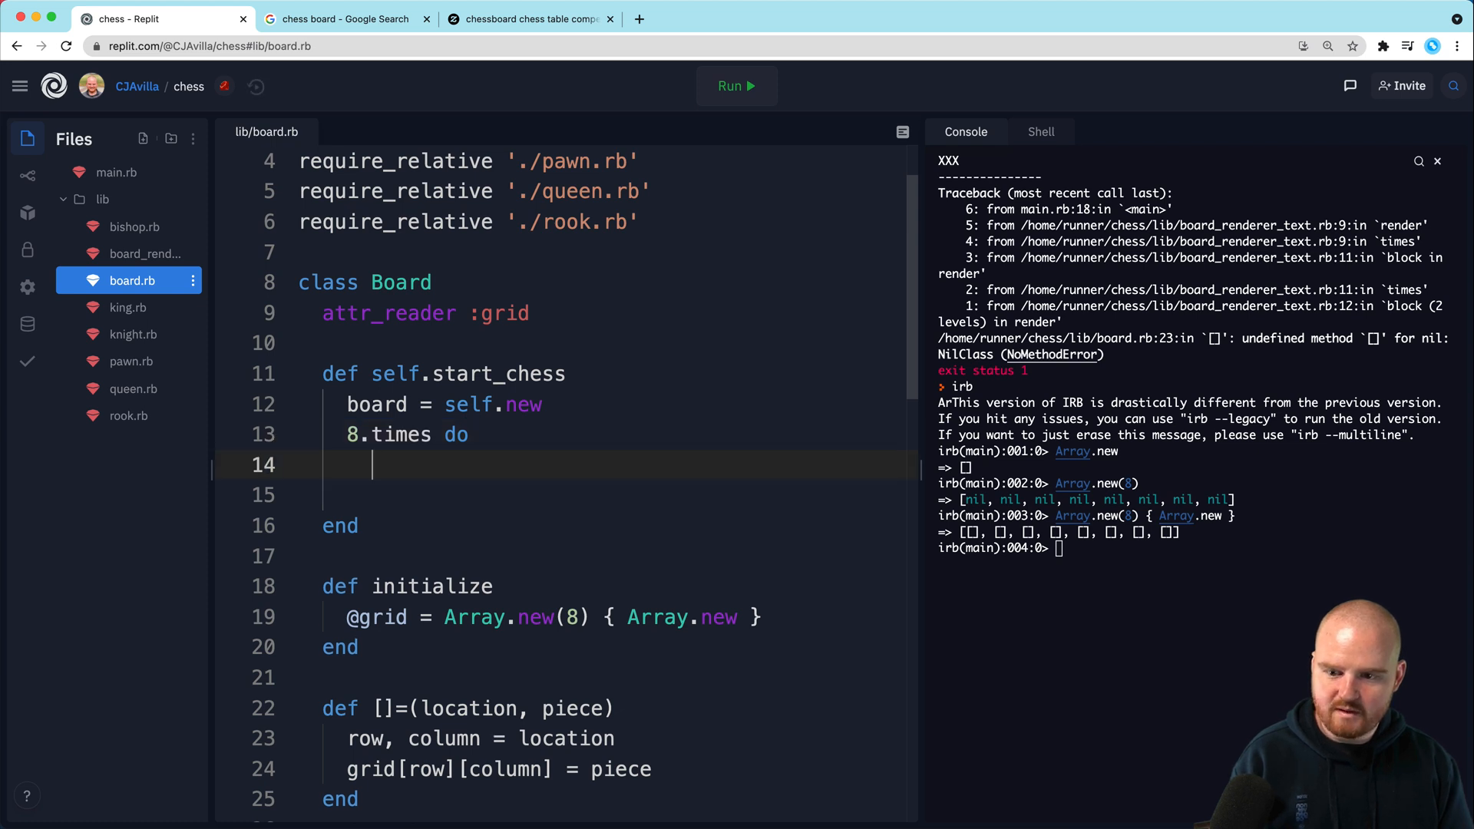
{"action": "type", "text": "board[]"}
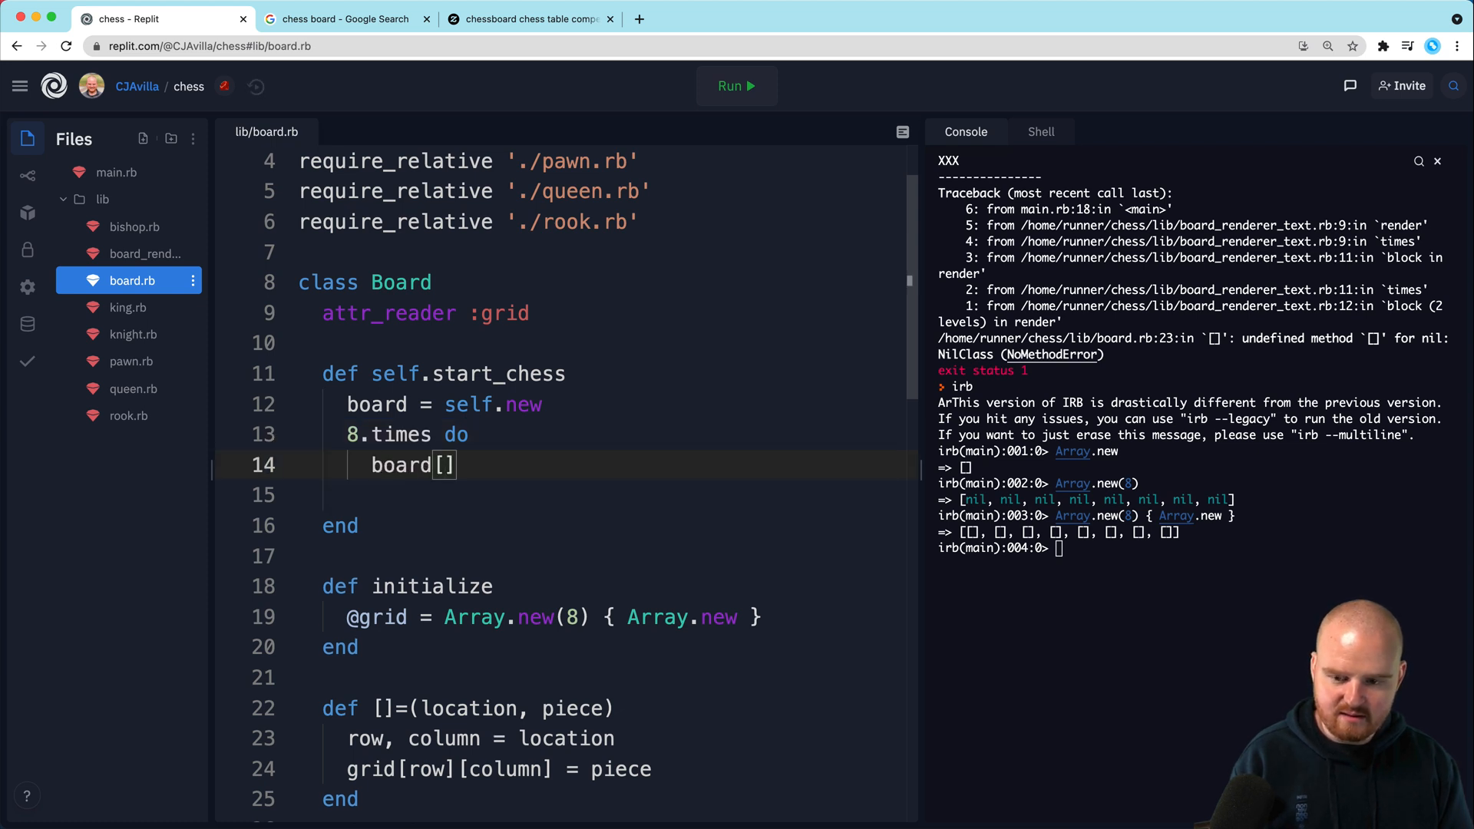
{"action": "type", "text": "[]"}
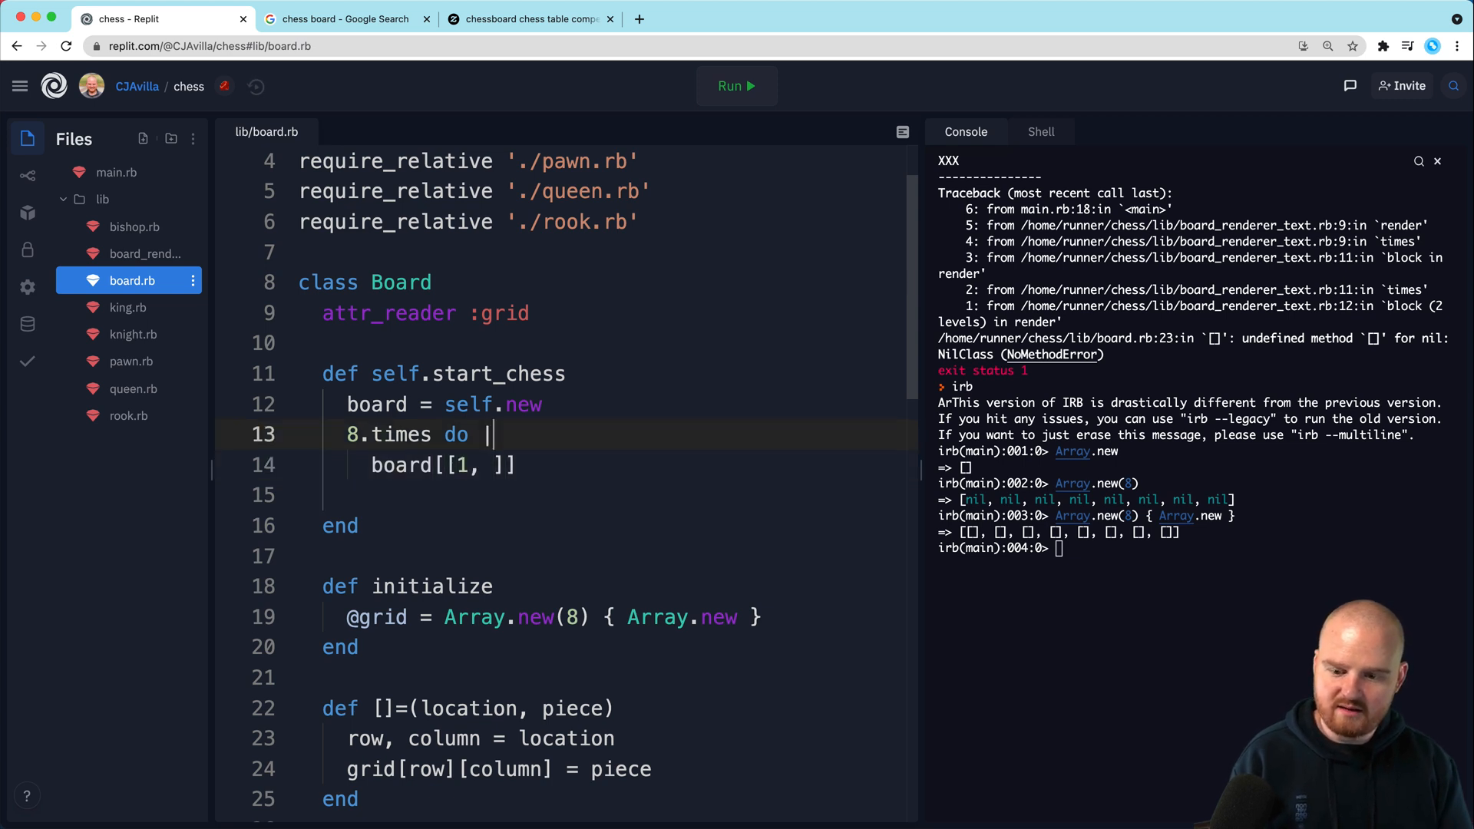
{"action": "type", "text": "c|"}
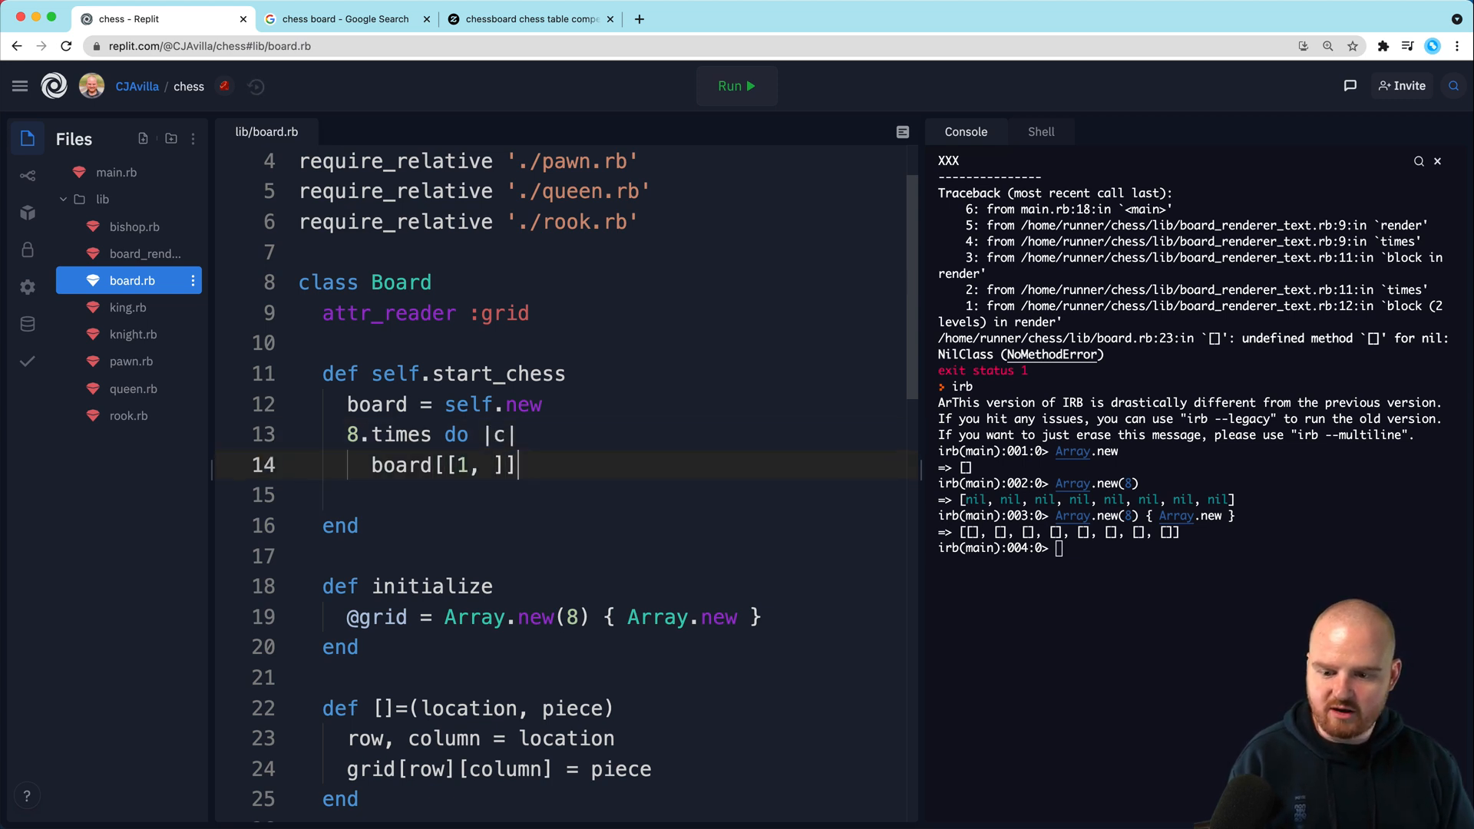
{"action": "type", "text": "c"}
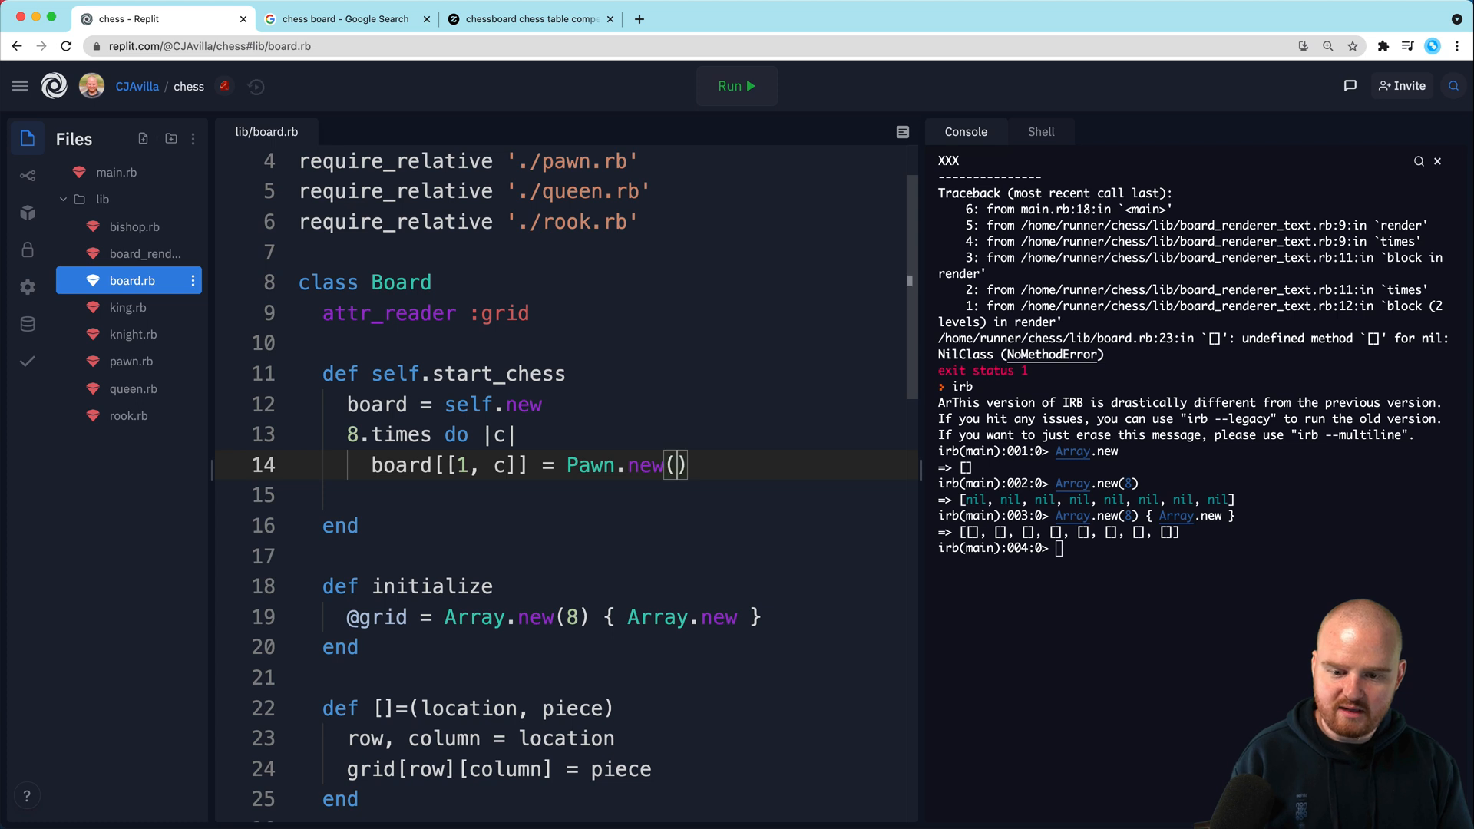
{"action": "type", "text": ":"}
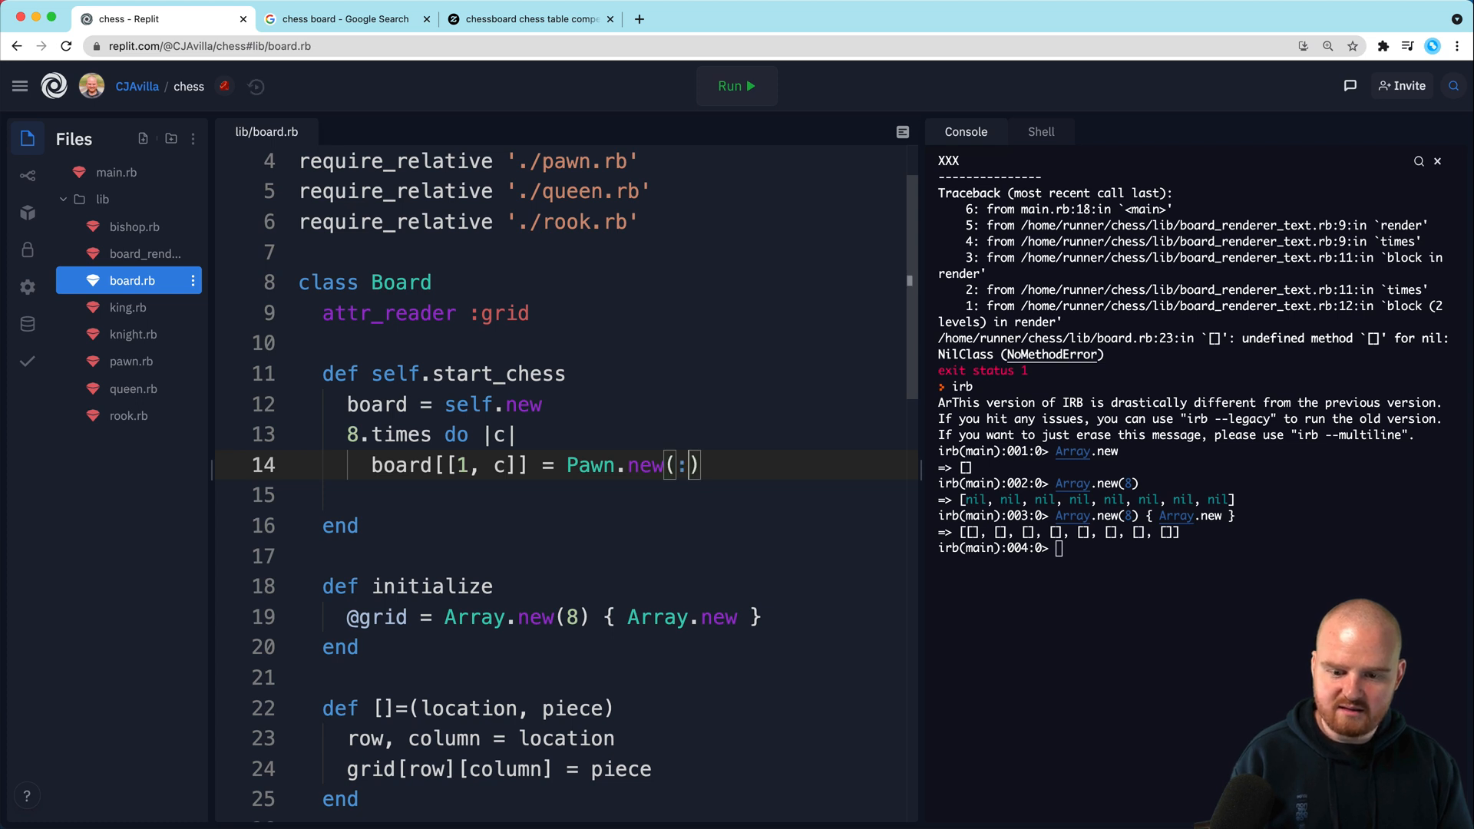
{"action": "type", "text": "black"}
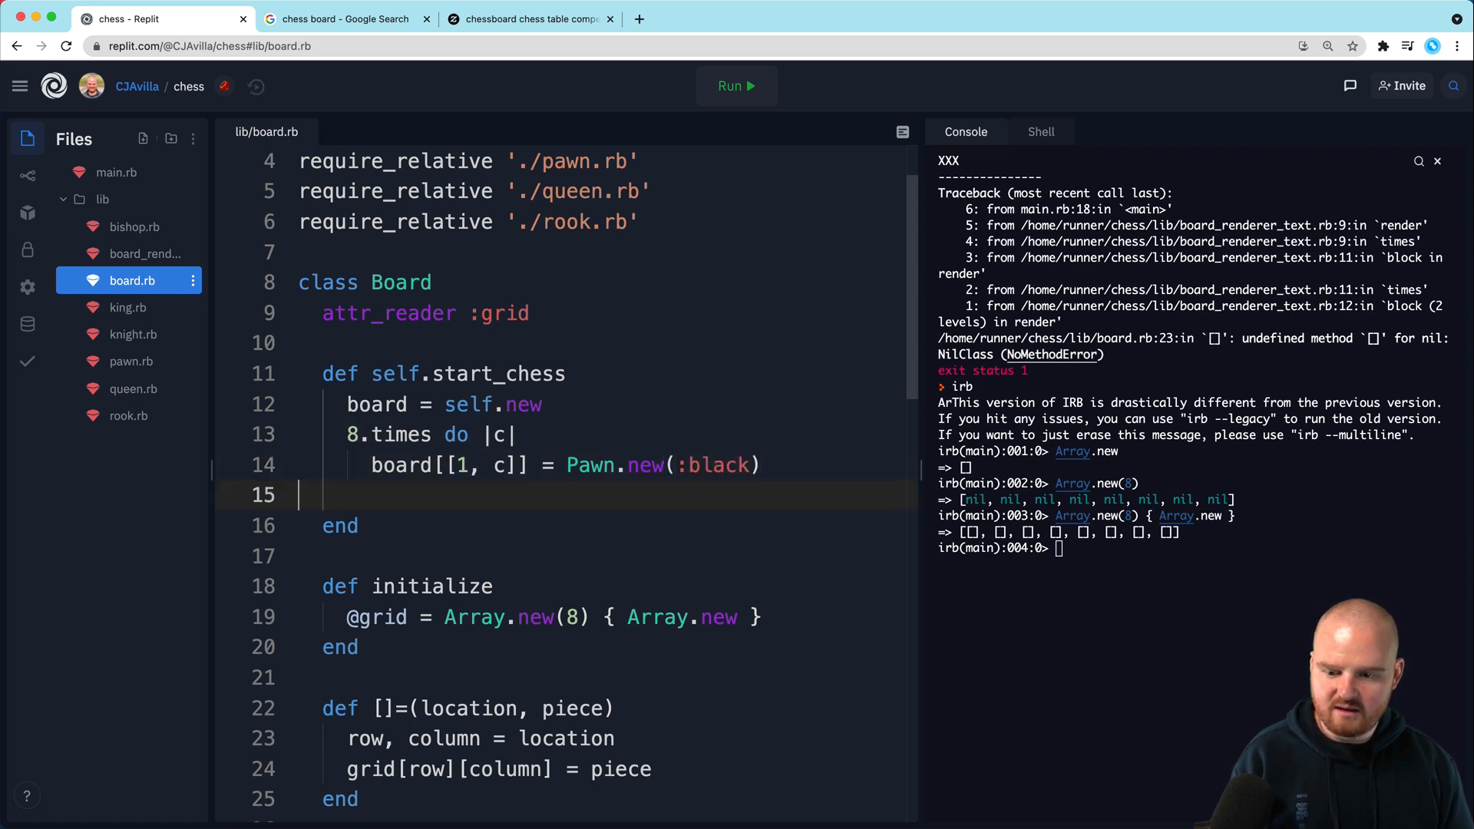
{"action": "type", "text": "end"}
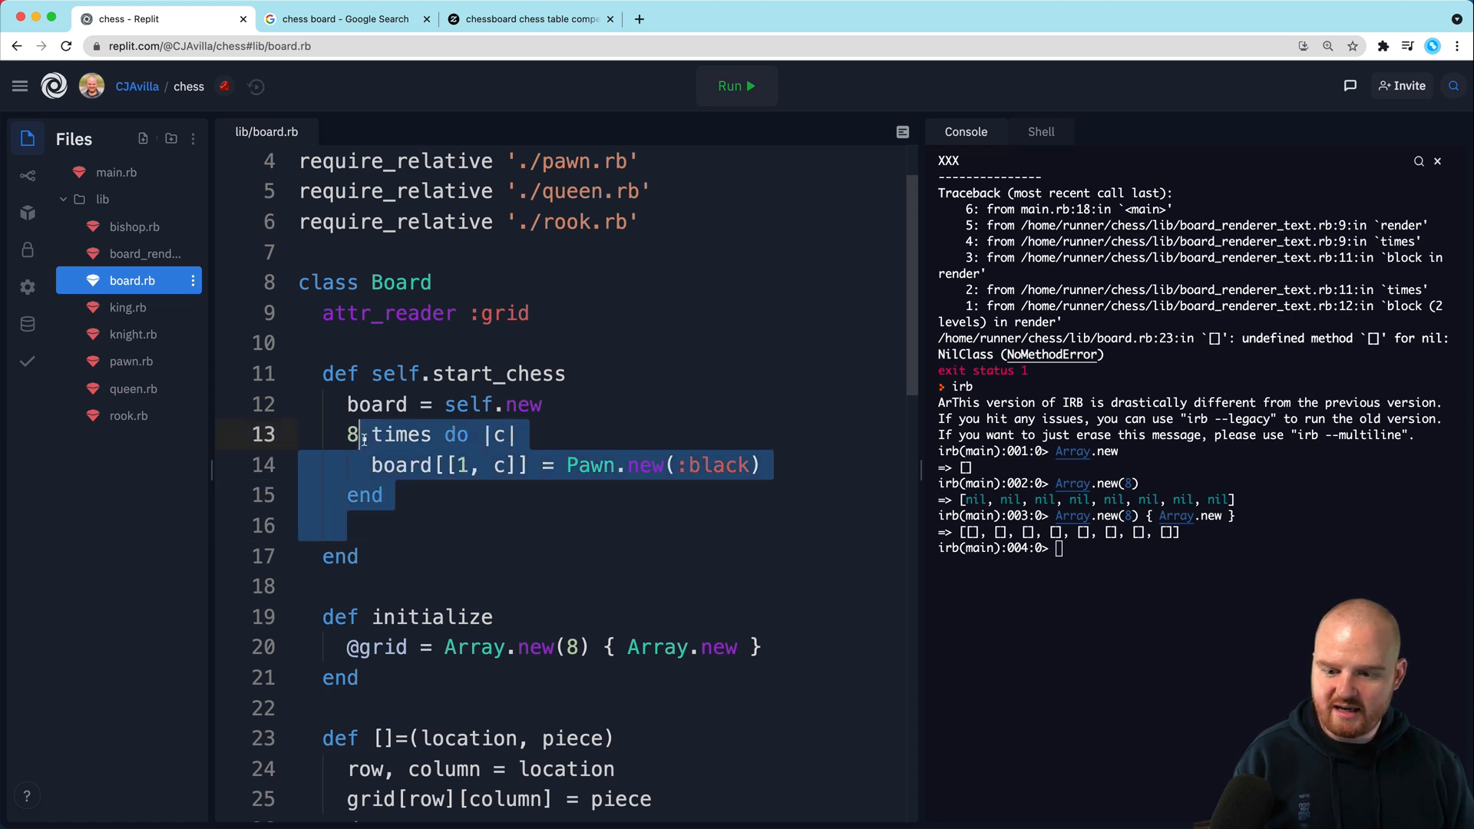
{"action": "left_click", "coordinate": [589, 465]}
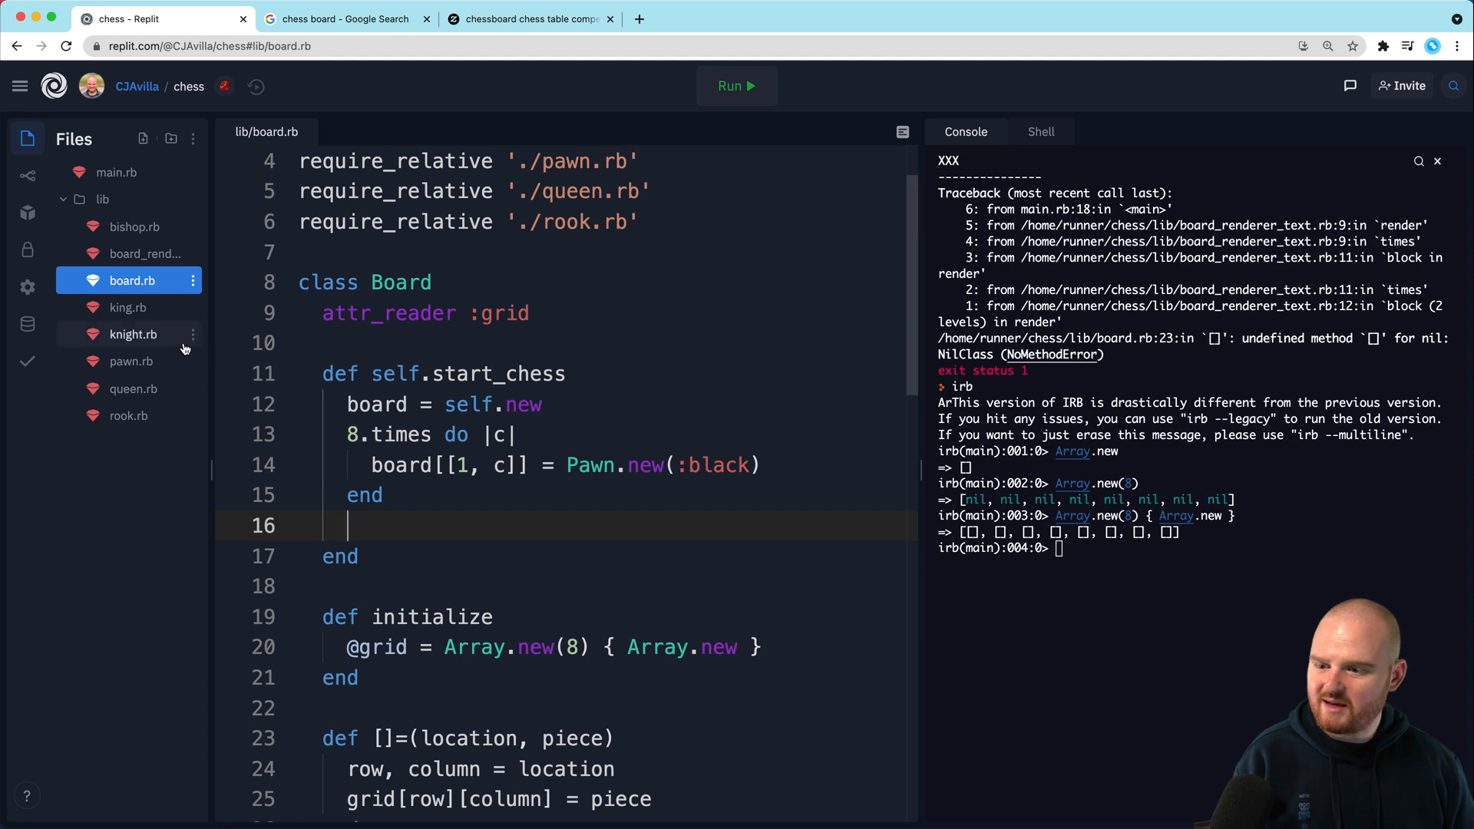
Make main.rb build b with Board.start_chess and run the program
{"action": "left_click", "coordinate": [116, 173]}
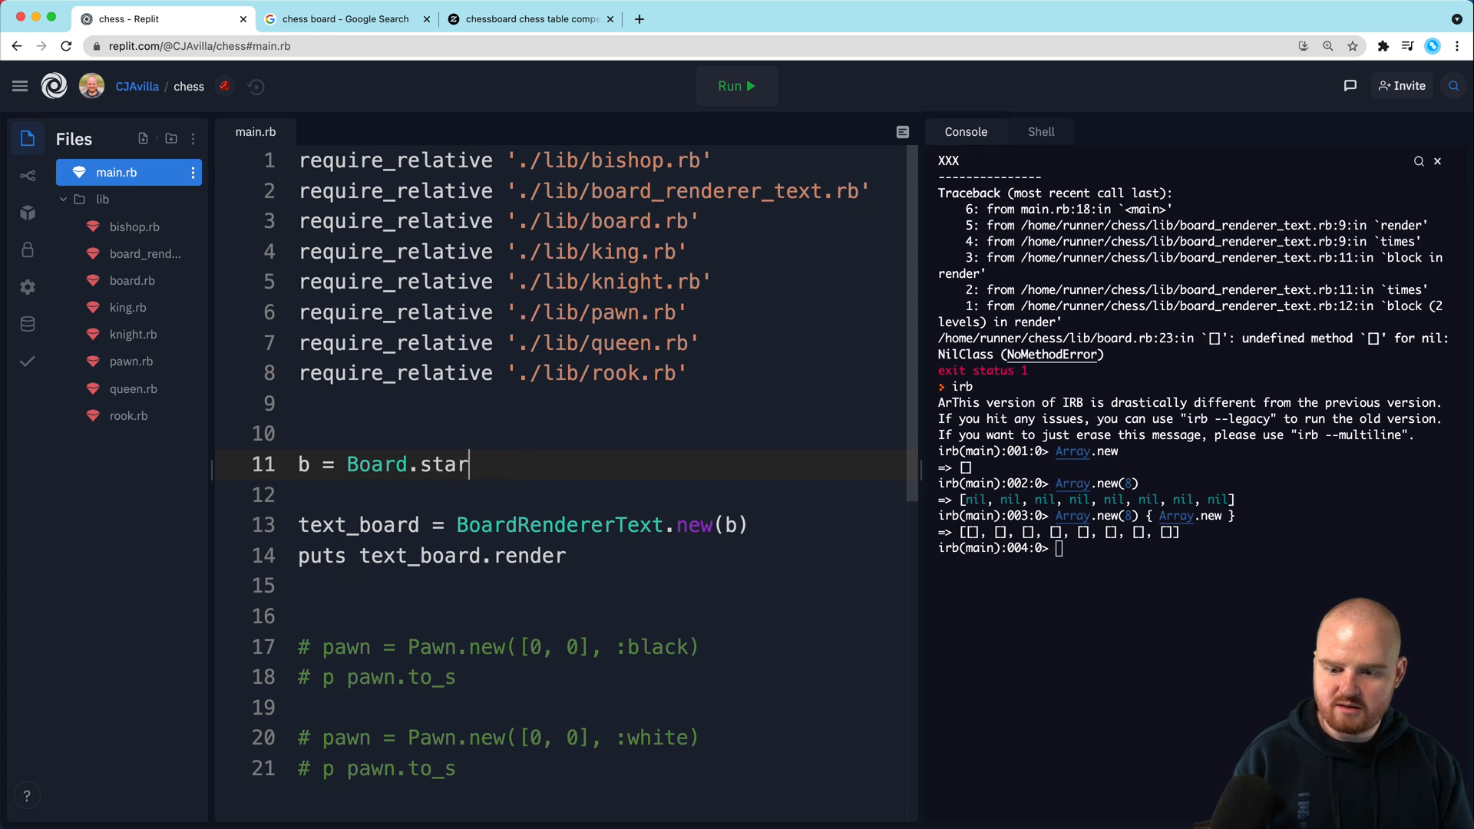
{"action": "type", "text": "t_chess"}
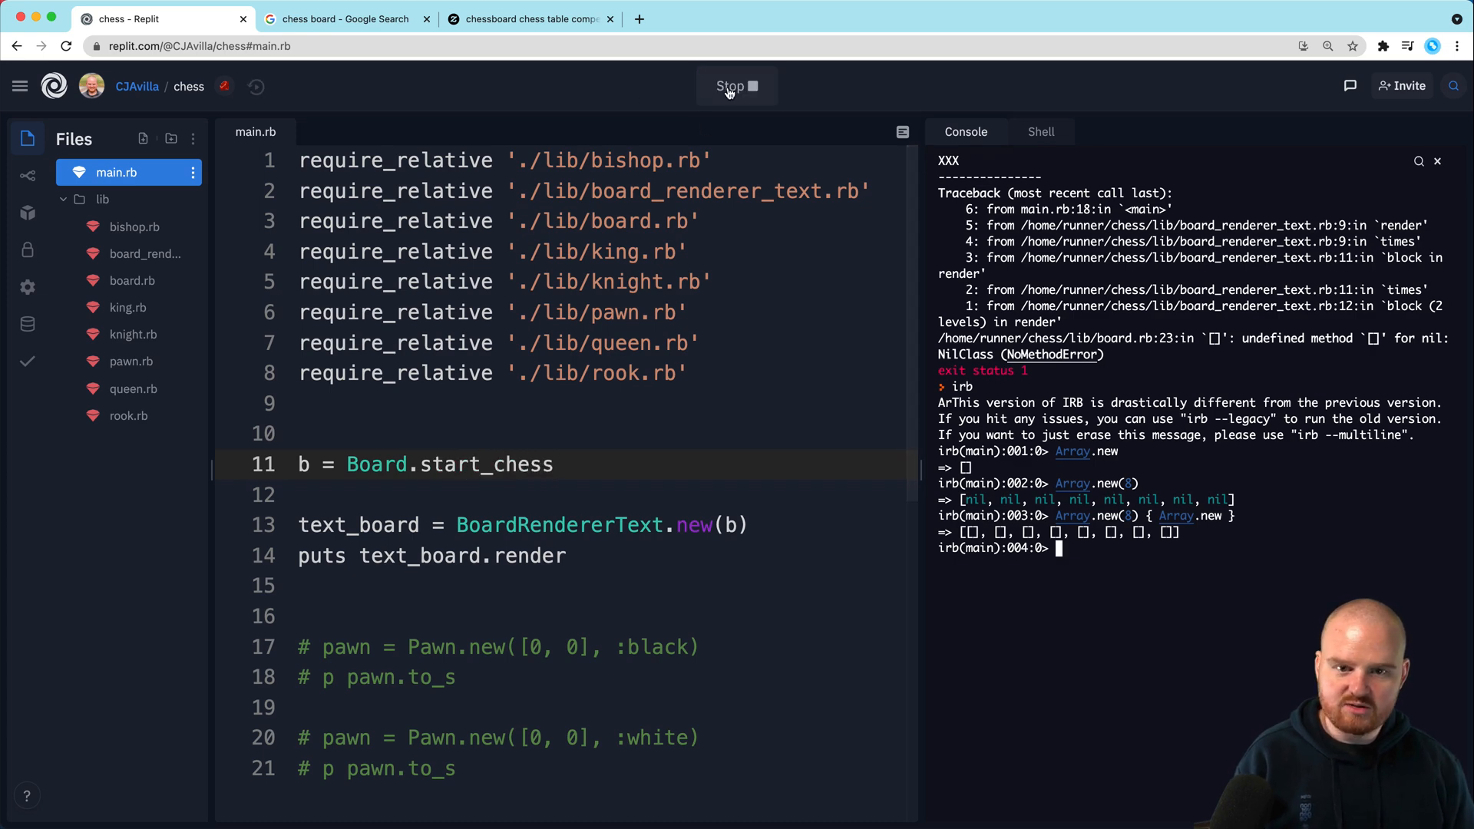
{"action": "left_click", "coordinate": [730, 85]}
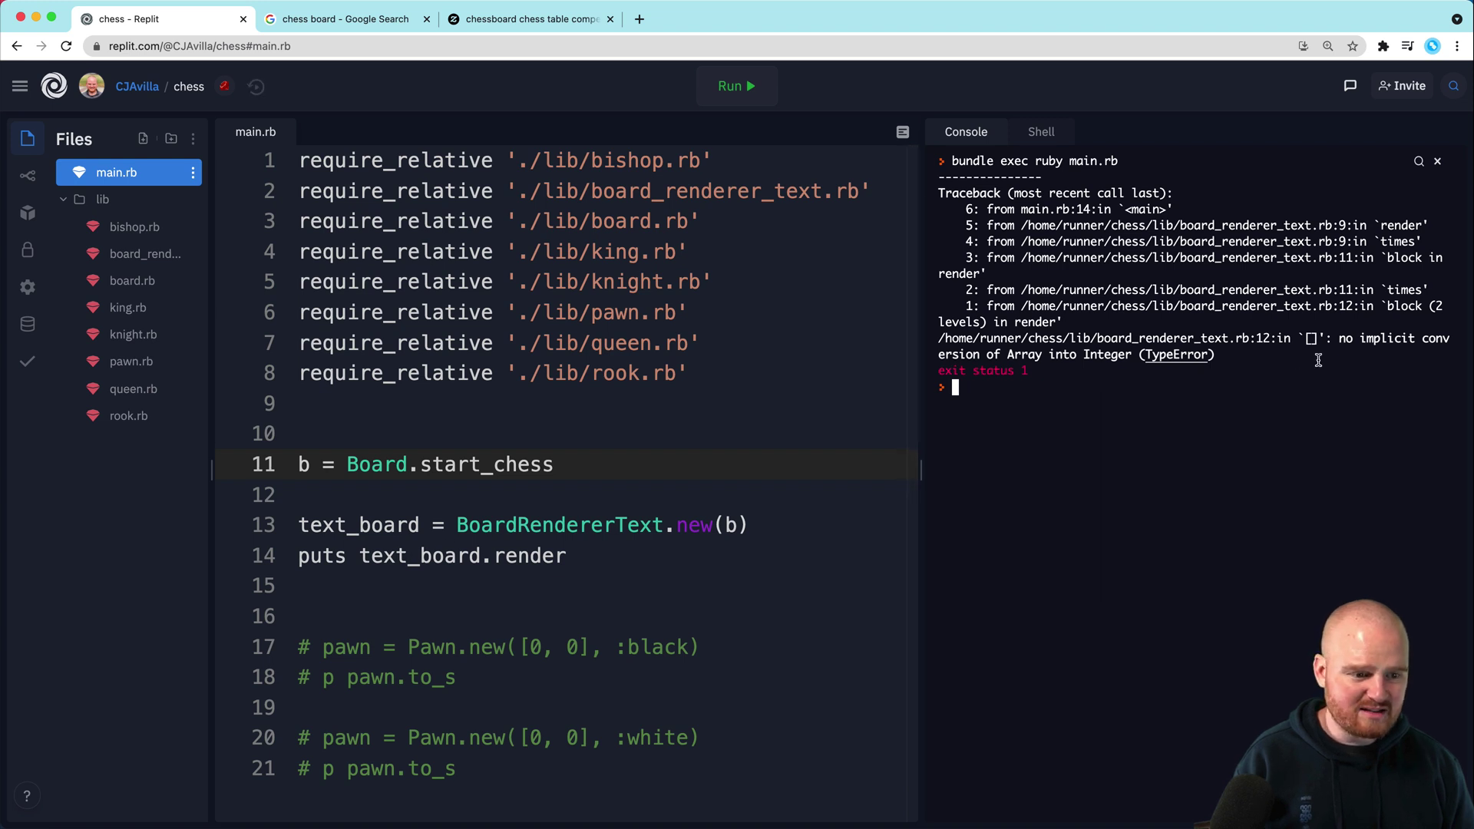
{"action": "mouse_move", "coordinate": [1219, 222]}
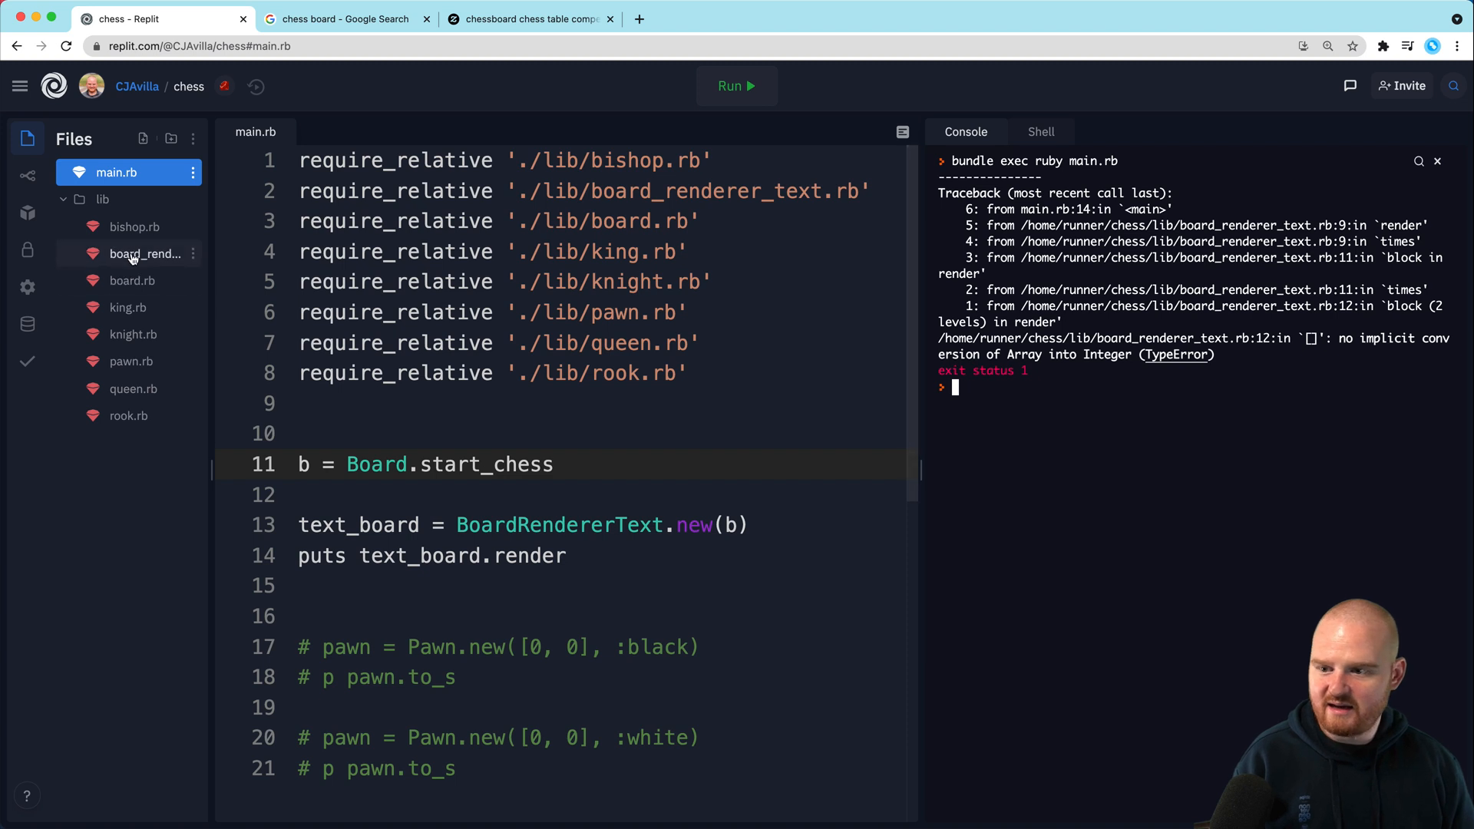
Inspect the renderer's square-printing line after the TypeError, returning to board.rb via main.rb
{"action": "left_click", "coordinate": [138, 254]}
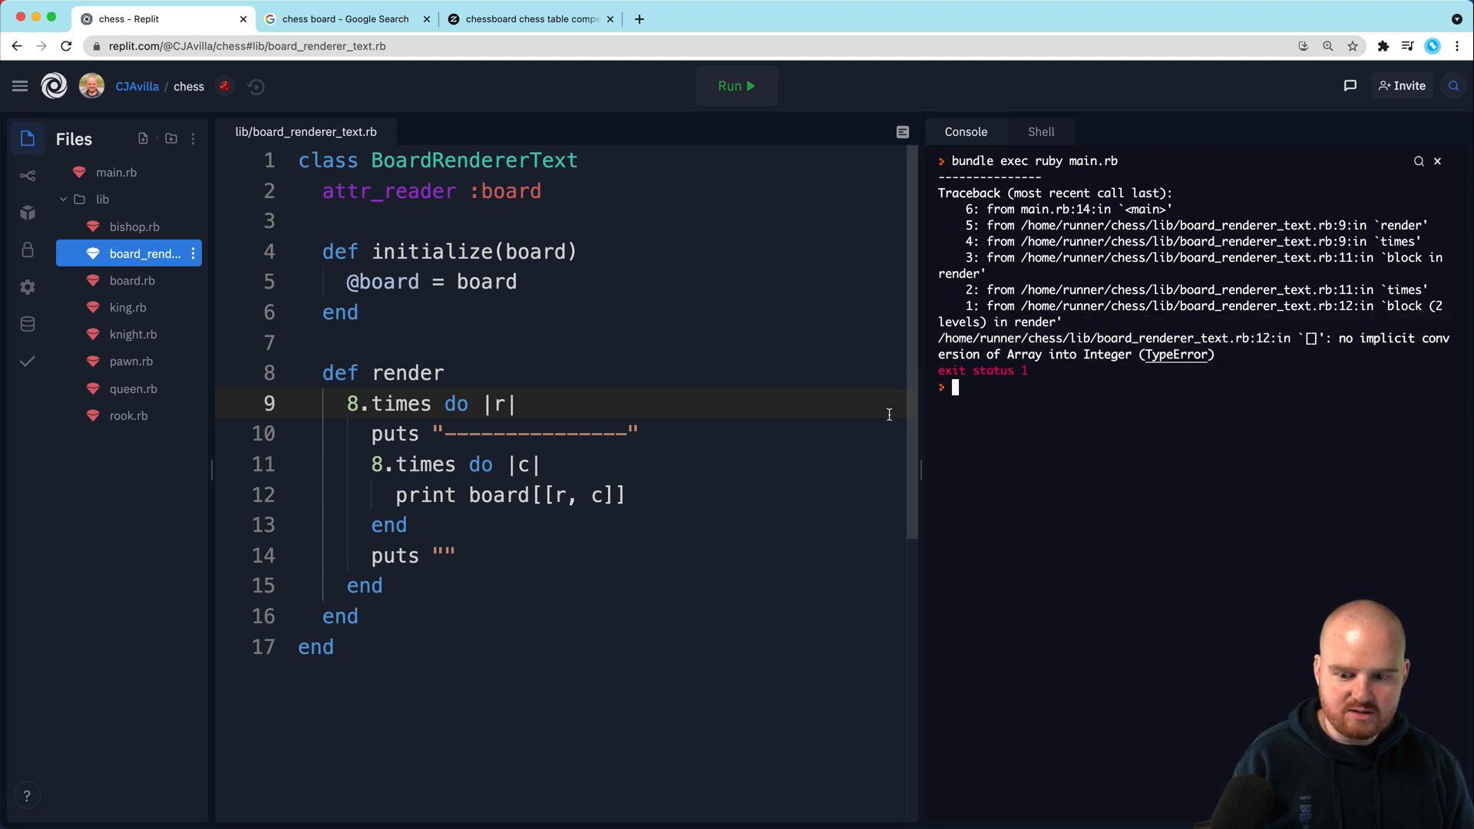
{"action": "left_click", "coordinate": [545, 496]}
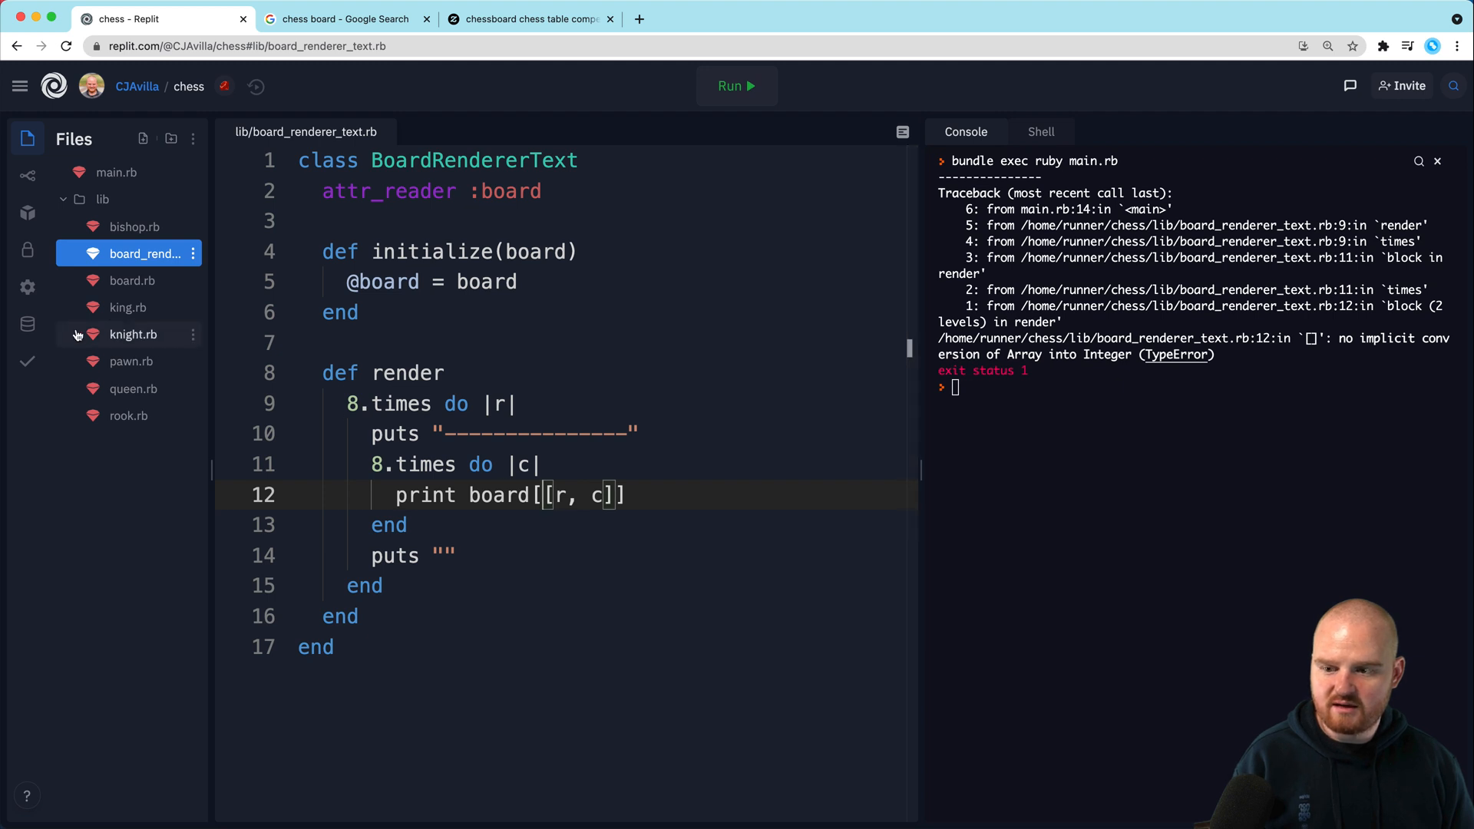
{"action": "mouse_move", "coordinate": [121, 177]}
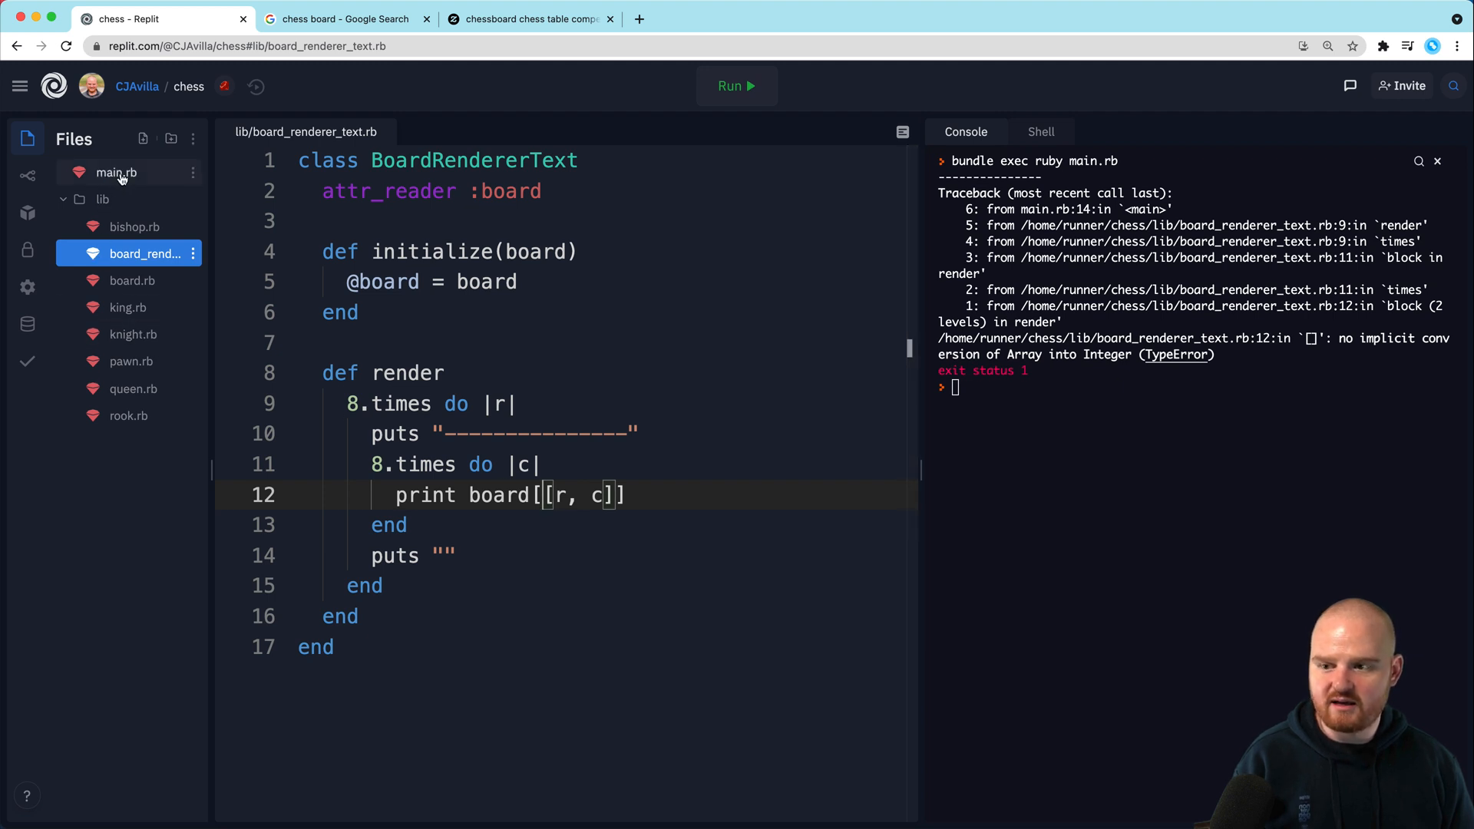
{"action": "left_click", "coordinate": [115, 173]}
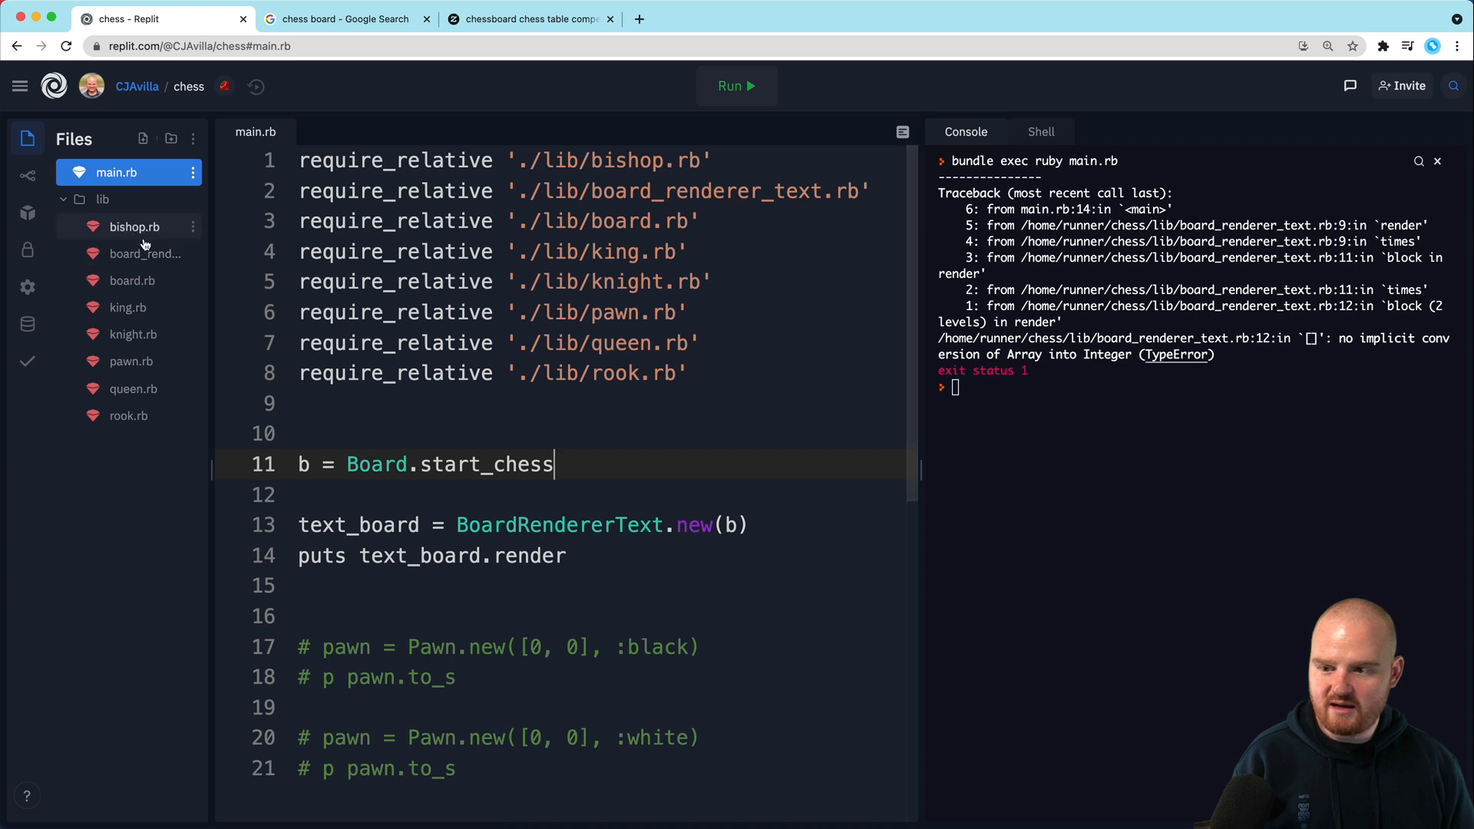
{"action": "left_click", "coordinate": [132, 280]}
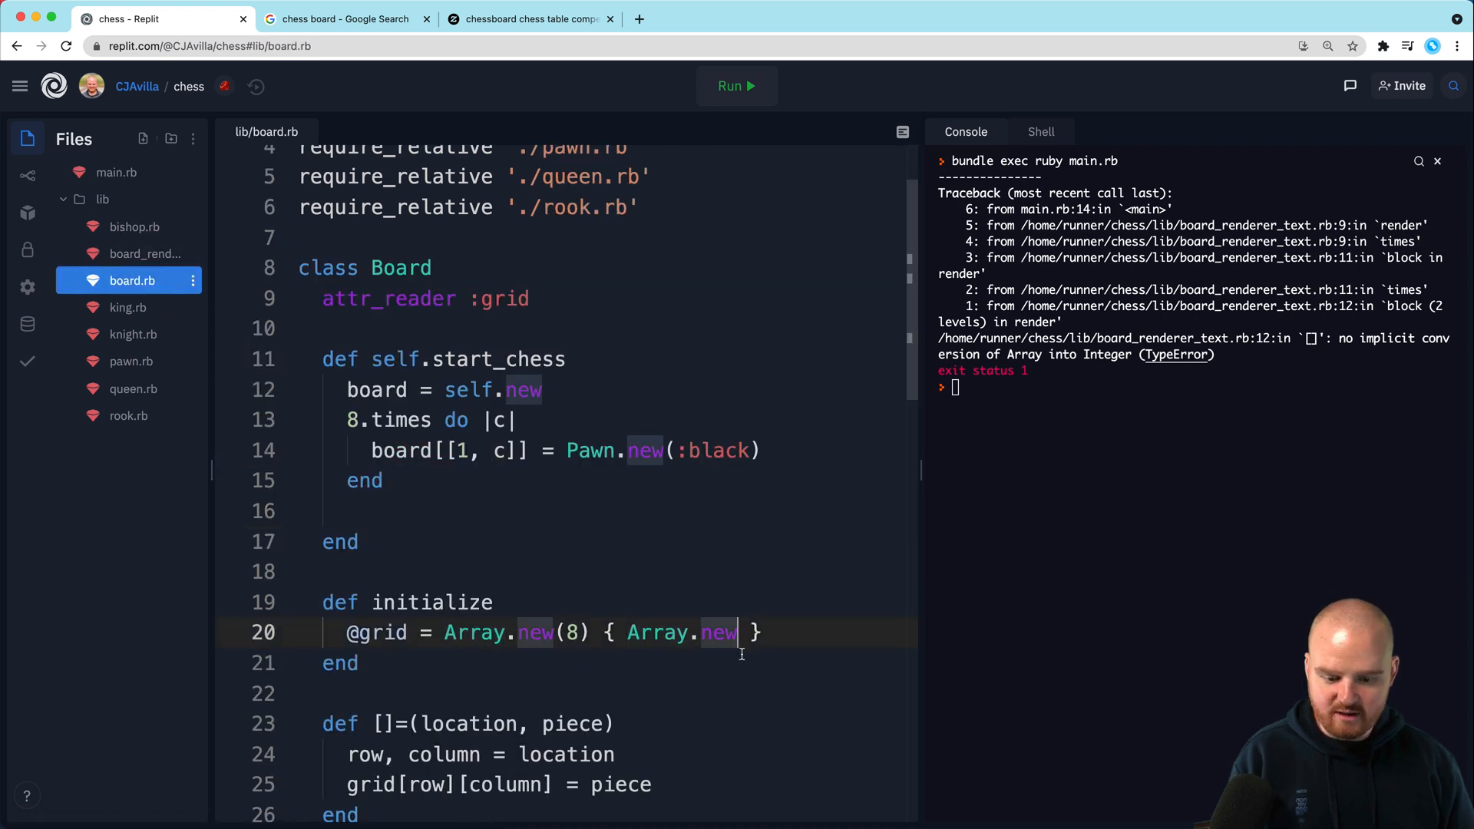
Change the inner grid rows to Array.new(8) in initialize and rerun the program
{"action": "type", "text": "(8)"}
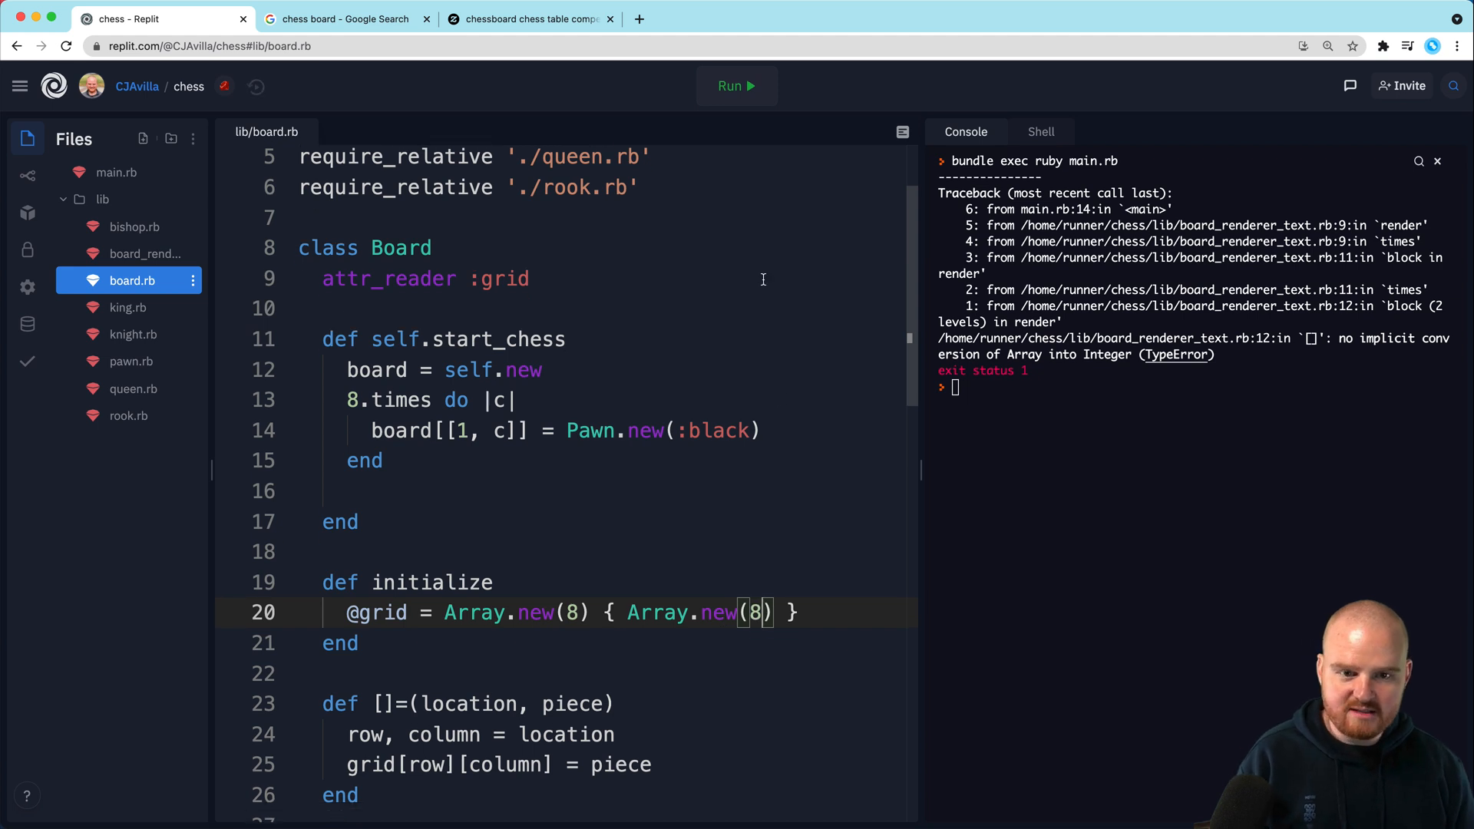
{"action": "left_click", "coordinate": [737, 86]}
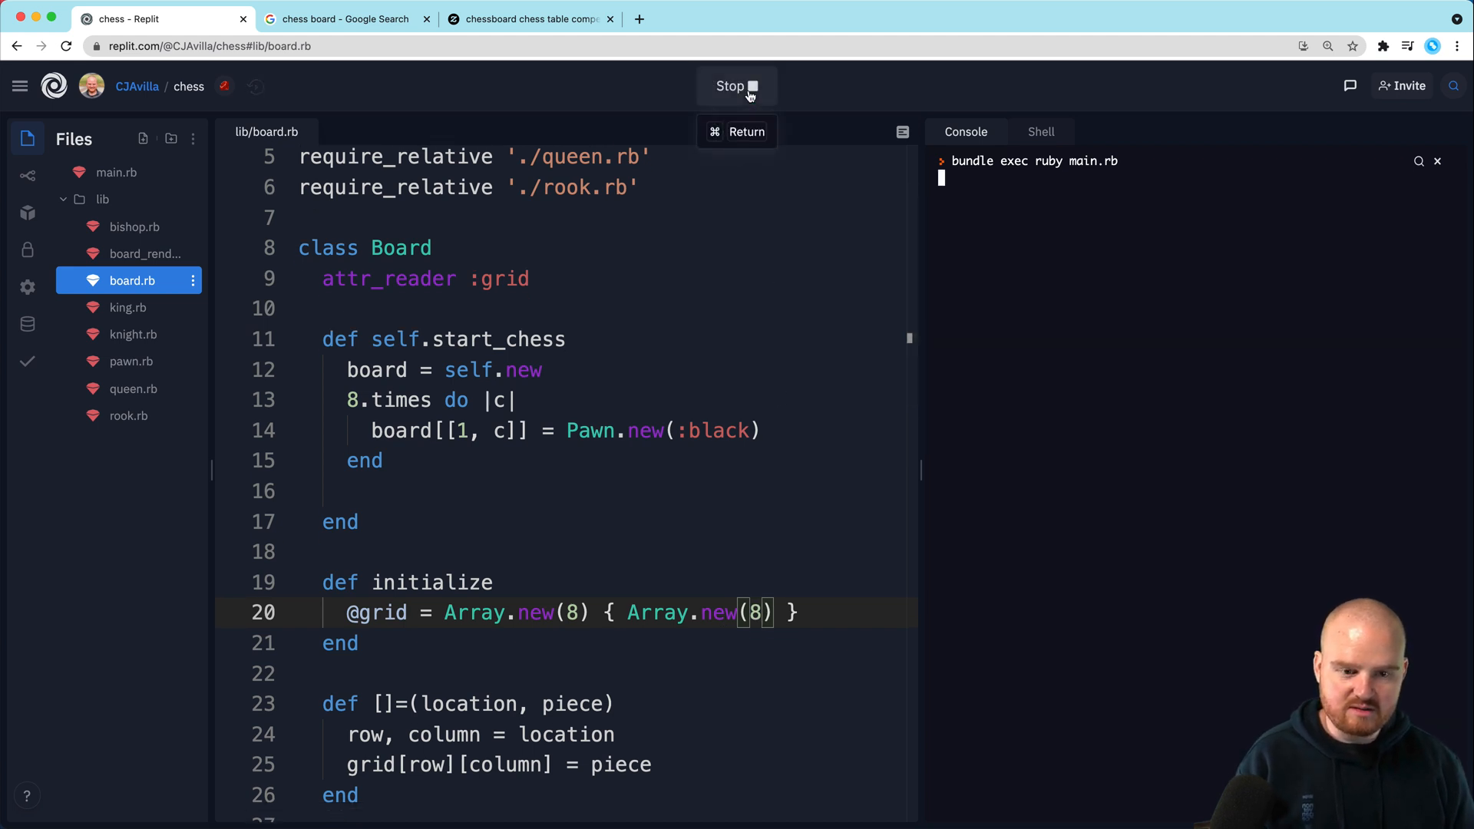
{"action": "left_click", "coordinate": [737, 86]}
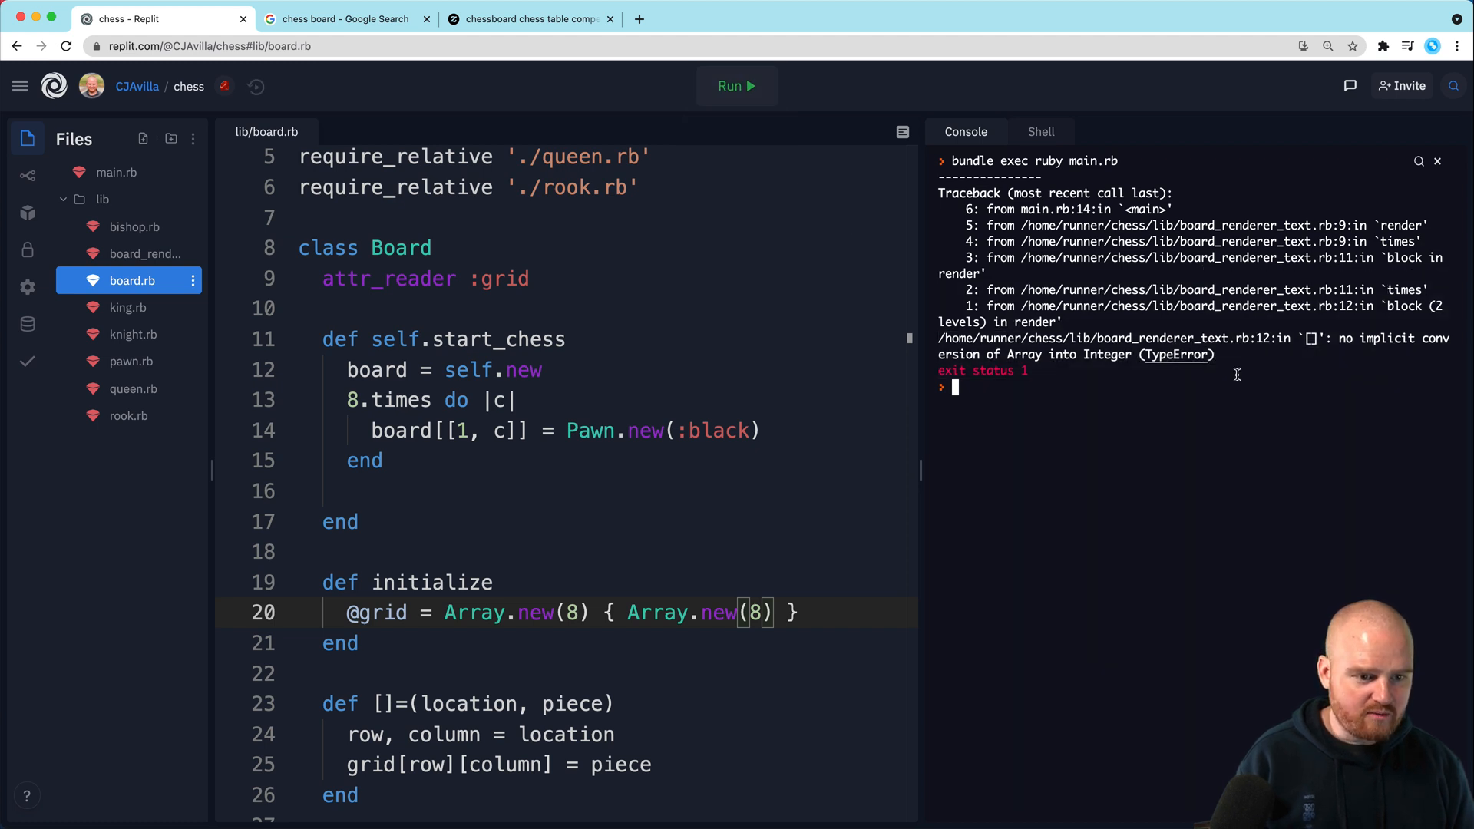
{"action": "mouse_move", "coordinate": [144, 261]}
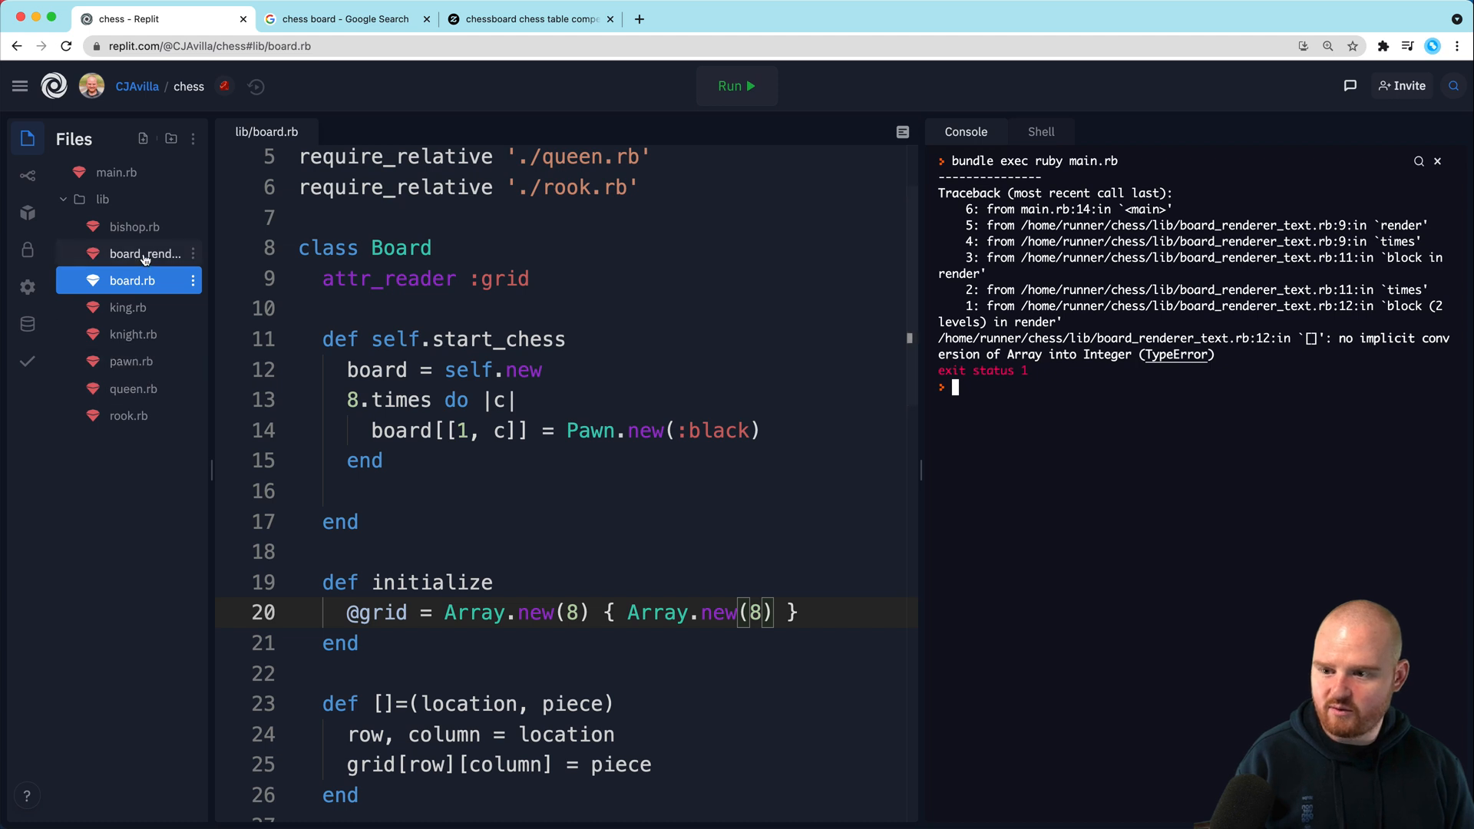
Add p [r, c] inside render's inner loop and rerun, revealing [0, 0] before the TypeError
{"action": "left_click", "coordinate": [142, 254]}
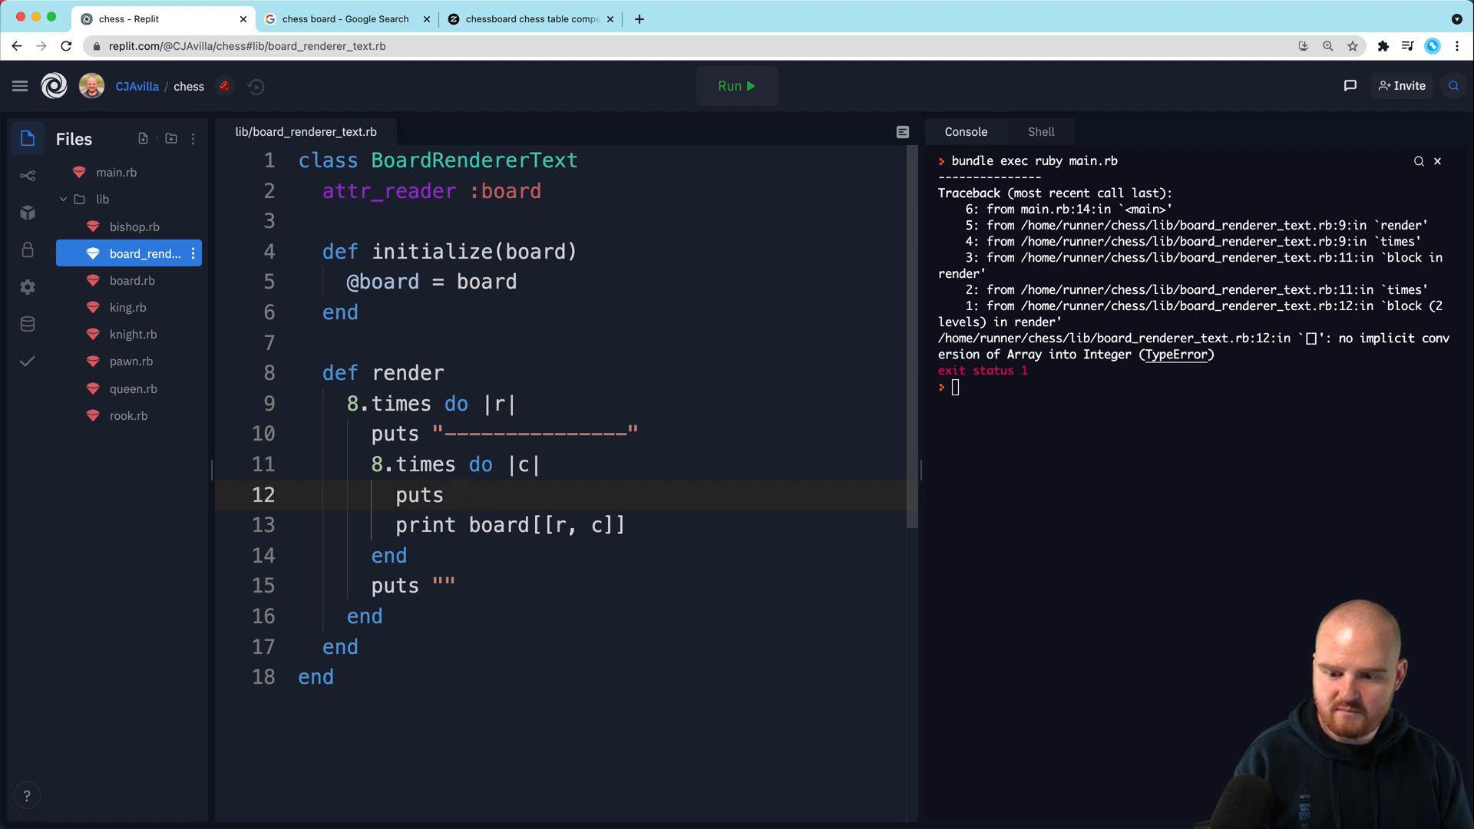
{"action": "type", "text": "p [r]"}
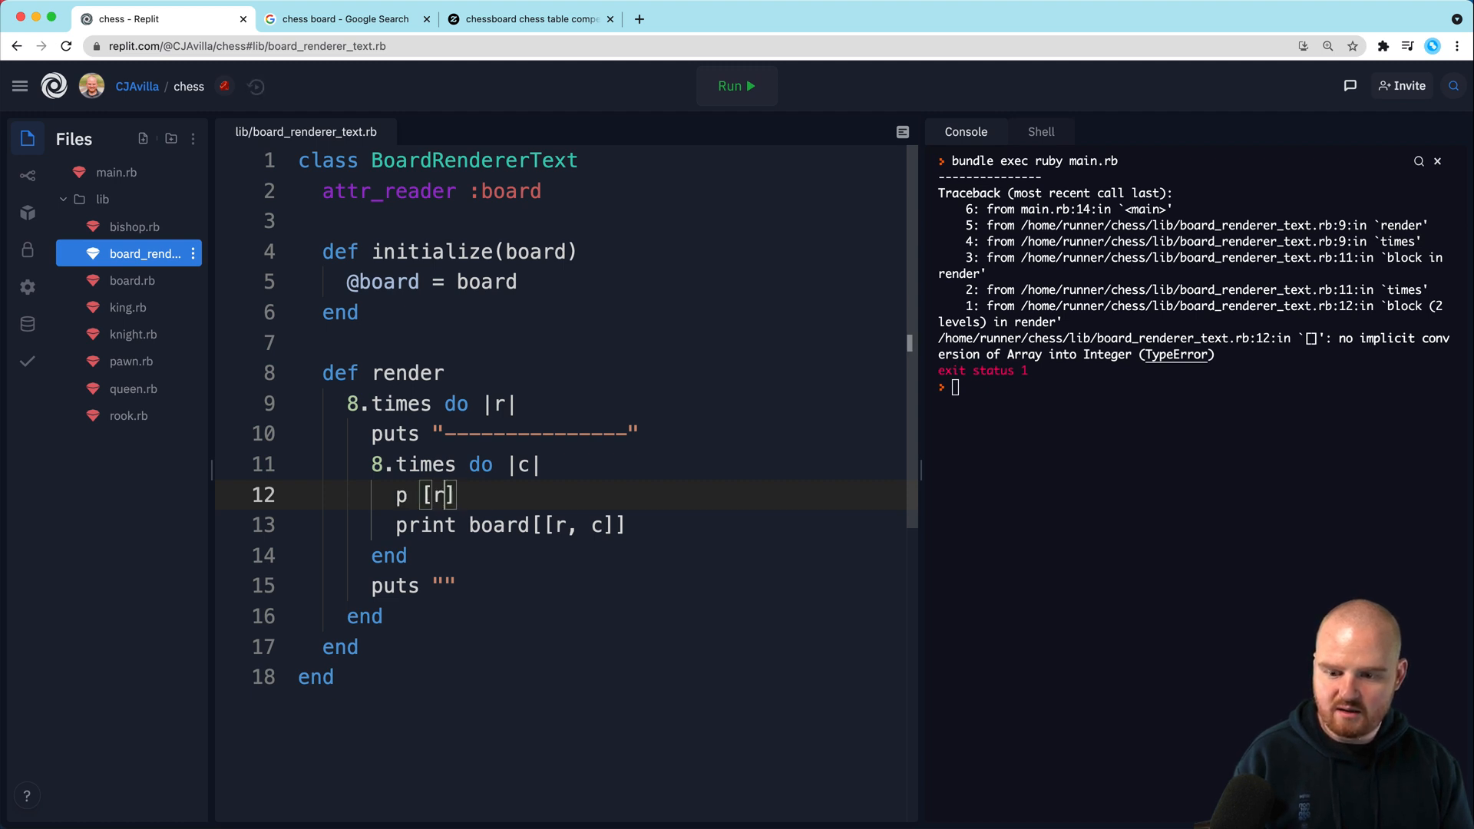
{"action": "type", "text": ", c"}
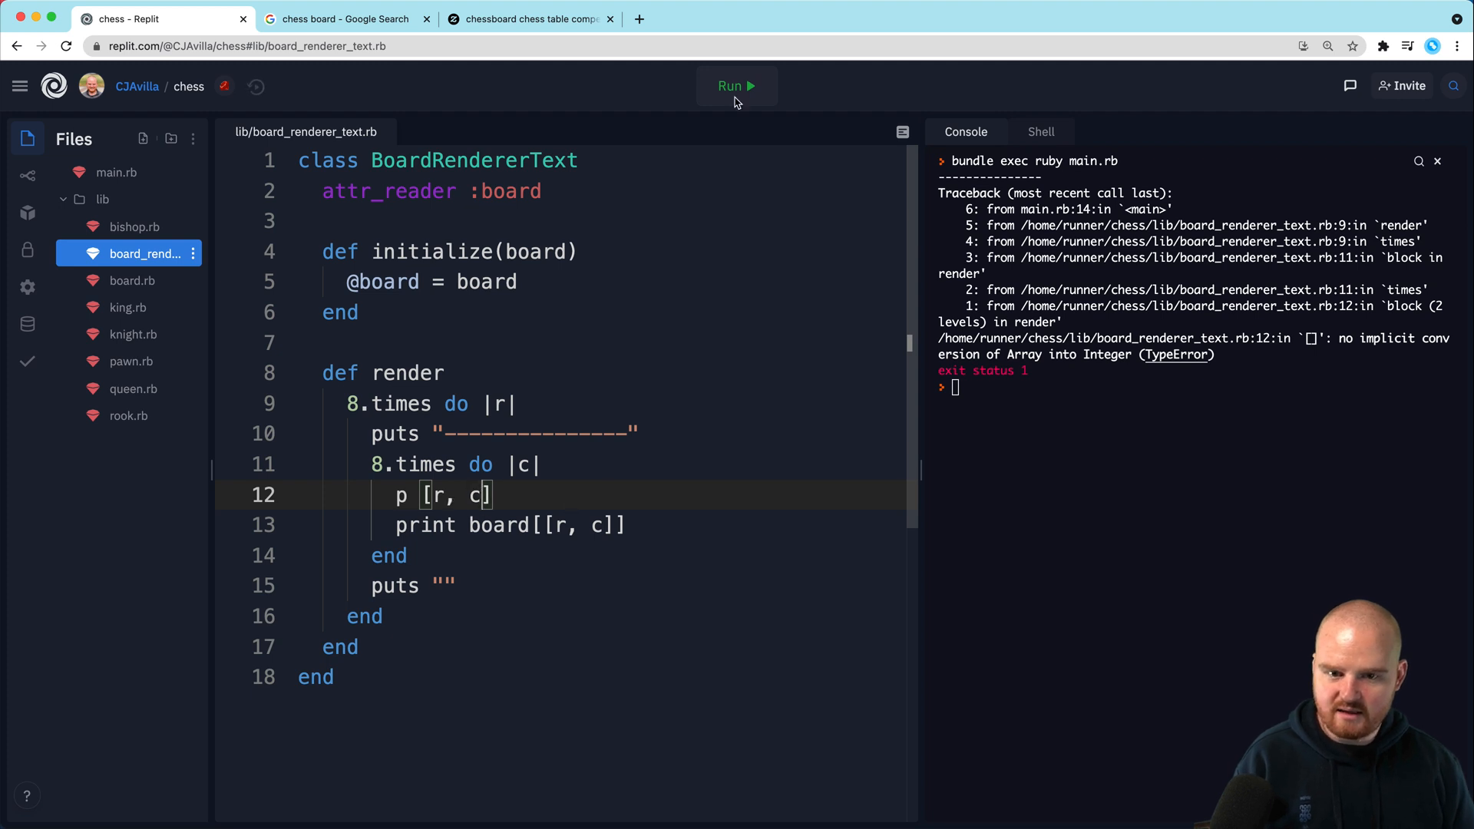
{"action": "left_click", "coordinate": [736, 86]}
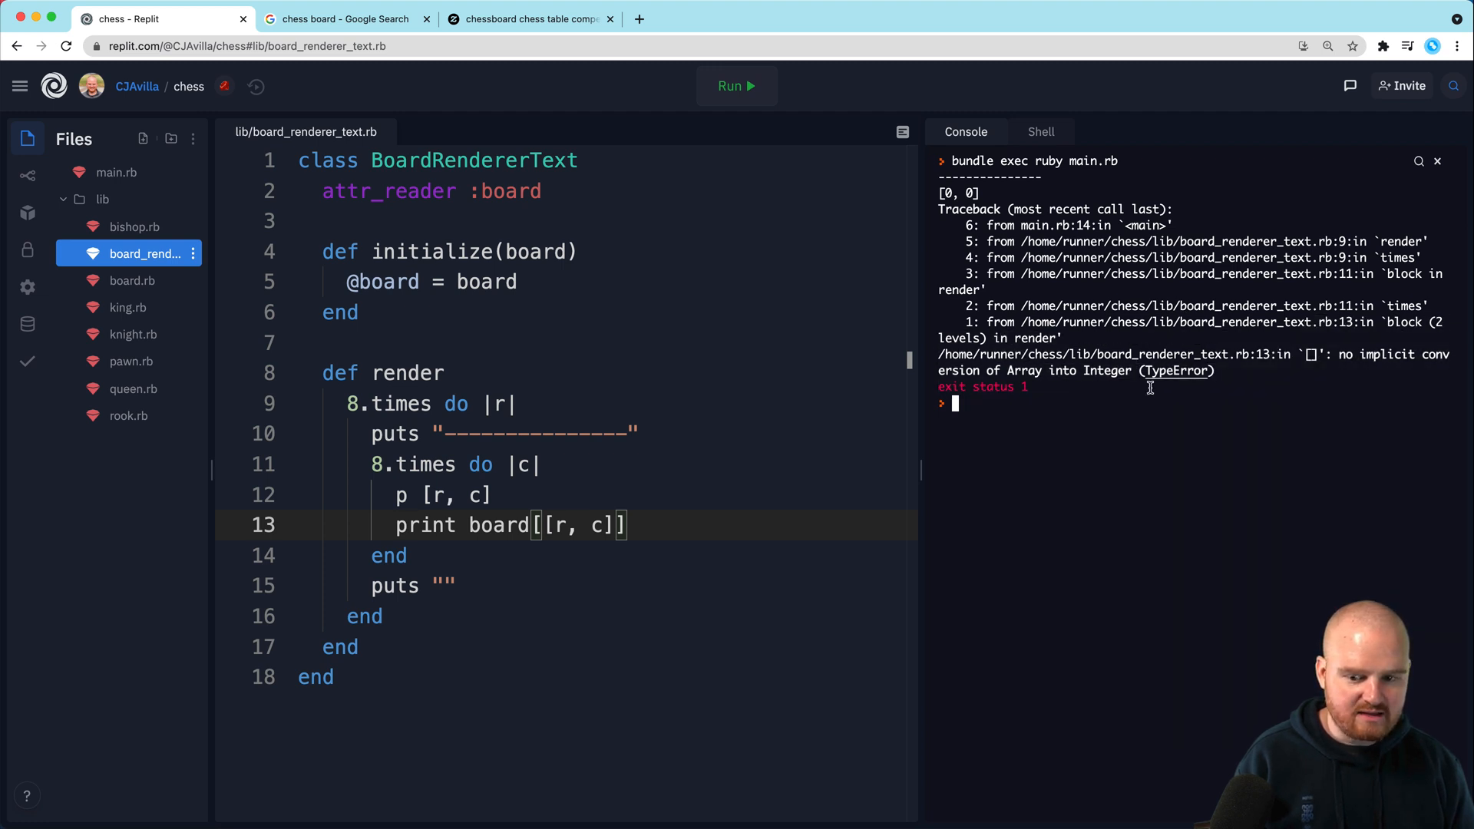
{"action": "double_click", "coordinate": [496, 525]}
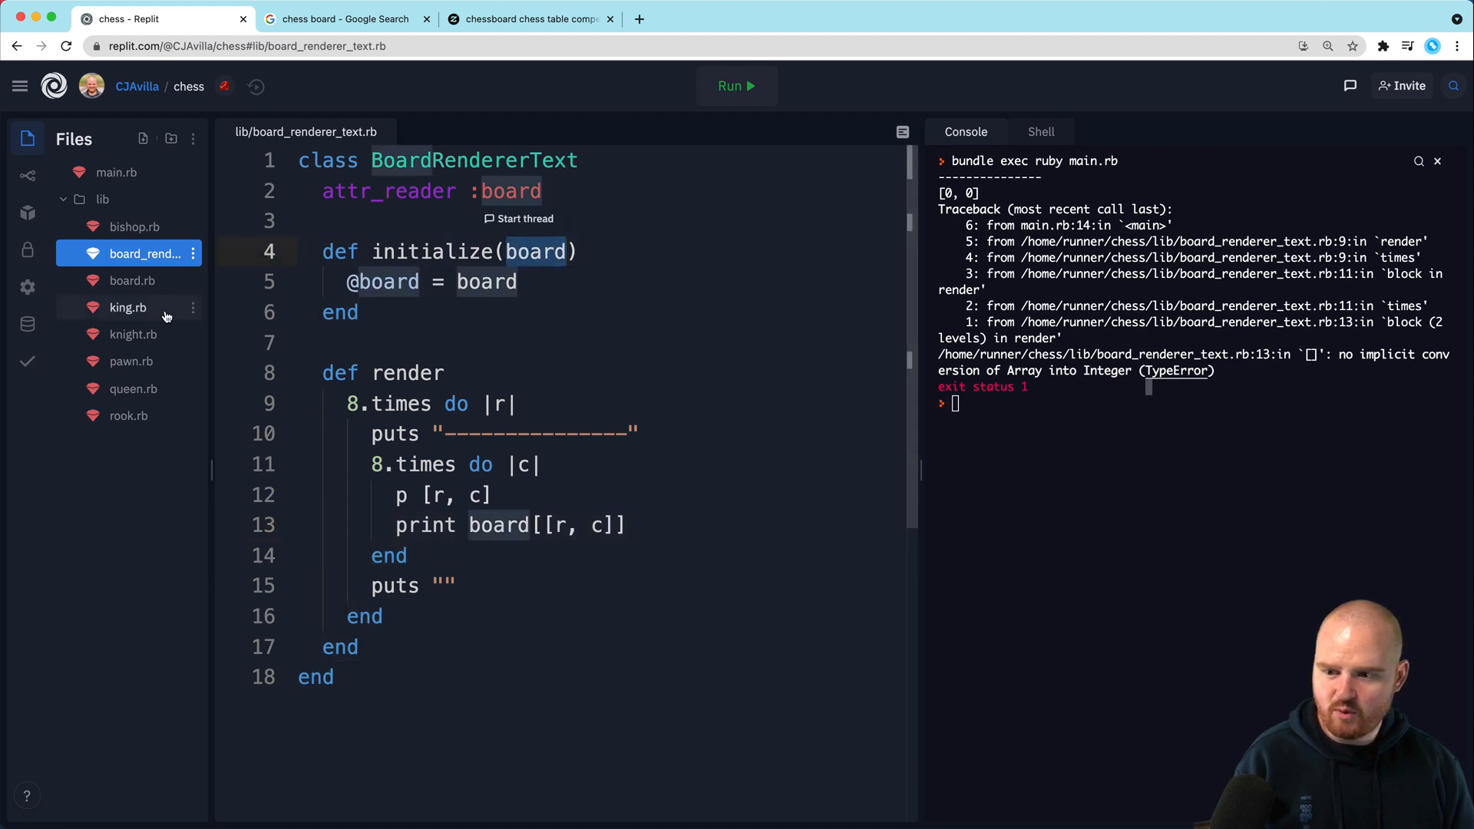
Add 'board' as the final line of self.start_chess and rerun the program
{"action": "left_click", "coordinate": [116, 172]}
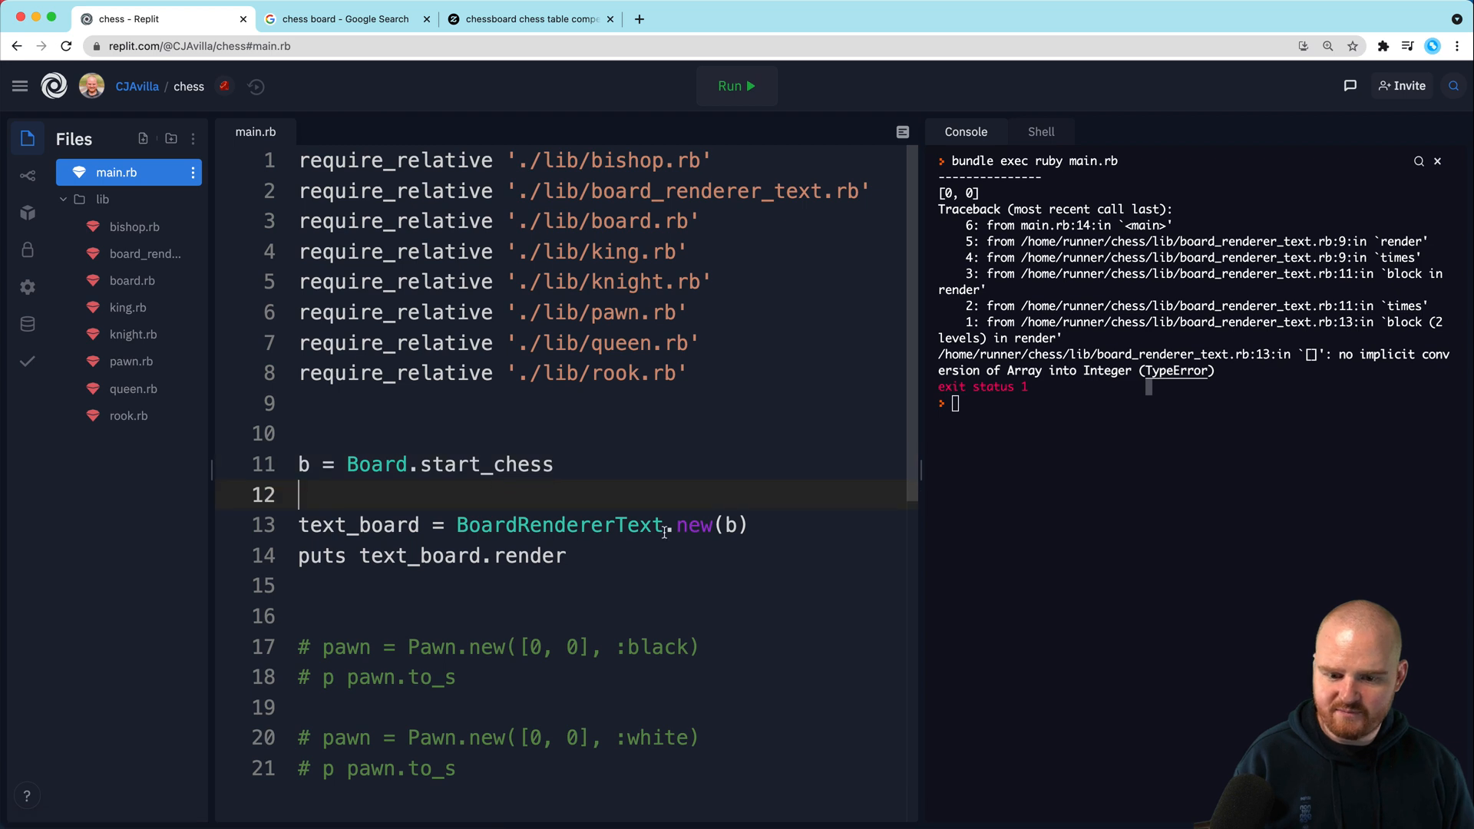
{"action": "double_click", "coordinate": [486, 465]}
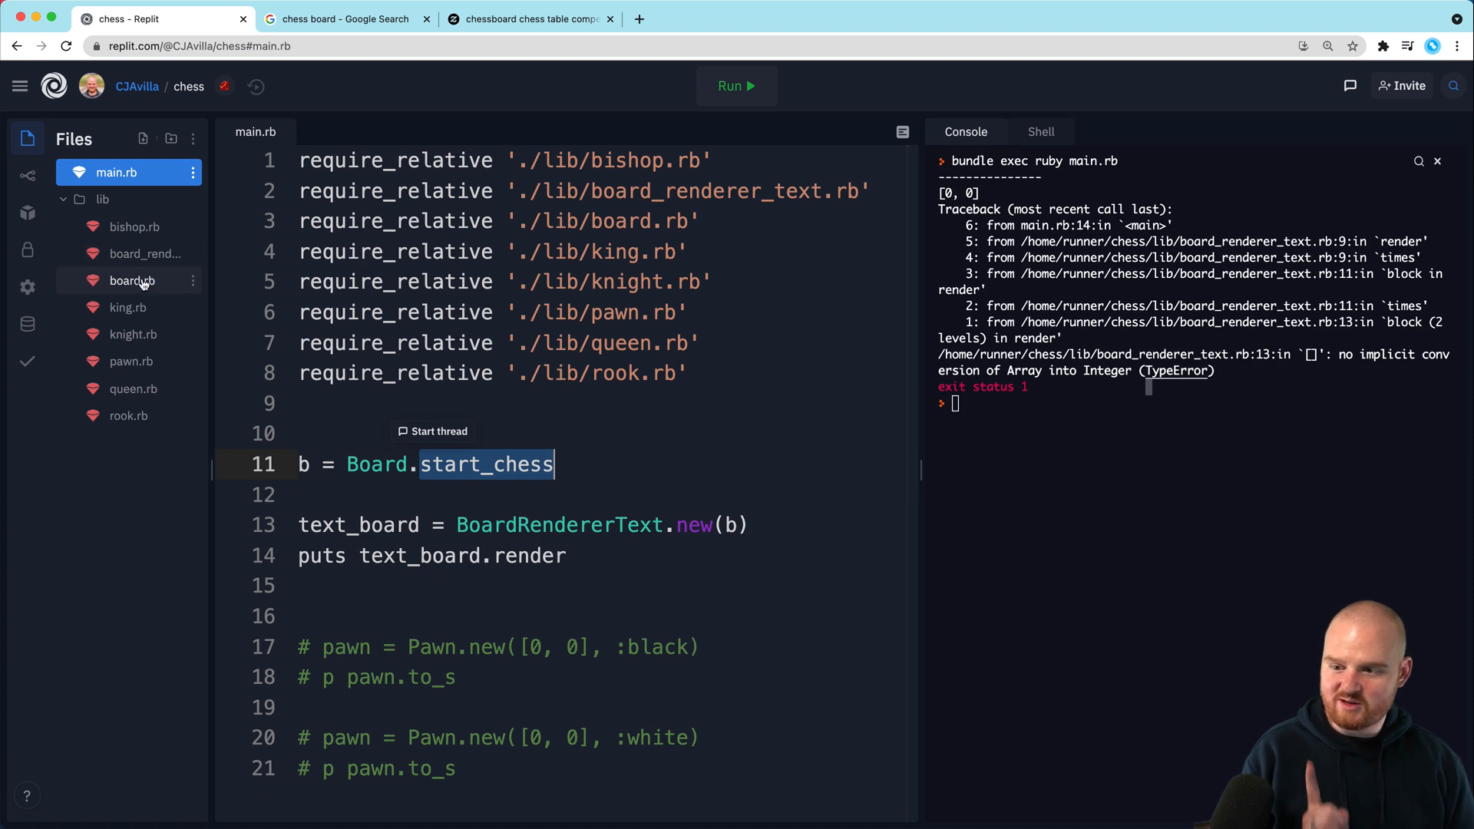
{"action": "left_click", "coordinate": [131, 280]}
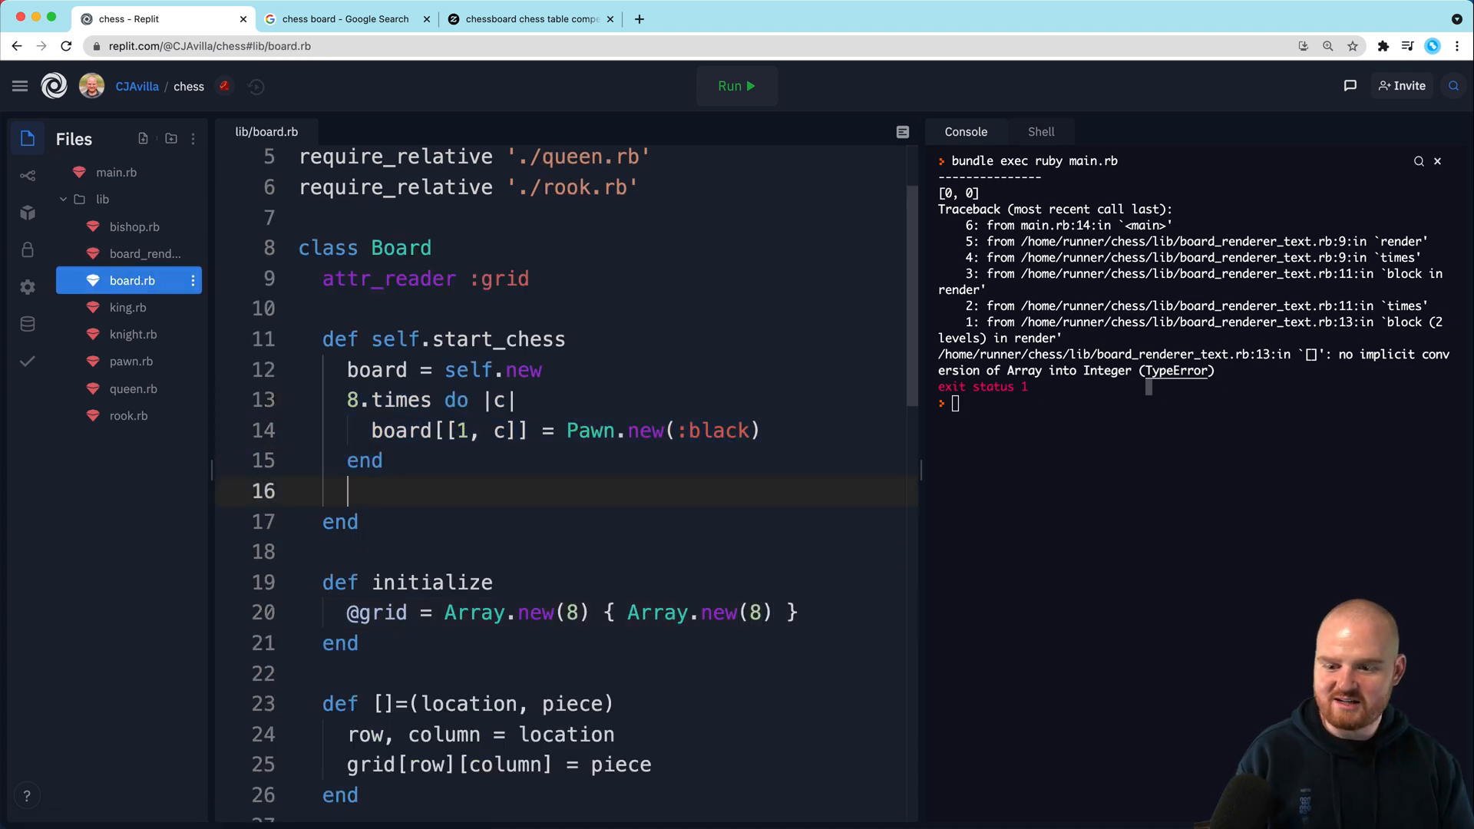
{"action": "type", "text": "board"}
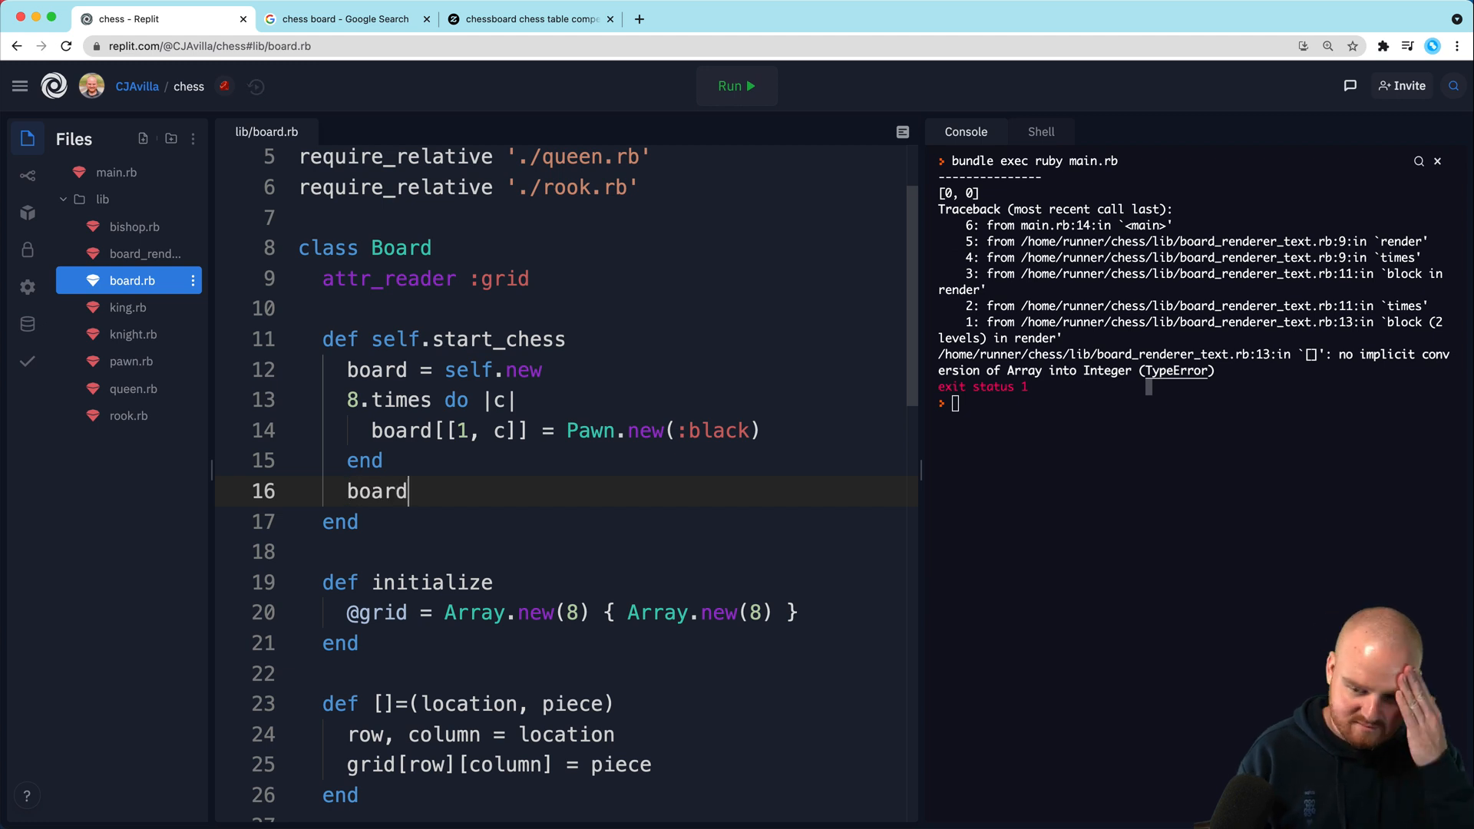
{"action": "left_click", "coordinate": [736, 86]}
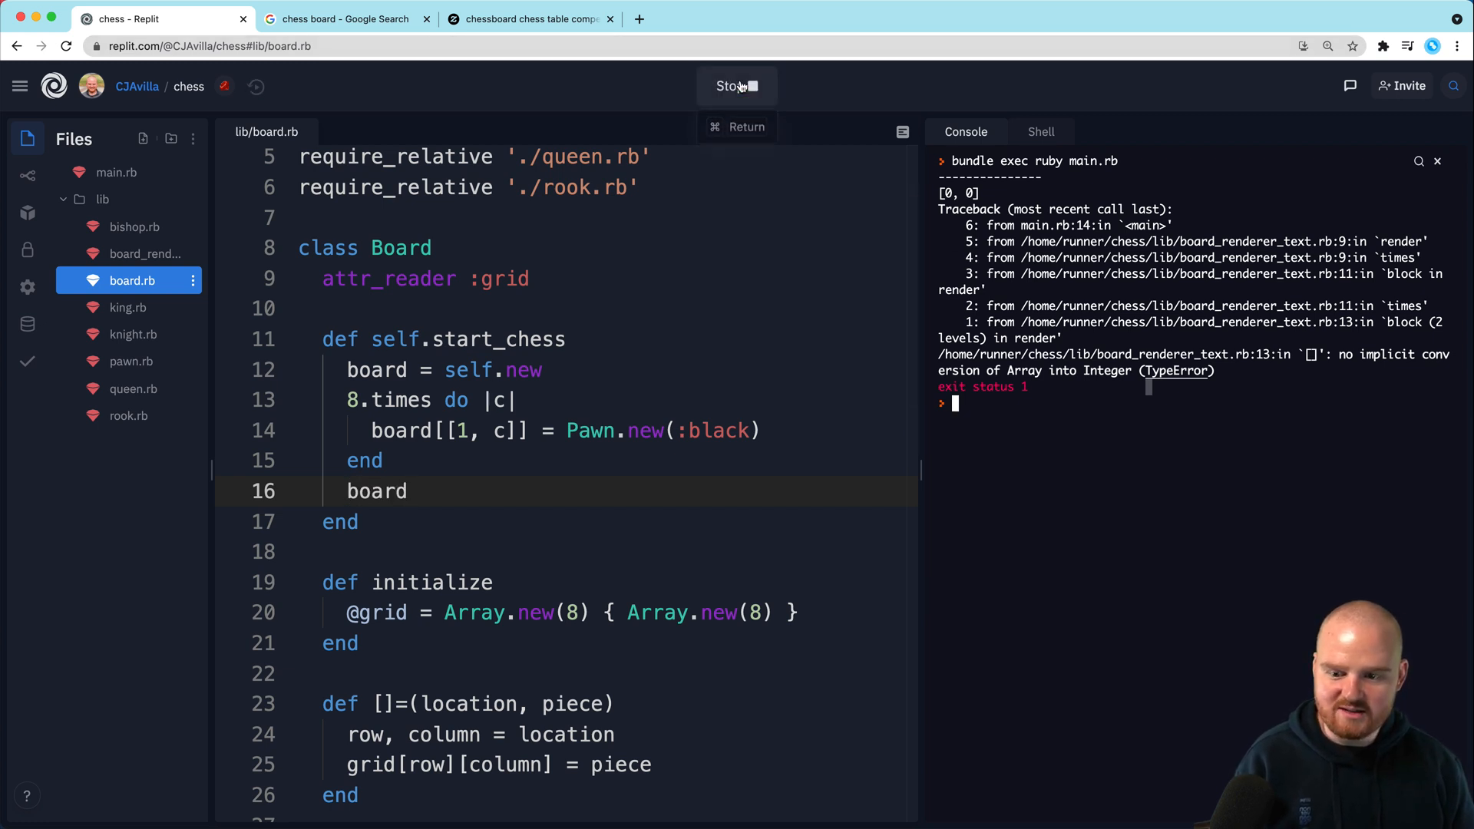
{"action": "left_click", "coordinate": [737, 86]}
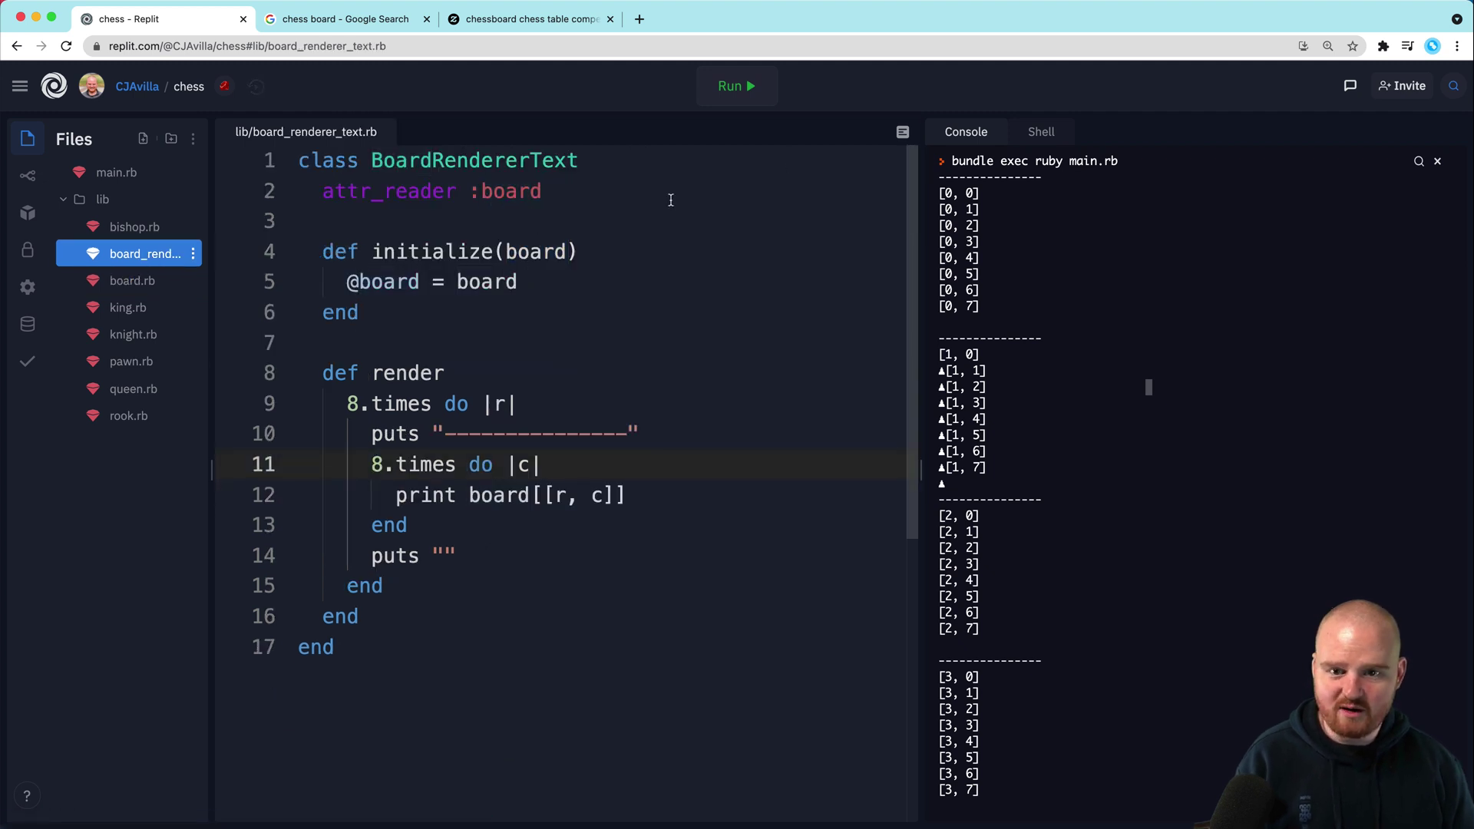
Print each square as "#{board[[r, c]]} " with a trailing space and rerun to check spacing
{"action": "left_click", "coordinate": [737, 86]}
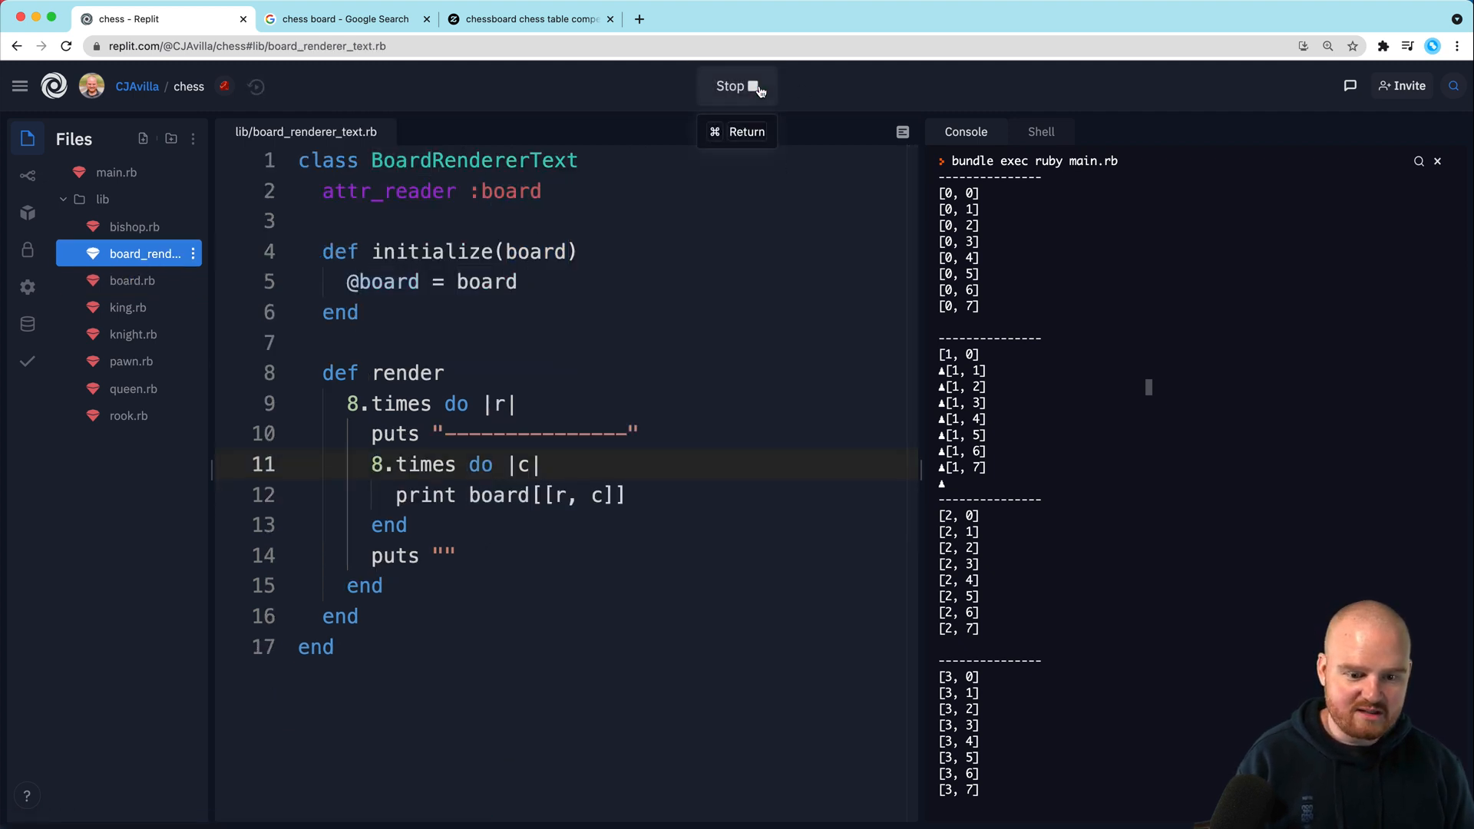
{"action": "left_click", "coordinate": [737, 86]}
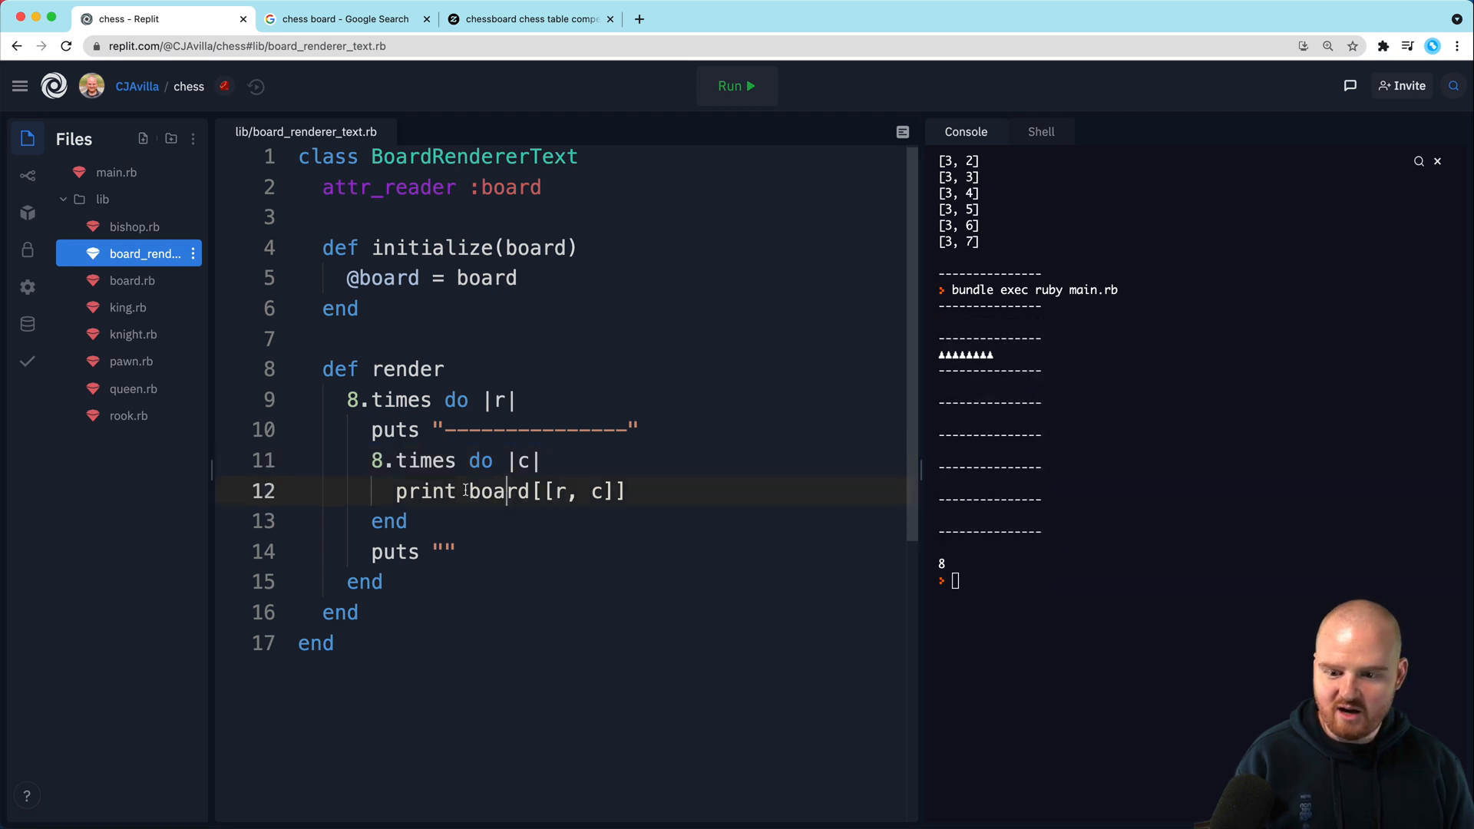
{"action": "type", "text": "\""}
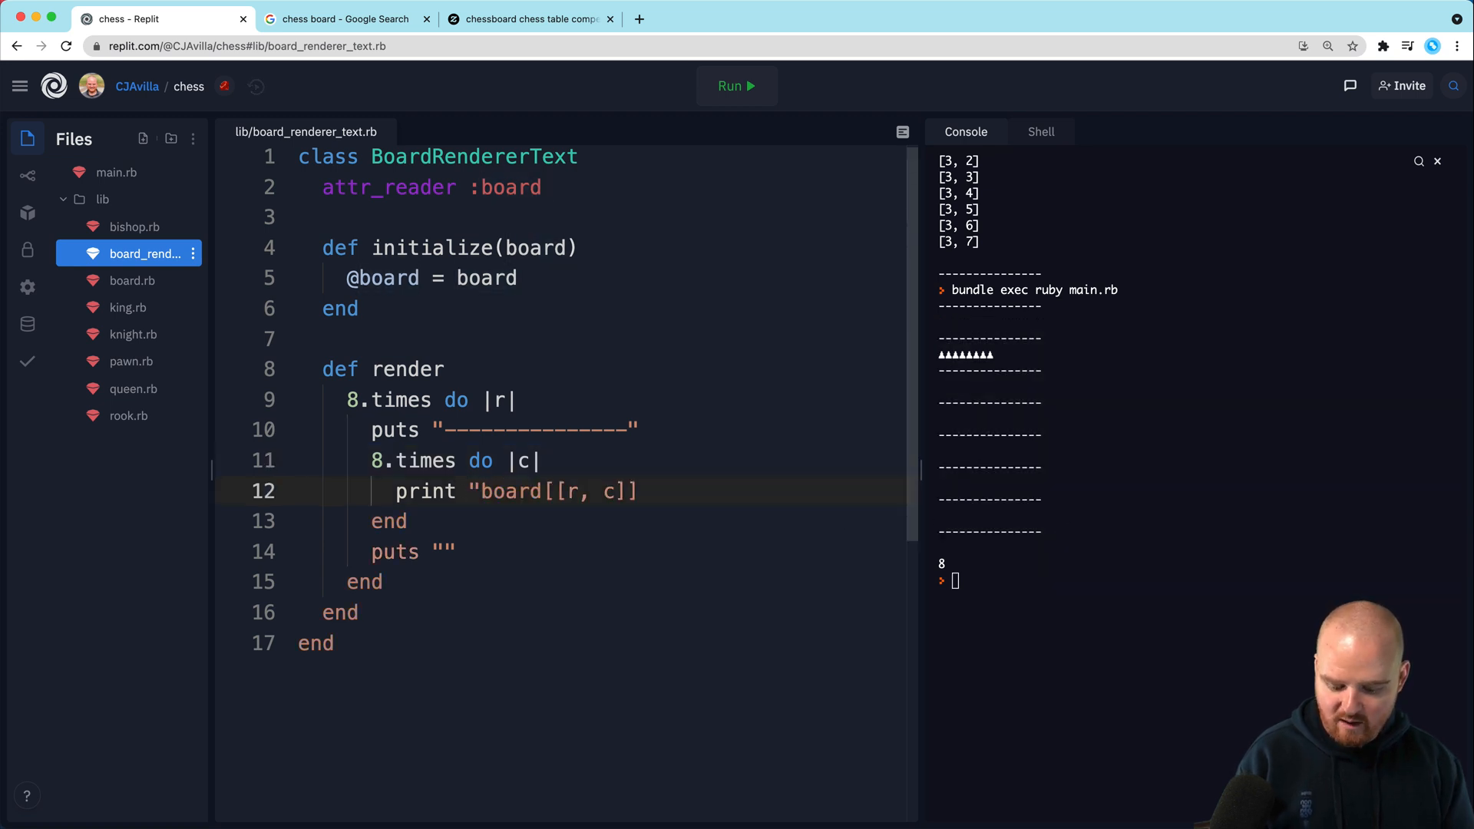
{"action": "type", "text": "#{"}
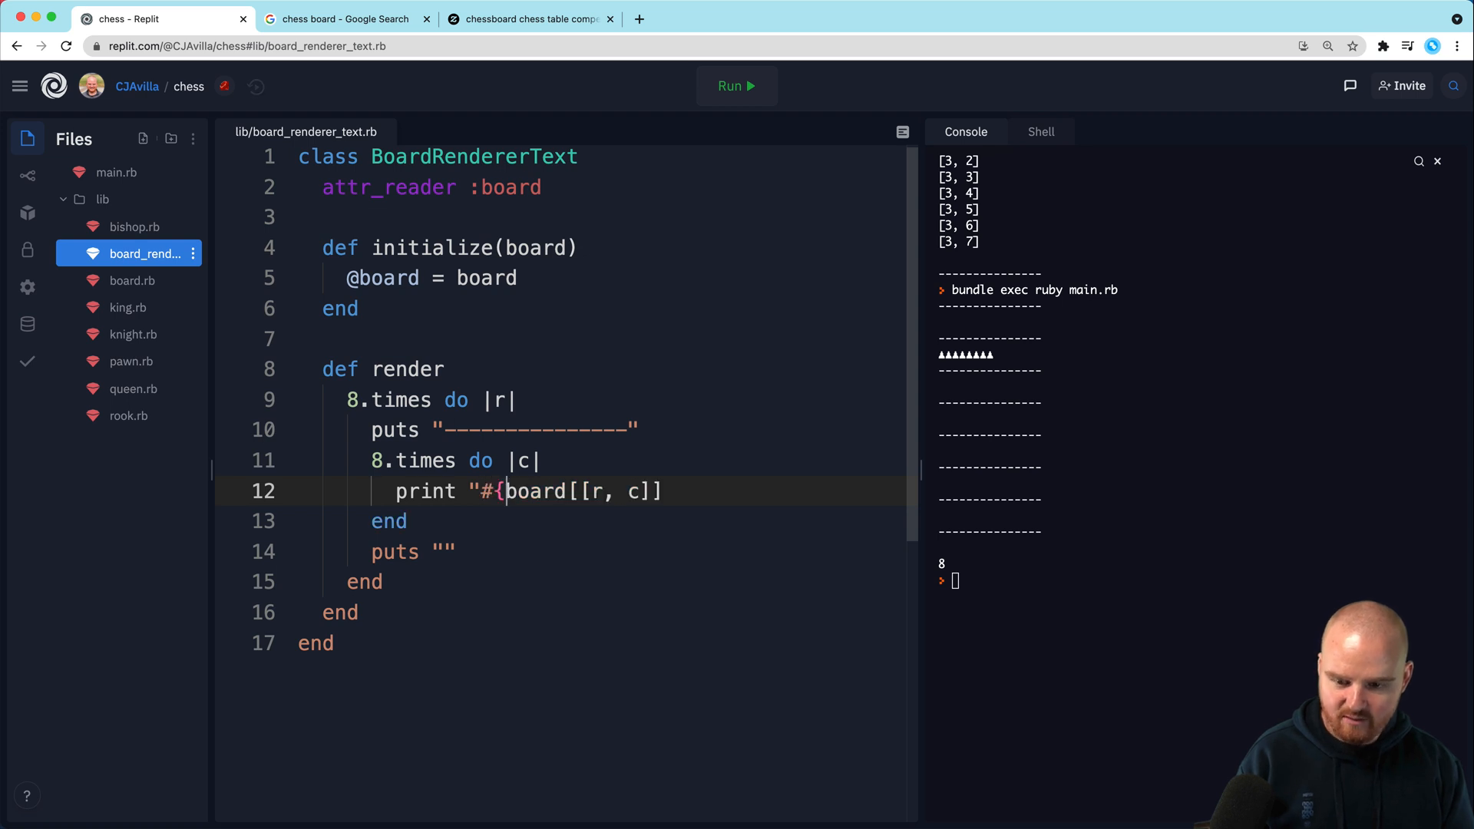
{"action": "type", "text": "}|"}
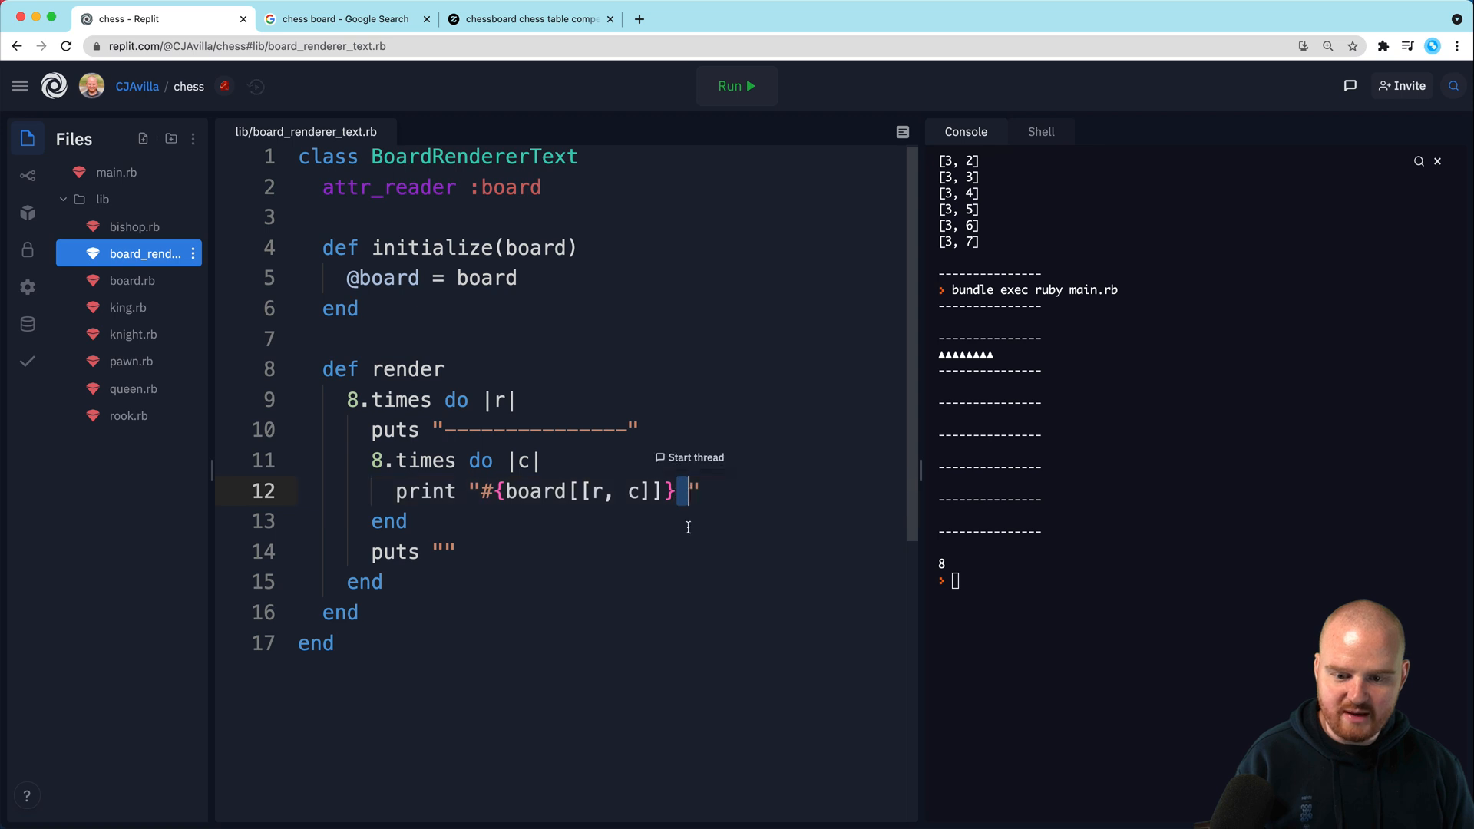
{"action": "left_click", "coordinate": [737, 85]}
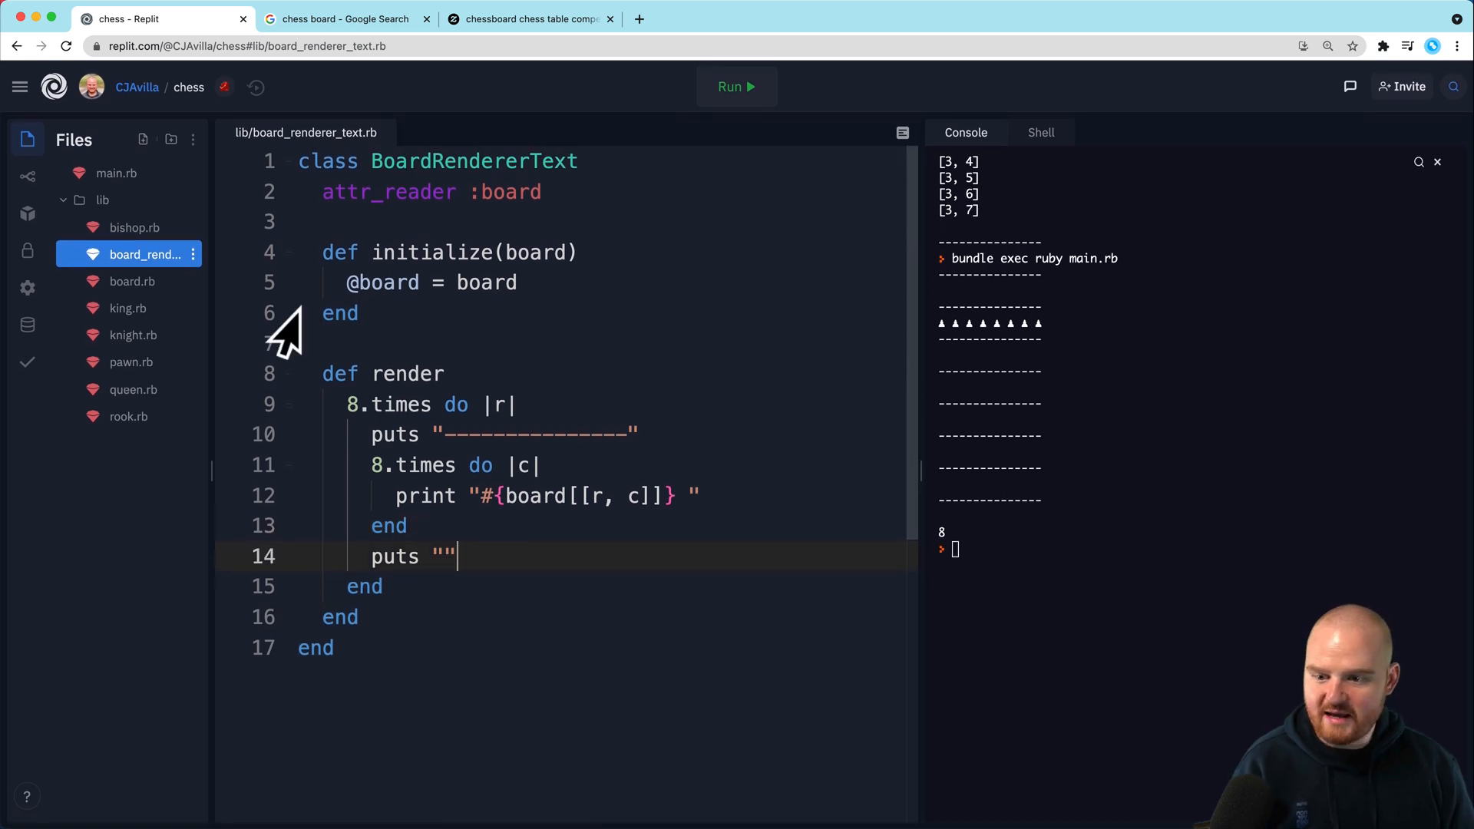
{"action": "left_click", "coordinate": [131, 280]}
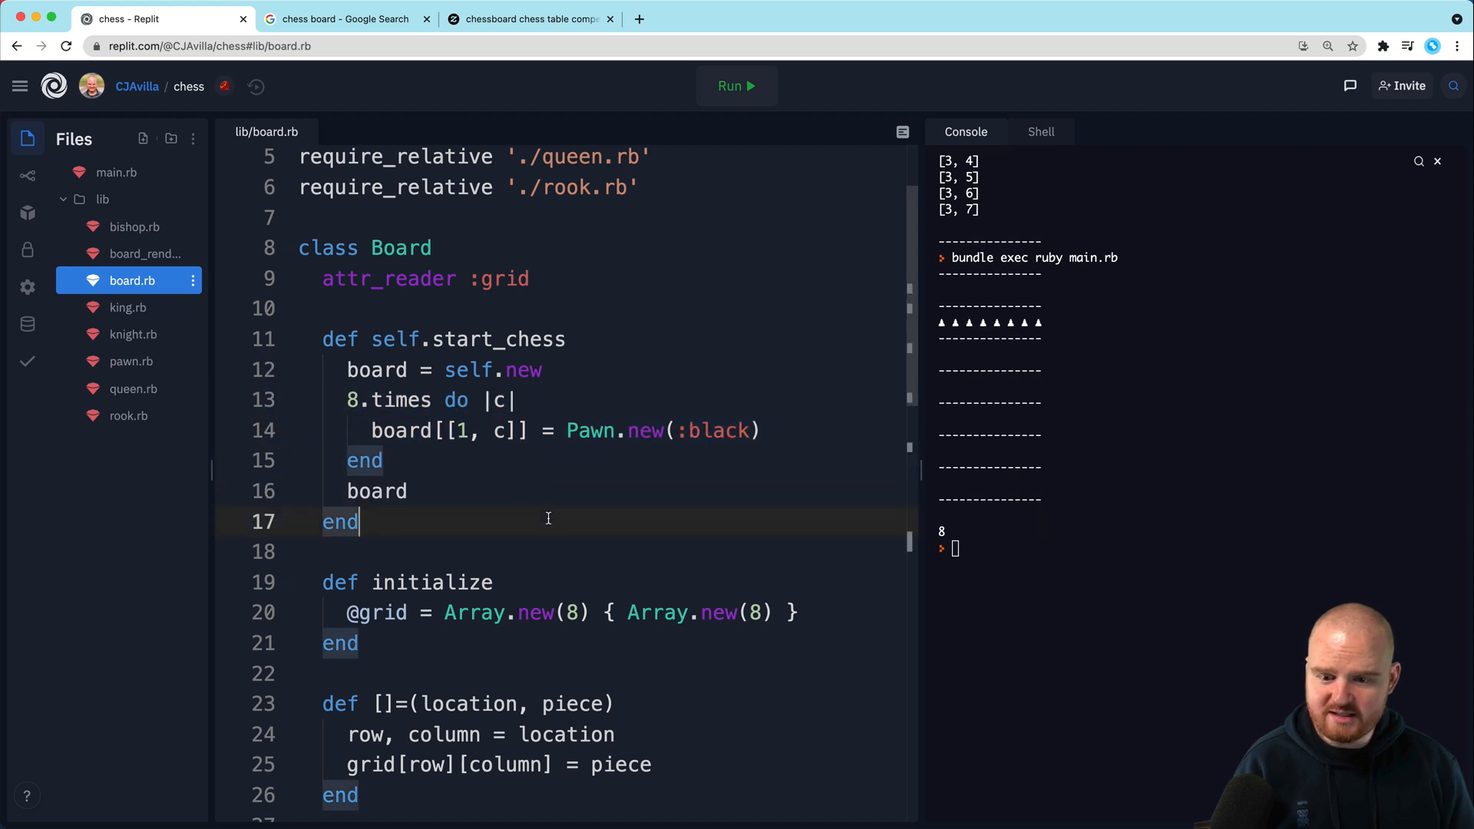
Add board[[6, c]] = Pawn.new(:white) to the loop and rerun to view both pawn rows
{"action": "key", "text": "Enter"}
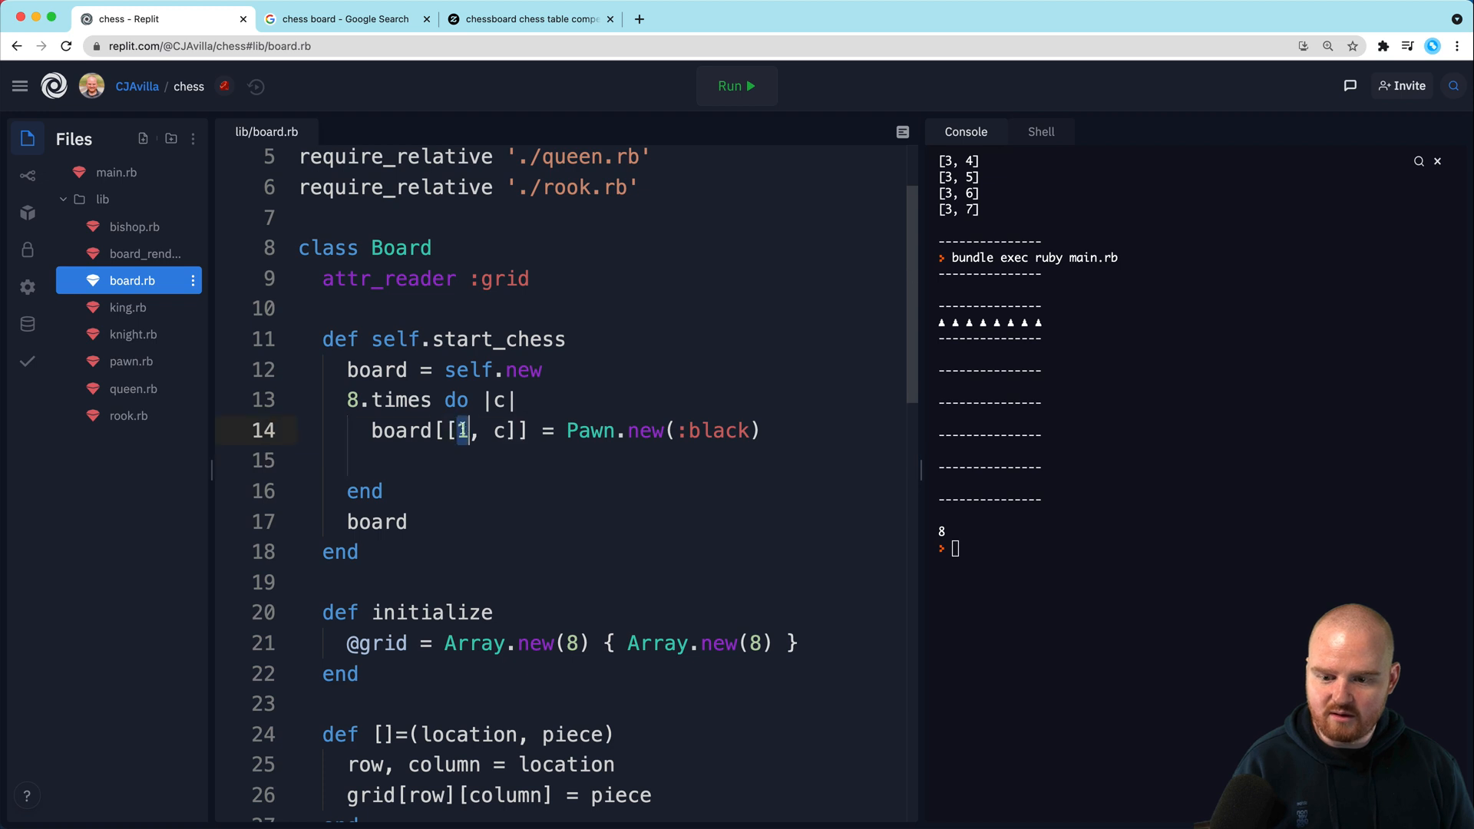
{"action": "type", "text": "board[[1, c]] = Pawn.new(:black)"}
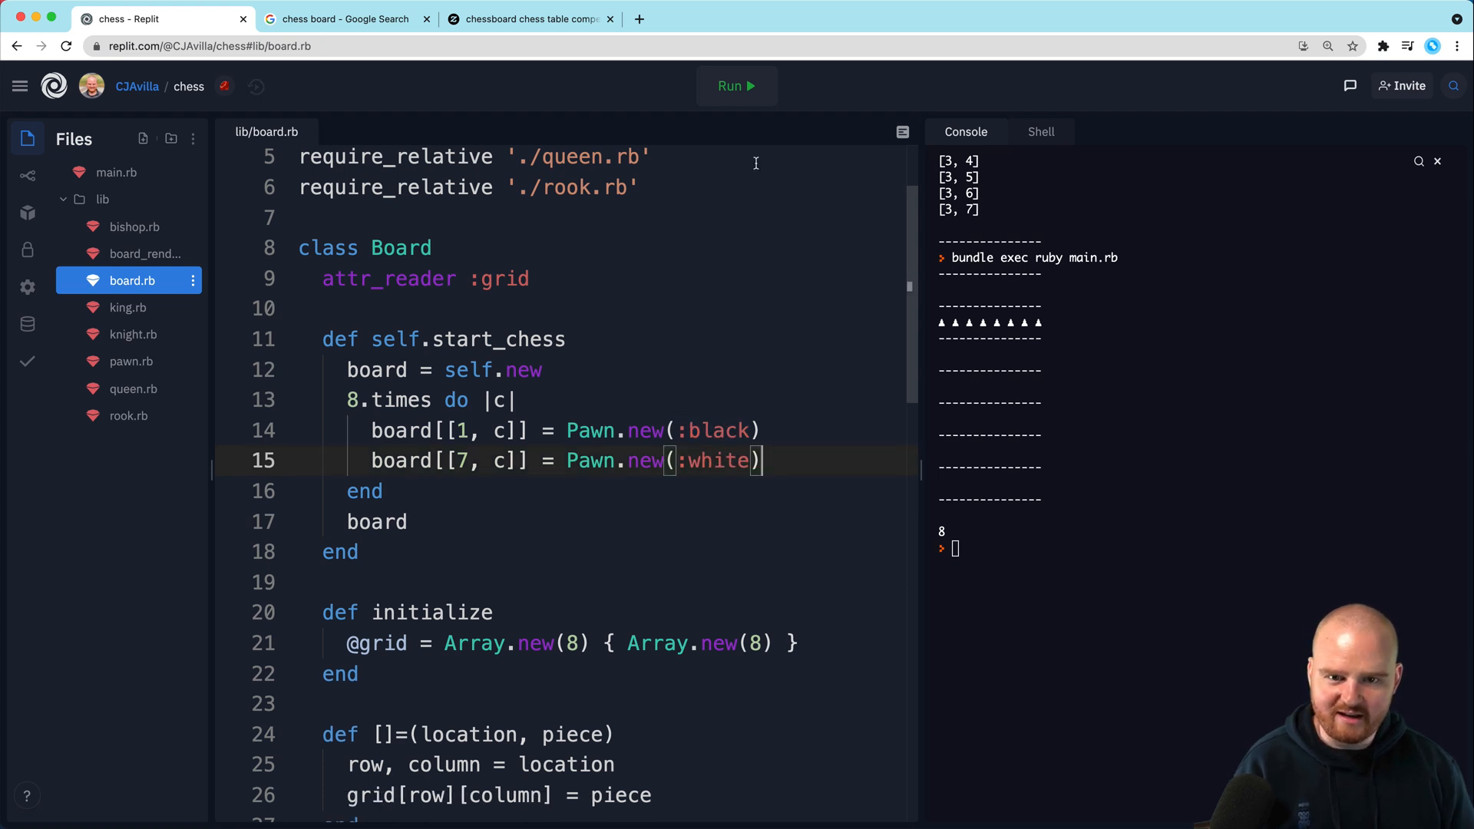
{"action": "left_click", "coordinate": [737, 86]}
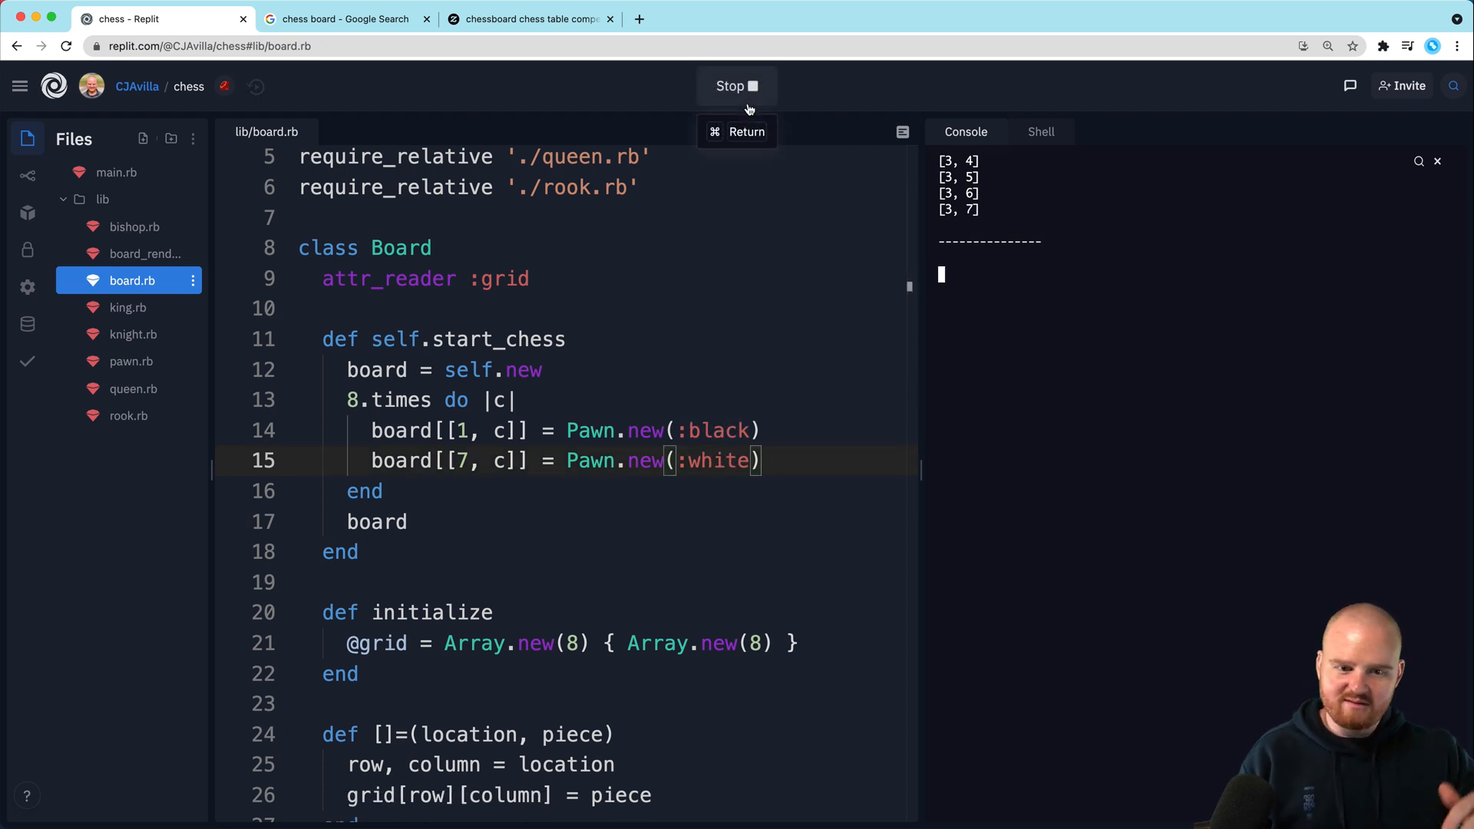
{"action": "left_click", "coordinate": [736, 85]}
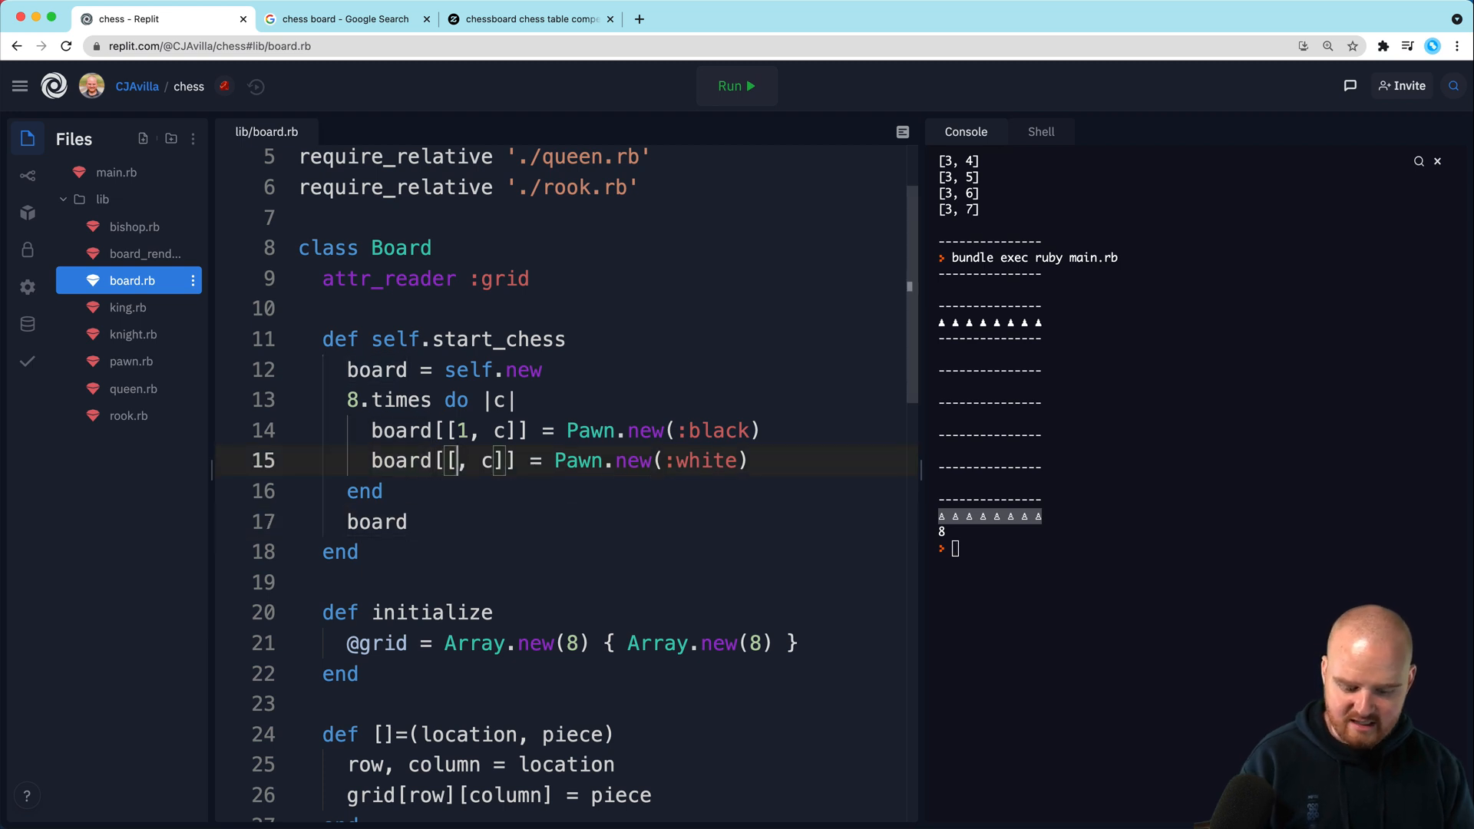
{"action": "type", "text": "6"}
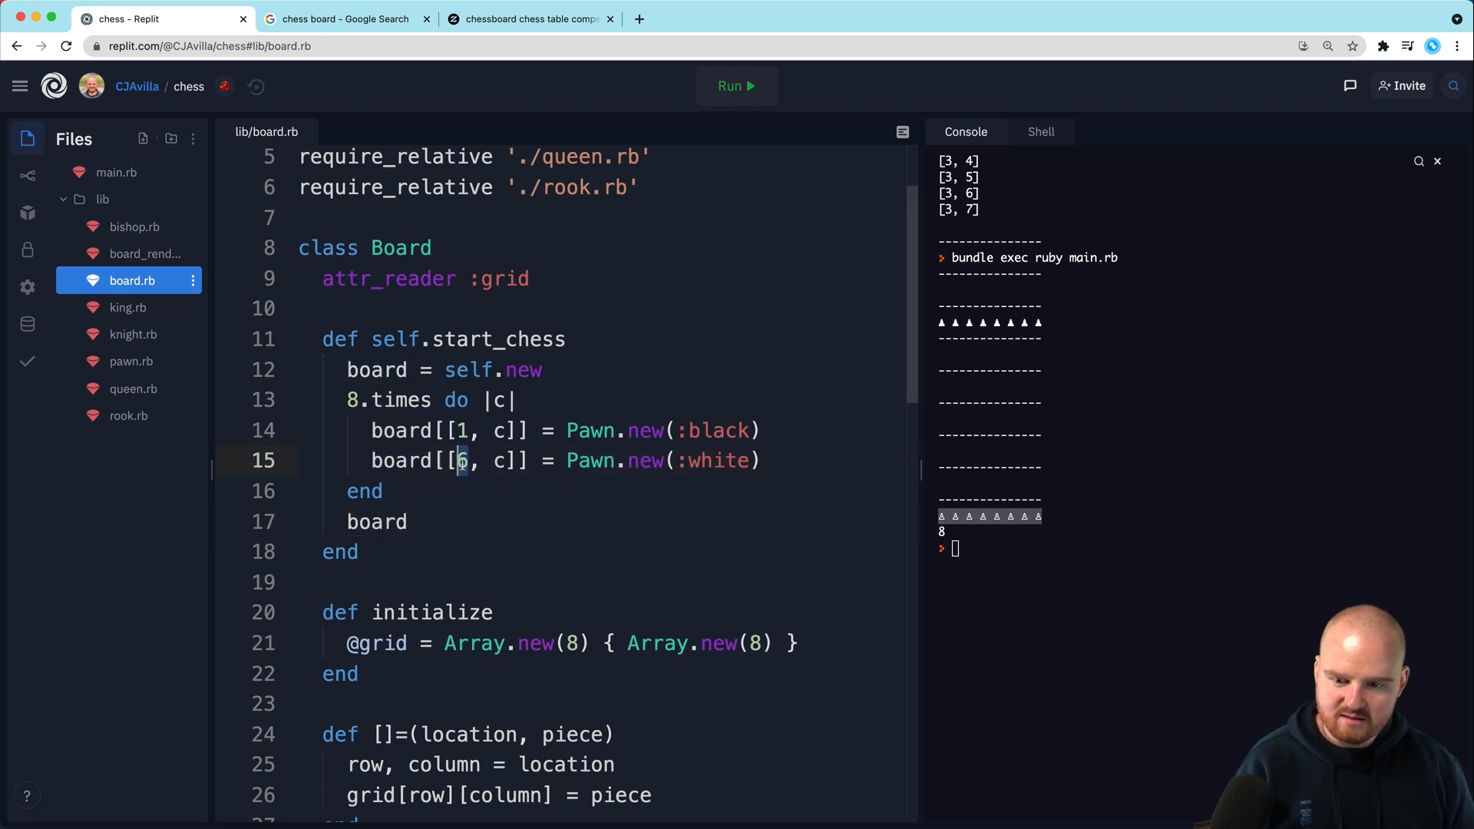
{"action": "left_click", "coordinate": [736, 85]}
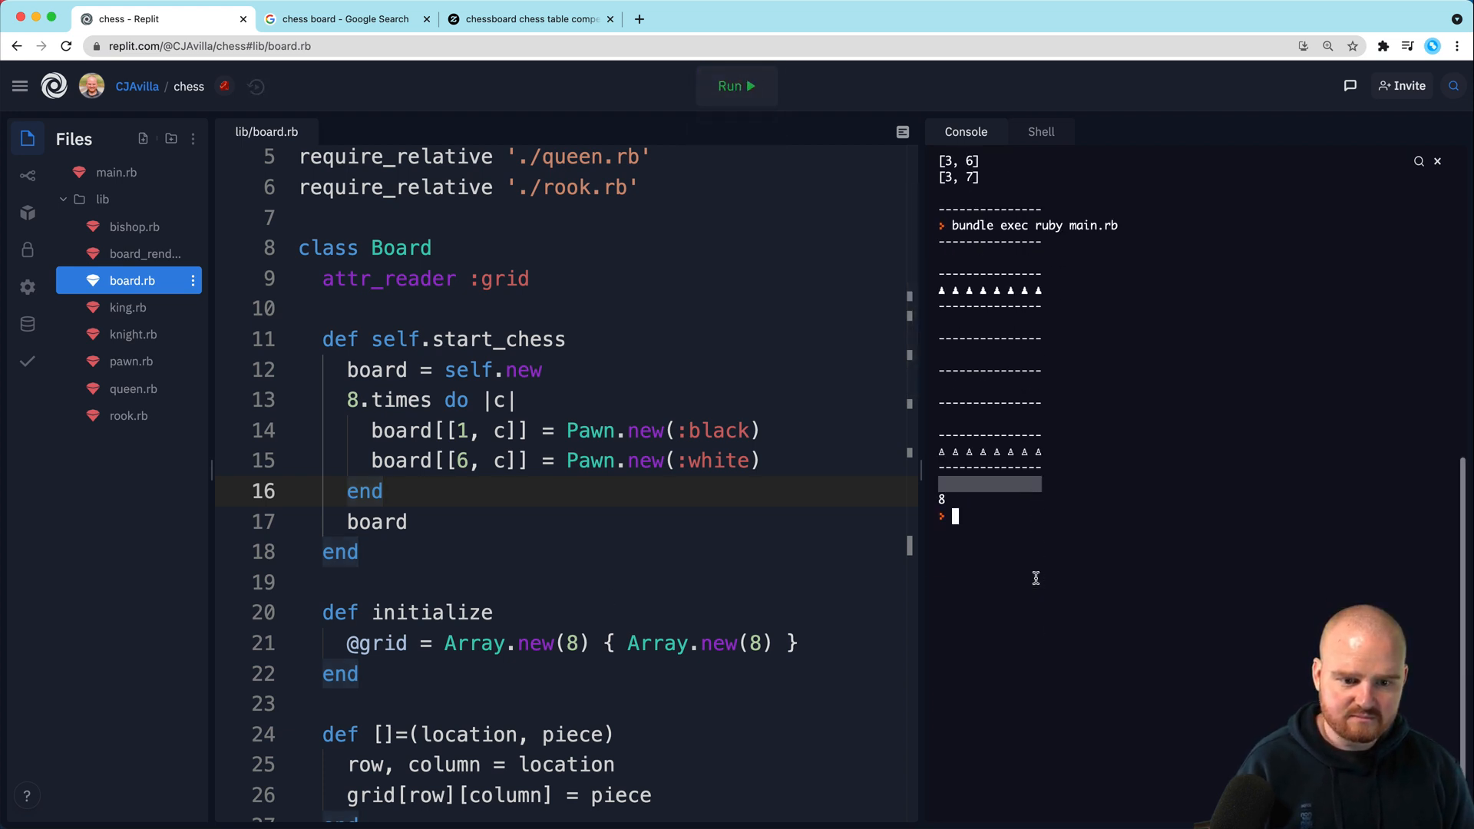
{"action": "left_click_drag", "start_coordinate": [939, 282], "coordinate": [1058, 483]}
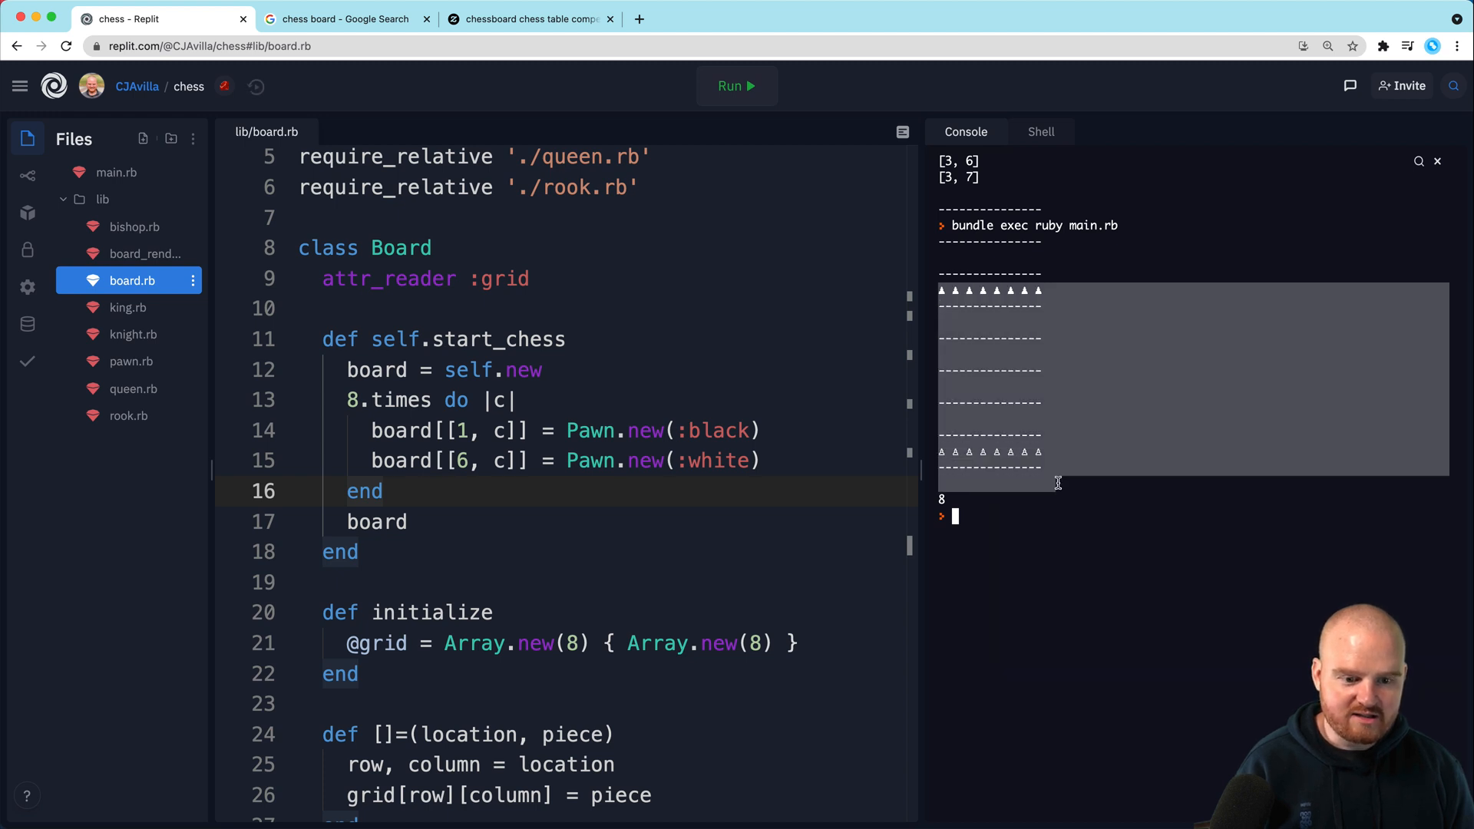
{"action": "scroll", "scroll_direction": "up", "scroll_amount": 3}
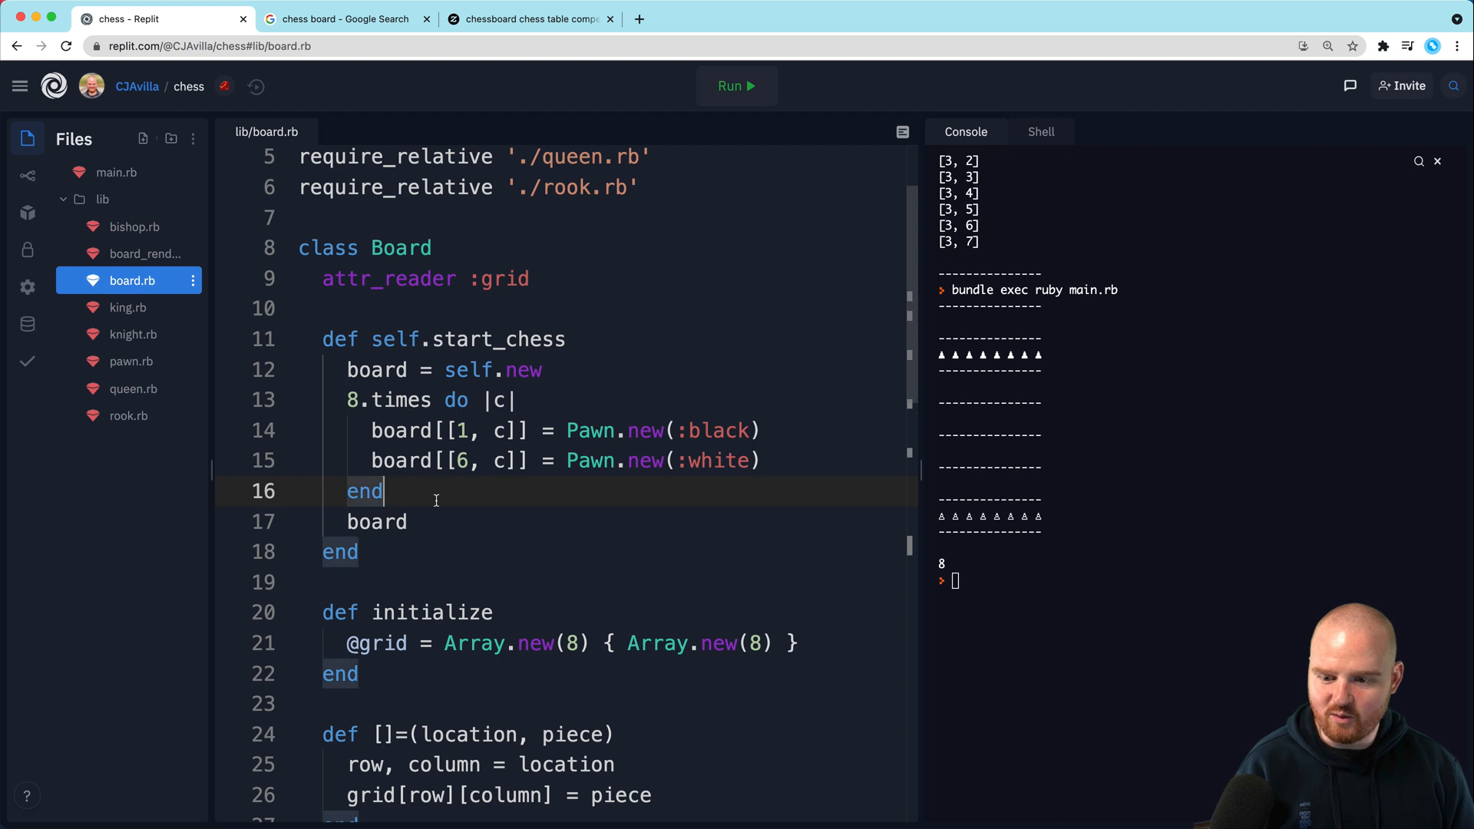
{"action": "key", "text": "Enter"}
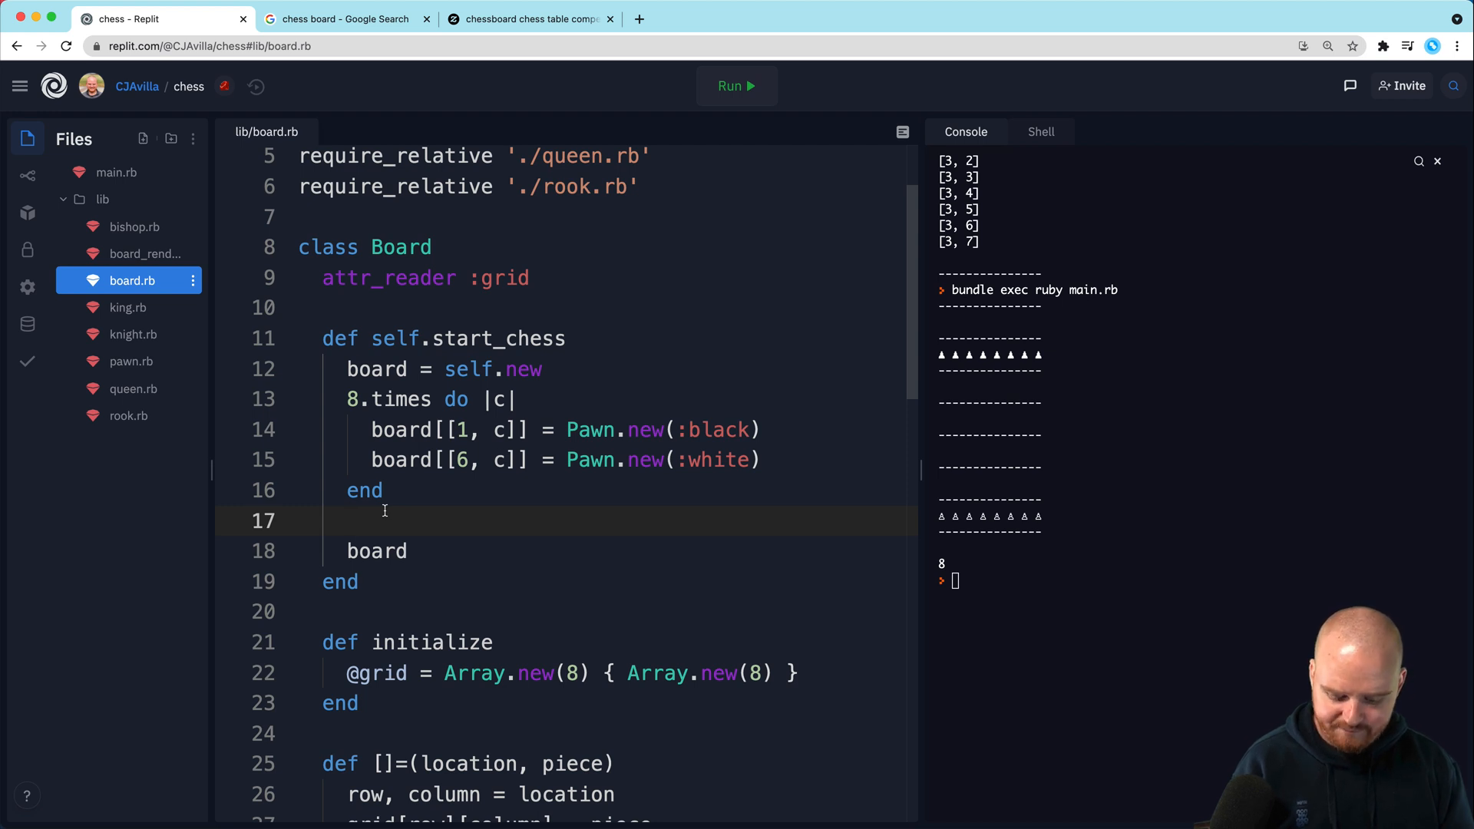
Place black rooks at board[[0, 0]] and board[[0, 7]] in start_chess
{"action": "type", "text": "board"}
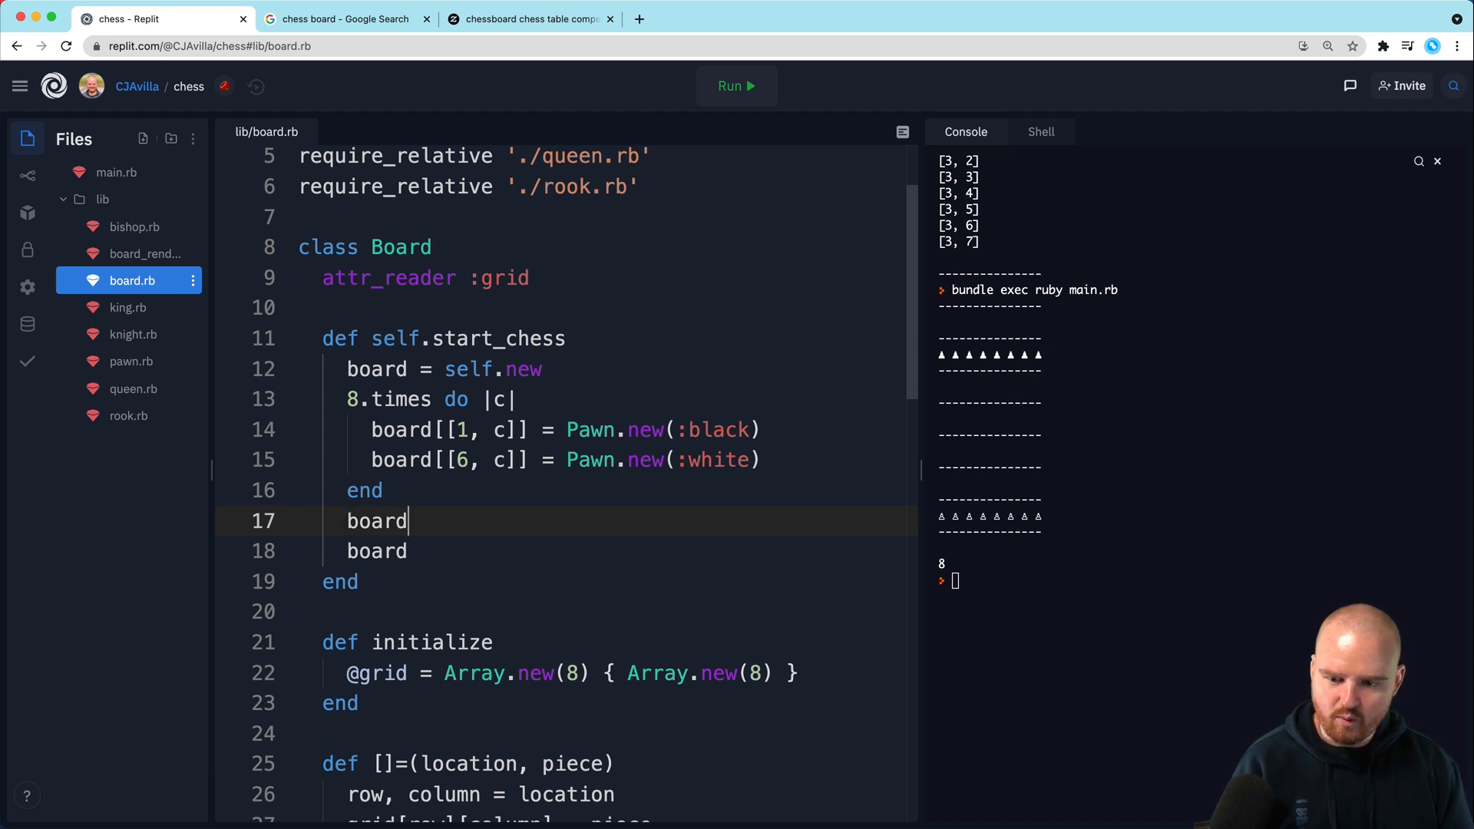
{"action": "type", "text": "[[0]]"}
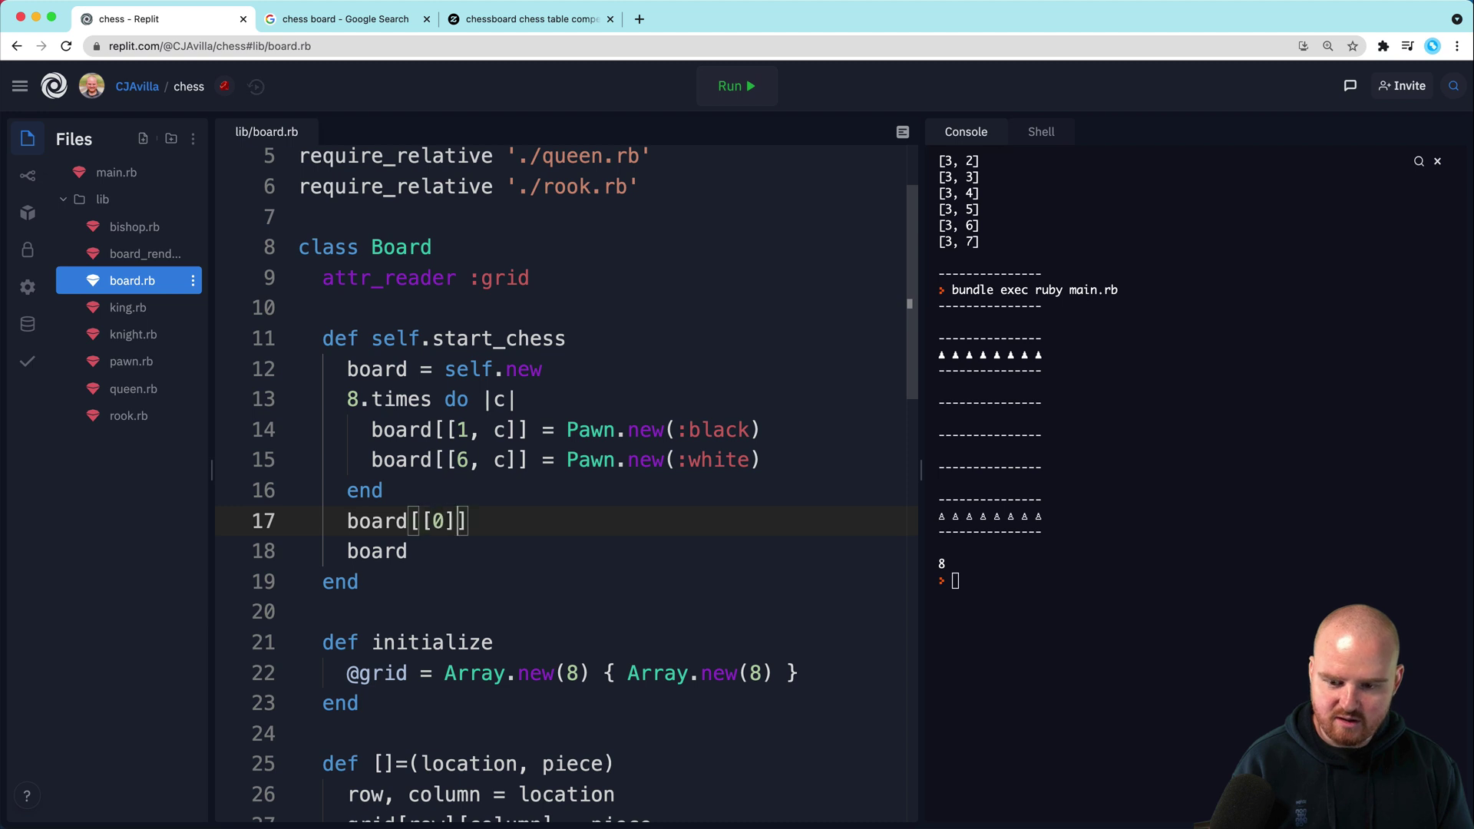
{"action": "type", "text": ", 0"}
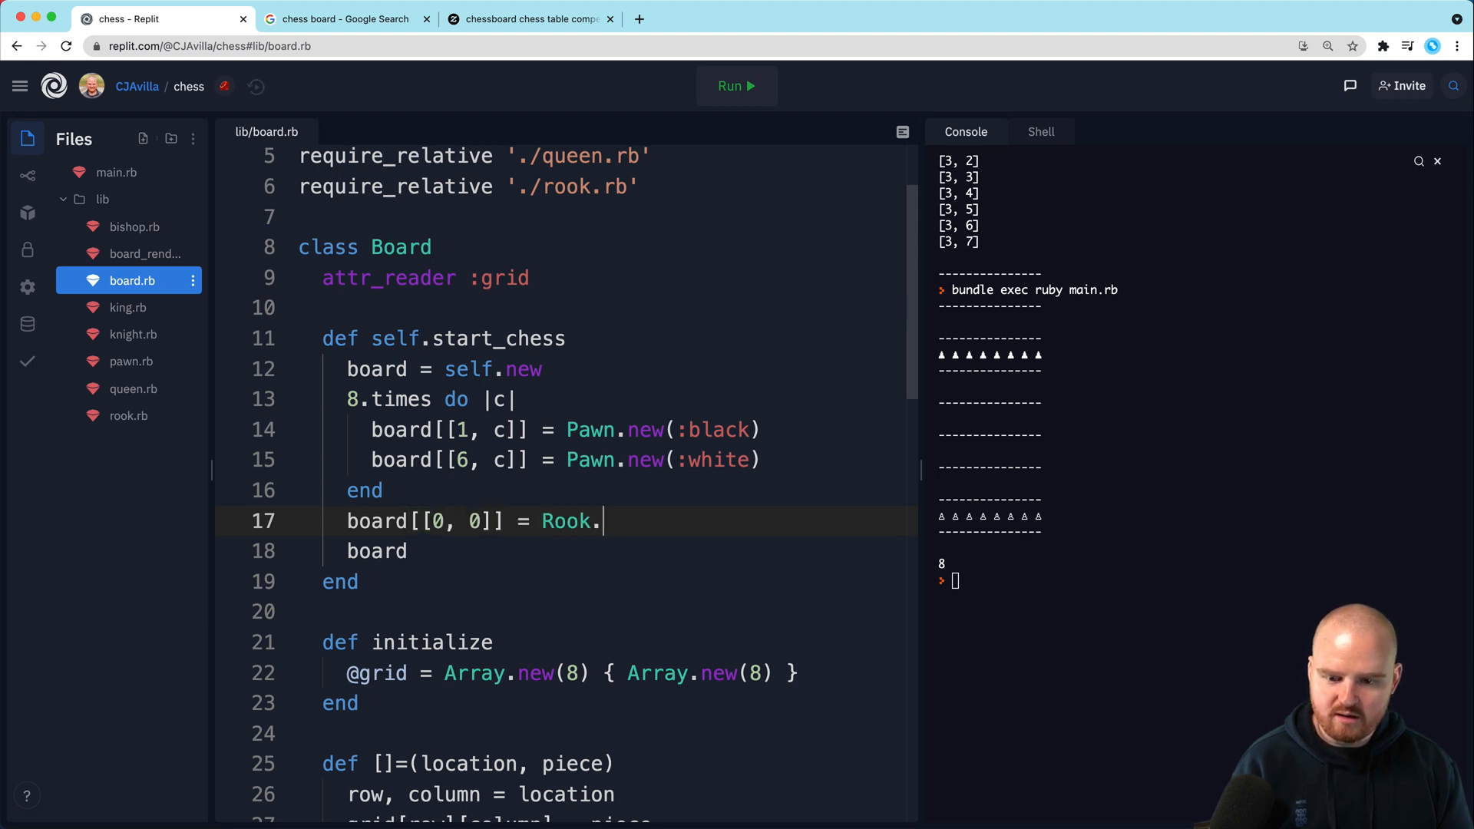
{"action": "type", "text": "new(:black"}
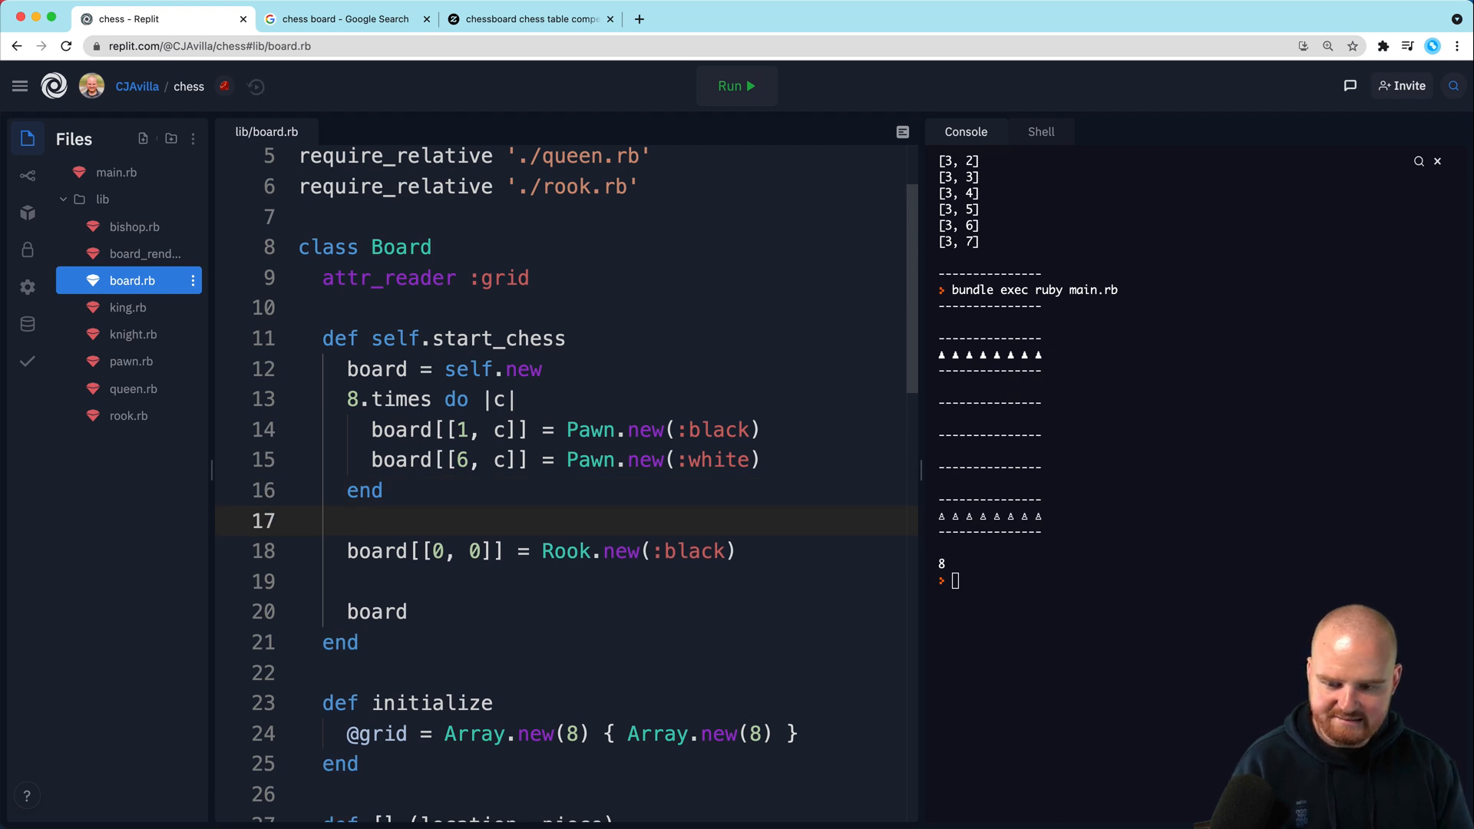
{"action": "type", "text": "["}
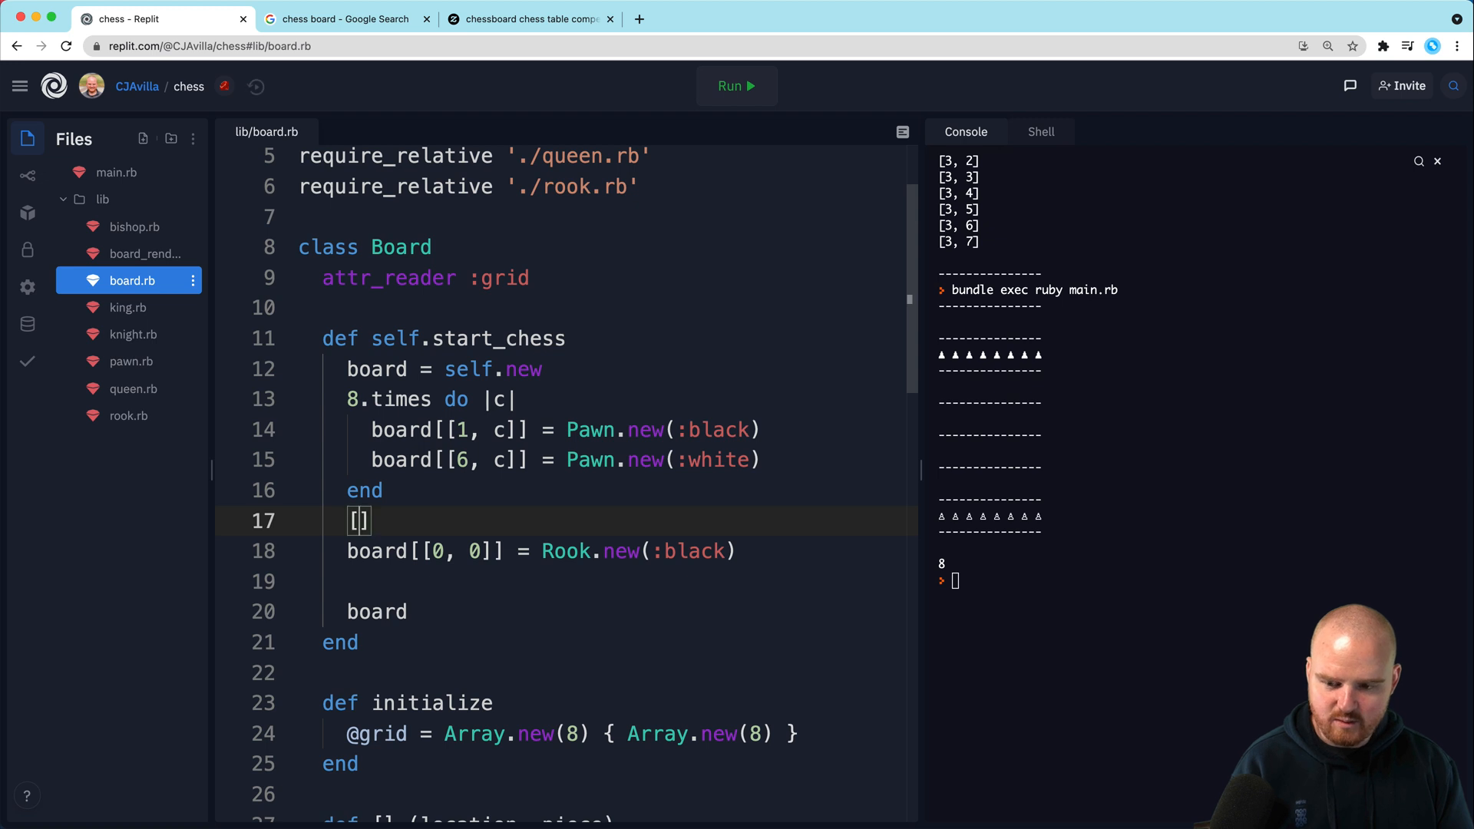
{"action": "type", "text": "0, 7"}
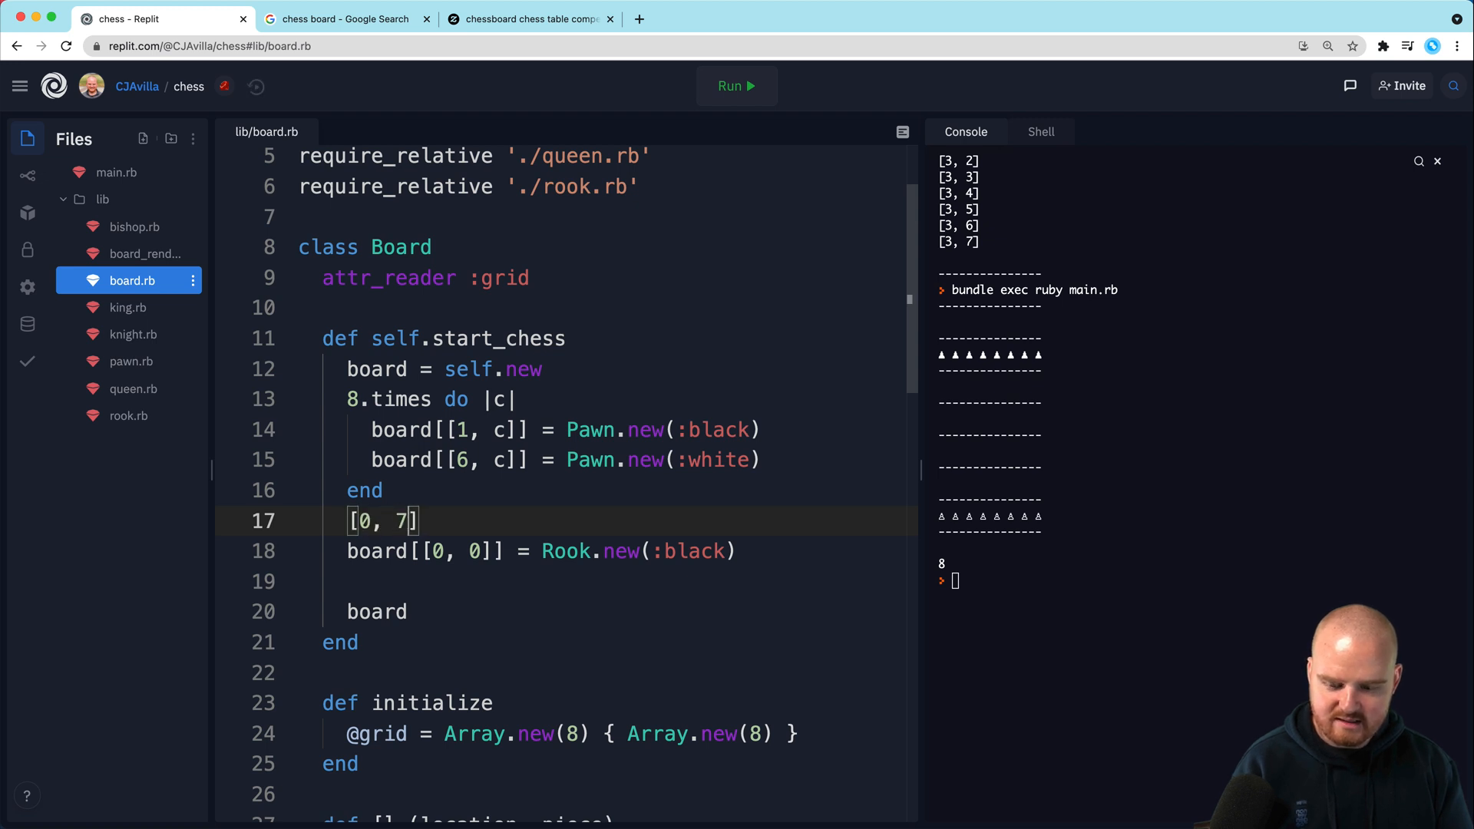
{"action": "type", "text": ".each do |"}
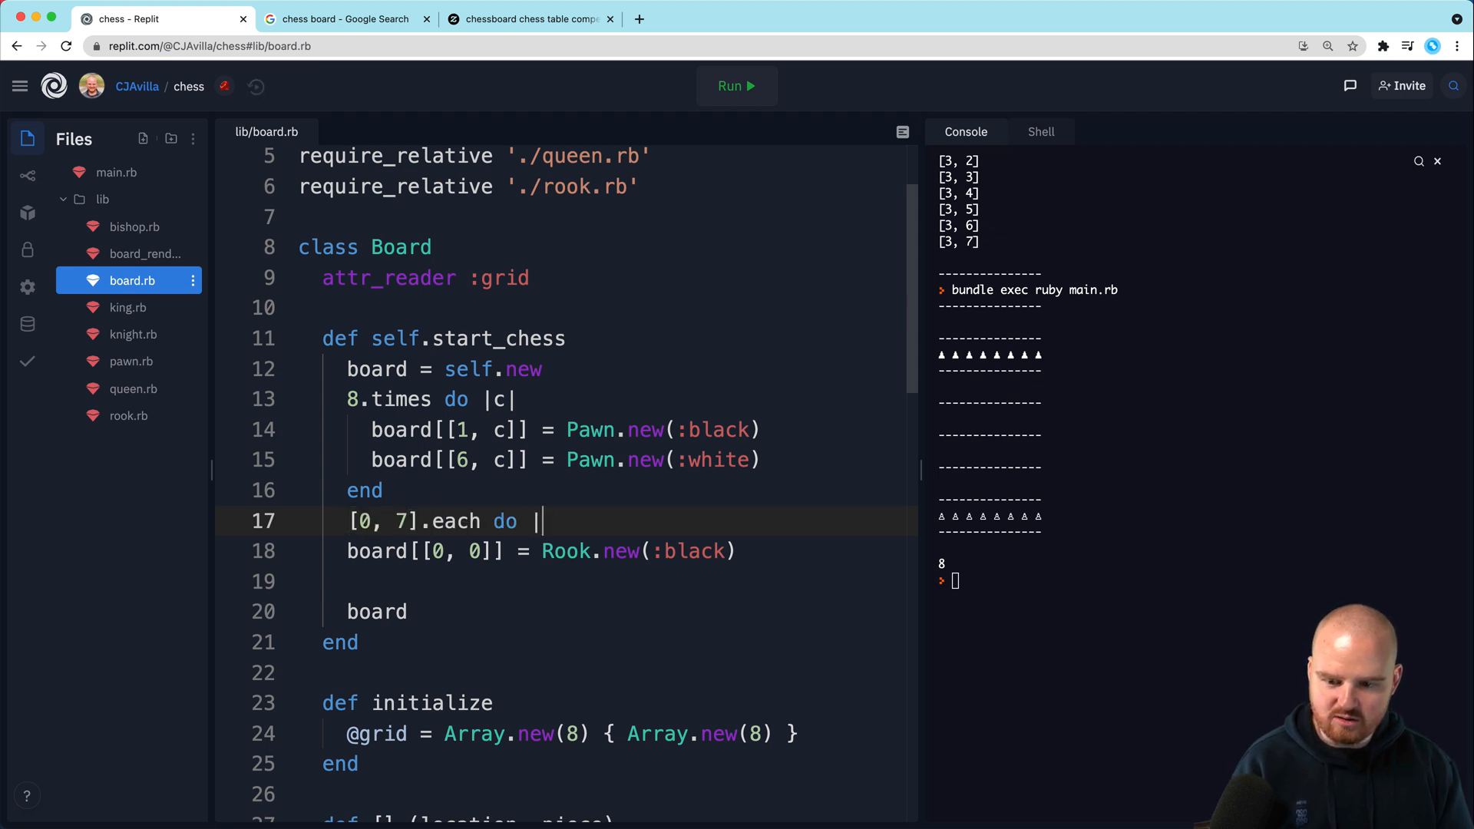
{"action": "type", "text": "r"}
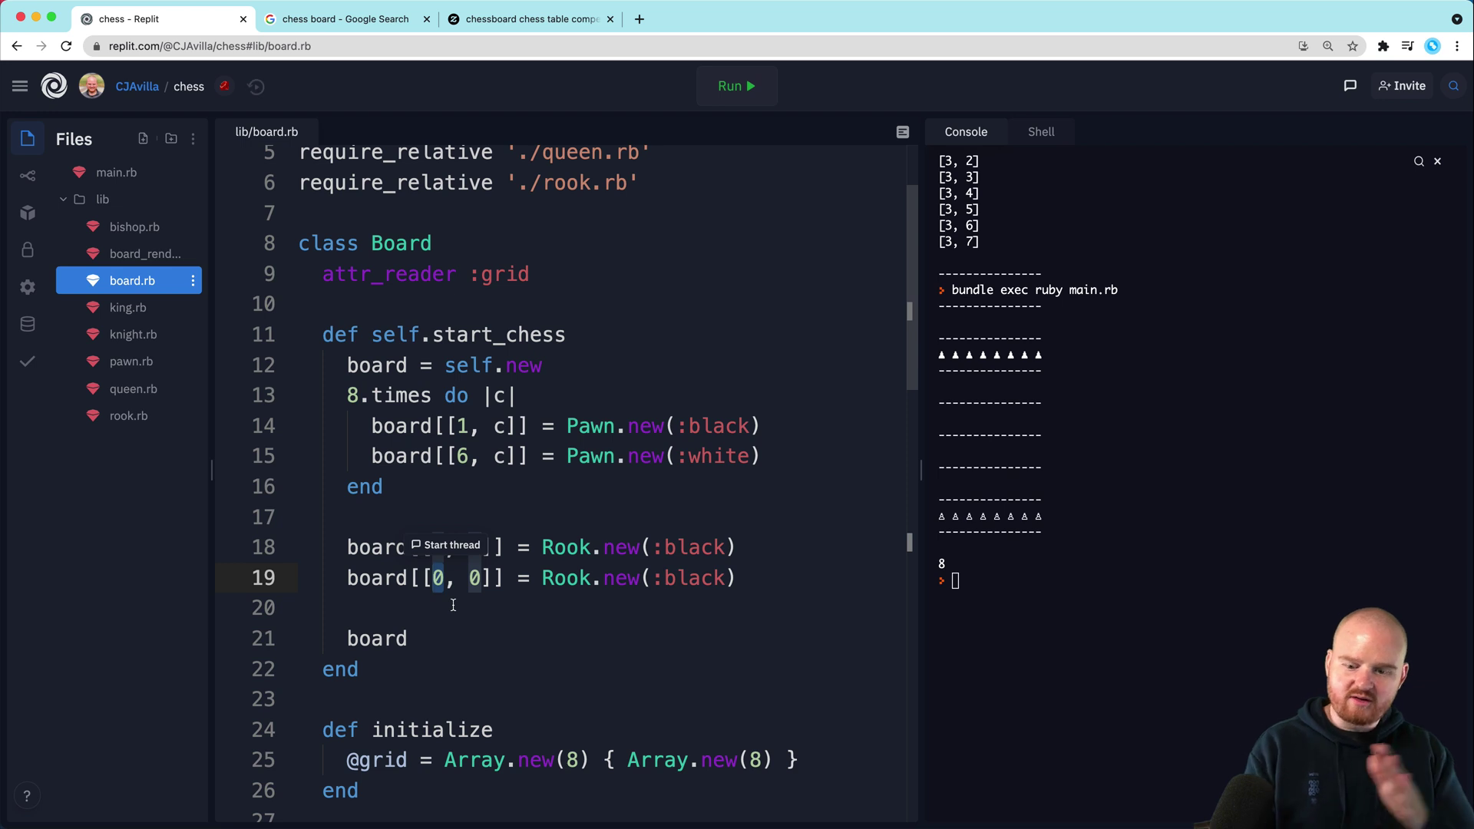
Place white rooks at [7, 0] and [7, 7], then run and stop the program
{"action": "type", "text": "7"}
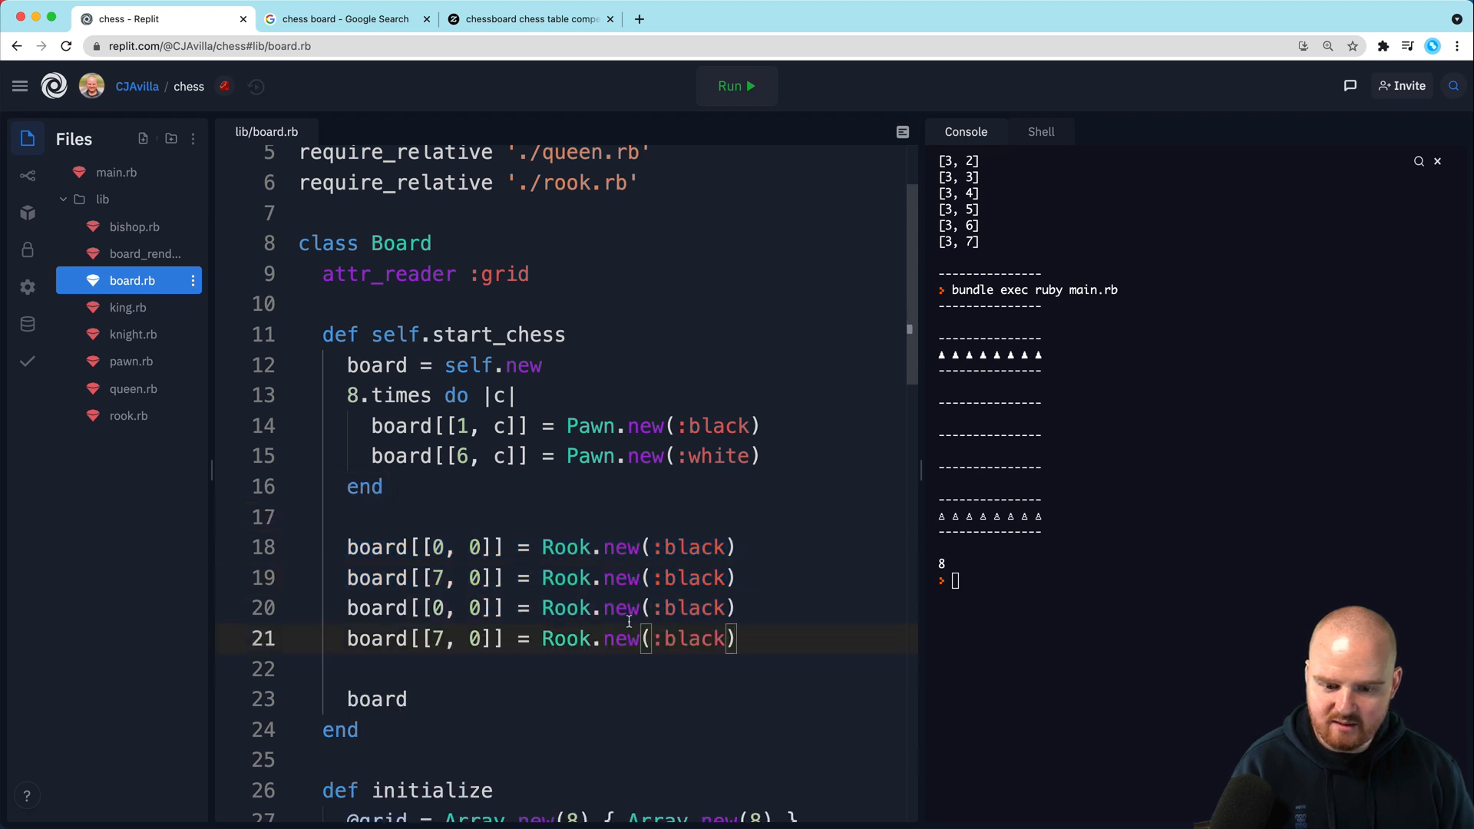
{"action": "type", "text": "white"}
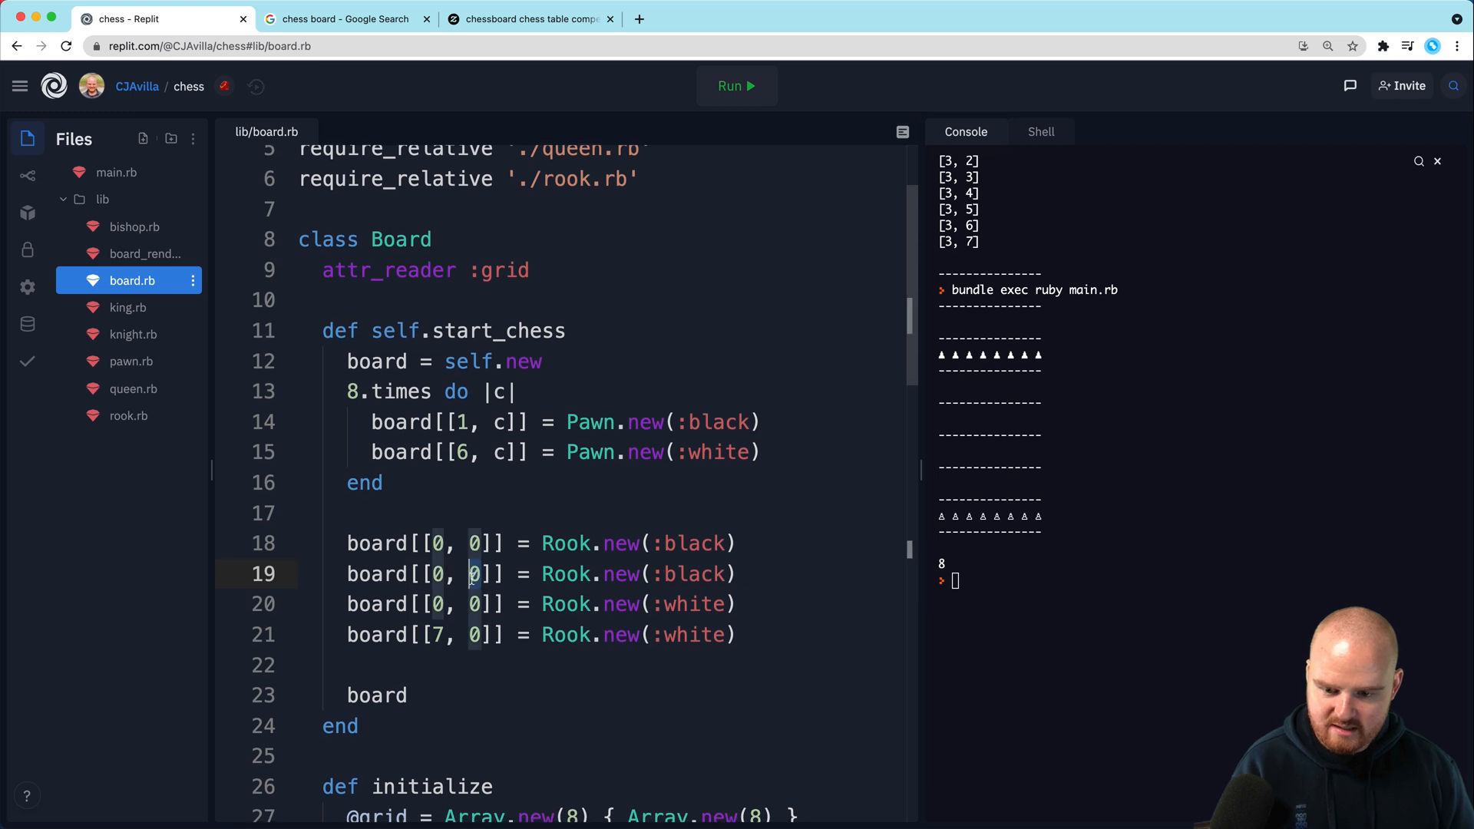
{"action": "type", "text": "7"}
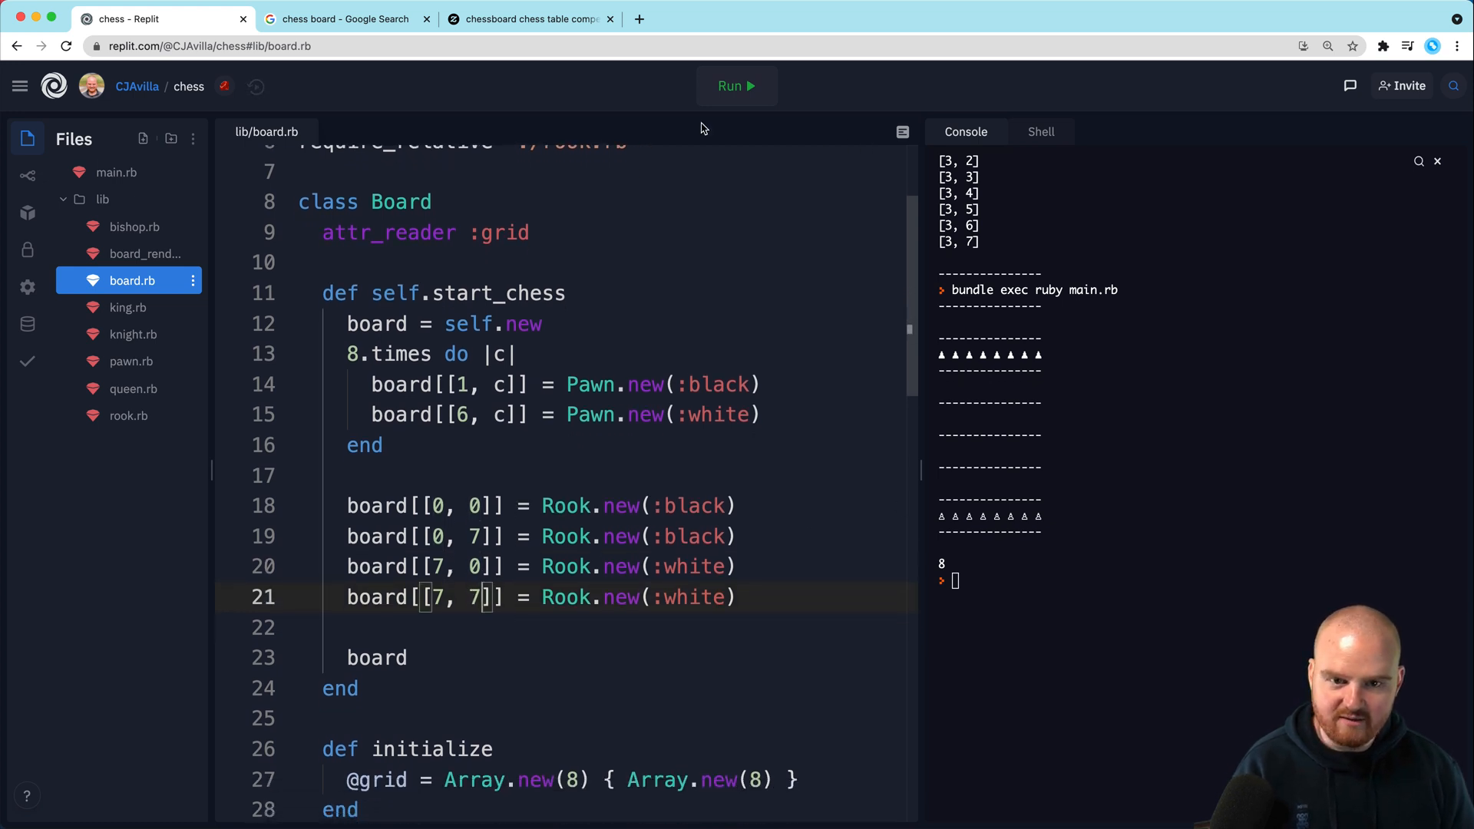
{"action": "left_click", "coordinate": [736, 86]}
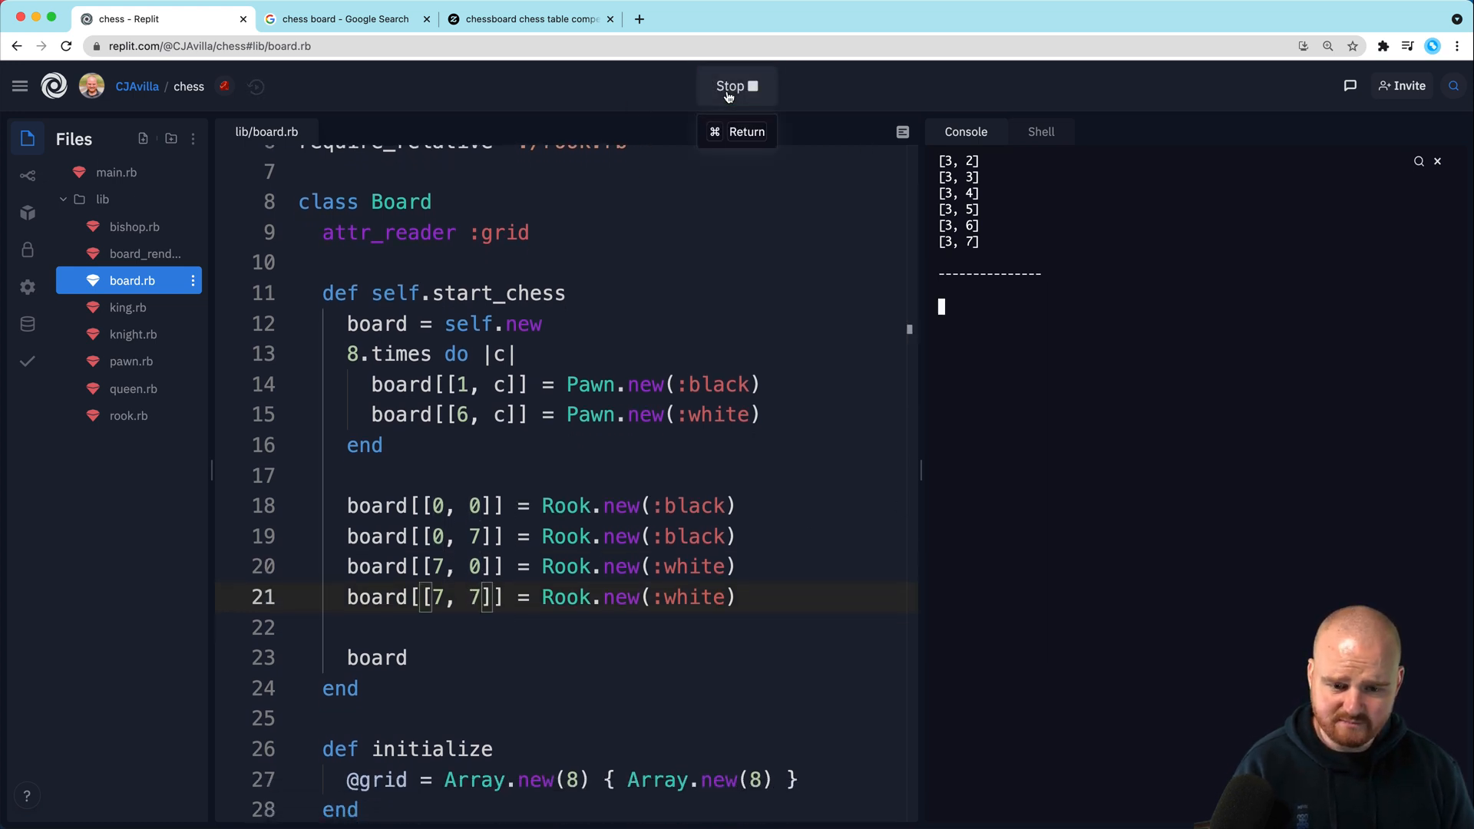
{"action": "left_click", "coordinate": [736, 85]}
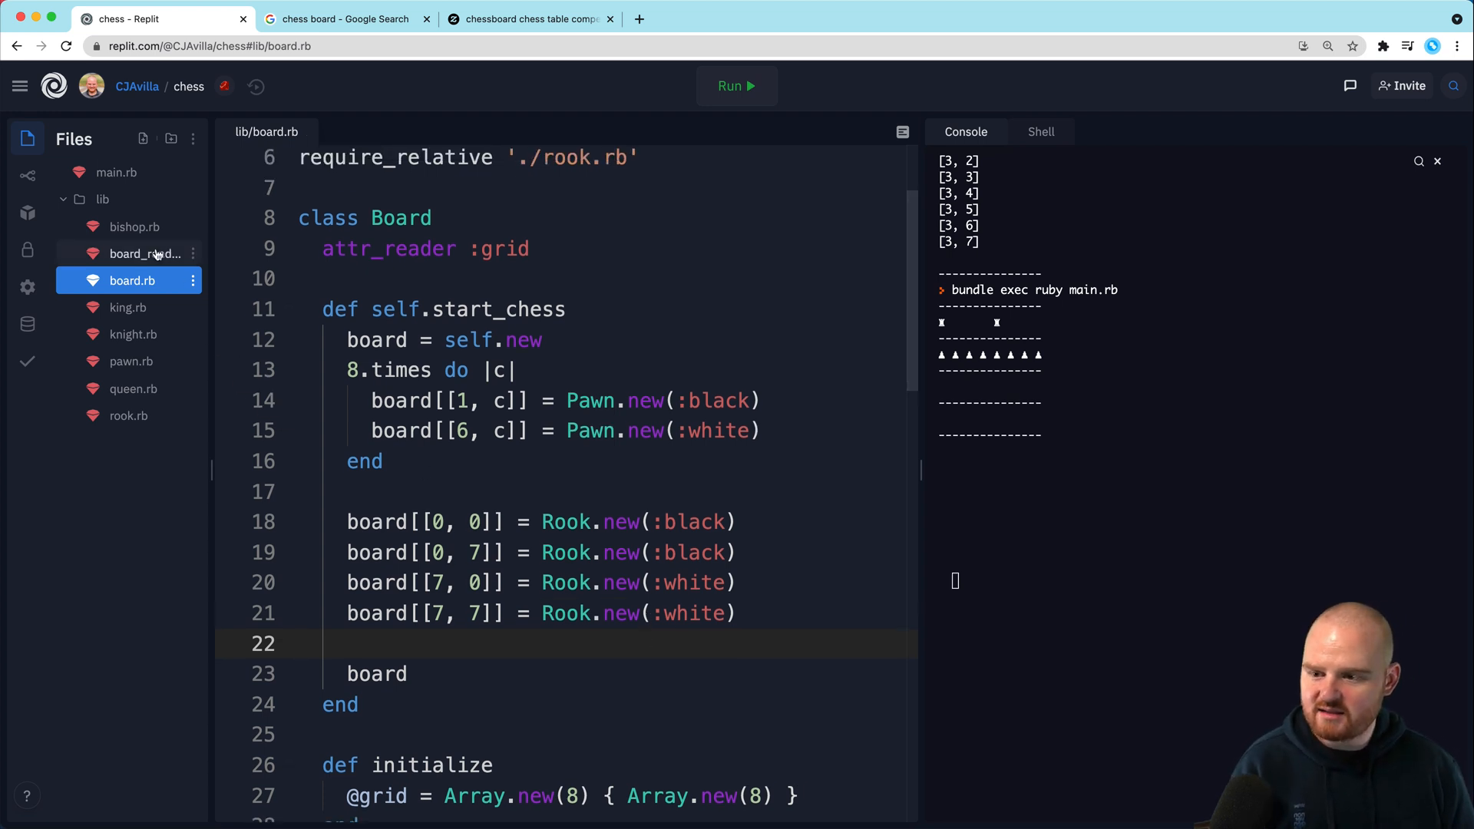
Make render look up each piece, printing blanks when piece.nil? and the piece otherwise, then rerun
{"action": "left_click", "coordinate": [131, 254]}
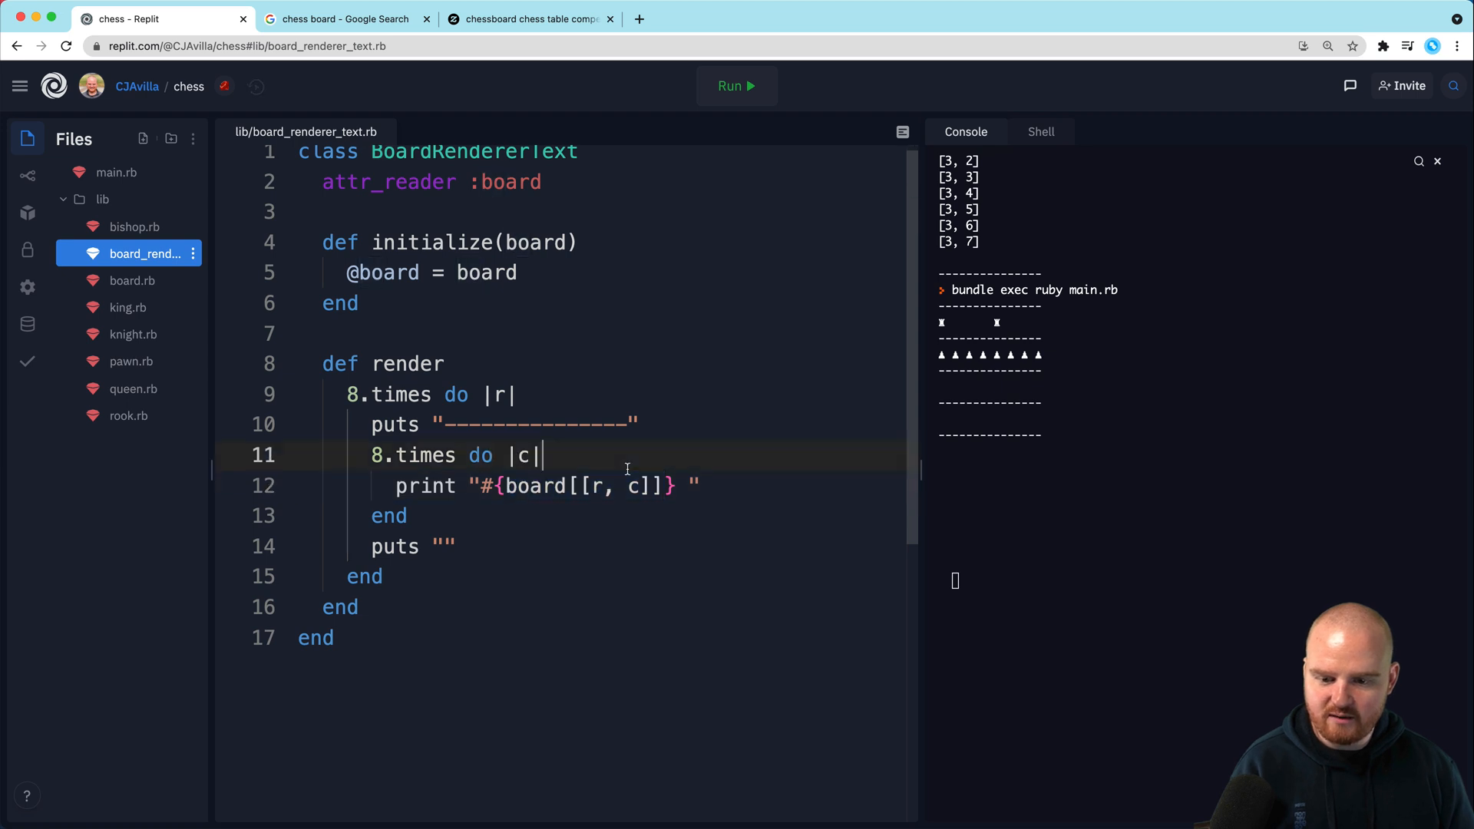
{"action": "type", "text": "piece = board[[r, c]]"}
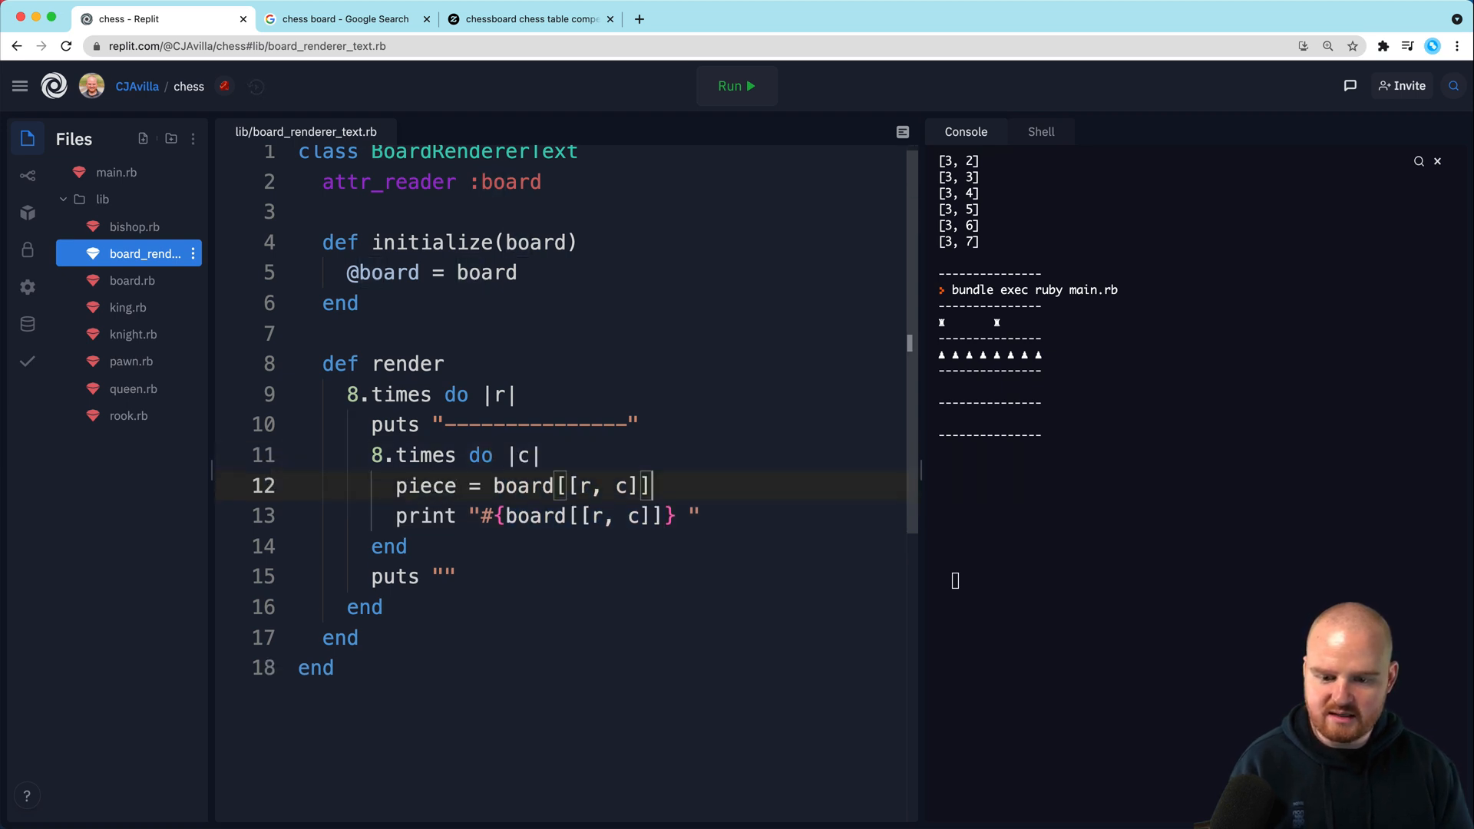
{"action": "type", "text": "if piece.nil"}
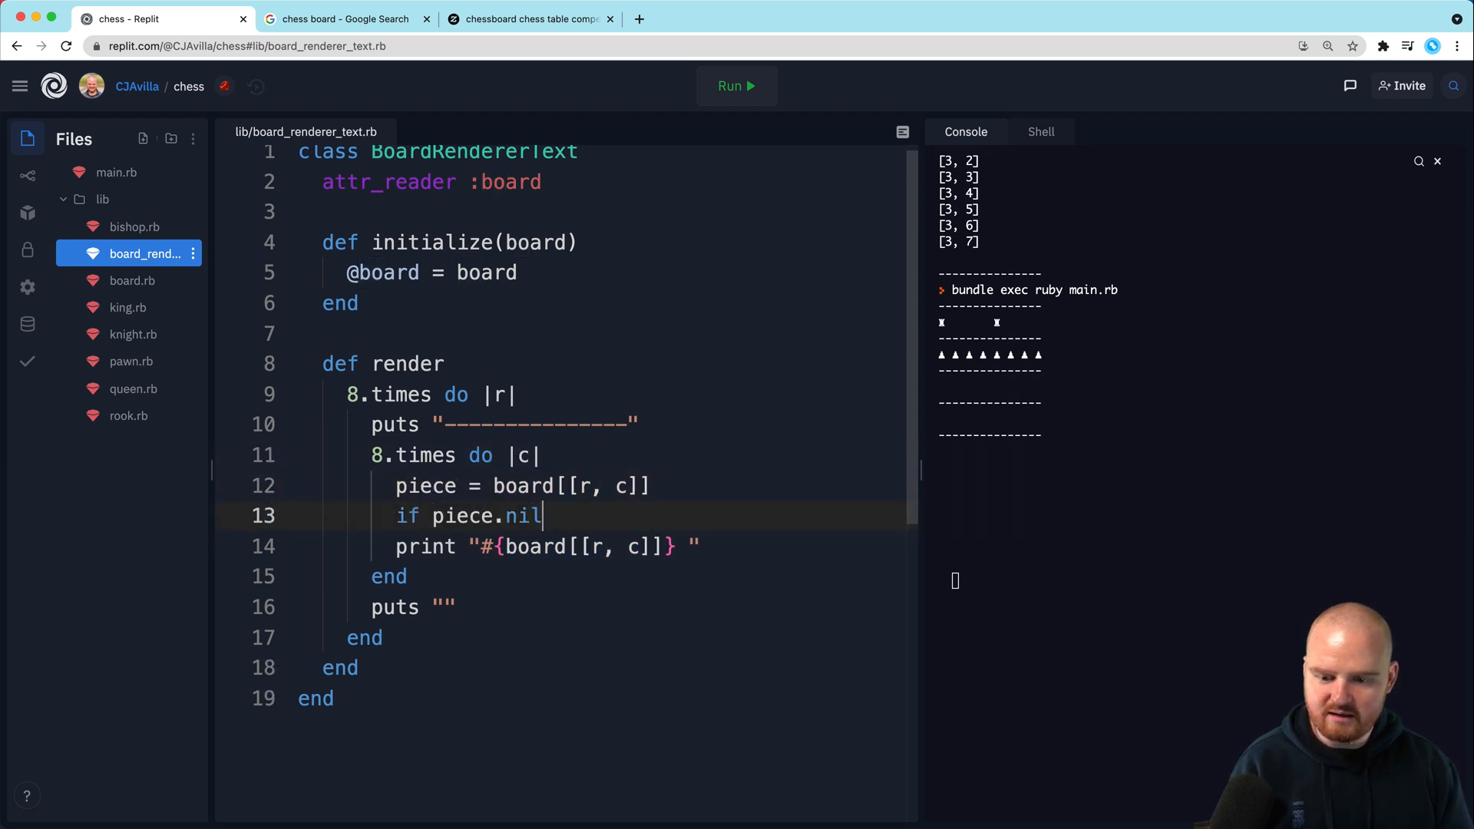
{"action": "type", "text": "?"}
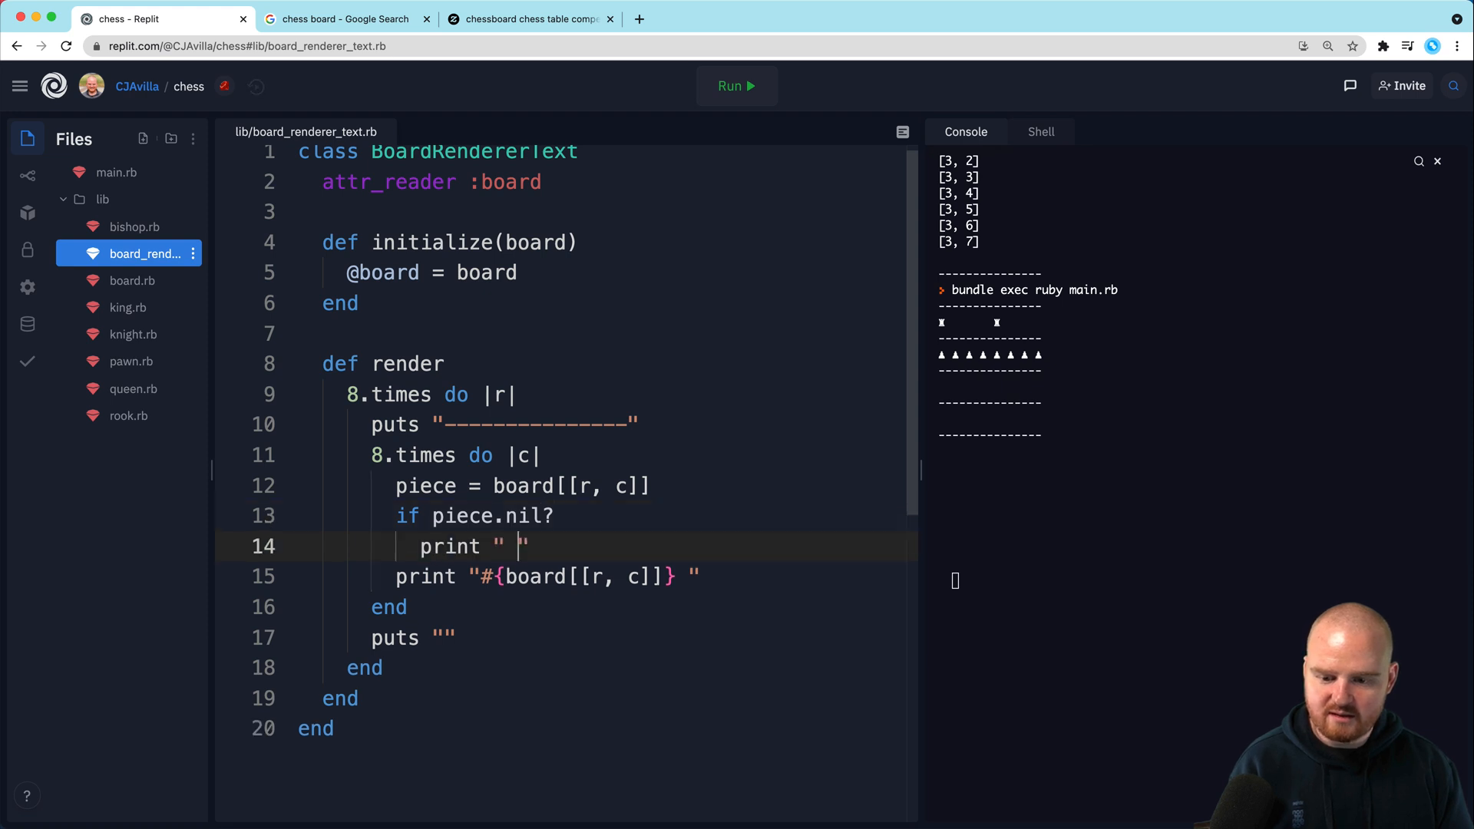
{"action": "type", "text": "els"}
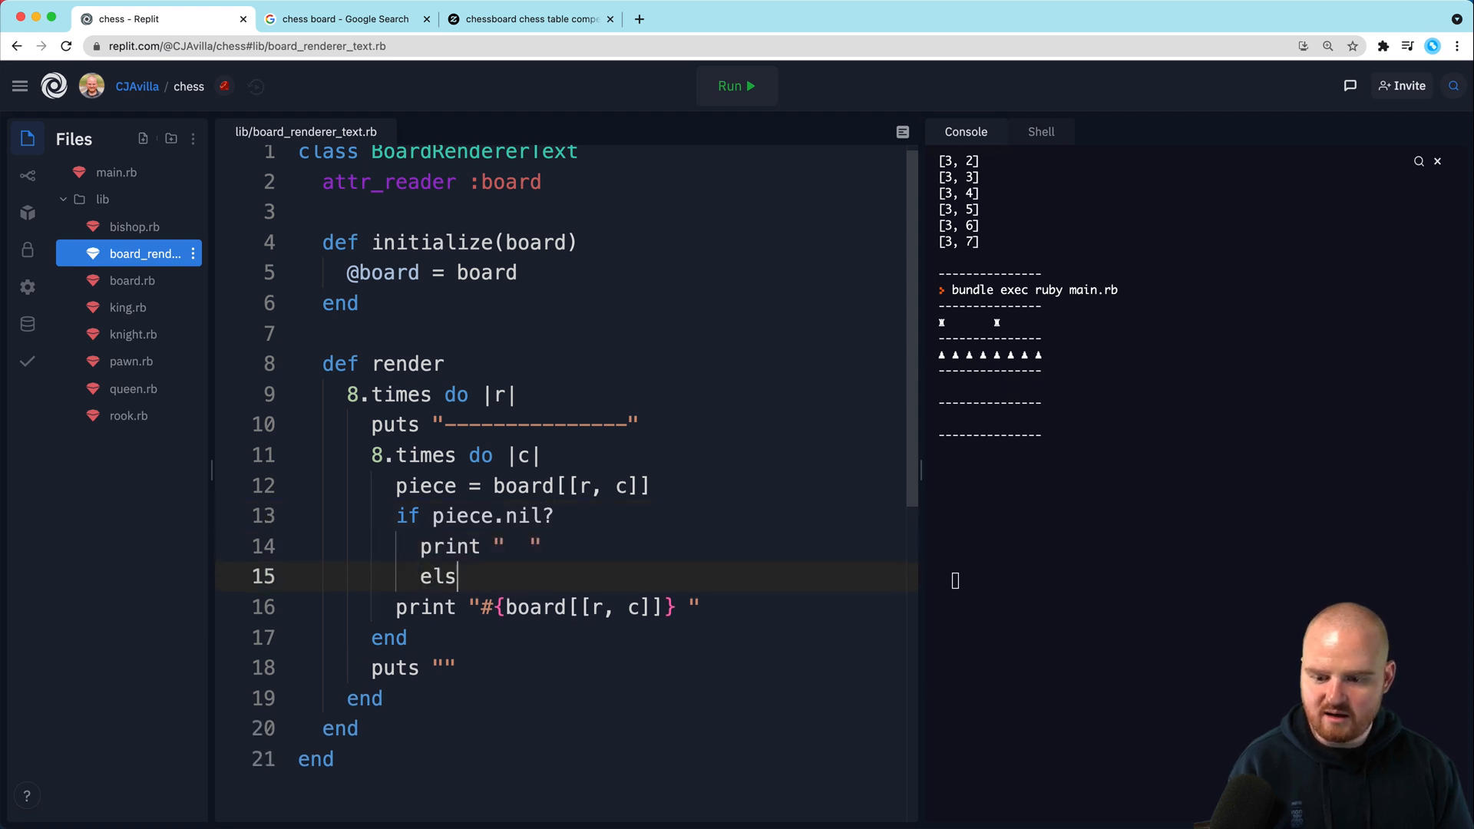
{"action": "type", "text": "e"}
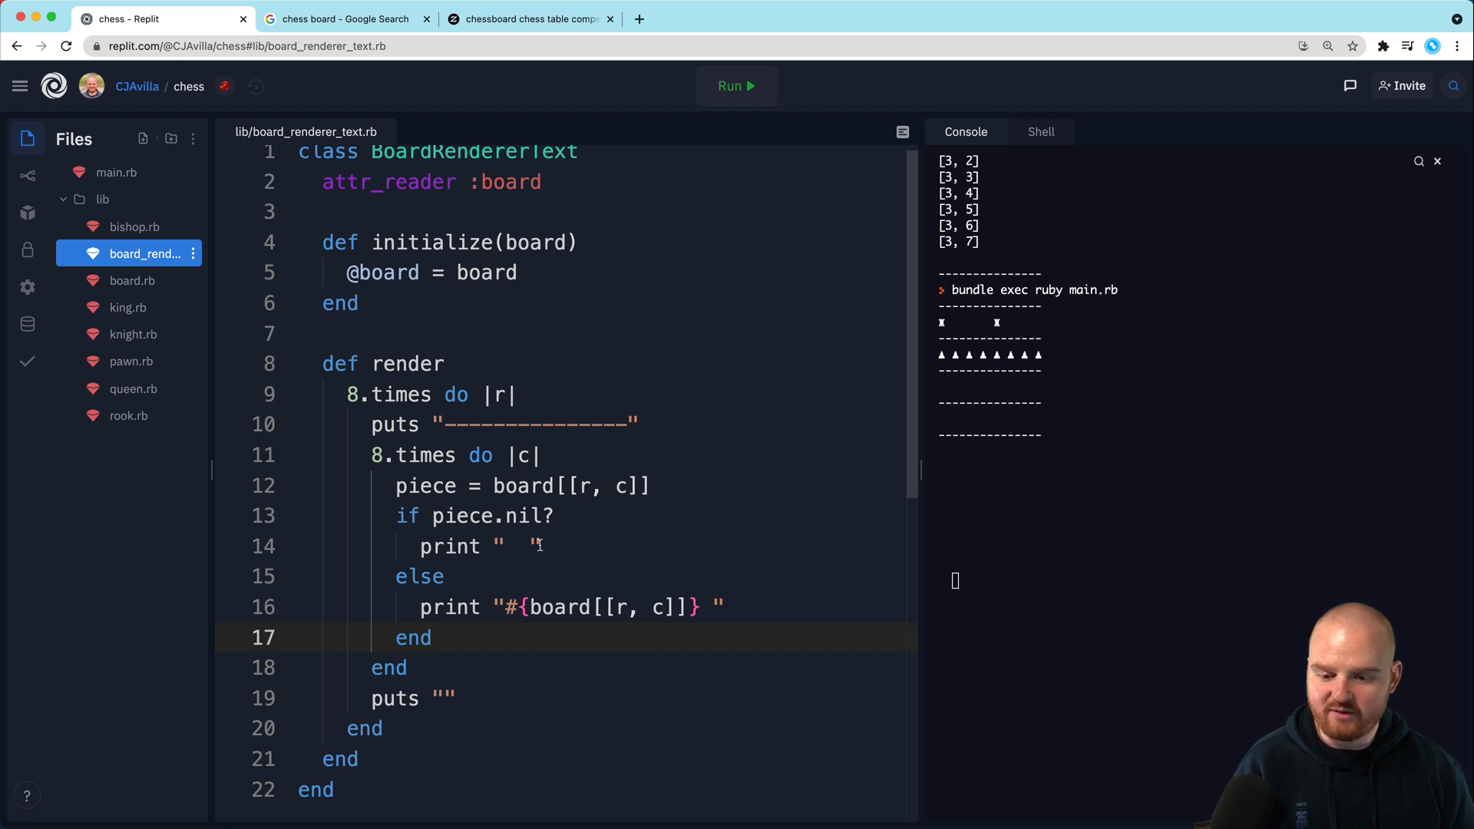
{"action": "left_click", "coordinate": [737, 86]}
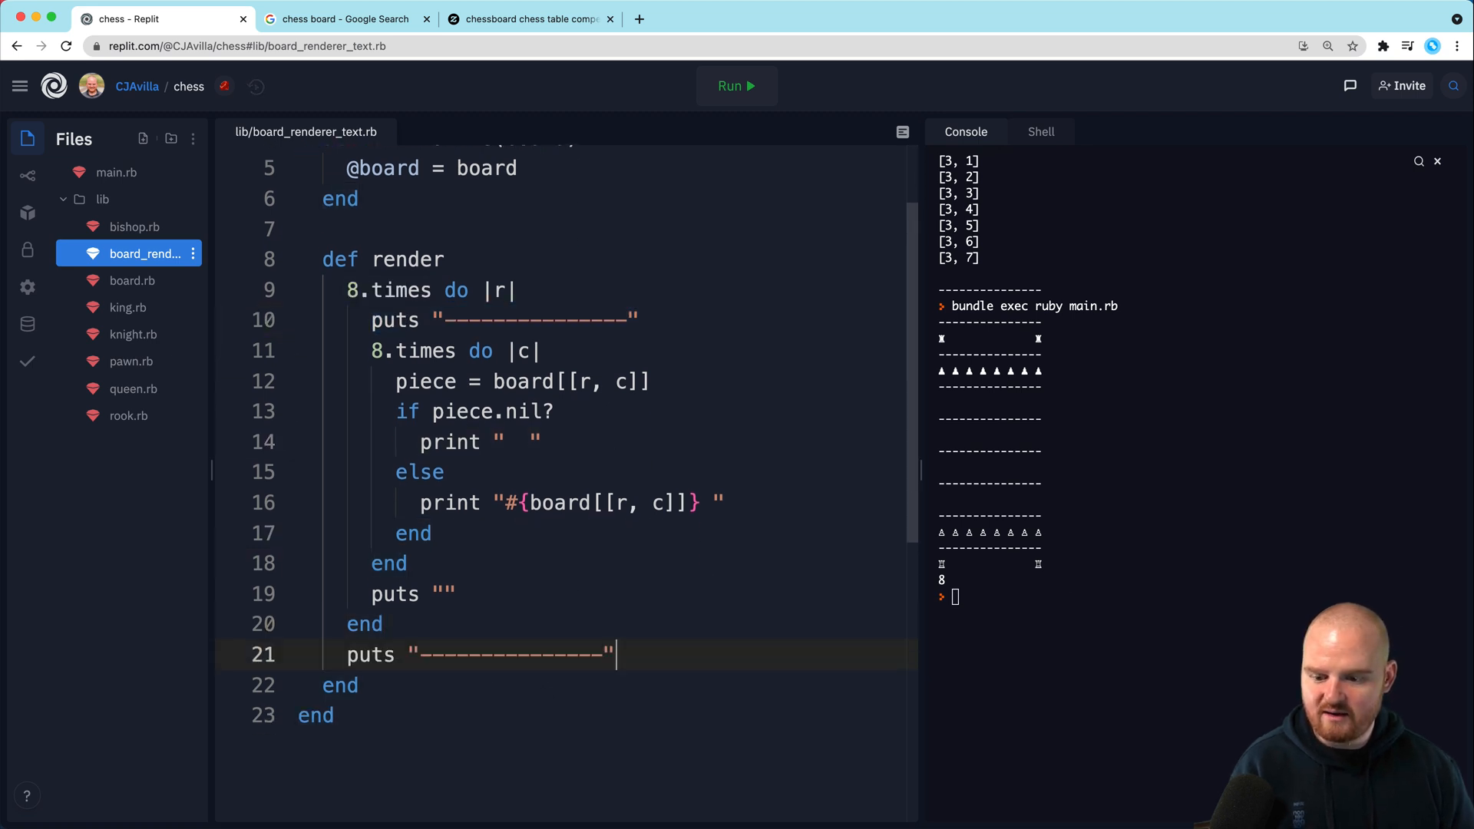
Return to lib/board.rb showing start_chess with its pawn loop and corner rook lines
{"action": "left_click", "coordinate": [714, 503]}
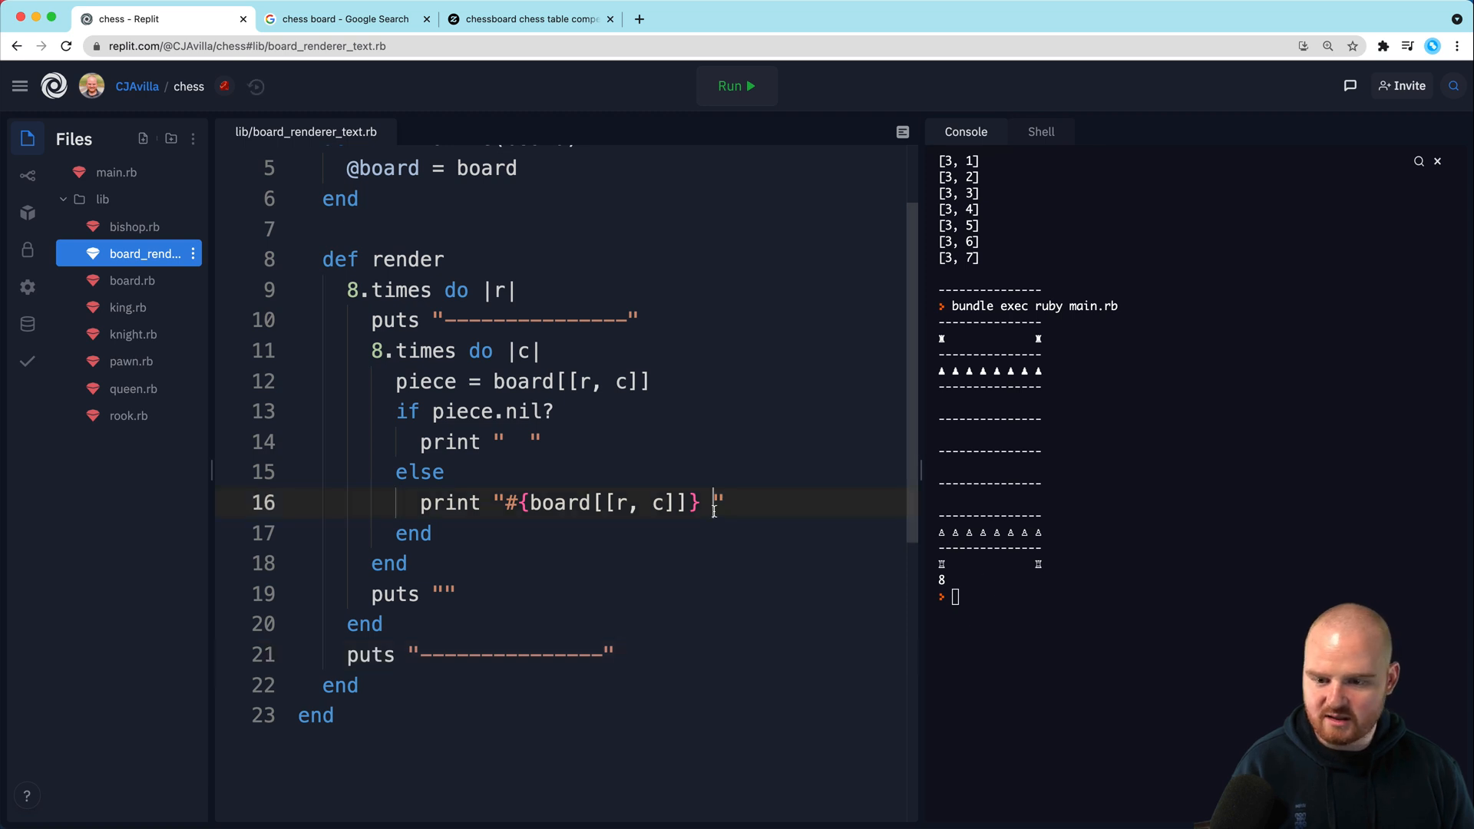
{"action": "mouse_move", "coordinate": [97, 319]}
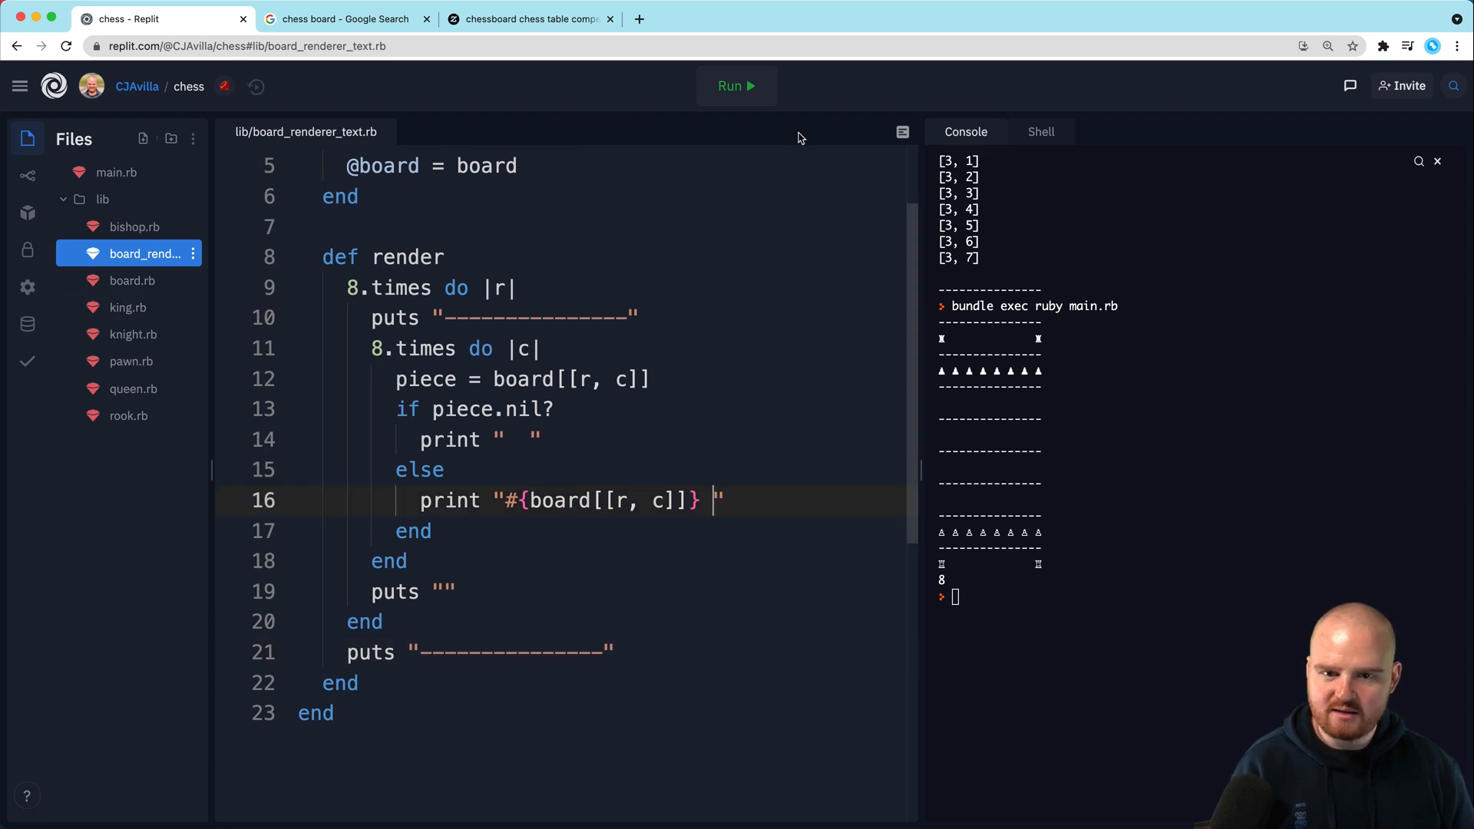
{"action": "left_click", "coordinate": [131, 281]}
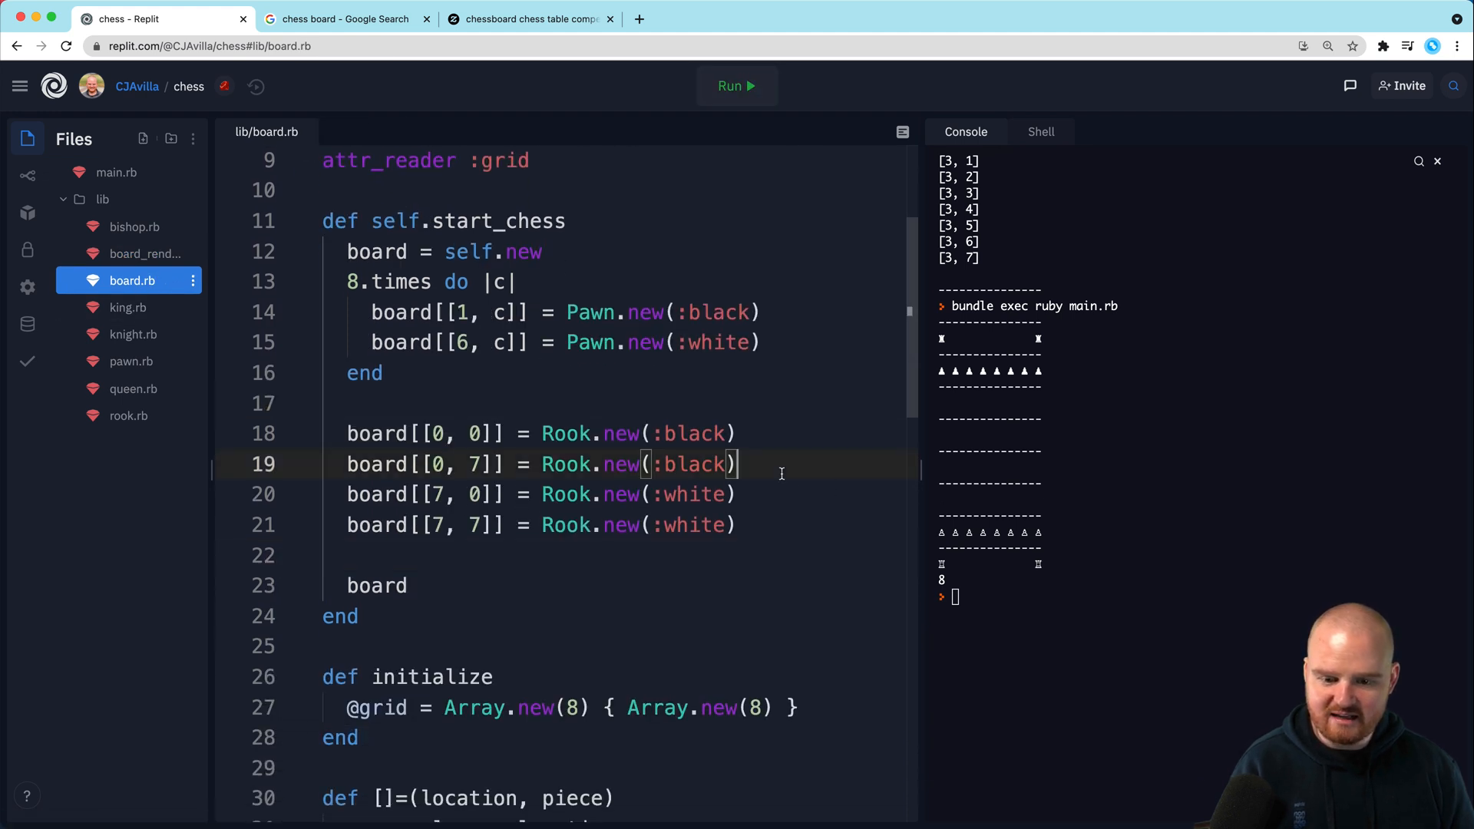
Write the loop header [[0, :black], [7, :white]].each do |(r, color)| above the rook lines
{"action": "key", "text": "Enter"}
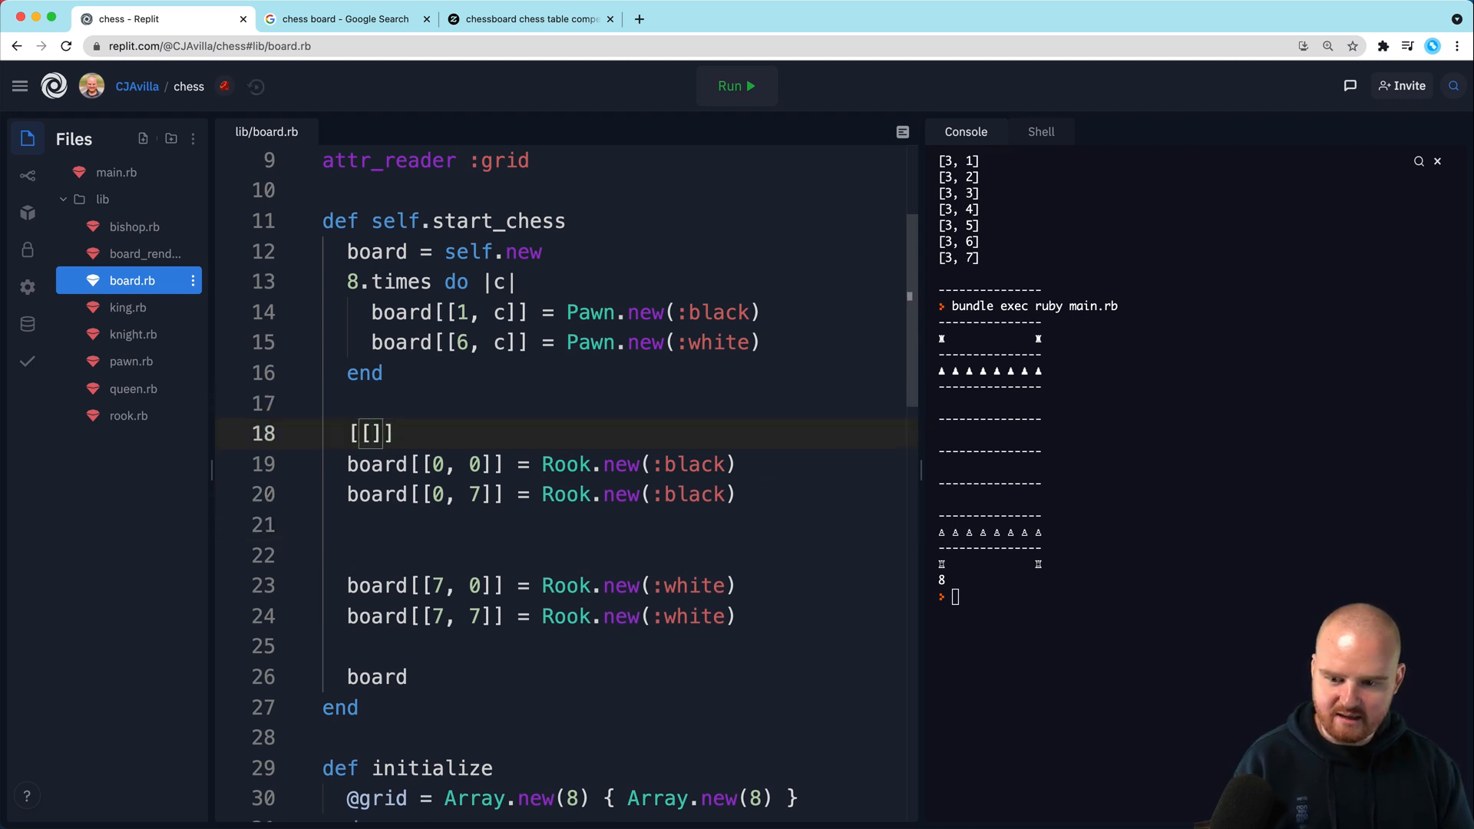
{"action": "type", "text": "[0, :bla"}
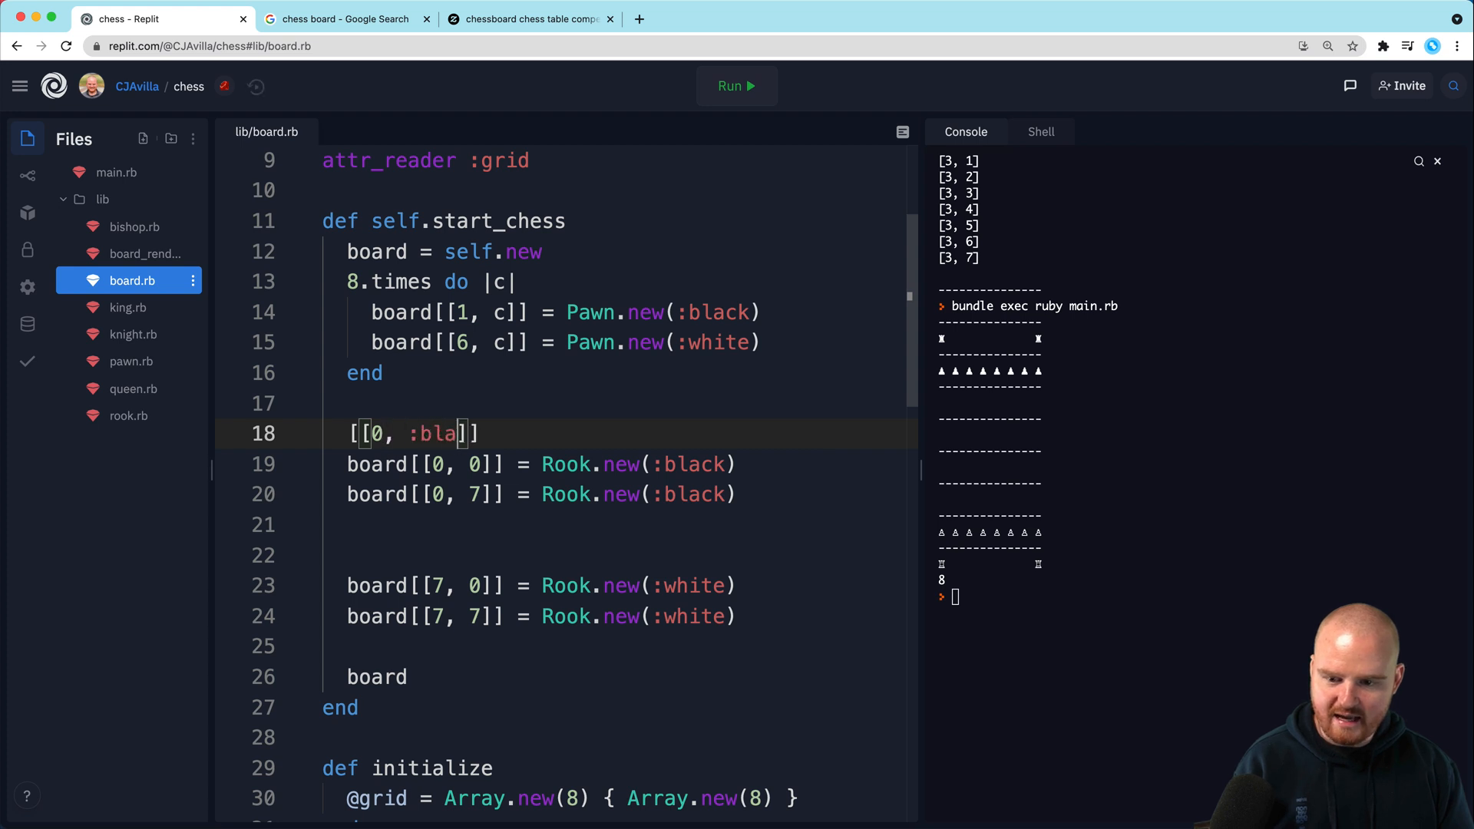
{"action": "type", "text": "ck], ["}
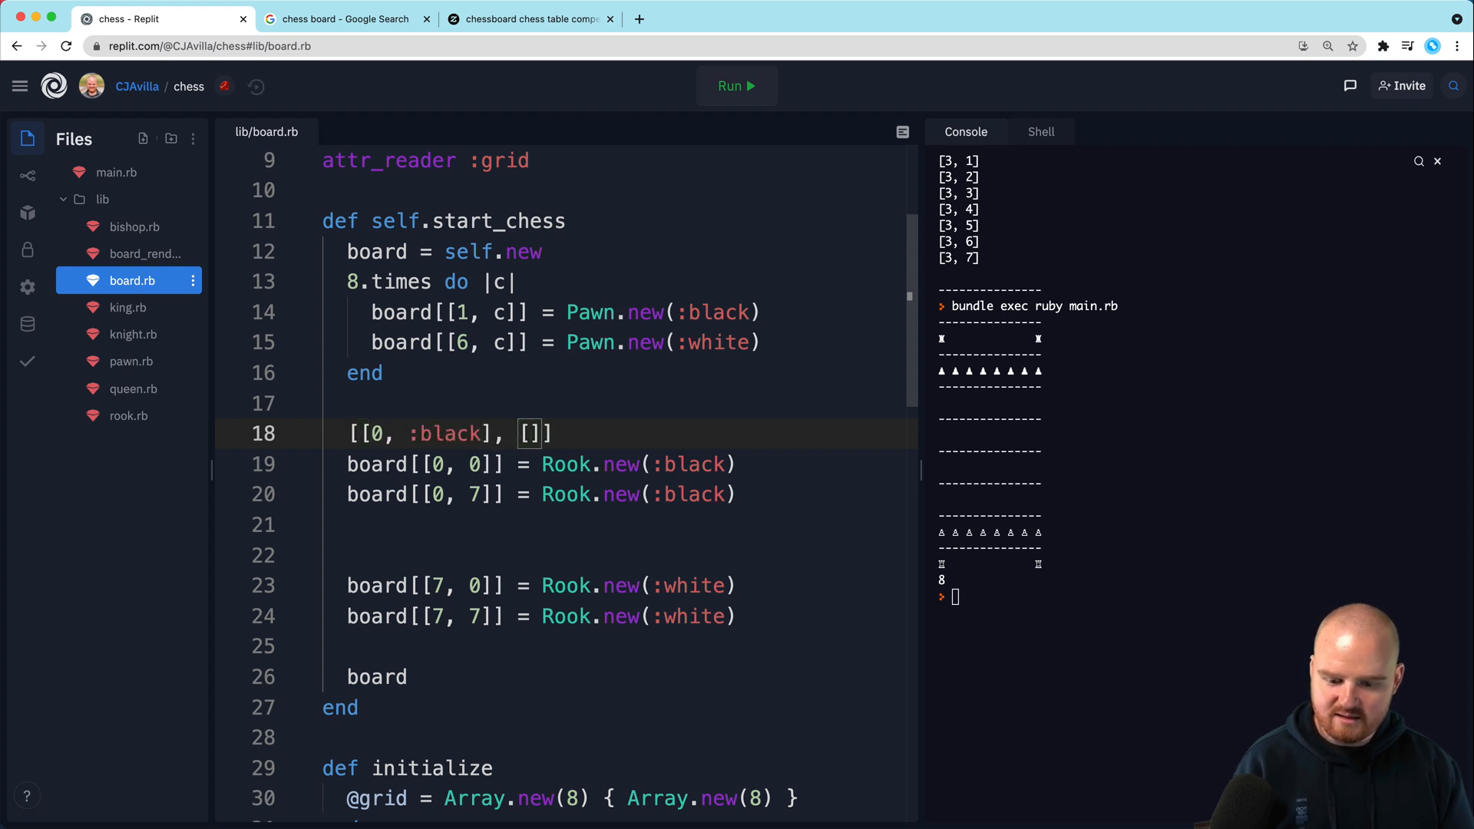
{"action": "type", "text": "7, :white"}
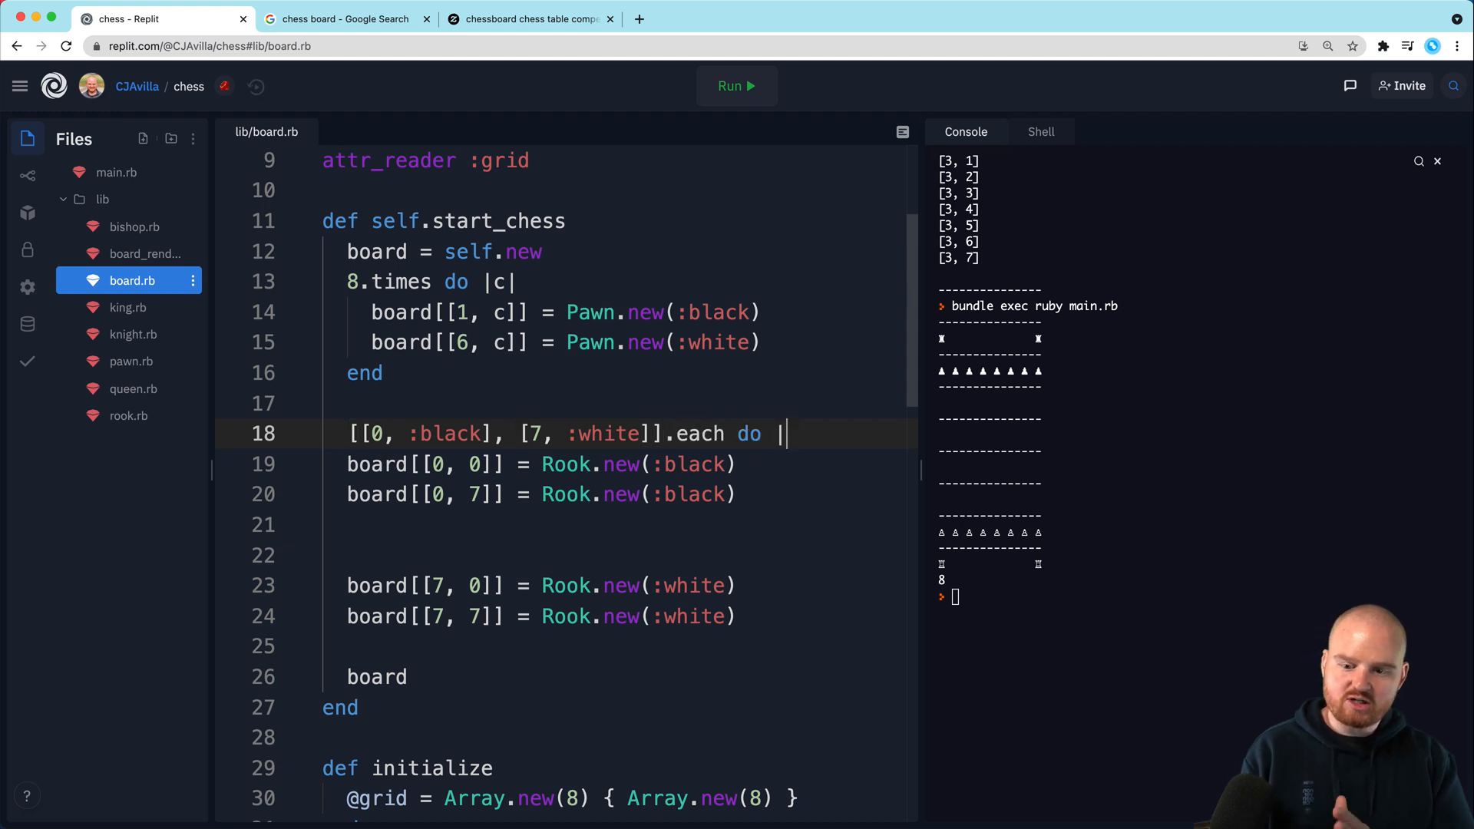
{"action": "double_click", "coordinate": [701, 434]}
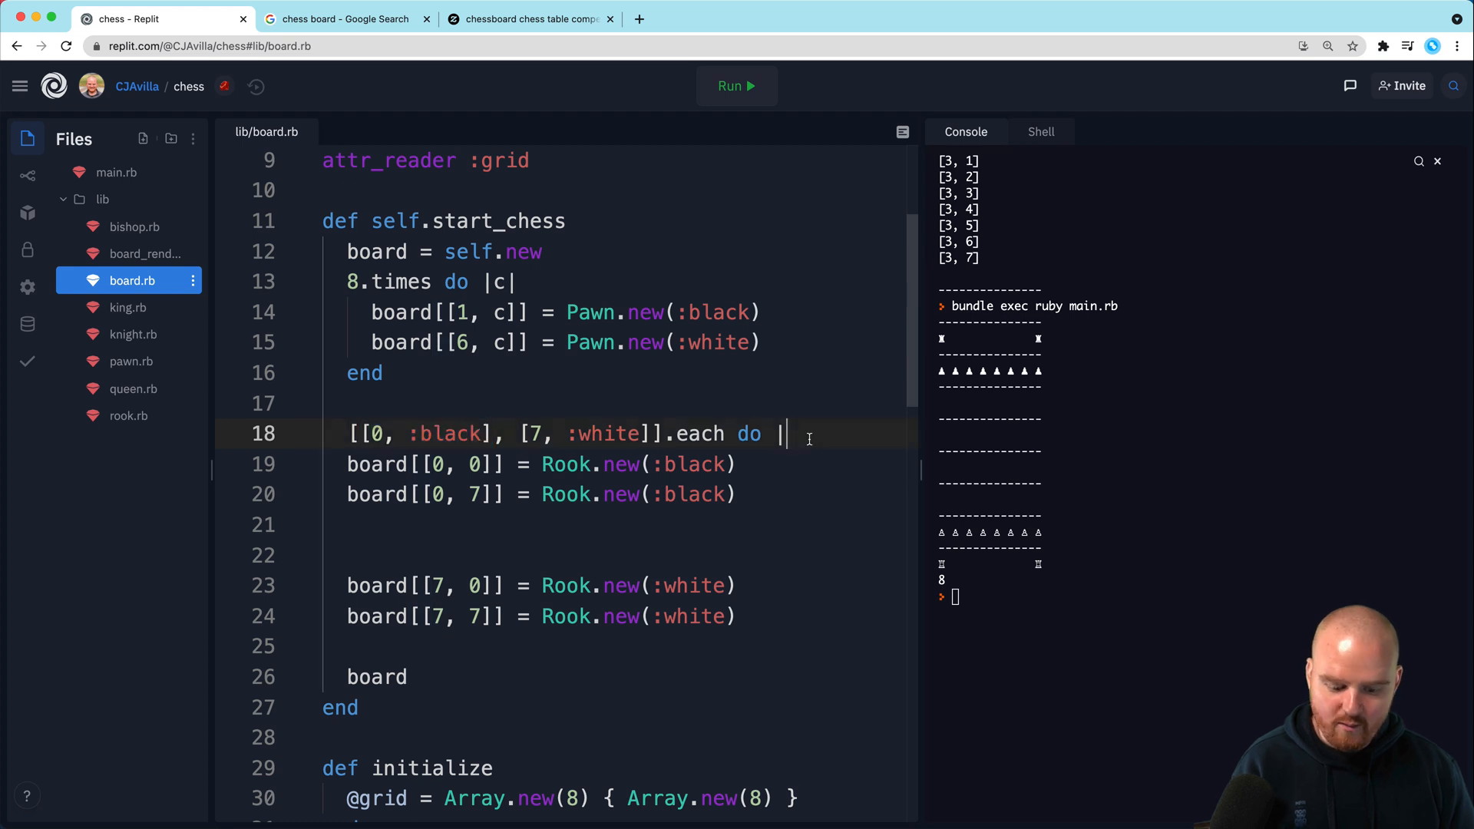
{"action": "type", "text": "()|"}
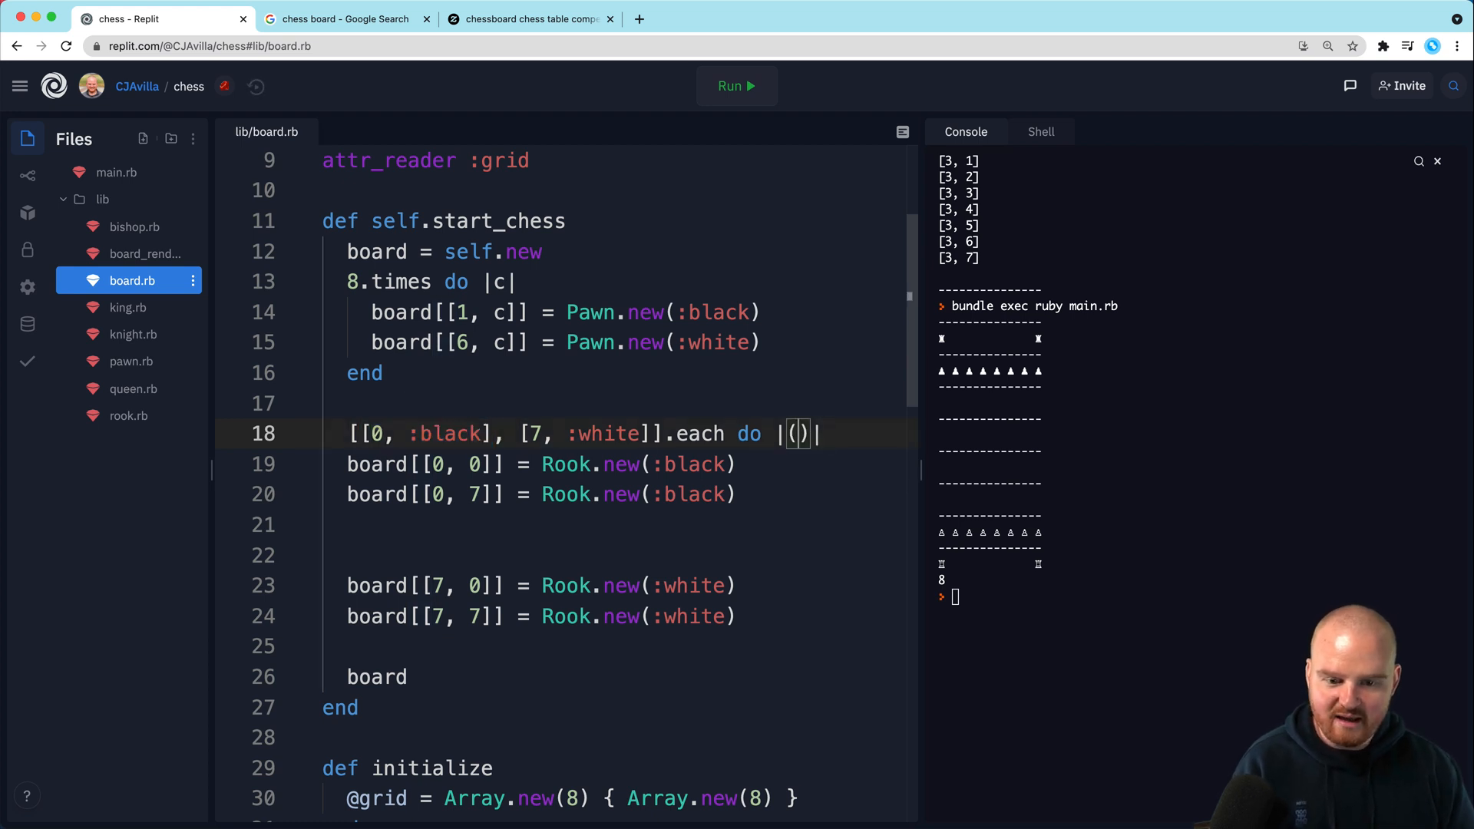
{"action": "type", "text": "r,"}
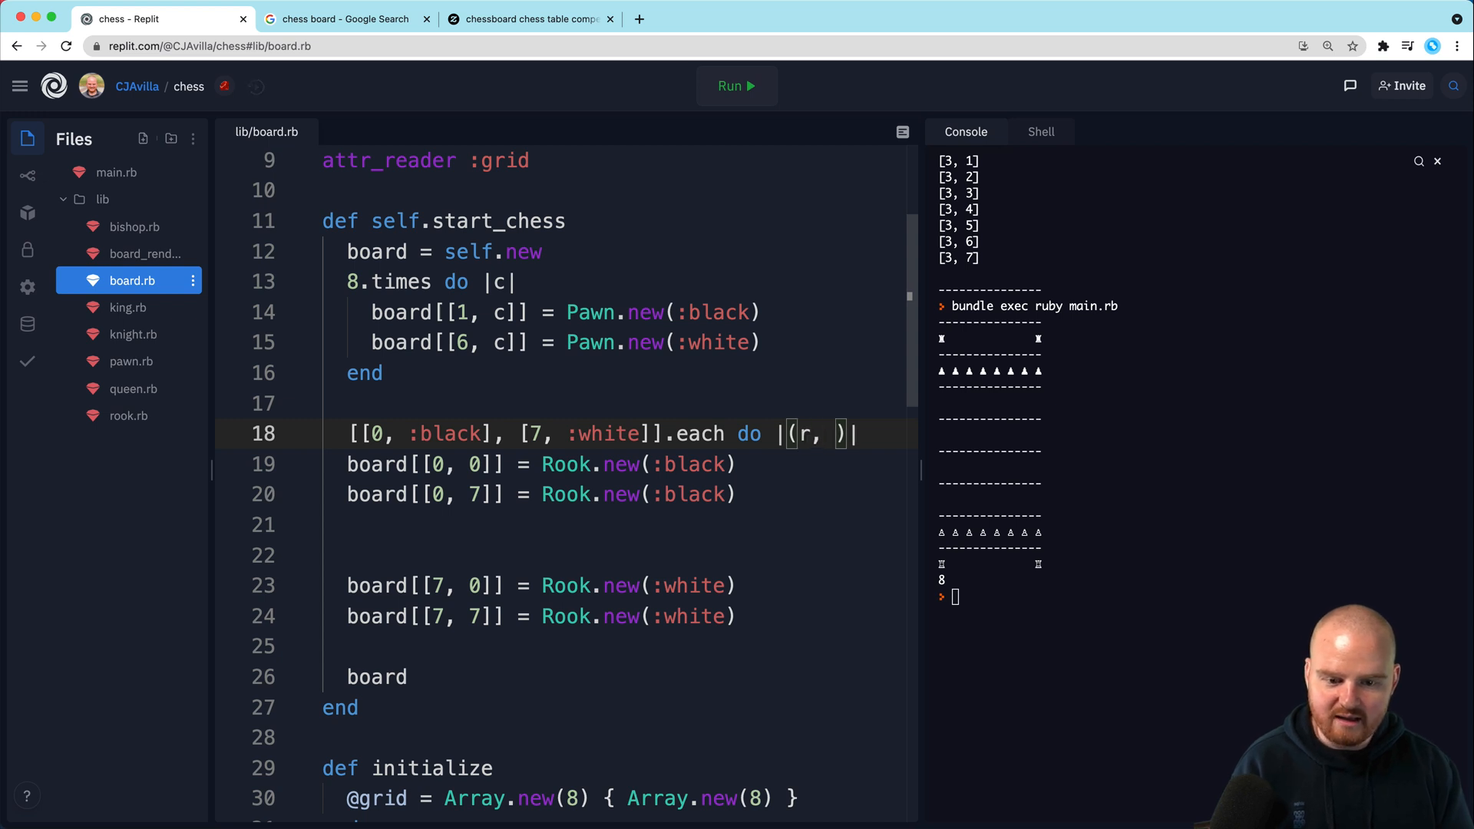
{"action": "type", "text": "color)"}
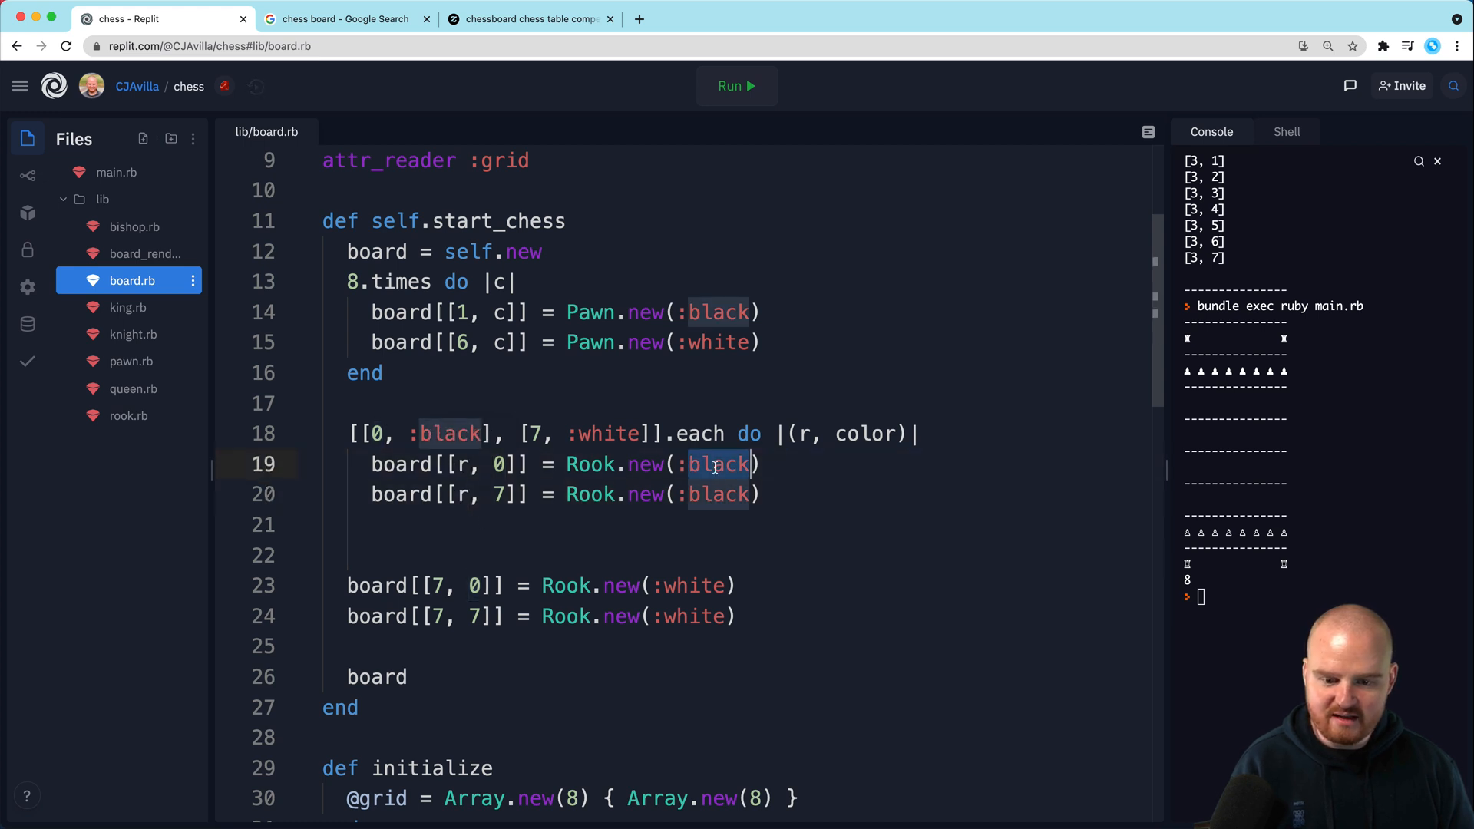
Place rooks using color, remove the leftover white rook lines, and rerun the program
{"action": "type", "text": "color"}
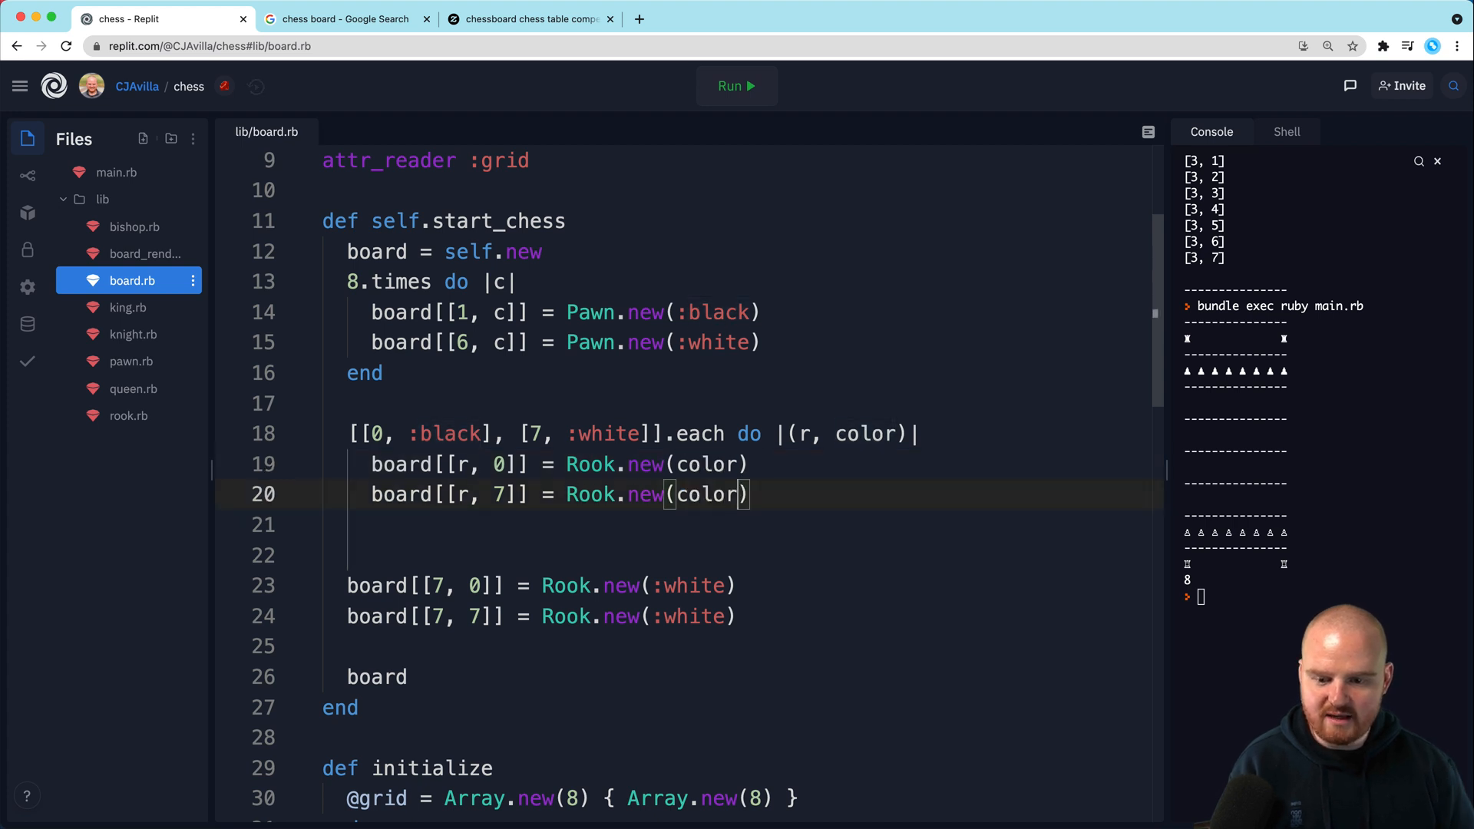
{"action": "left_click_drag", "start_coordinate": [752, 494], "coordinate": [761, 615]}
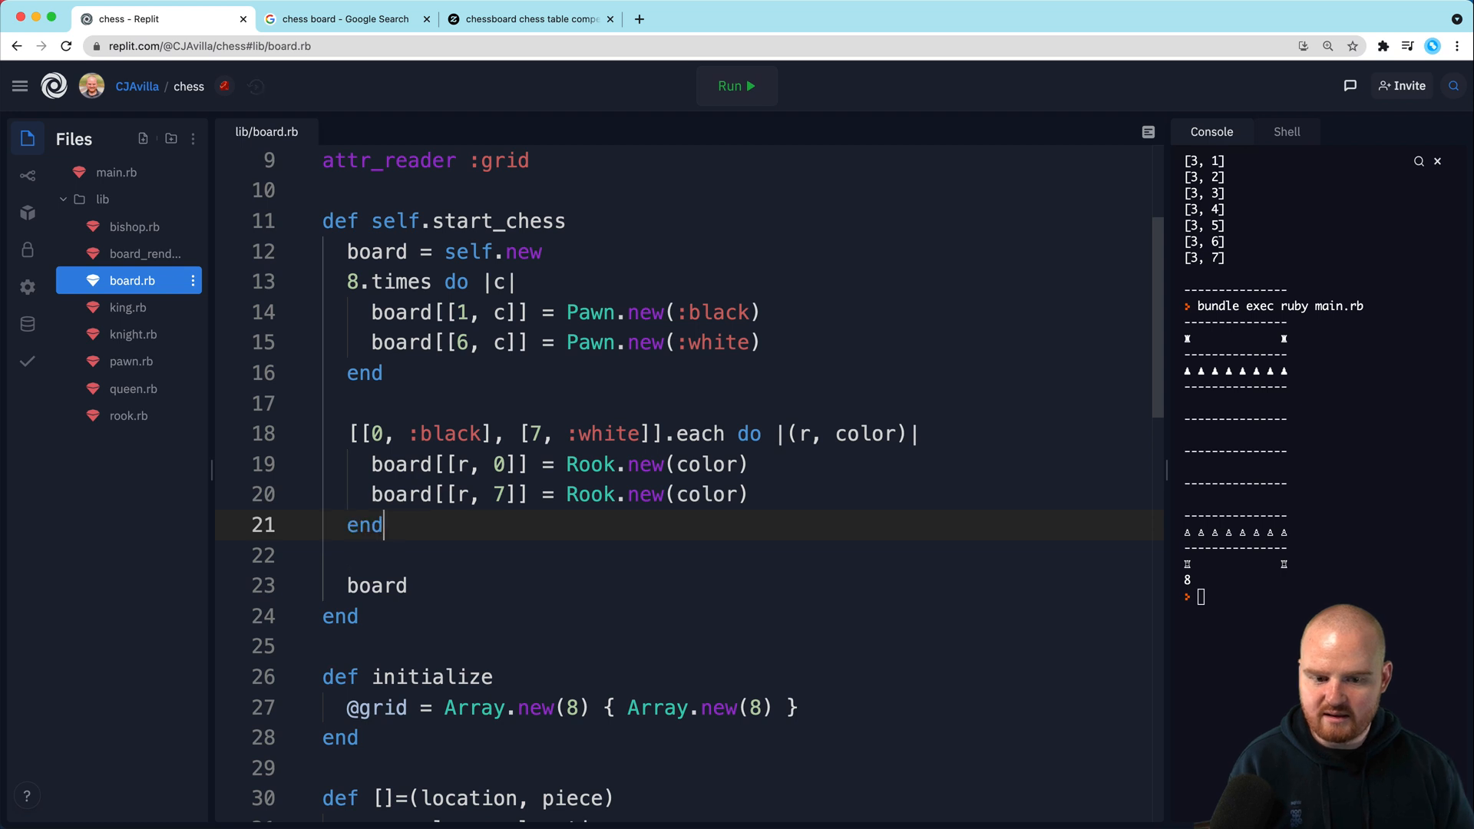
{"action": "left_click", "coordinate": [736, 86]}
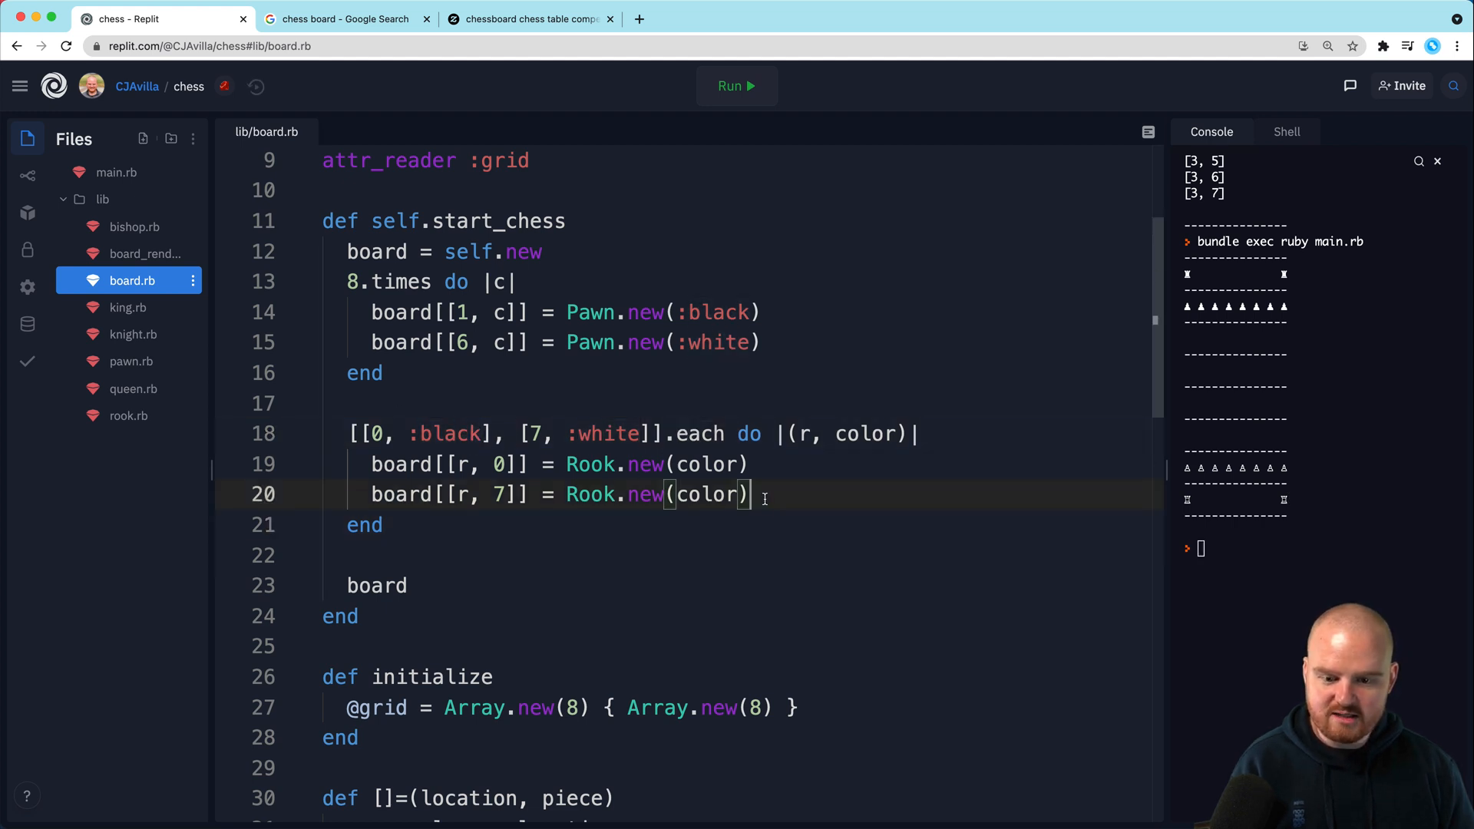
Add board[[r, 0]] = Rook.new(color) in the loop and begin a board[[0, 3]] placement
{"action": "key", "text": "Enter"}
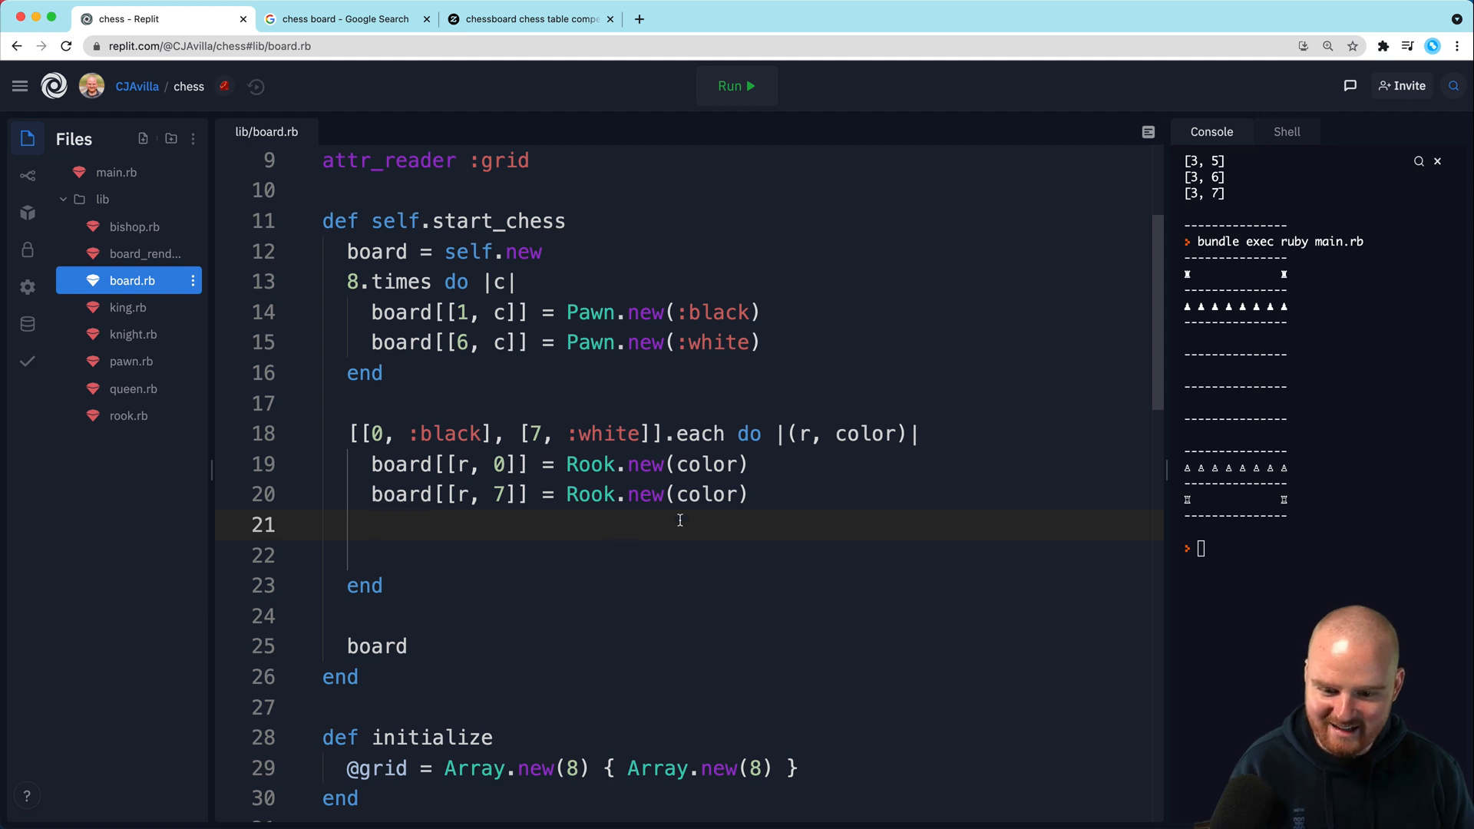
{"action": "type", "text": "board[[r, 0]] = Rook.new(color)"}
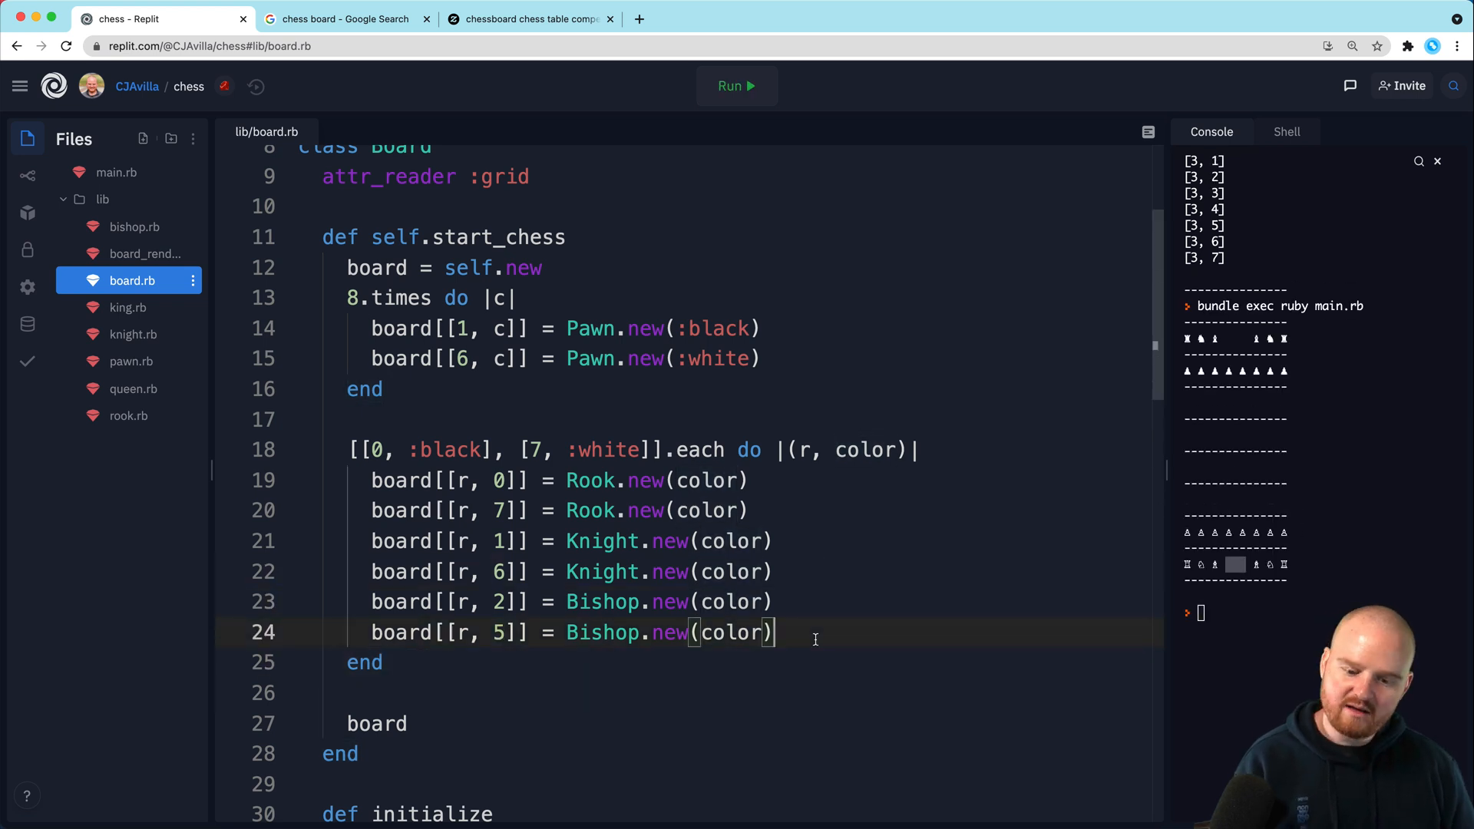
{"action": "type", "text": "board[[0, 3]] = King.new(:black"}
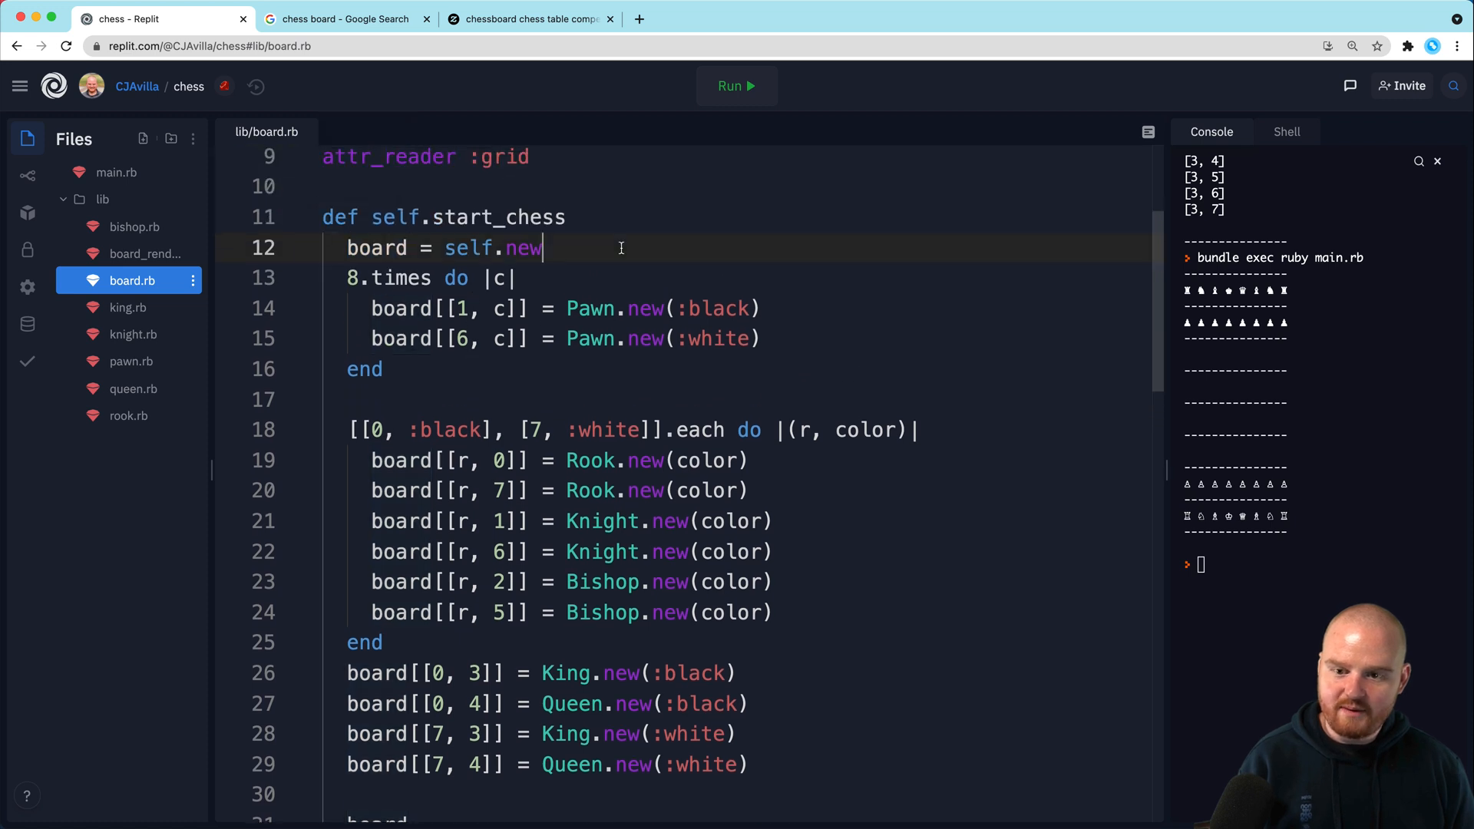
{"action": "double_click", "coordinate": [395, 217]}
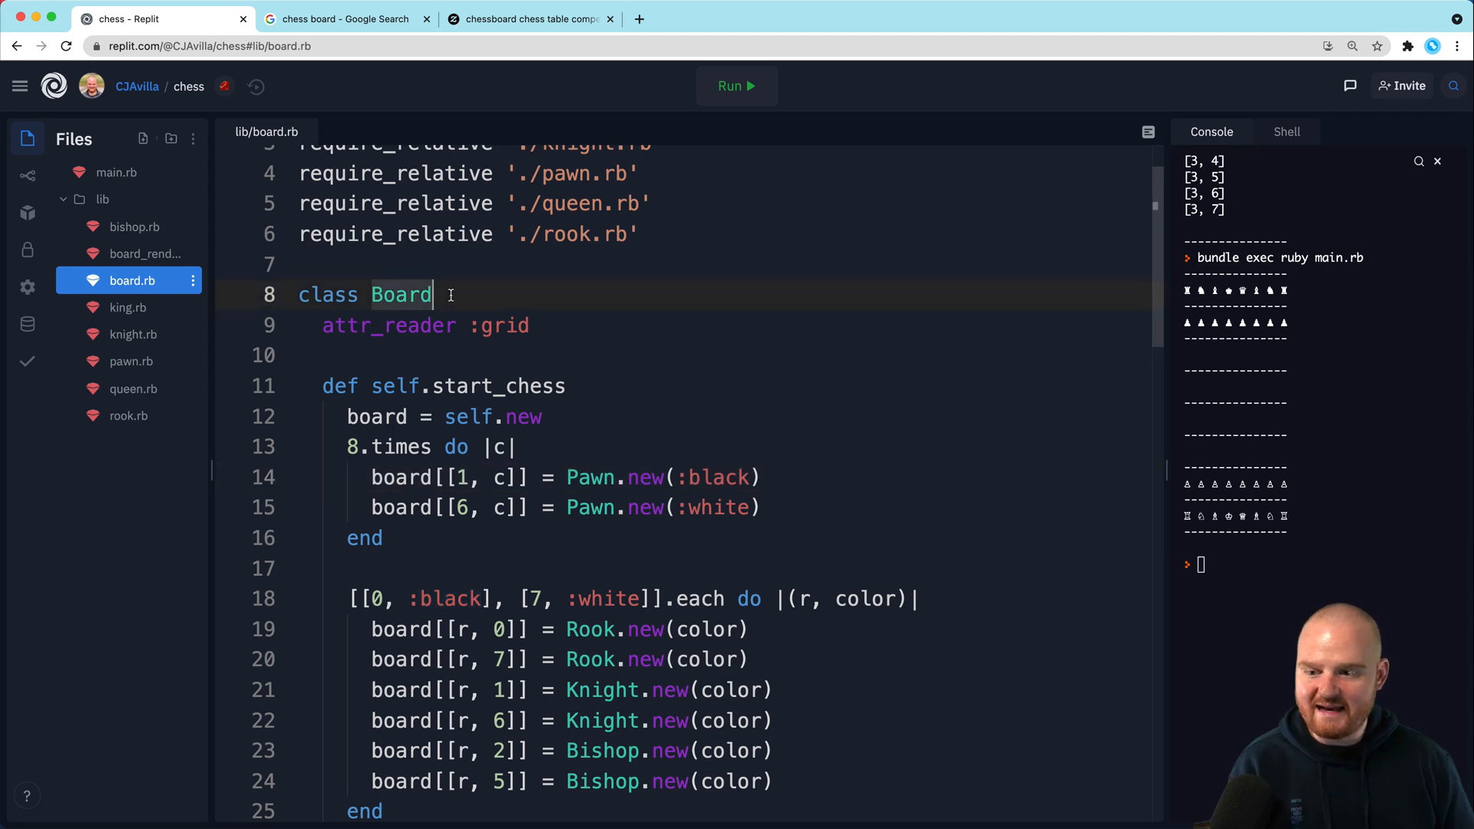
{"action": "left_click", "coordinate": [116, 172]}
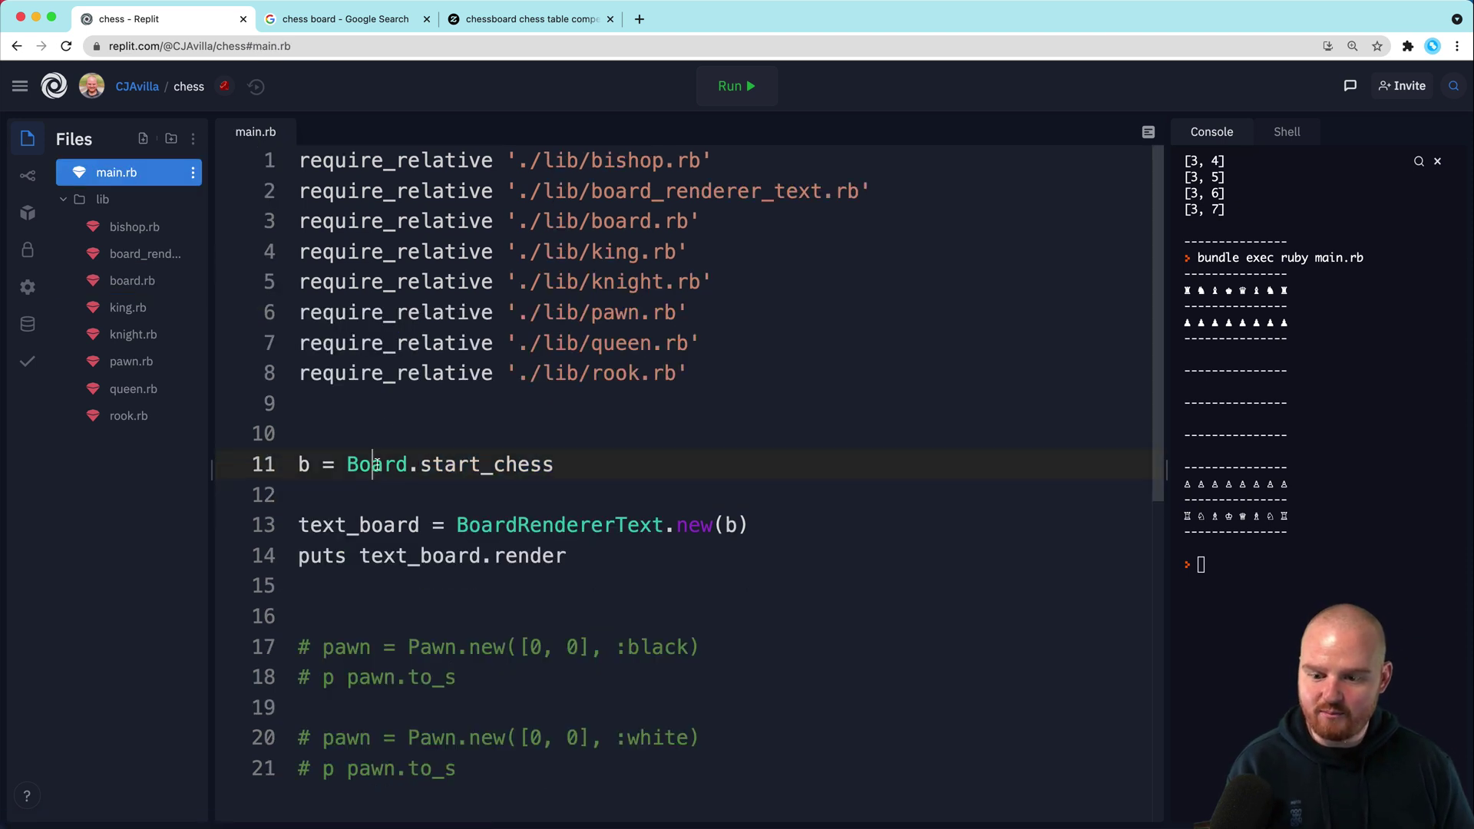
{"action": "double_click", "coordinate": [487, 465]}
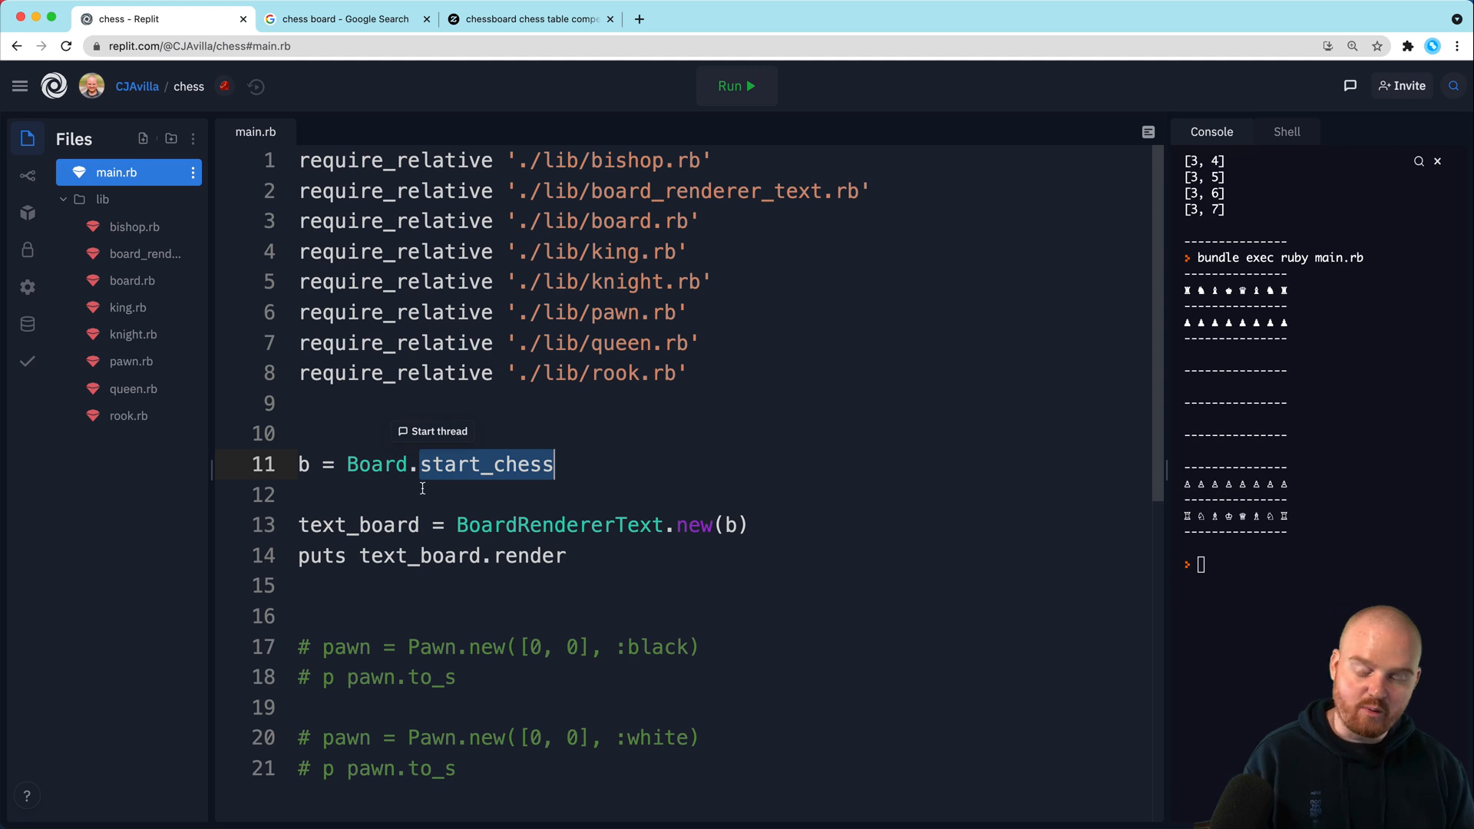
{"action": "double_click", "coordinate": [558, 525]}
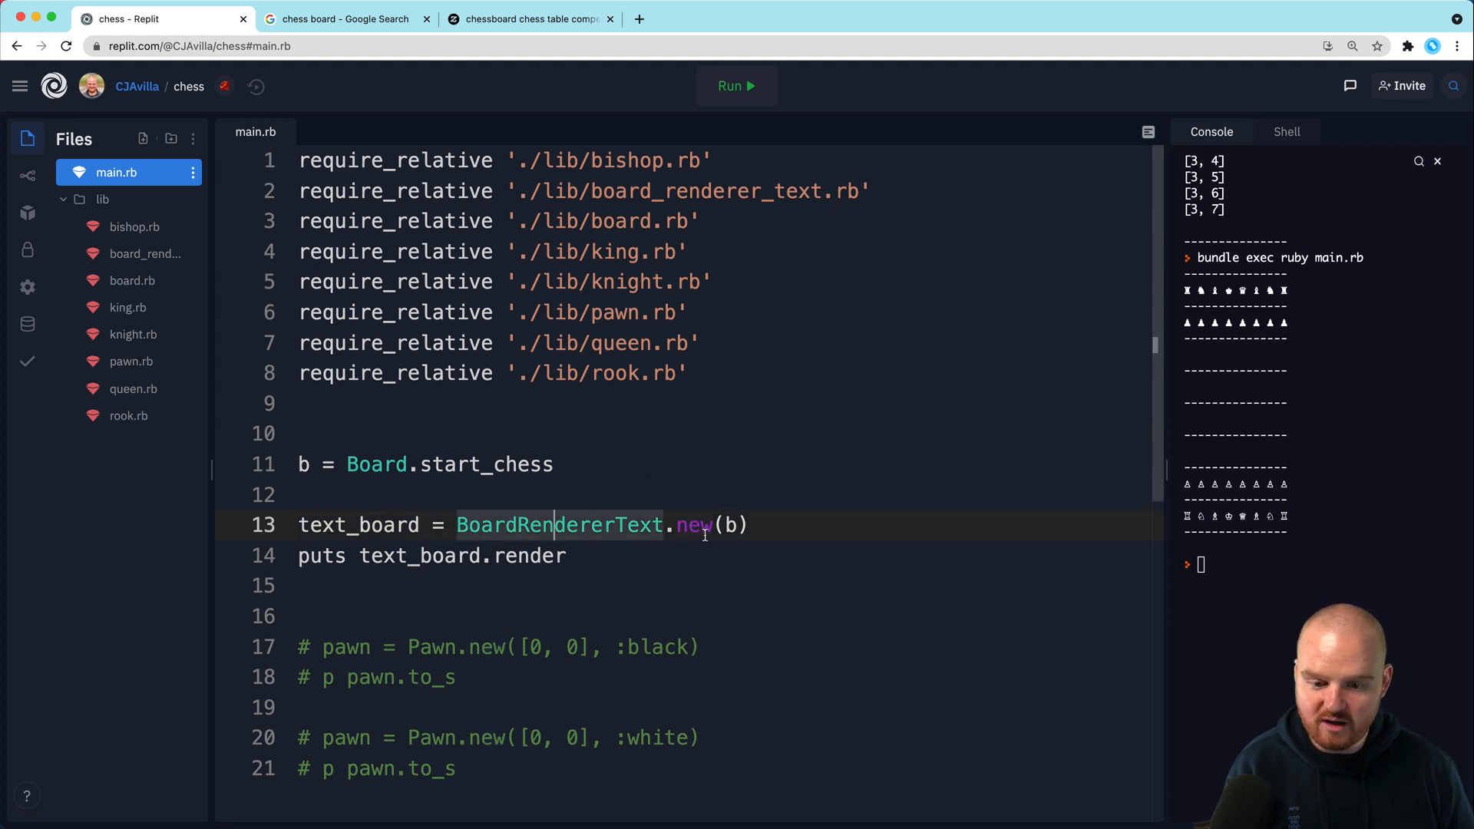
{"action": "double_click", "coordinate": [485, 465]}
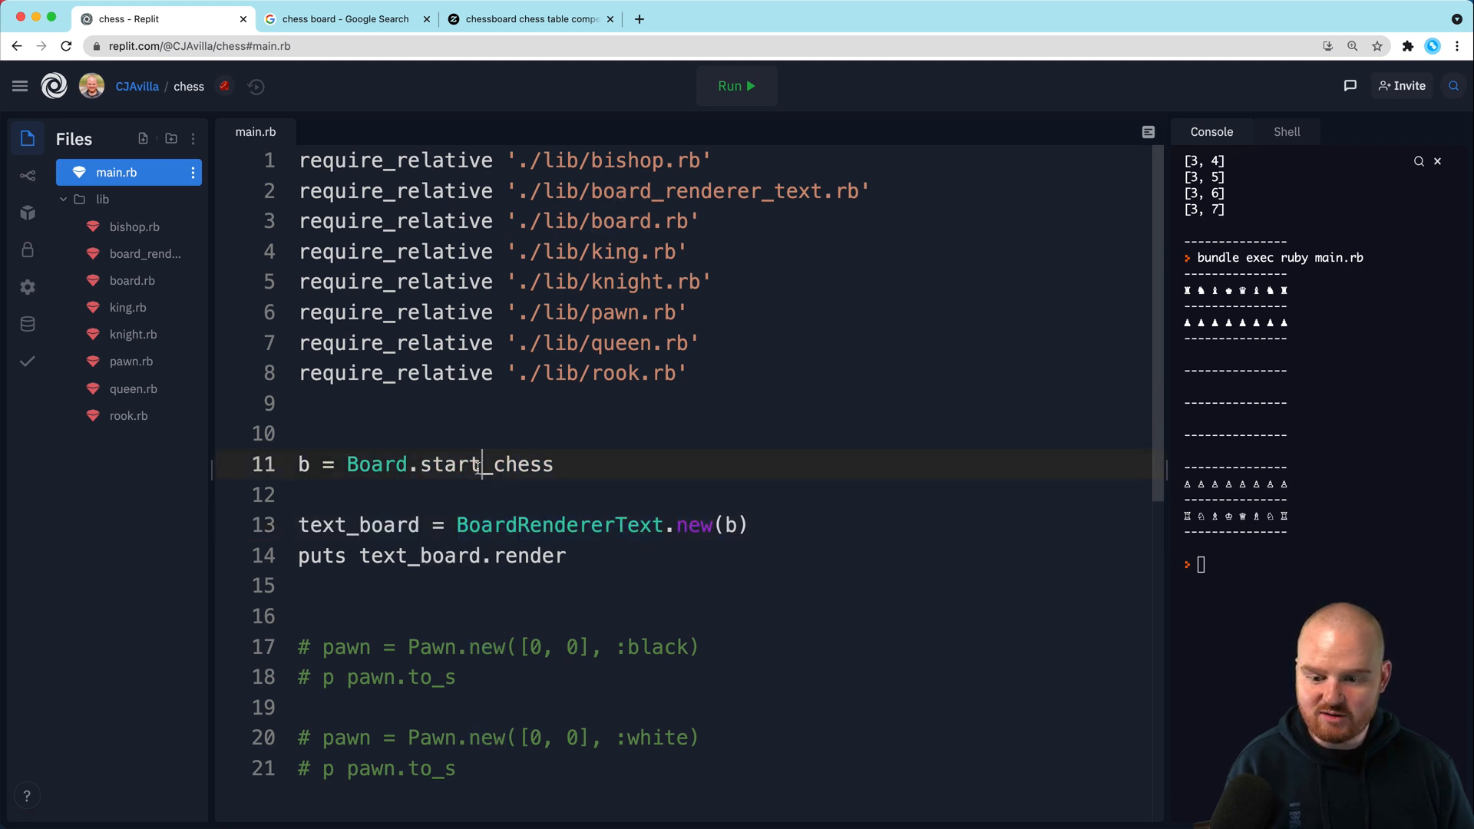
{"action": "double_click", "coordinate": [477, 464]}
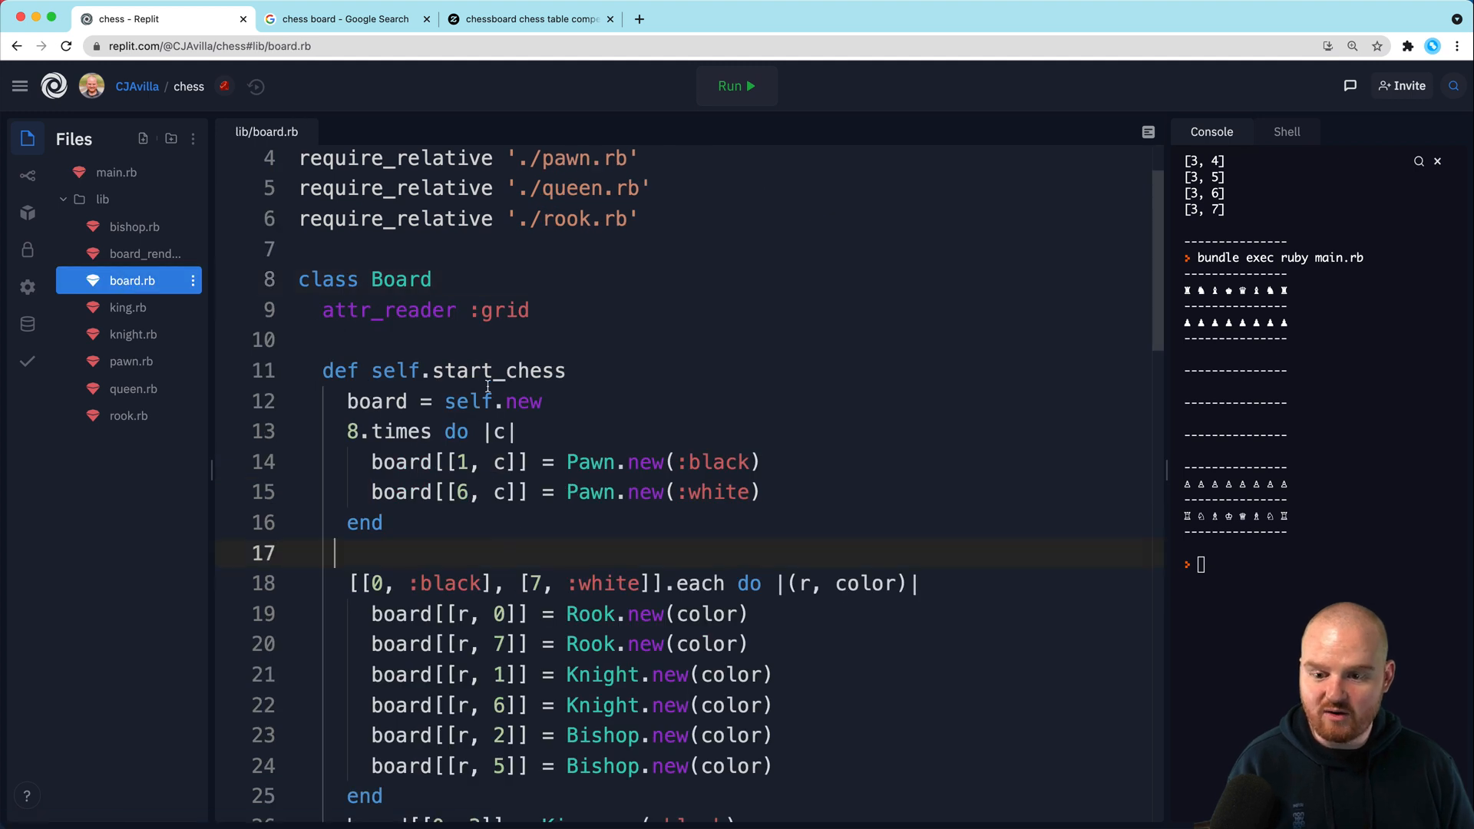
{"action": "double_click", "coordinate": [498, 371]}
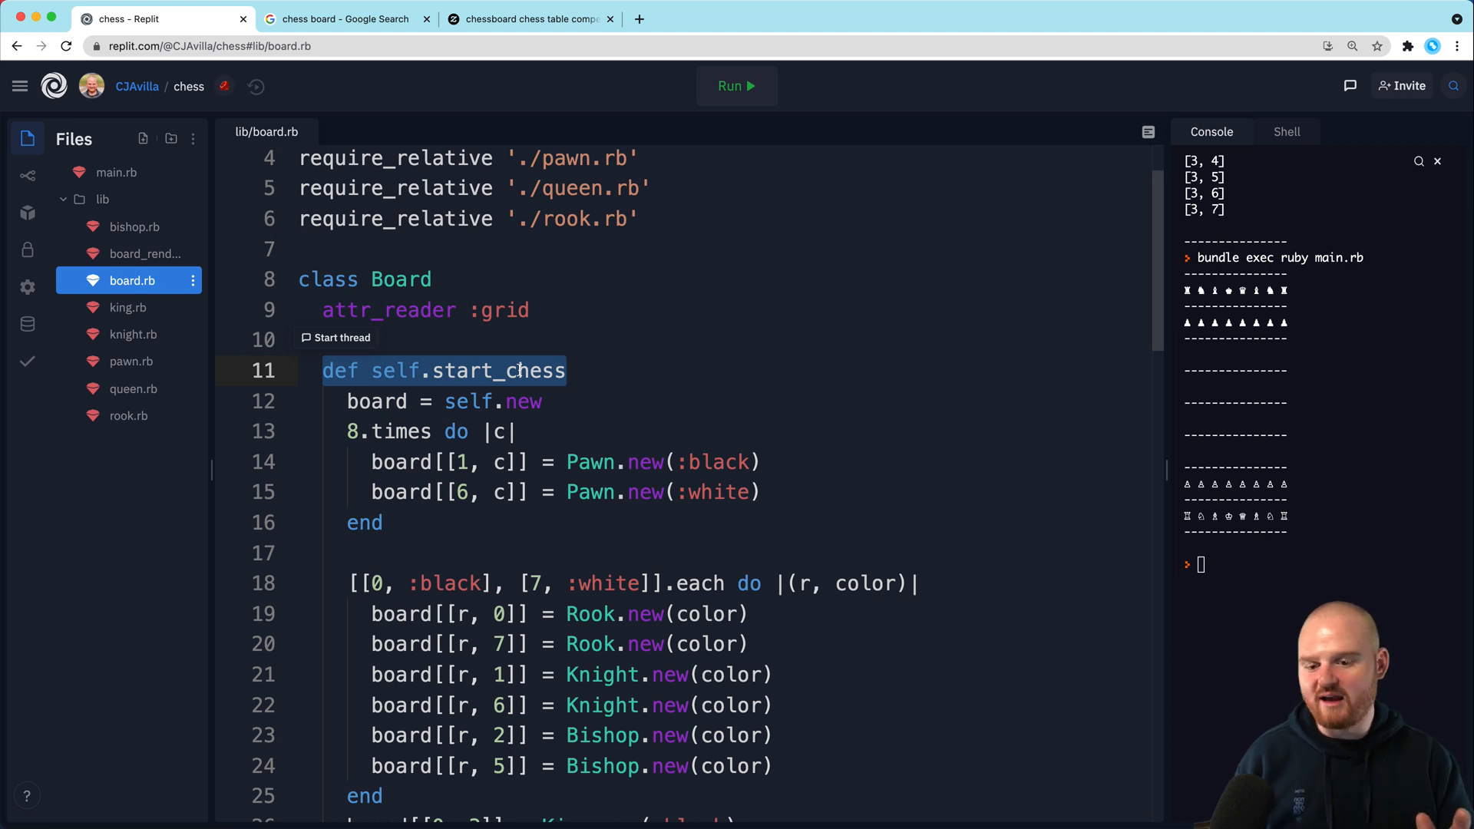
{"action": "scroll", "scroll_direction": "down", "scroll_amount": 3}
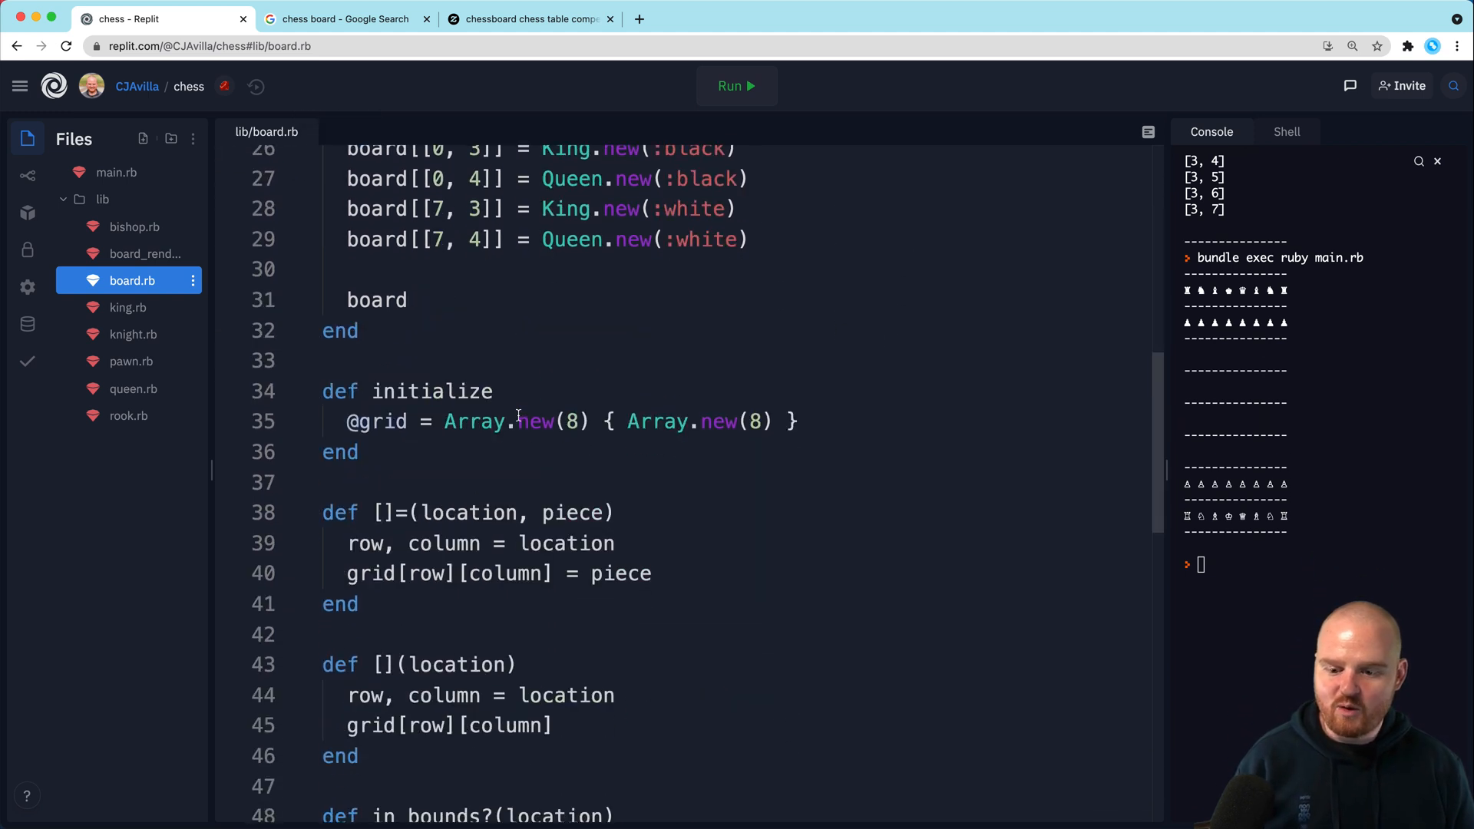
{"action": "left_click", "coordinate": [410, 360]}
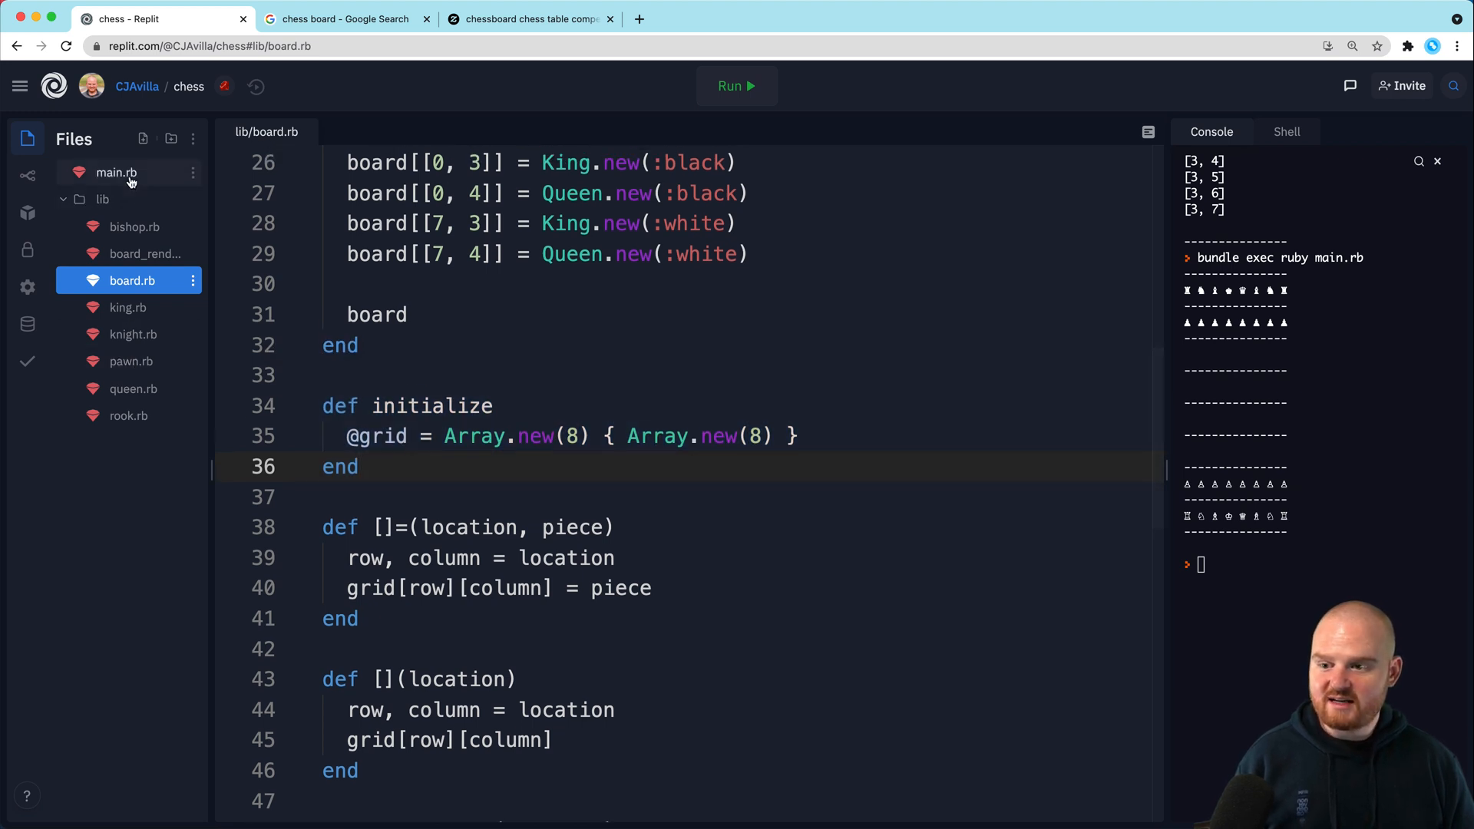
Run main.rb with Board.new for an empty board, then switch to Board.start_chess and rerun
{"action": "left_click", "coordinate": [115, 172]}
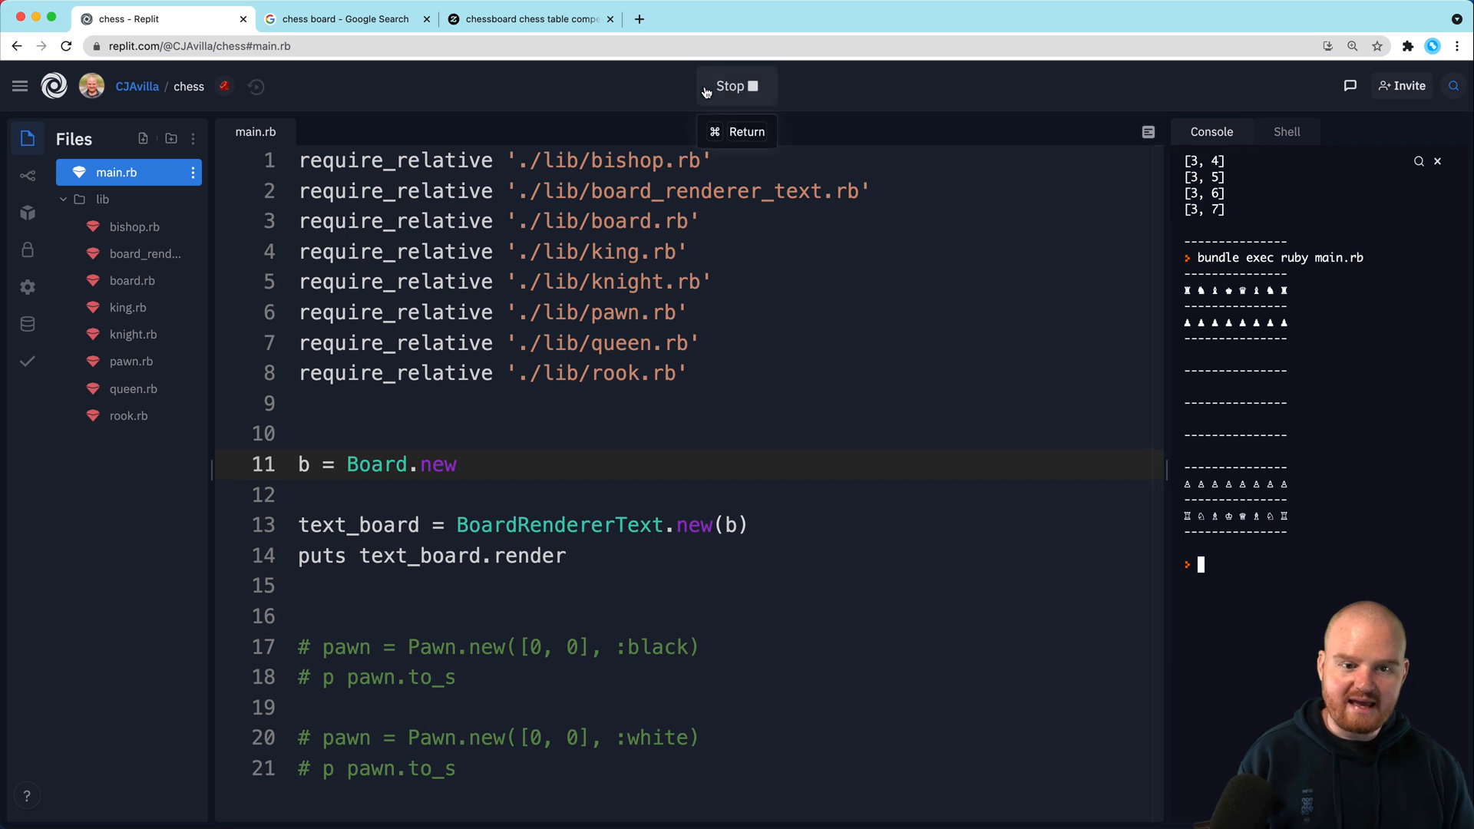
{"action": "left_click", "coordinate": [735, 86]}
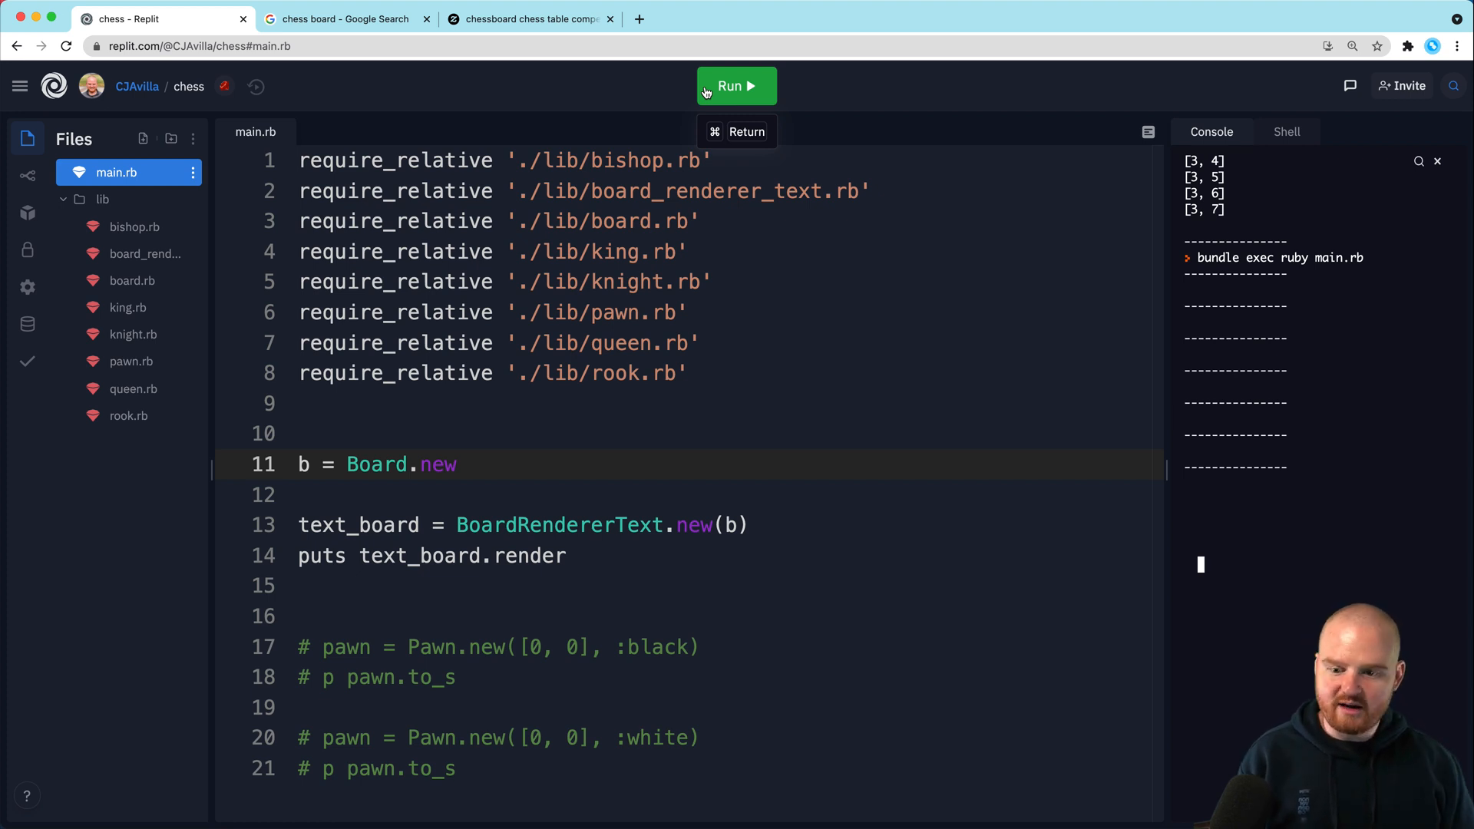
{"action": "double_click", "coordinate": [439, 465]}
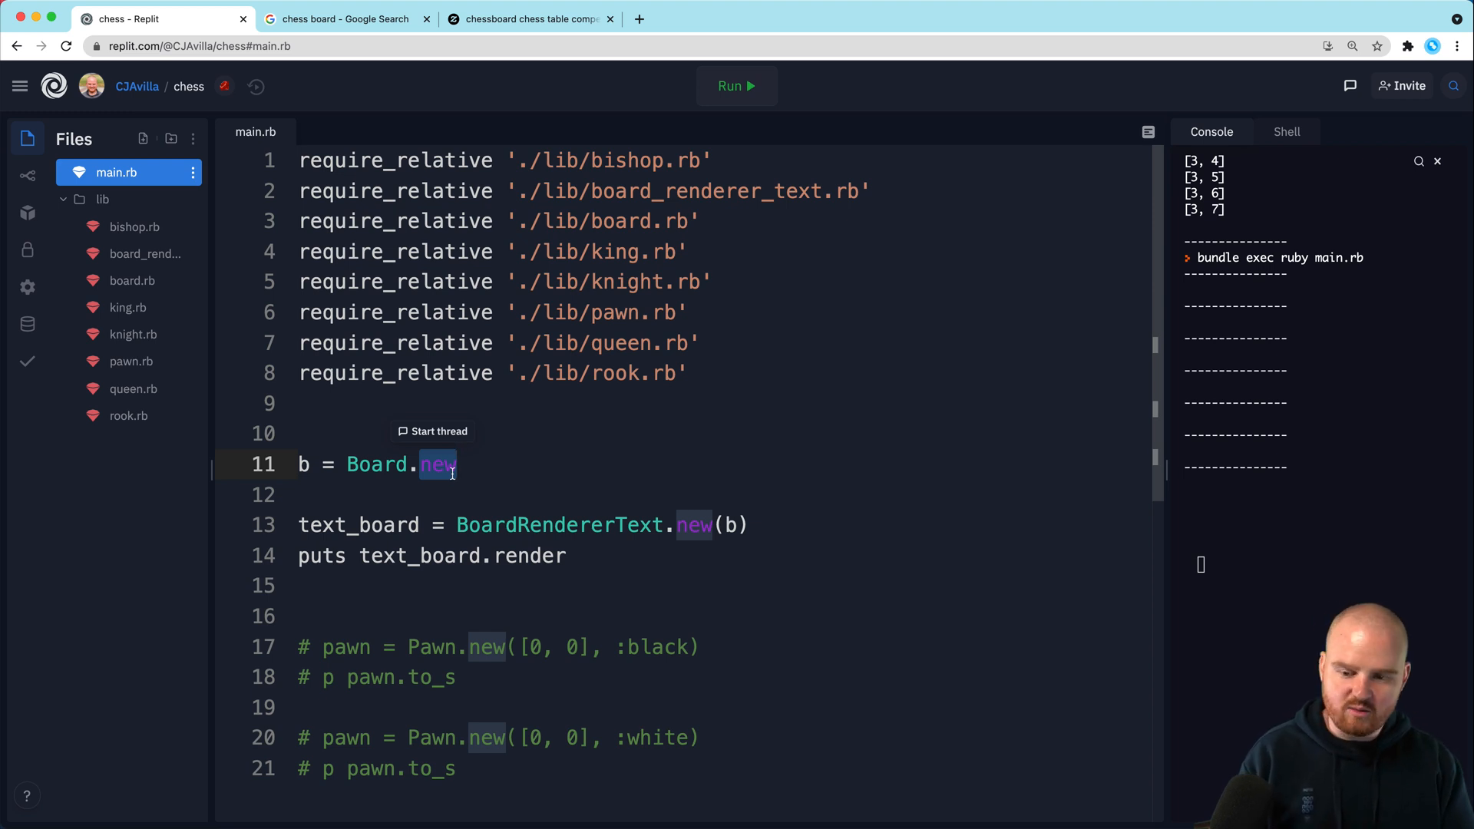
{"action": "type", "text": "start_"}
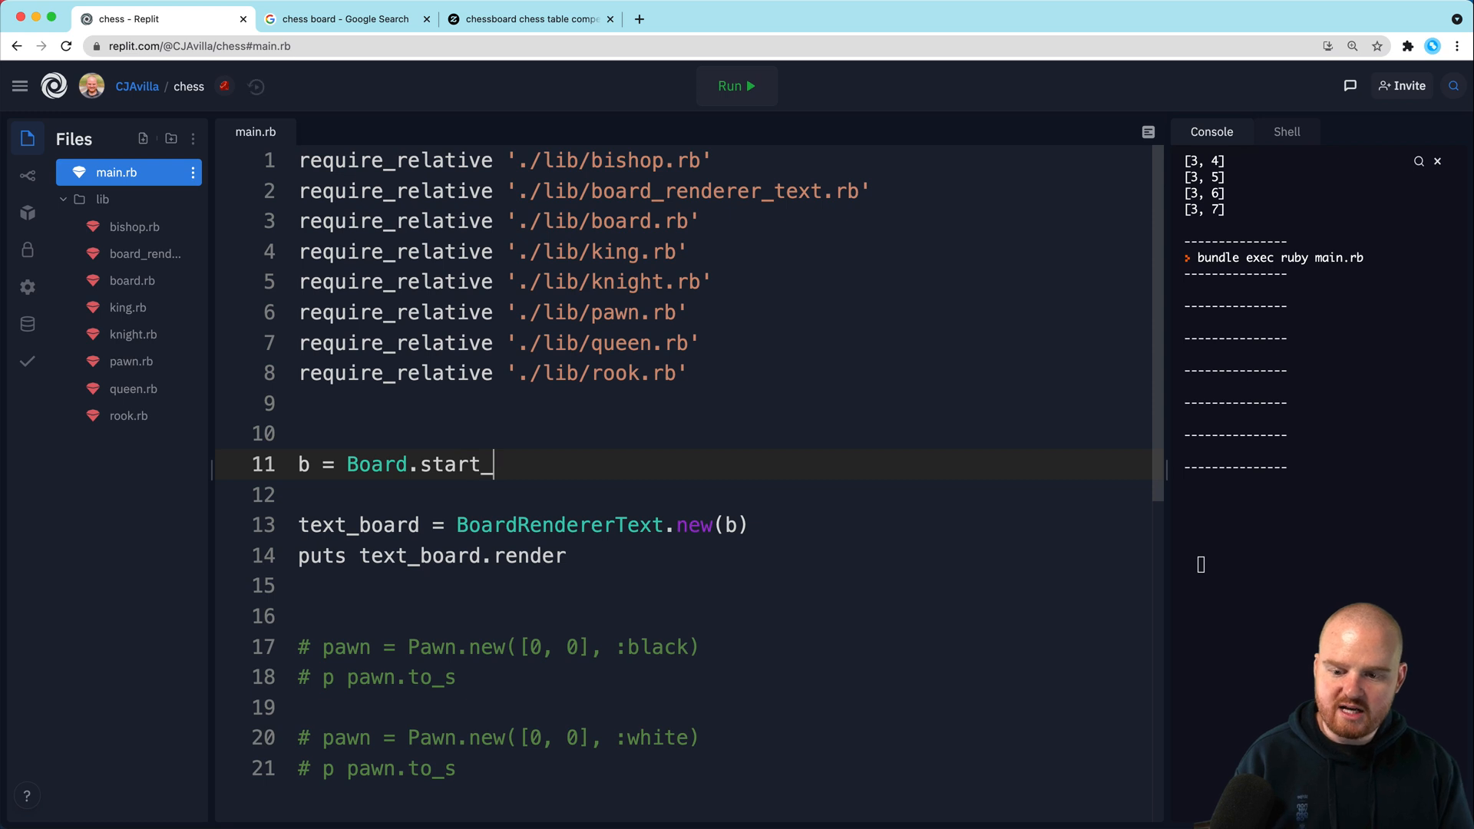
{"action": "type", "text": "chess"}
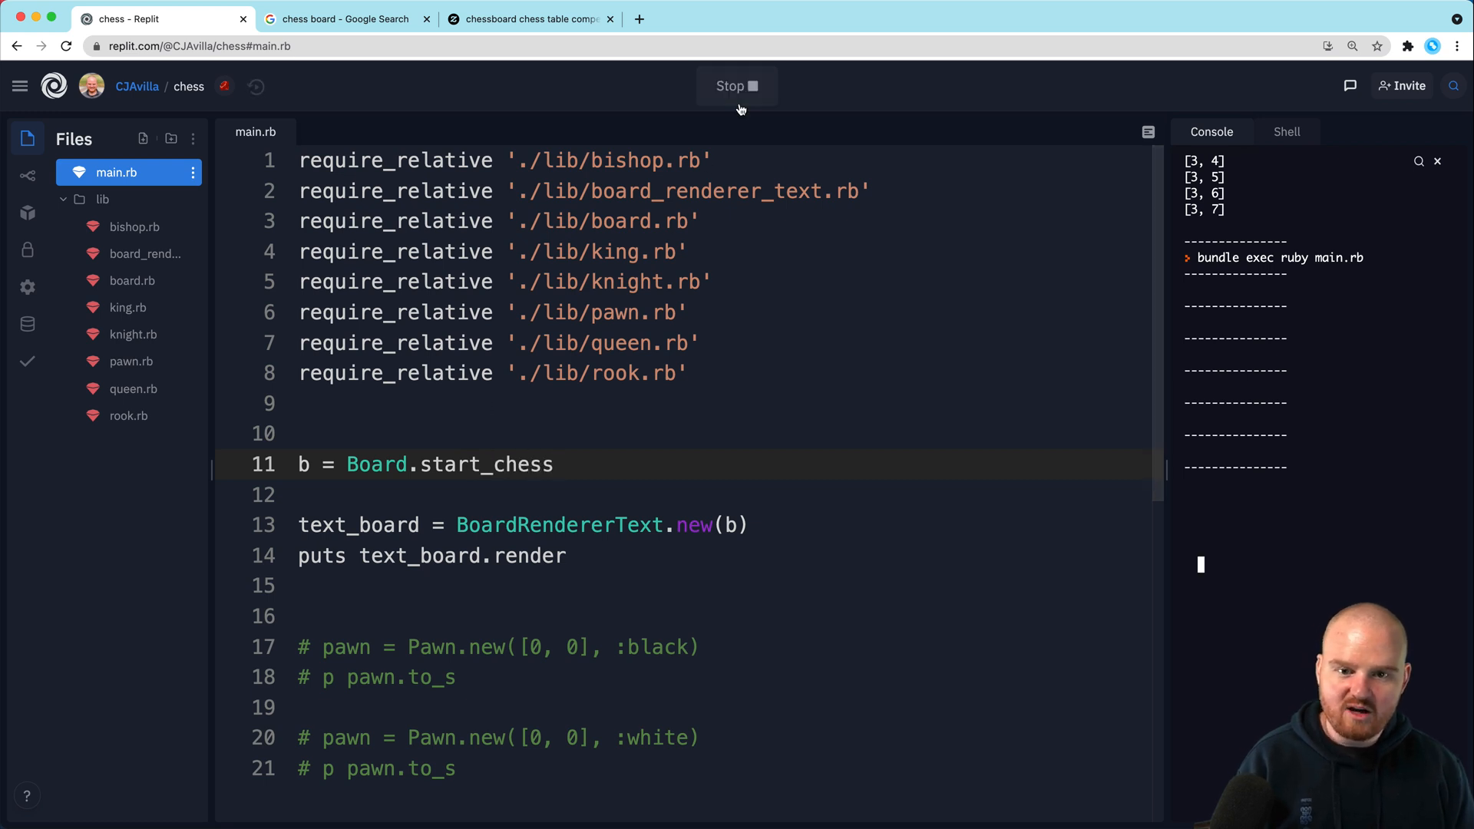
{"action": "left_click", "coordinate": [737, 86]}
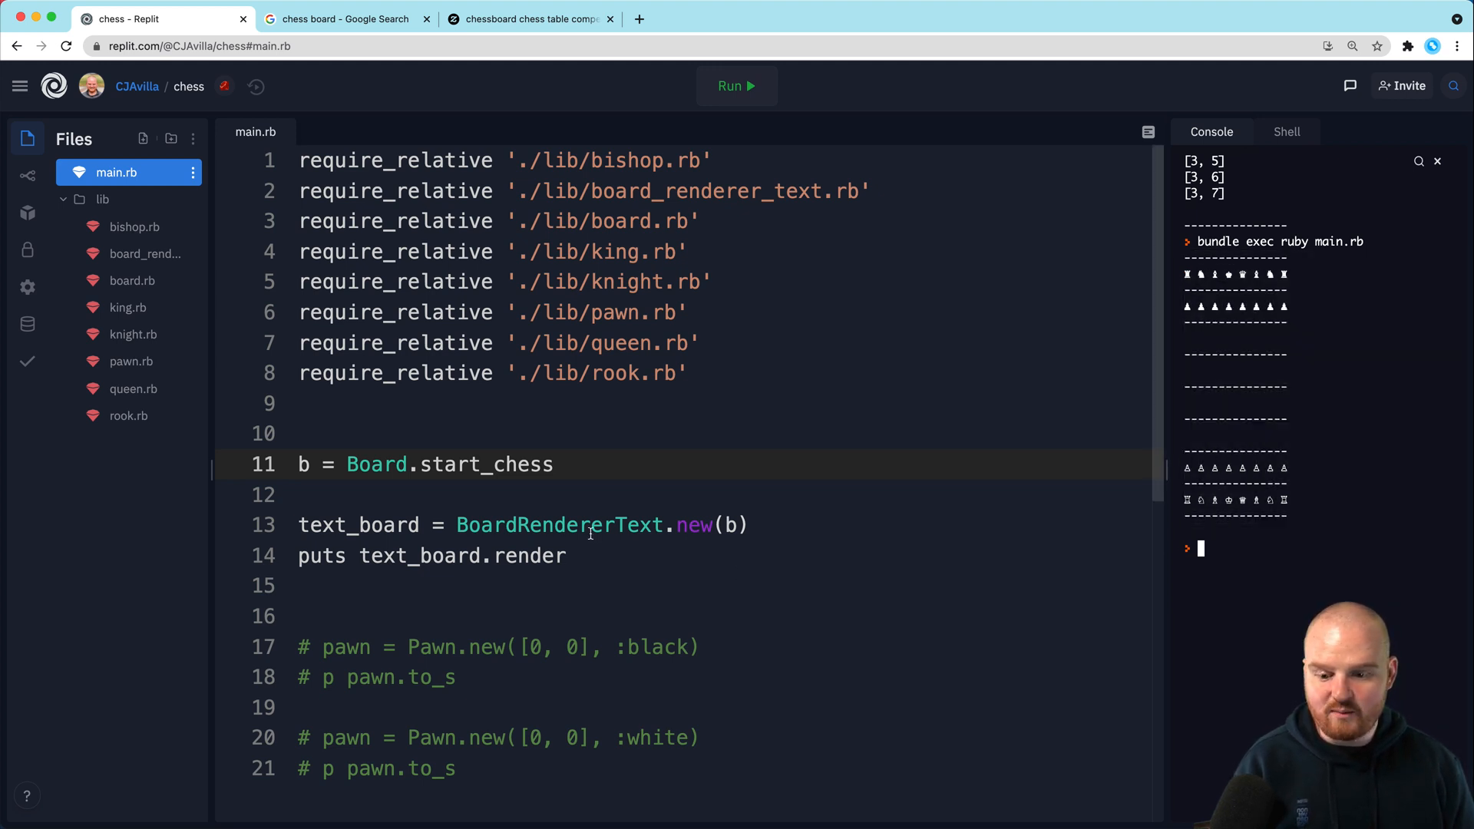
Review the start_chess call in main.rb and its definition in board.rb
{"action": "left_click", "coordinate": [722, 525]}
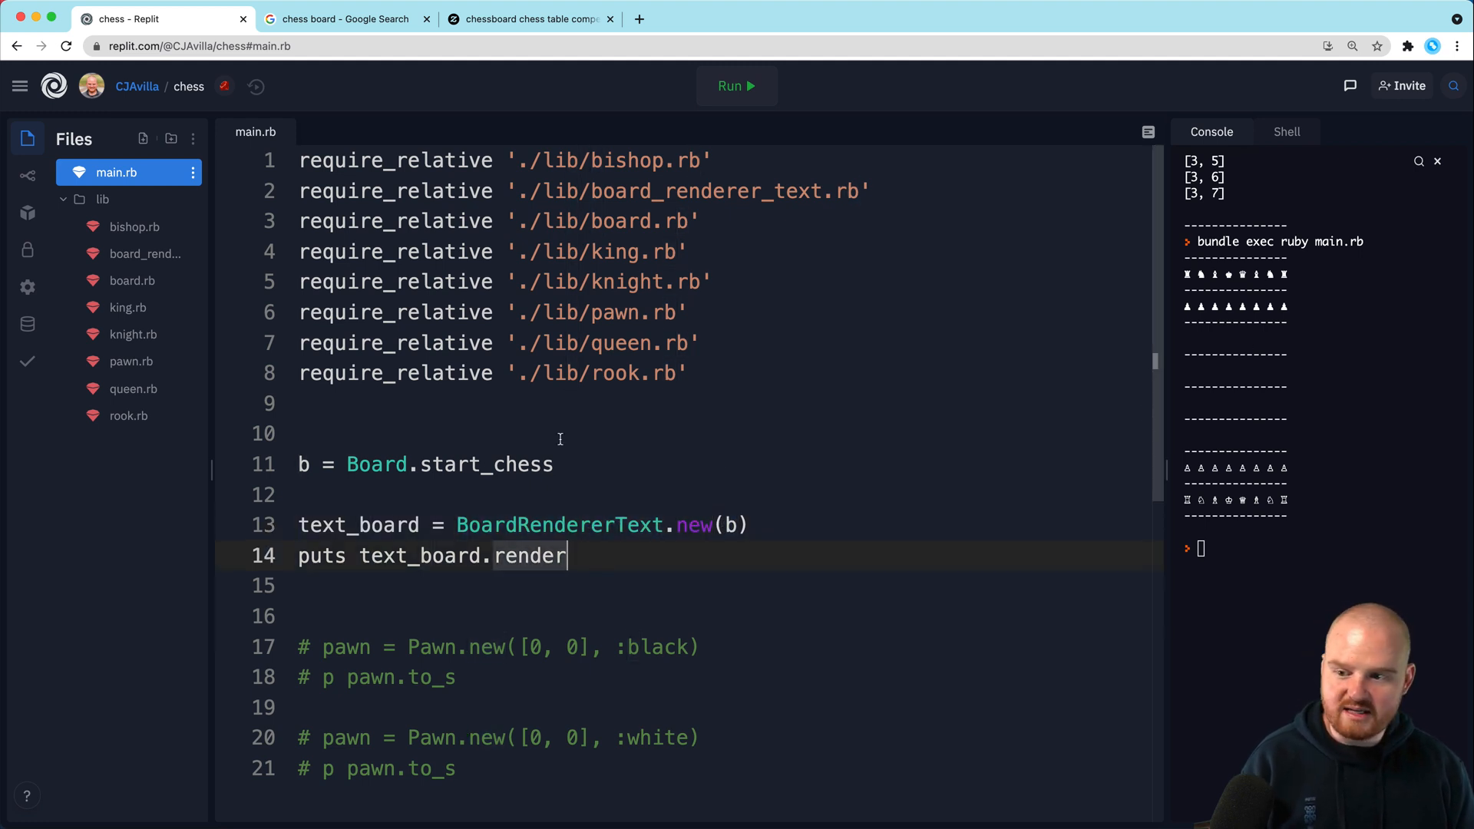
{"action": "left_click", "coordinate": [308, 405]}
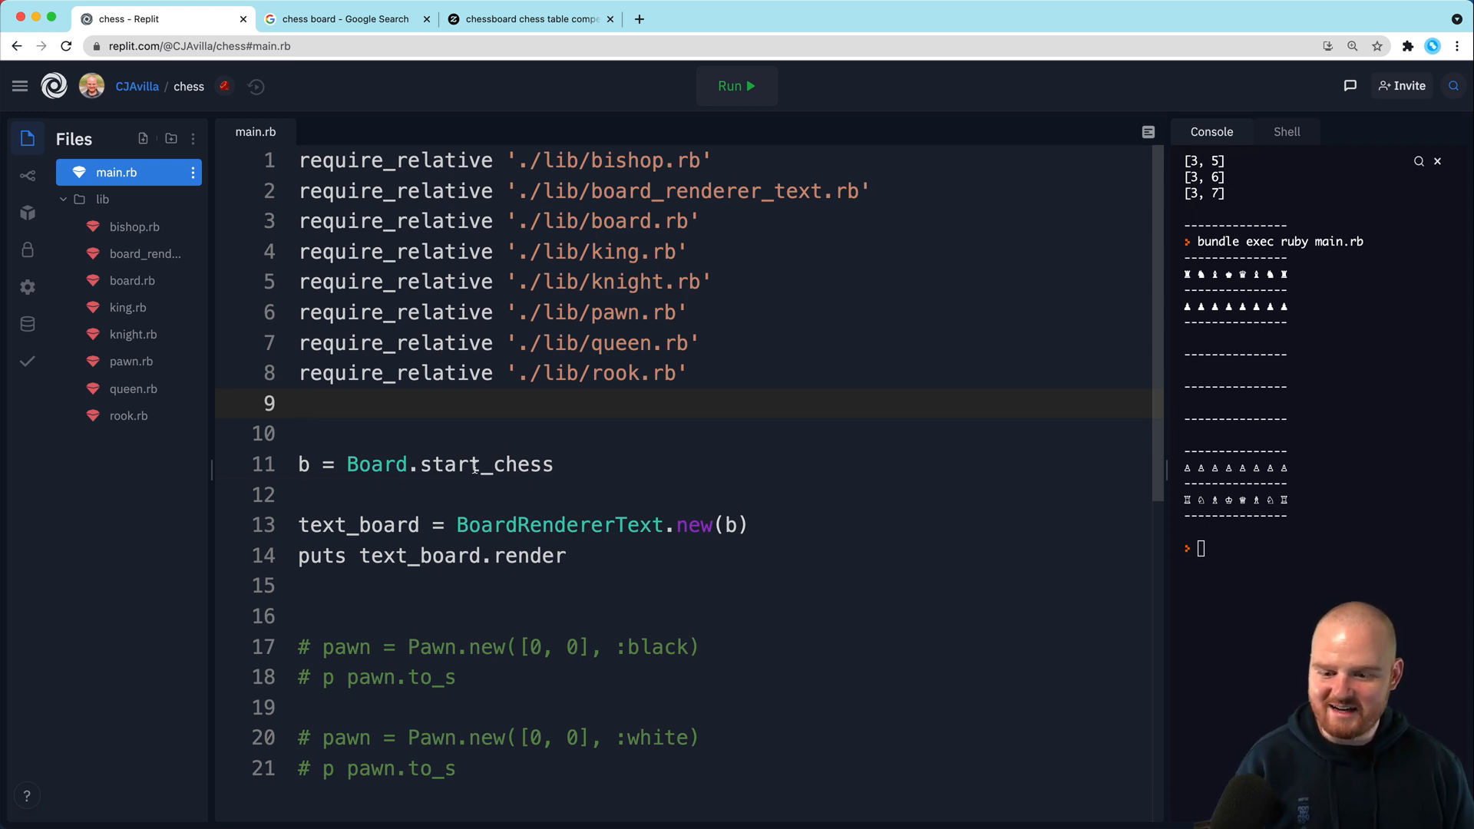
{"action": "double_click", "coordinate": [486, 464]}
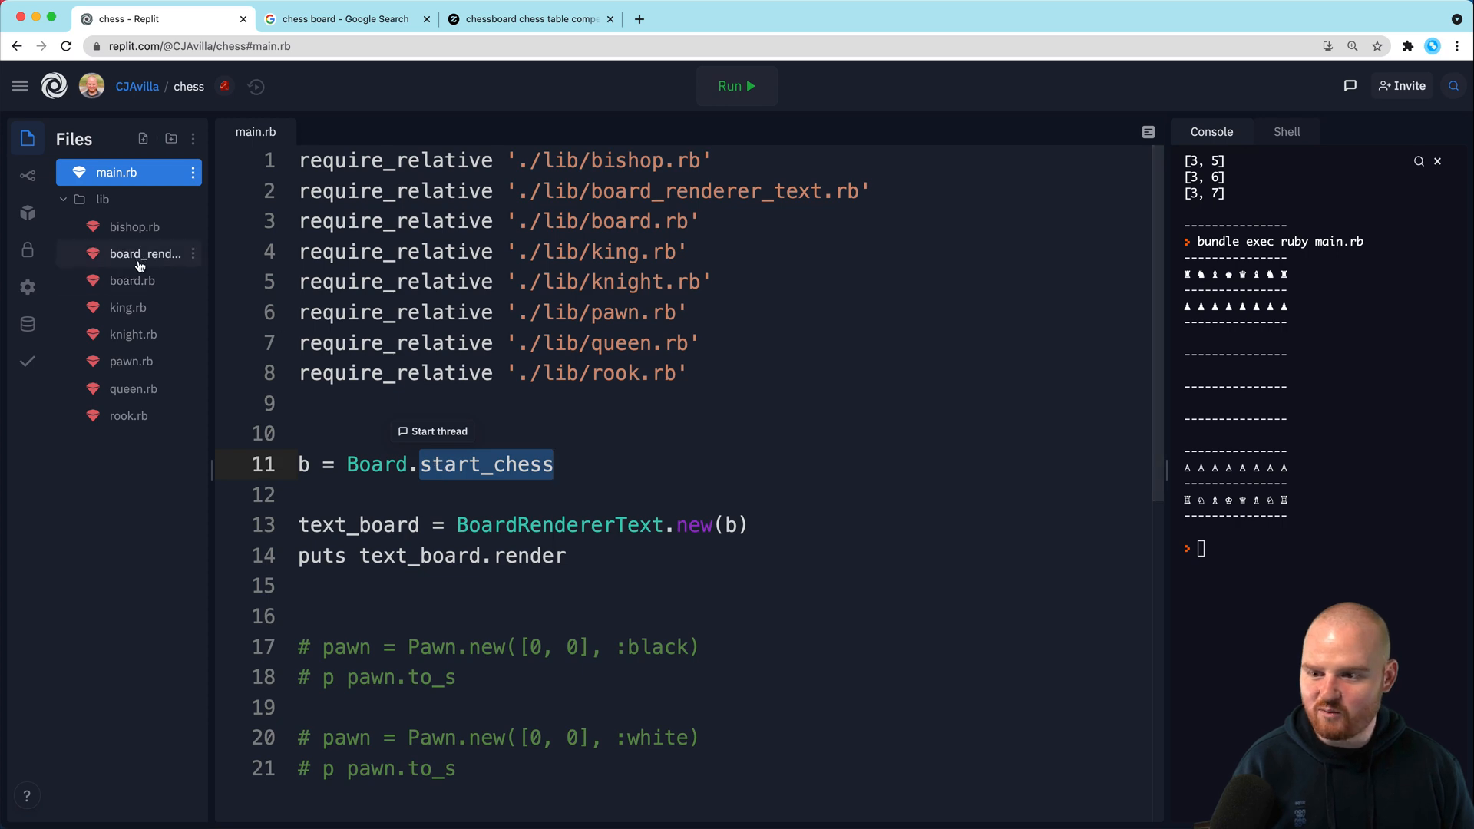
{"action": "left_click", "coordinate": [132, 280]}
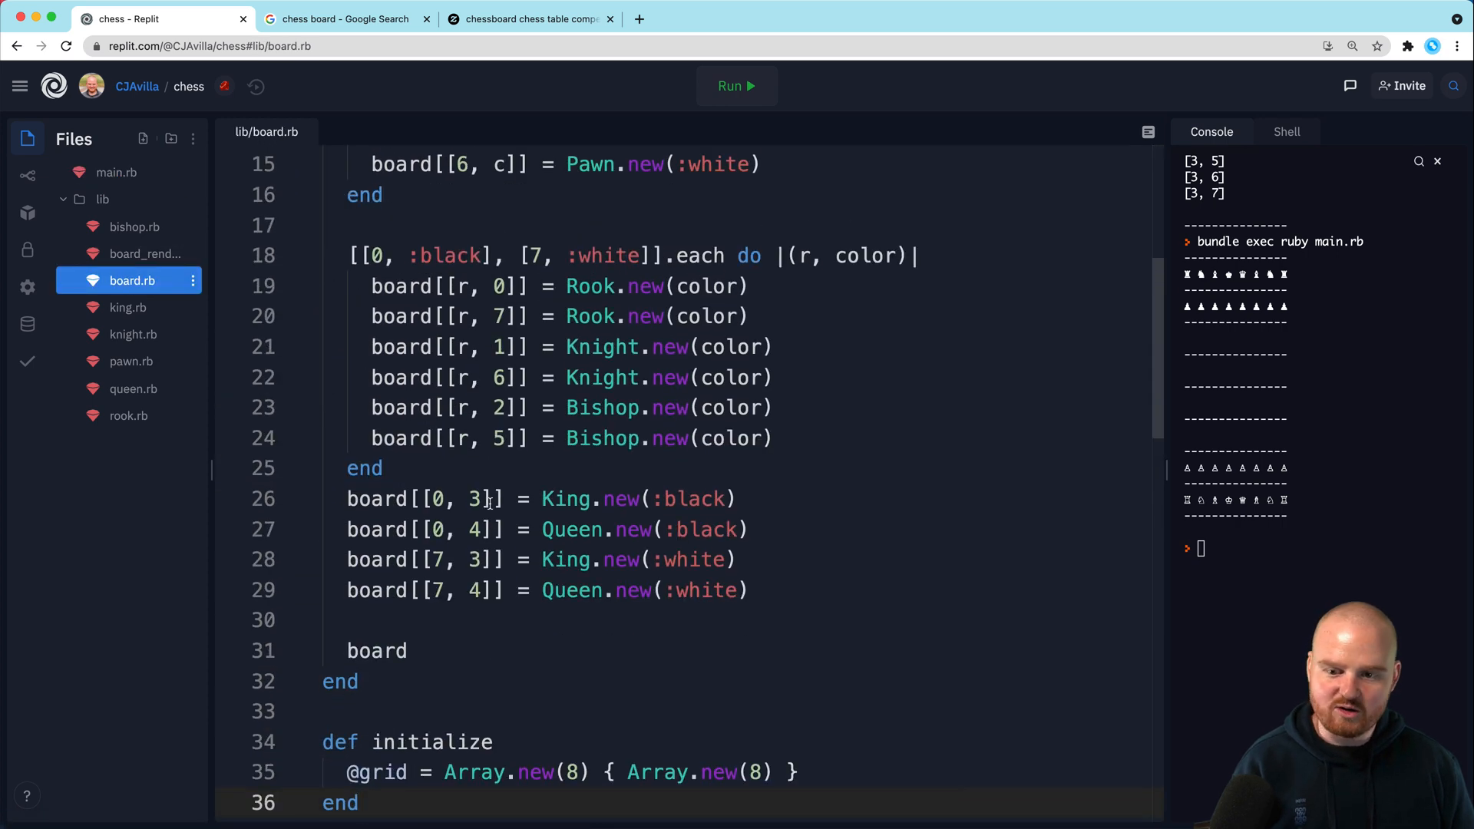
{"action": "scroll", "scroll_direction": "up", "scroll_amount": 3}
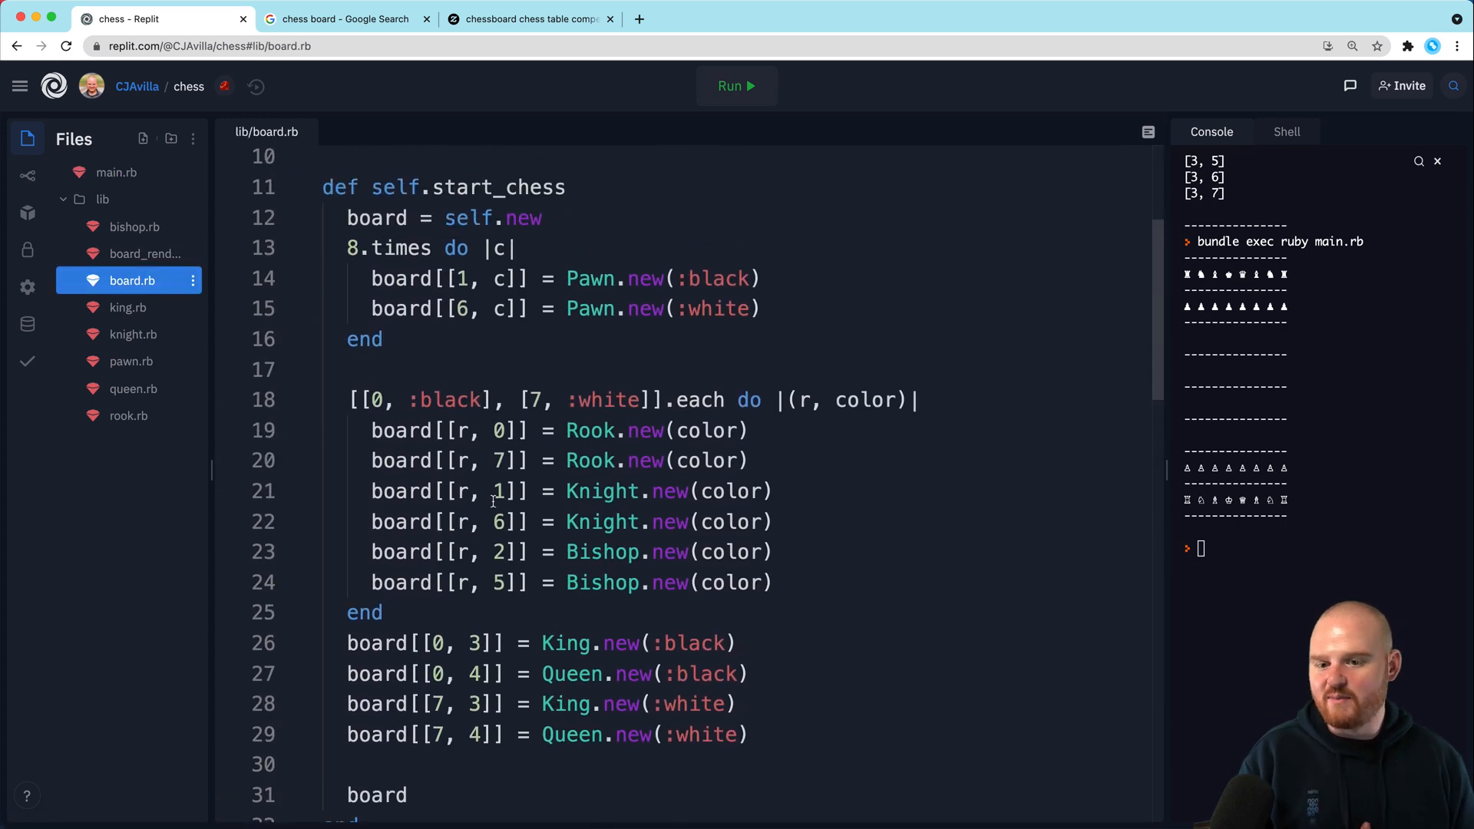
{"action": "double_click", "coordinate": [498, 187]}
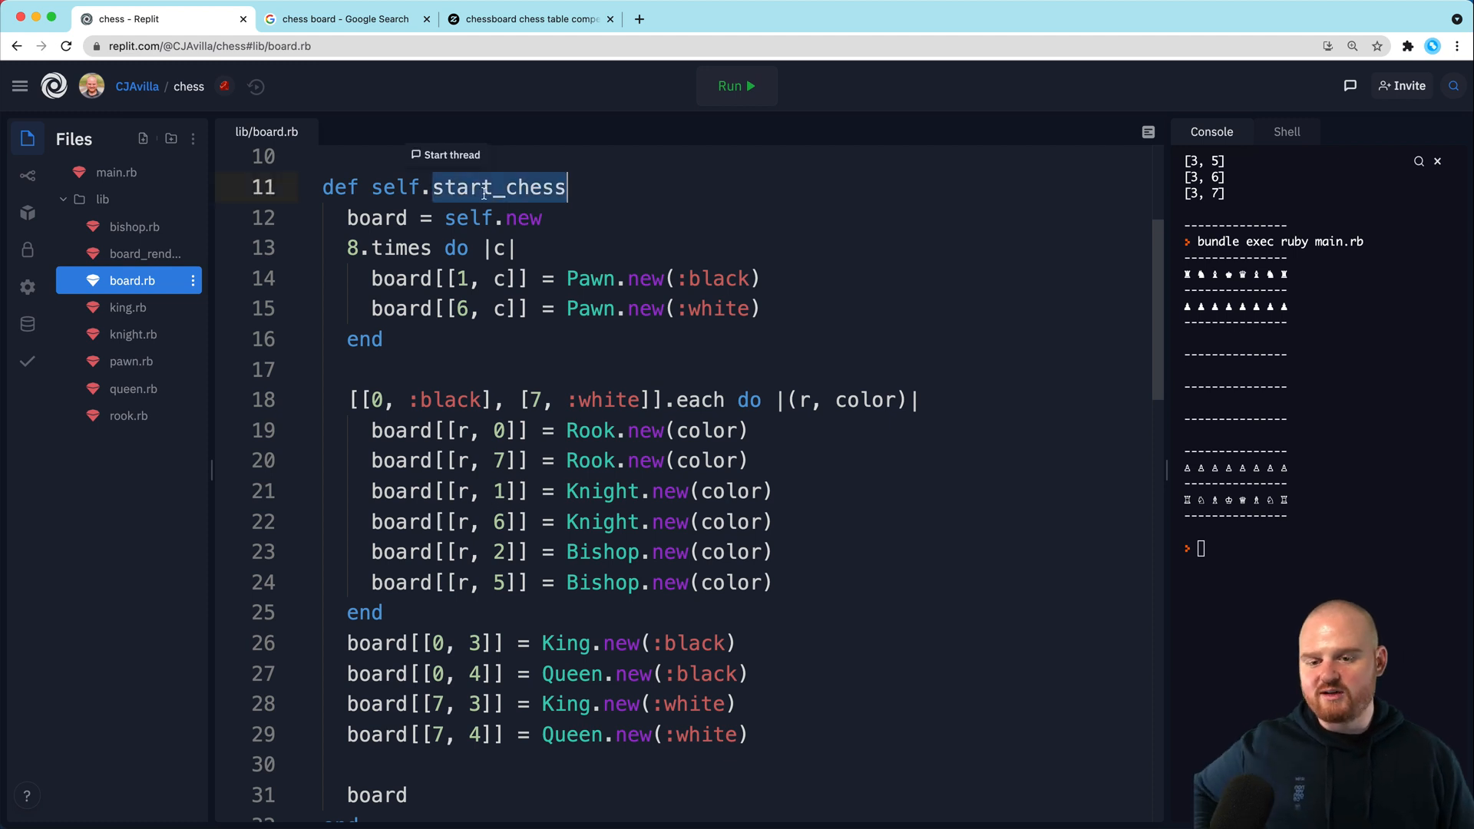